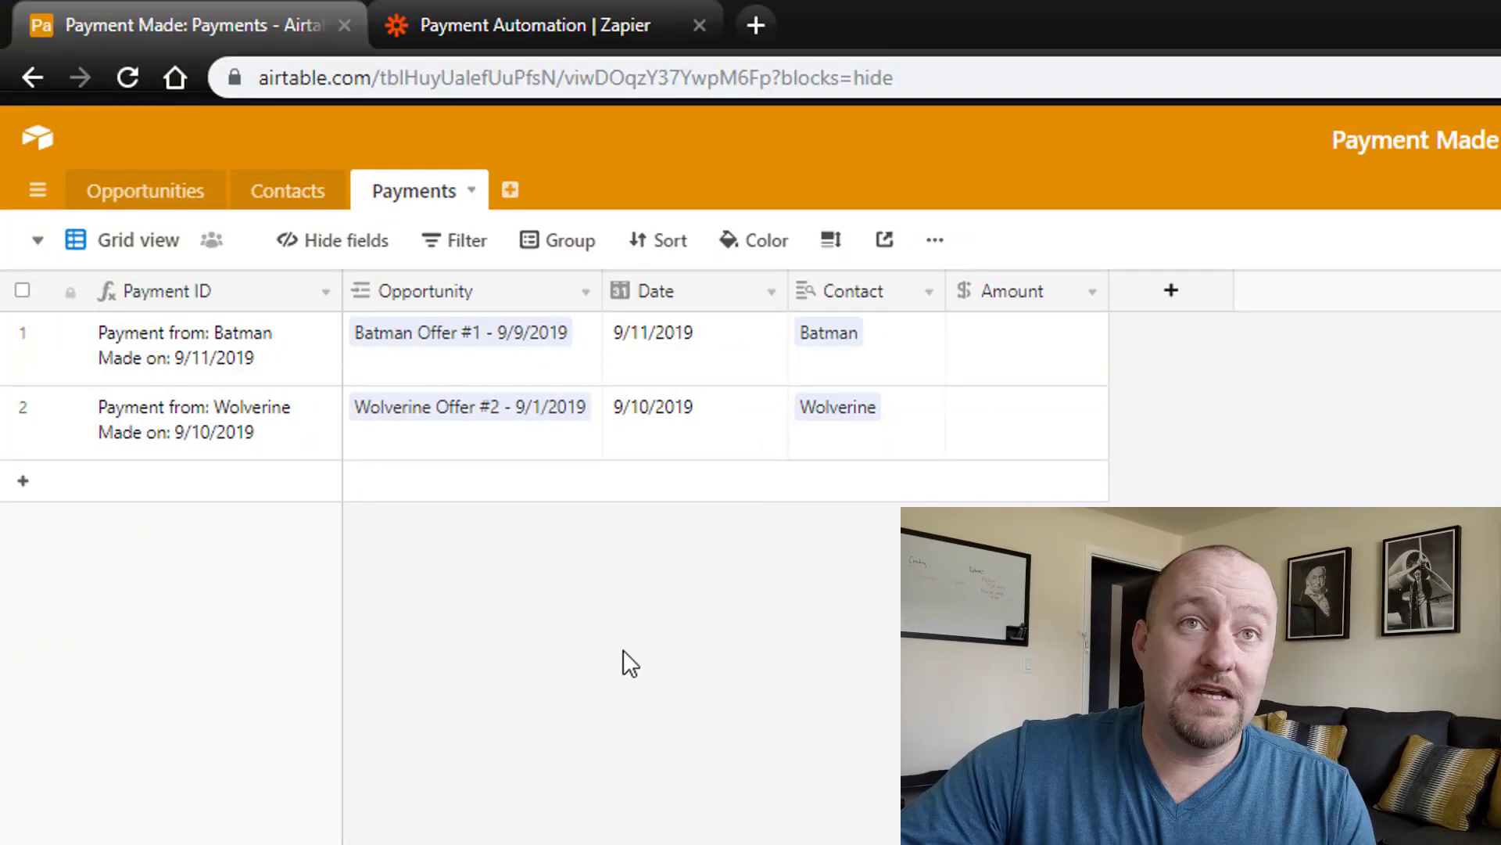
mouse_move(477, 680)
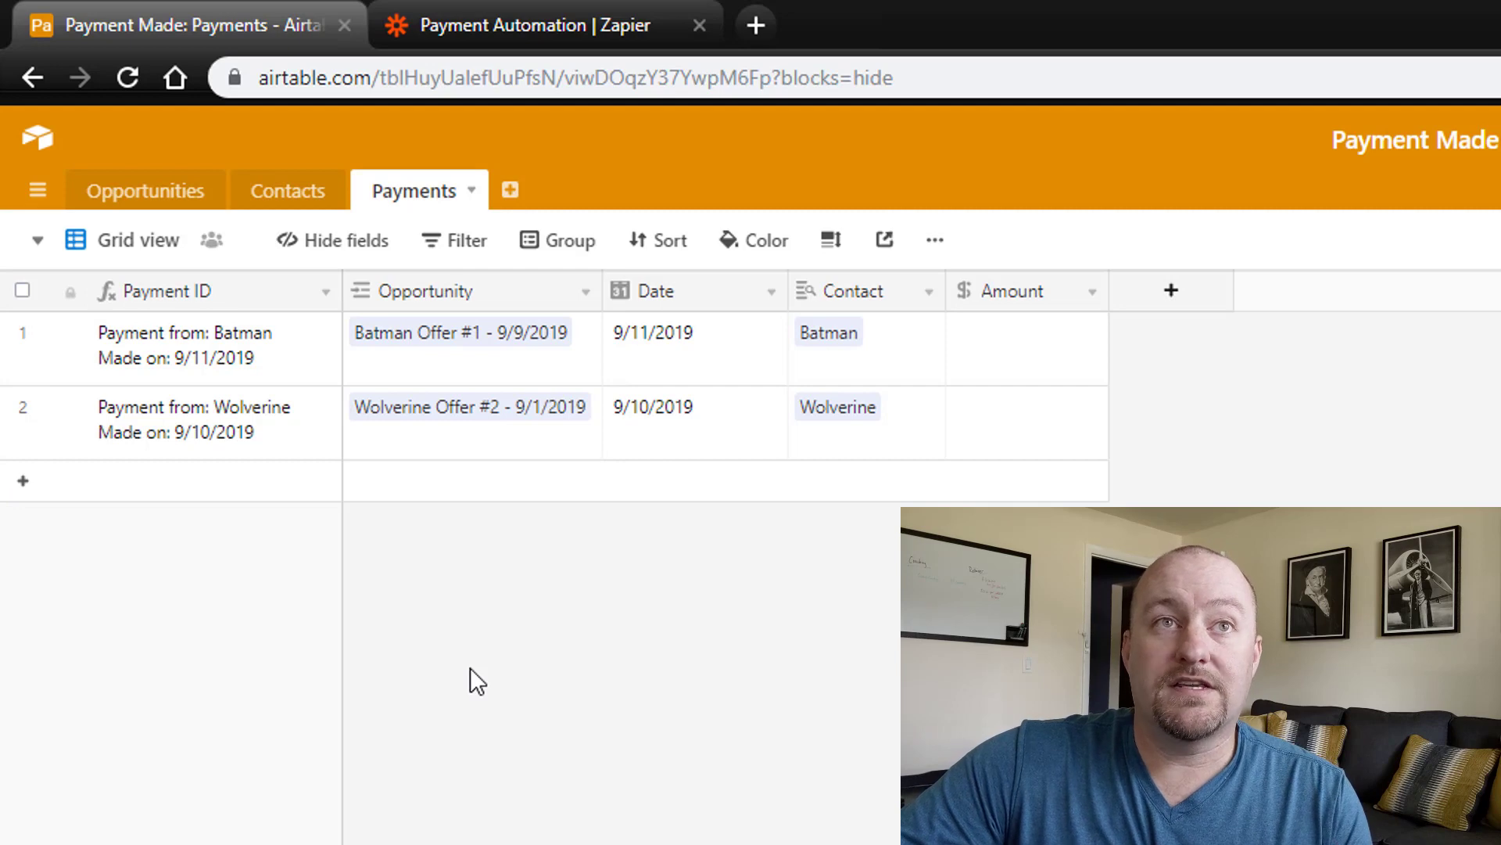
mouse_move(300, 212)
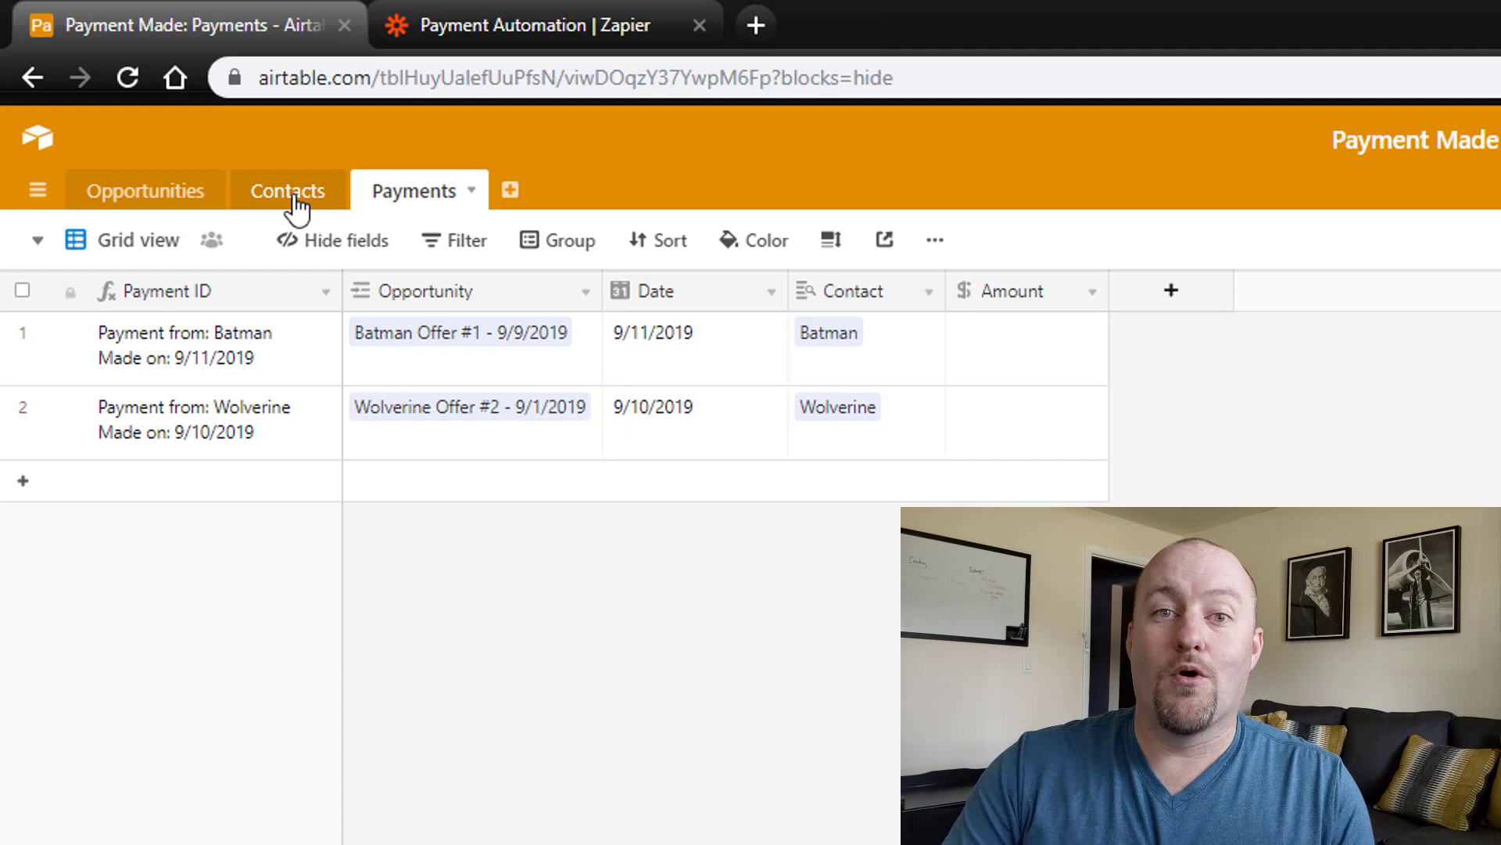
Show the Contacts table with its six heroes, emails and linked opportunities.
left_click(288, 191)
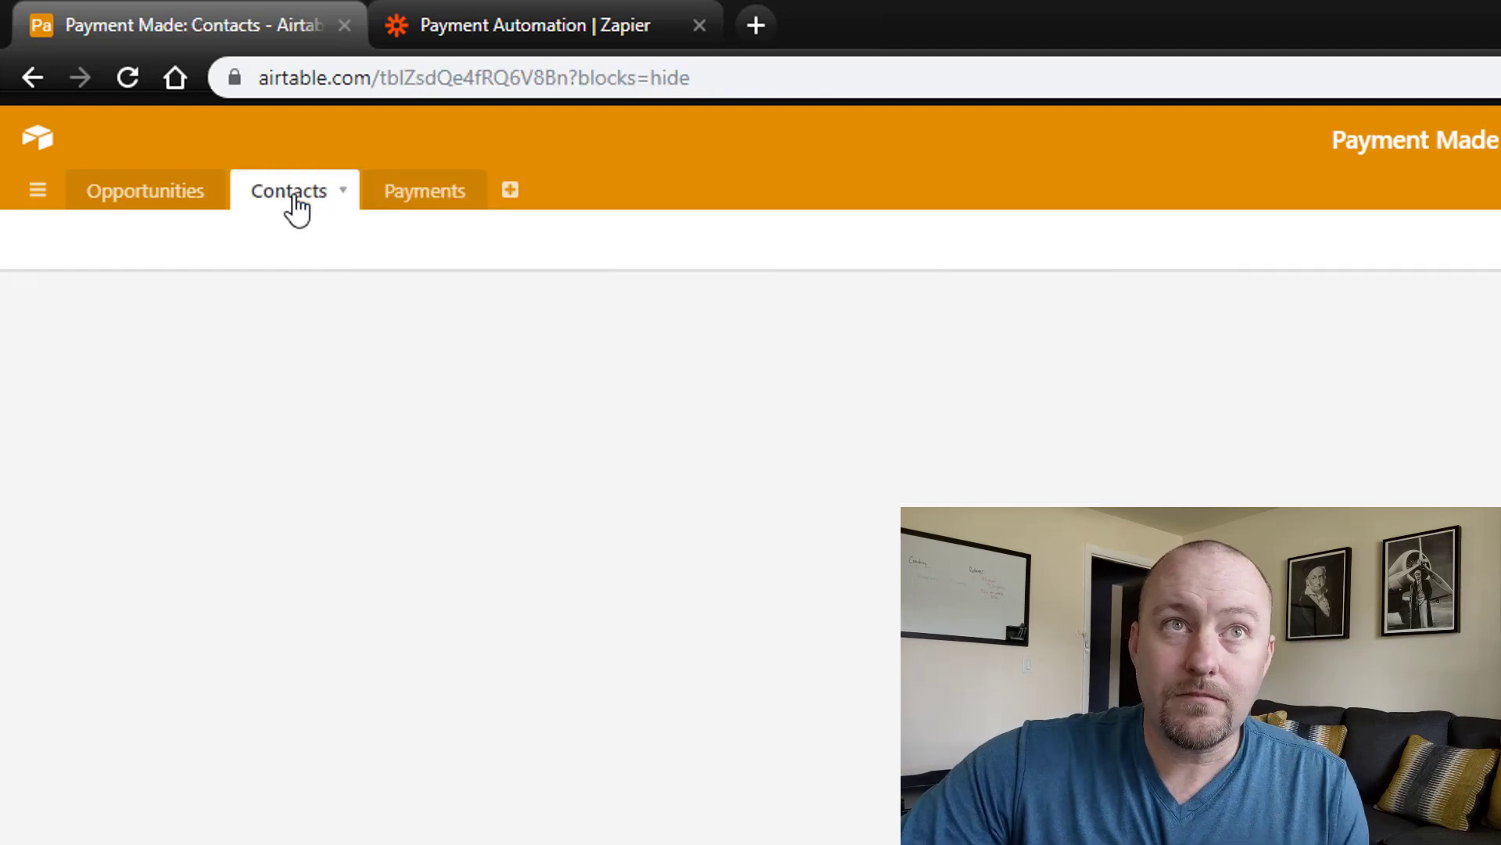
left_click(288, 191)
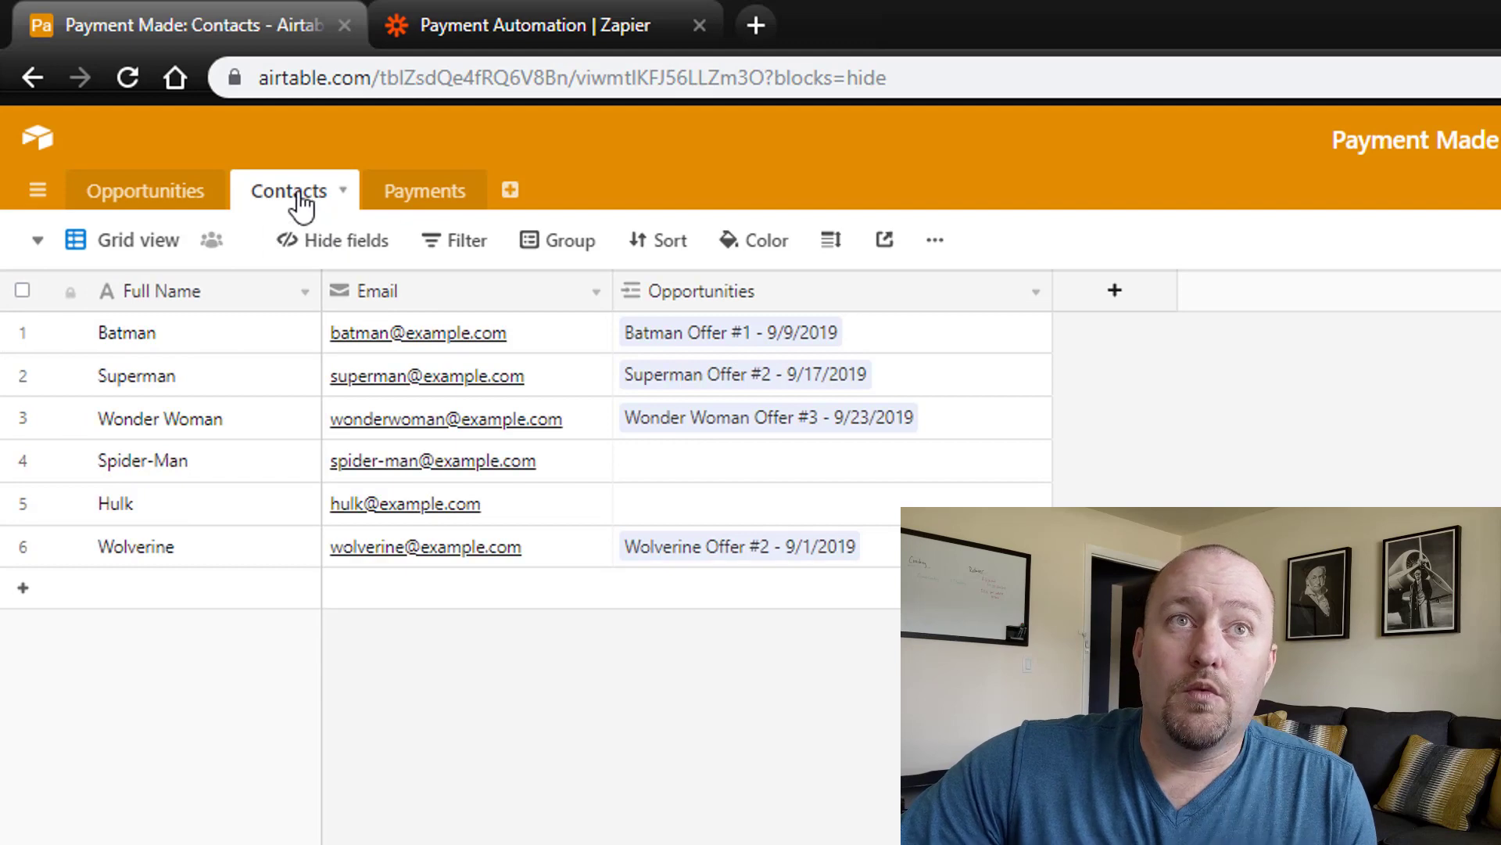
mouse_move(172, 222)
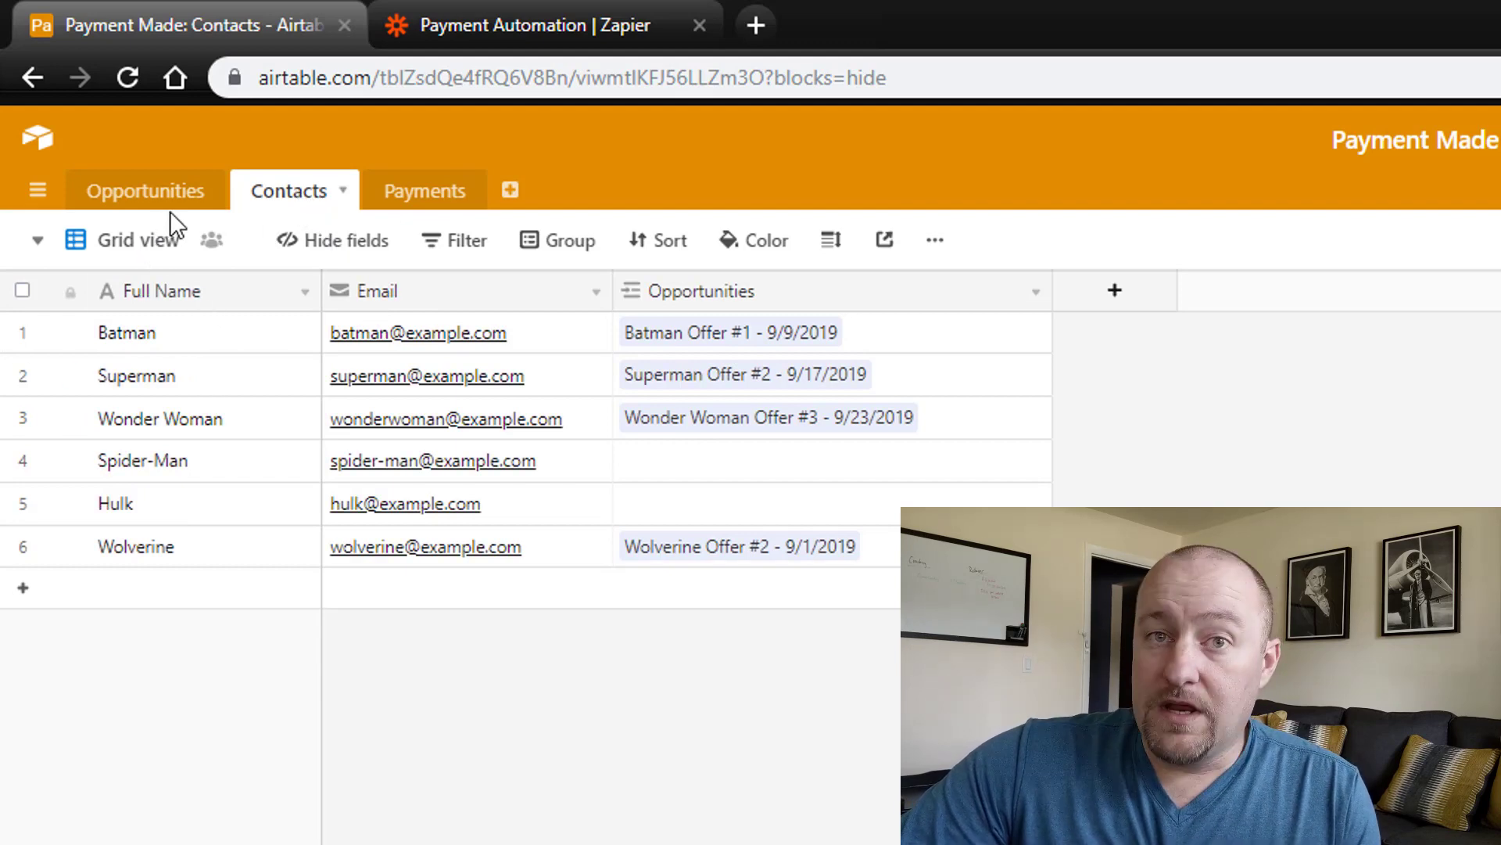
mouse_move(298, 202)
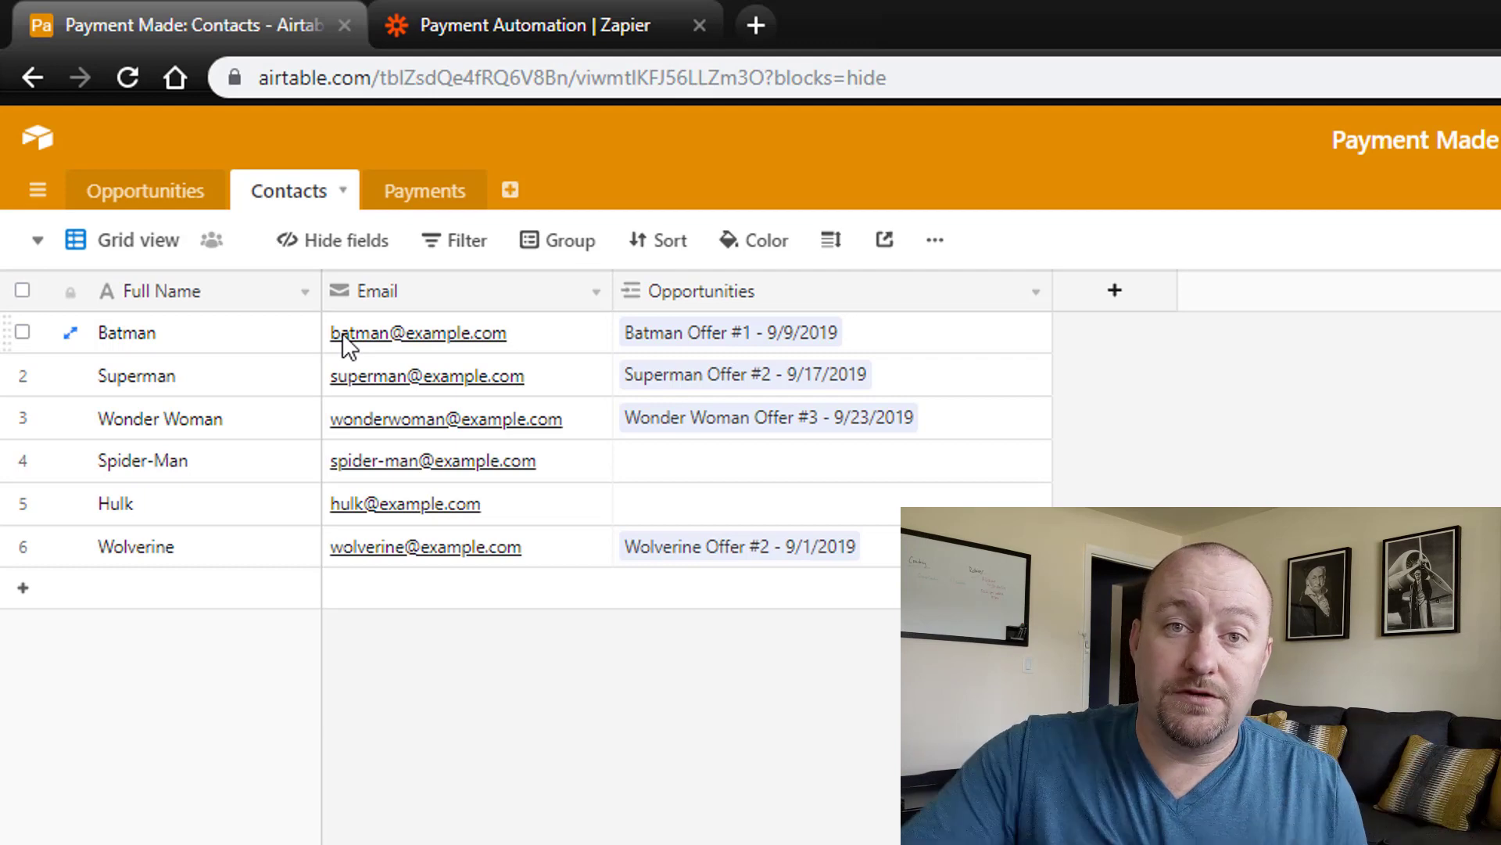
Show the Opportunities table grouped by type, with Batman under Offer #1 and Superman, Wolverine under Offer #2.
left_click(147, 189)
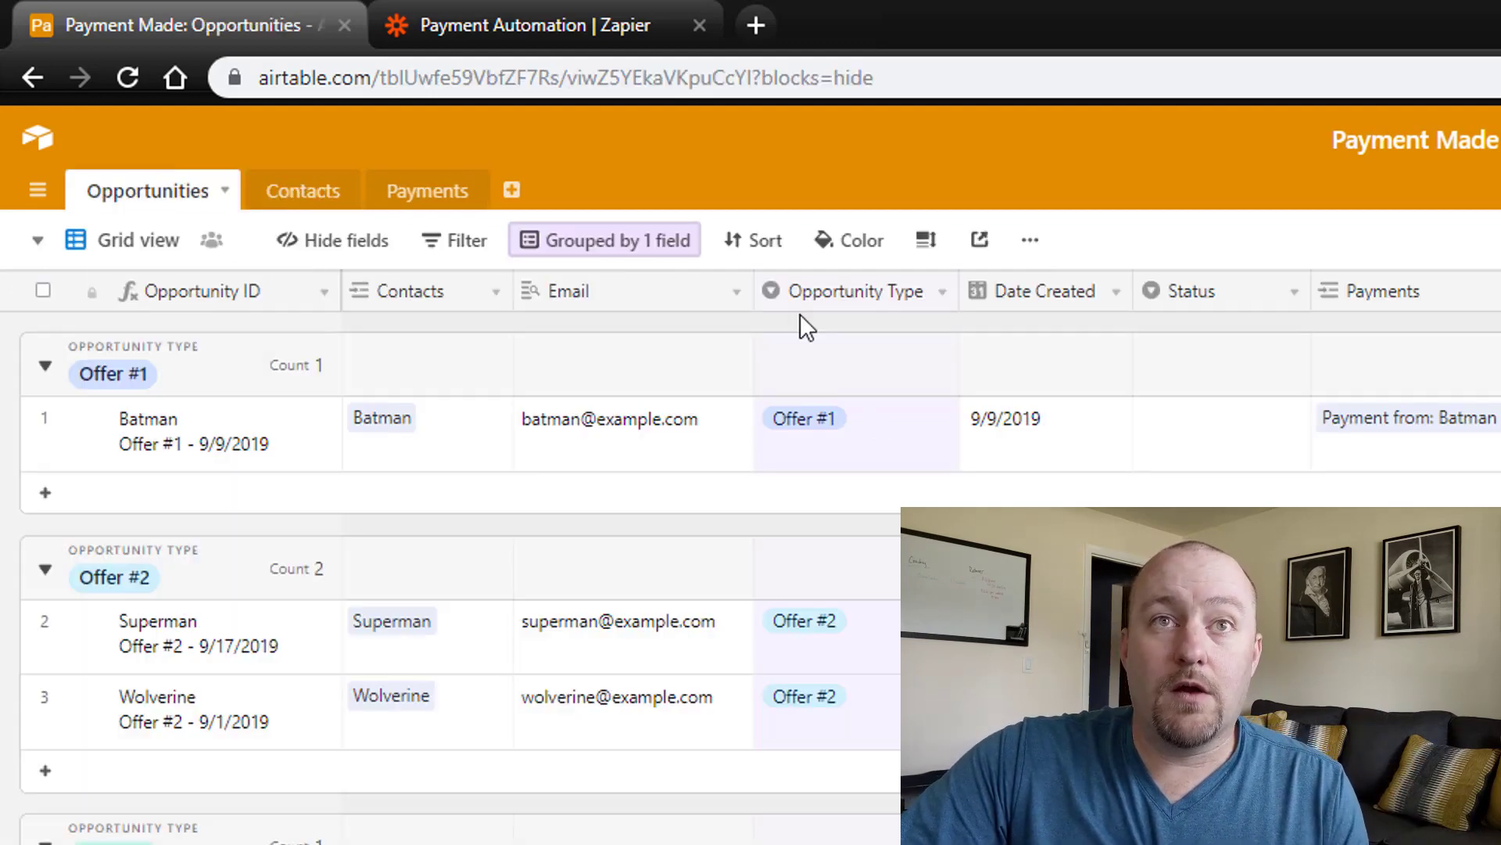
mouse_move(799, 488)
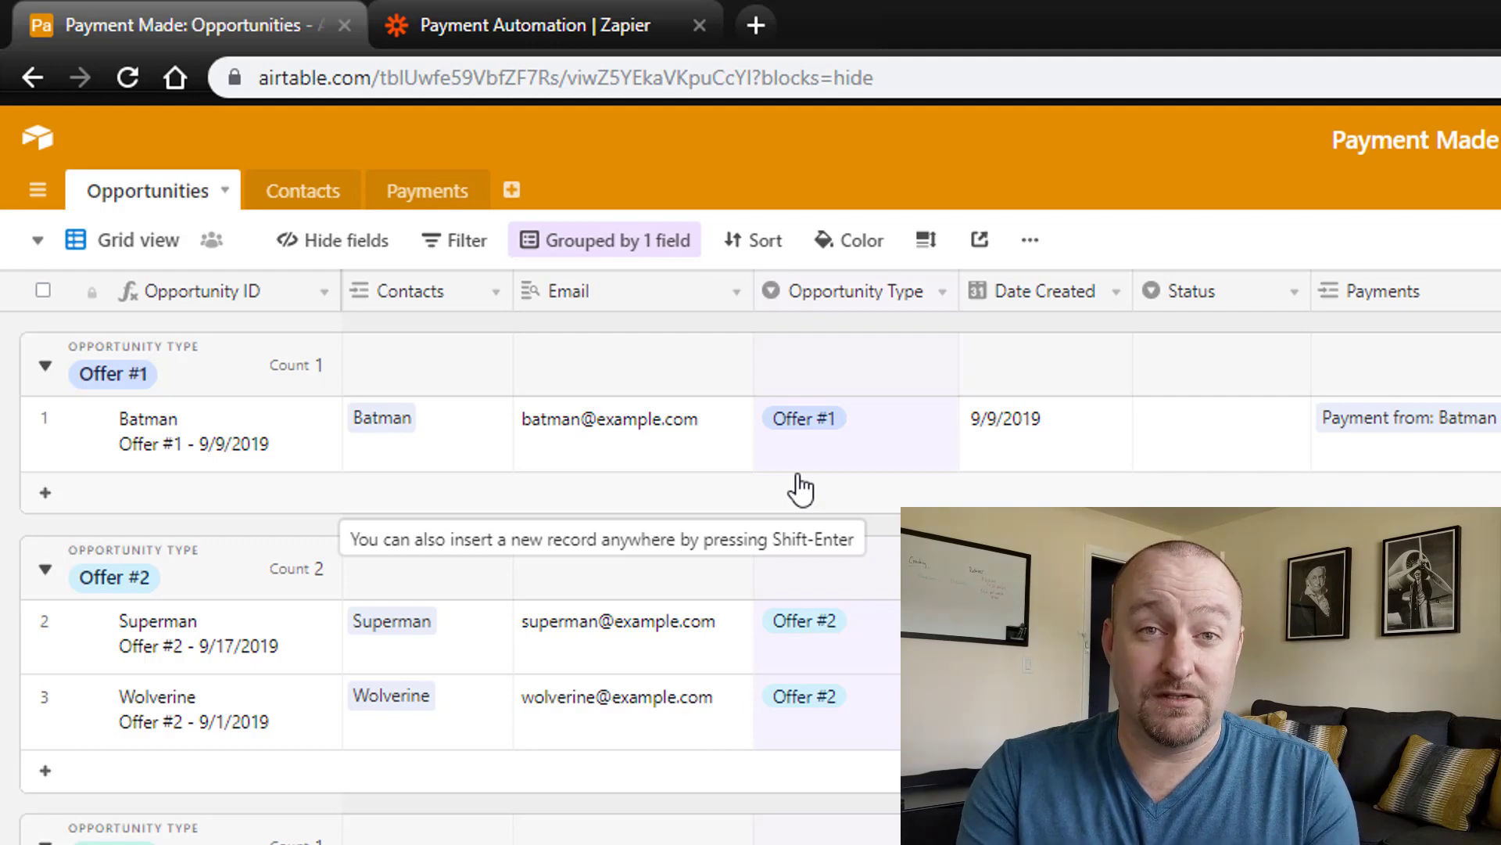
mouse_move(549, 272)
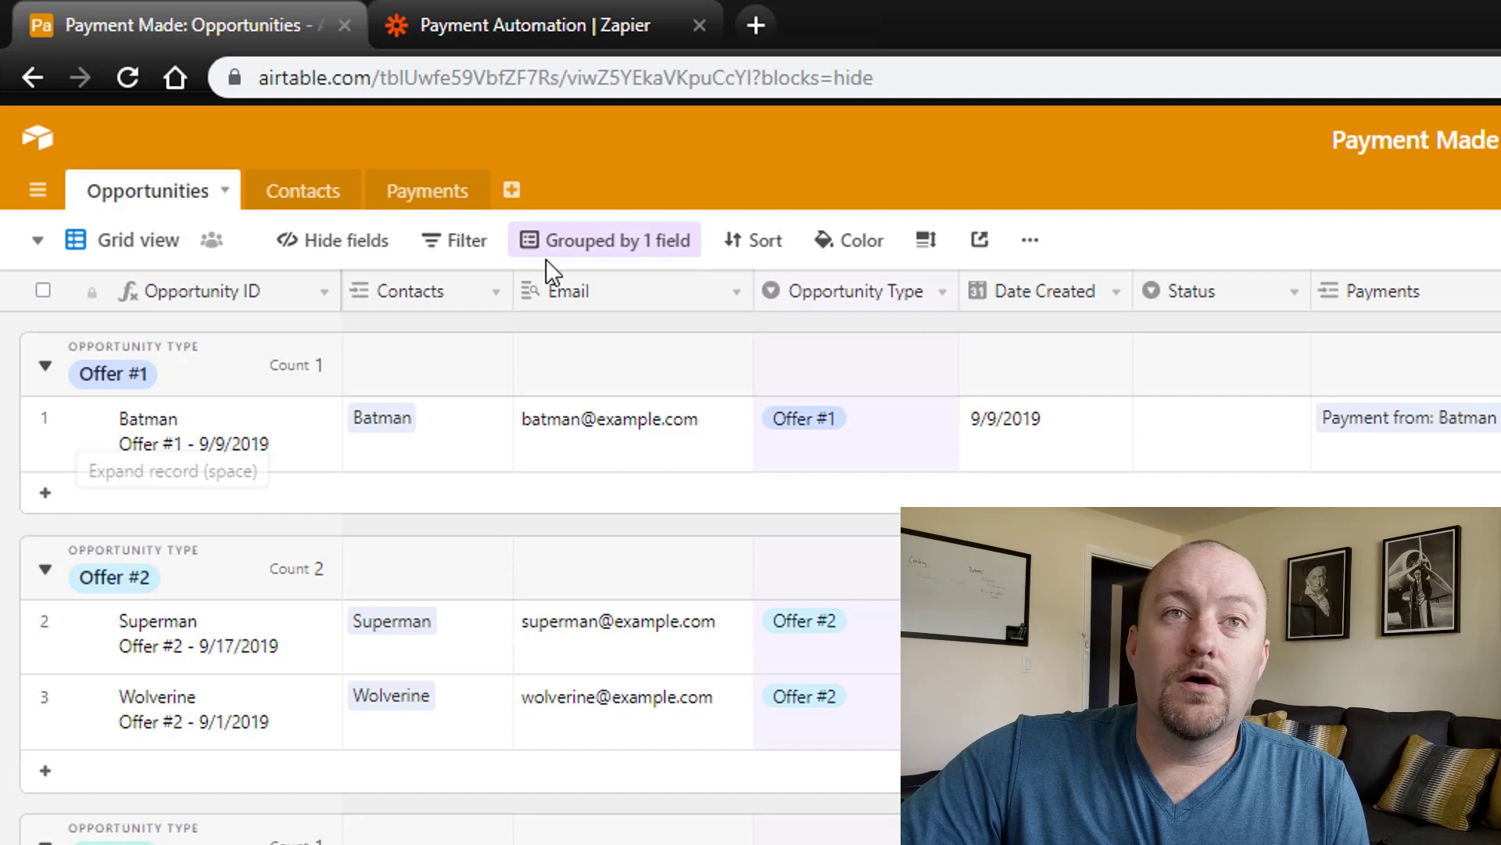
mouse_move(293, 473)
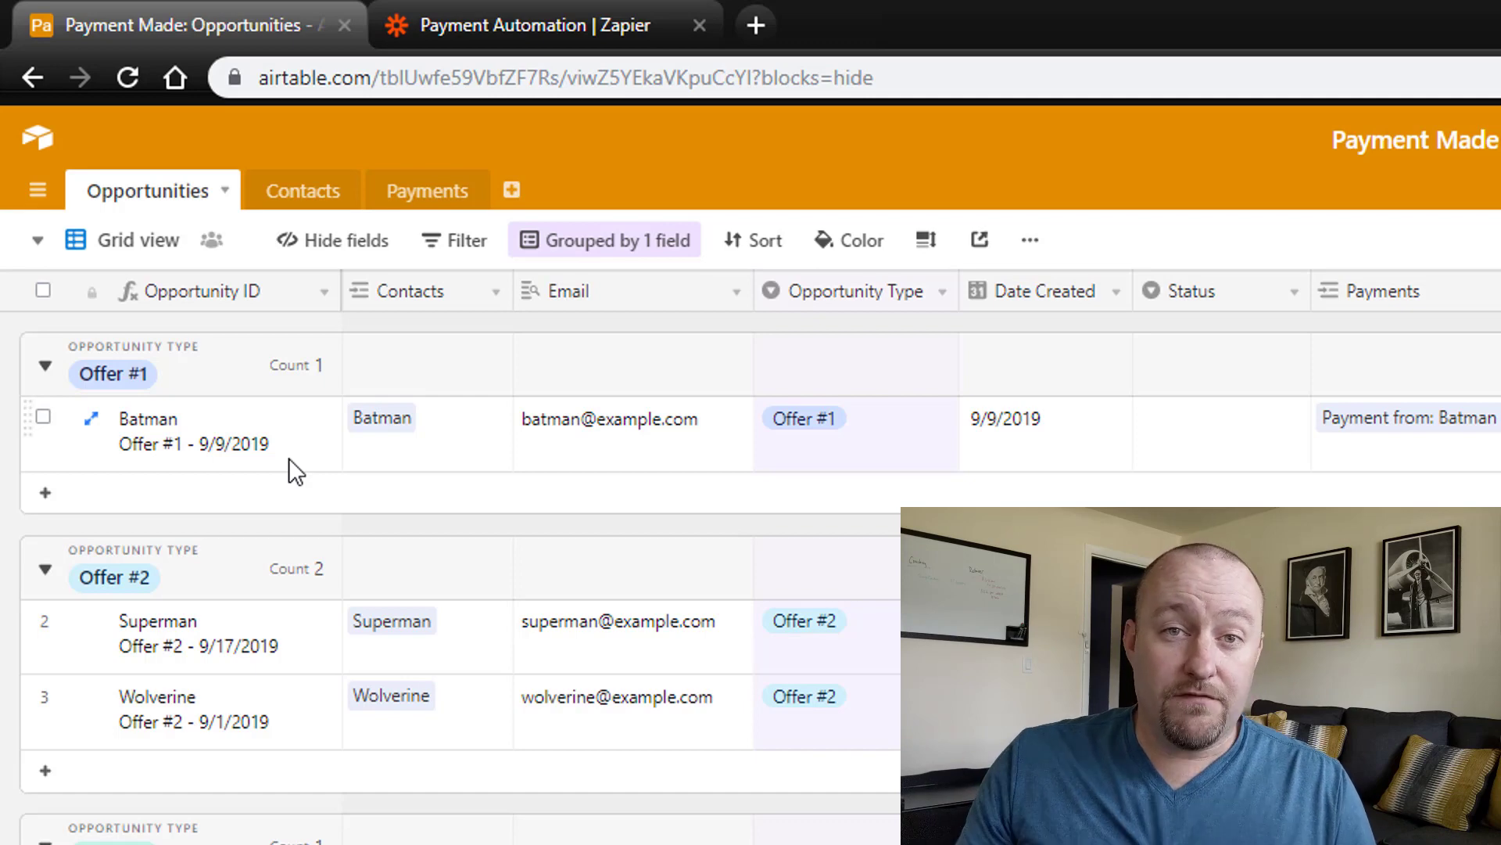
mouse_move(278, 230)
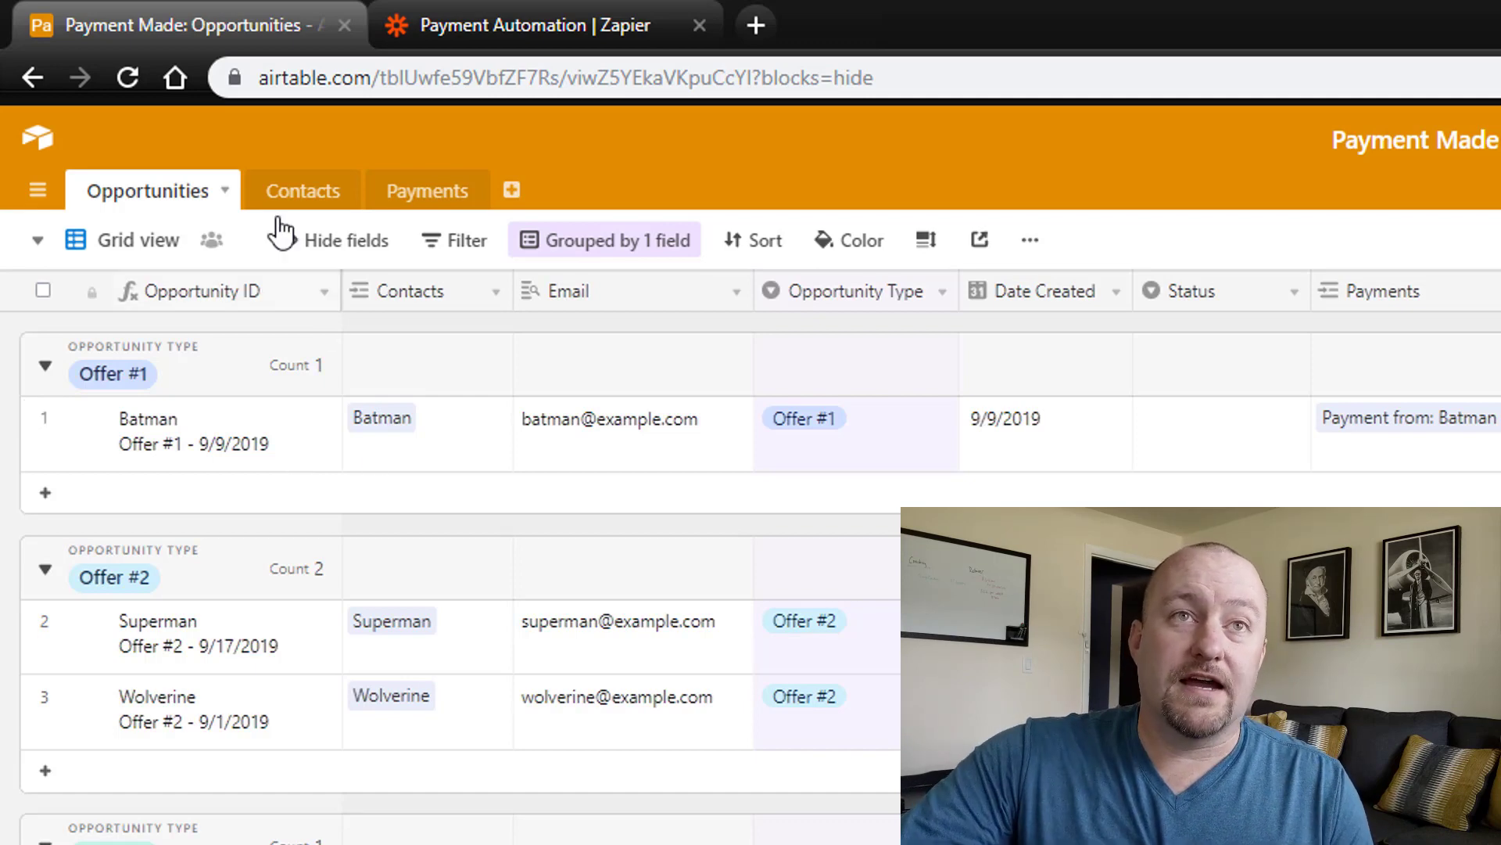
left_click(302, 191)
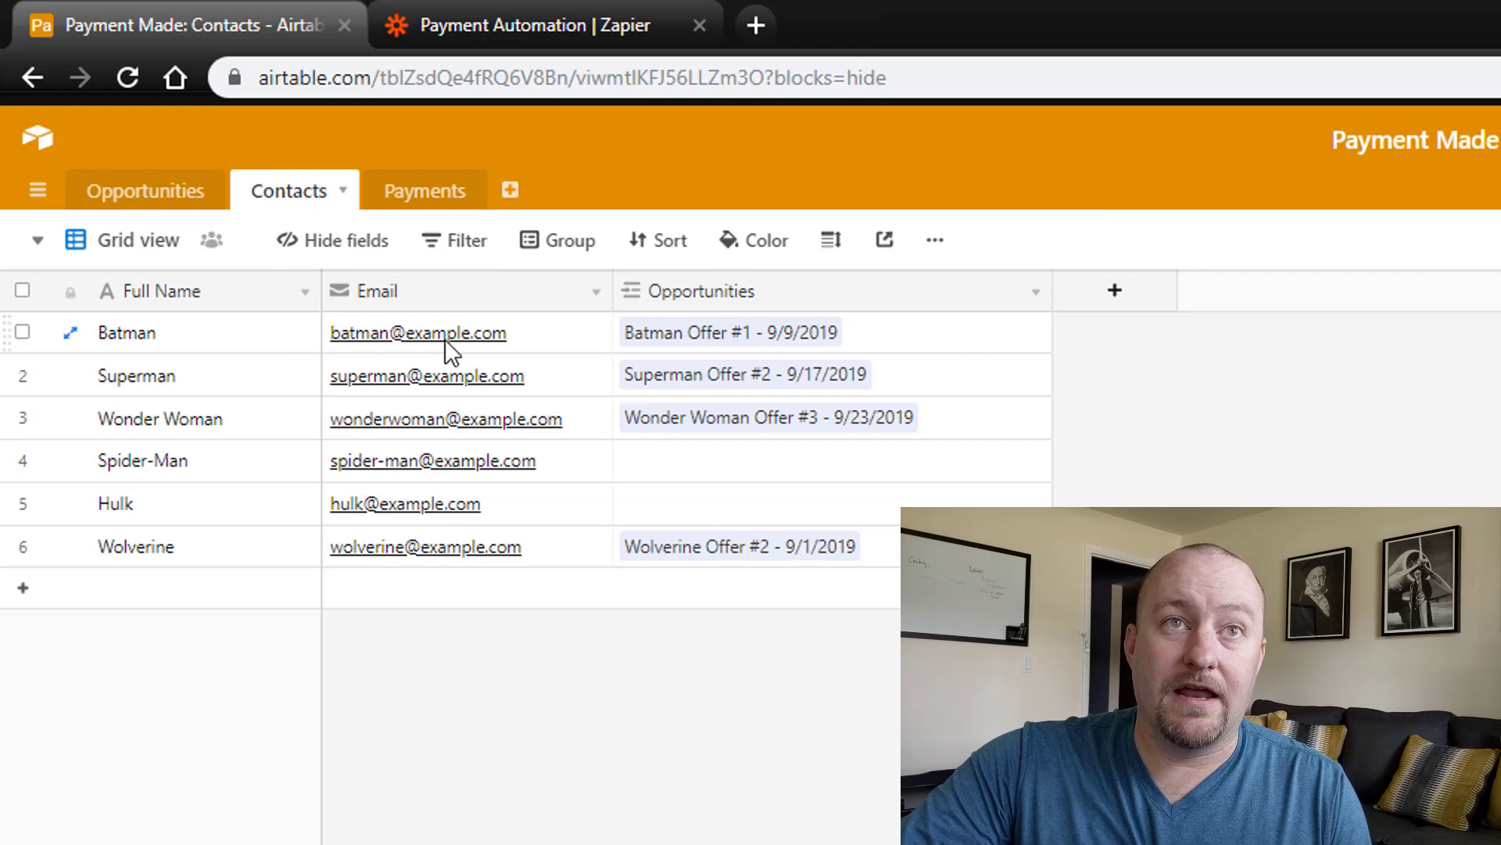
left_click(147, 191)
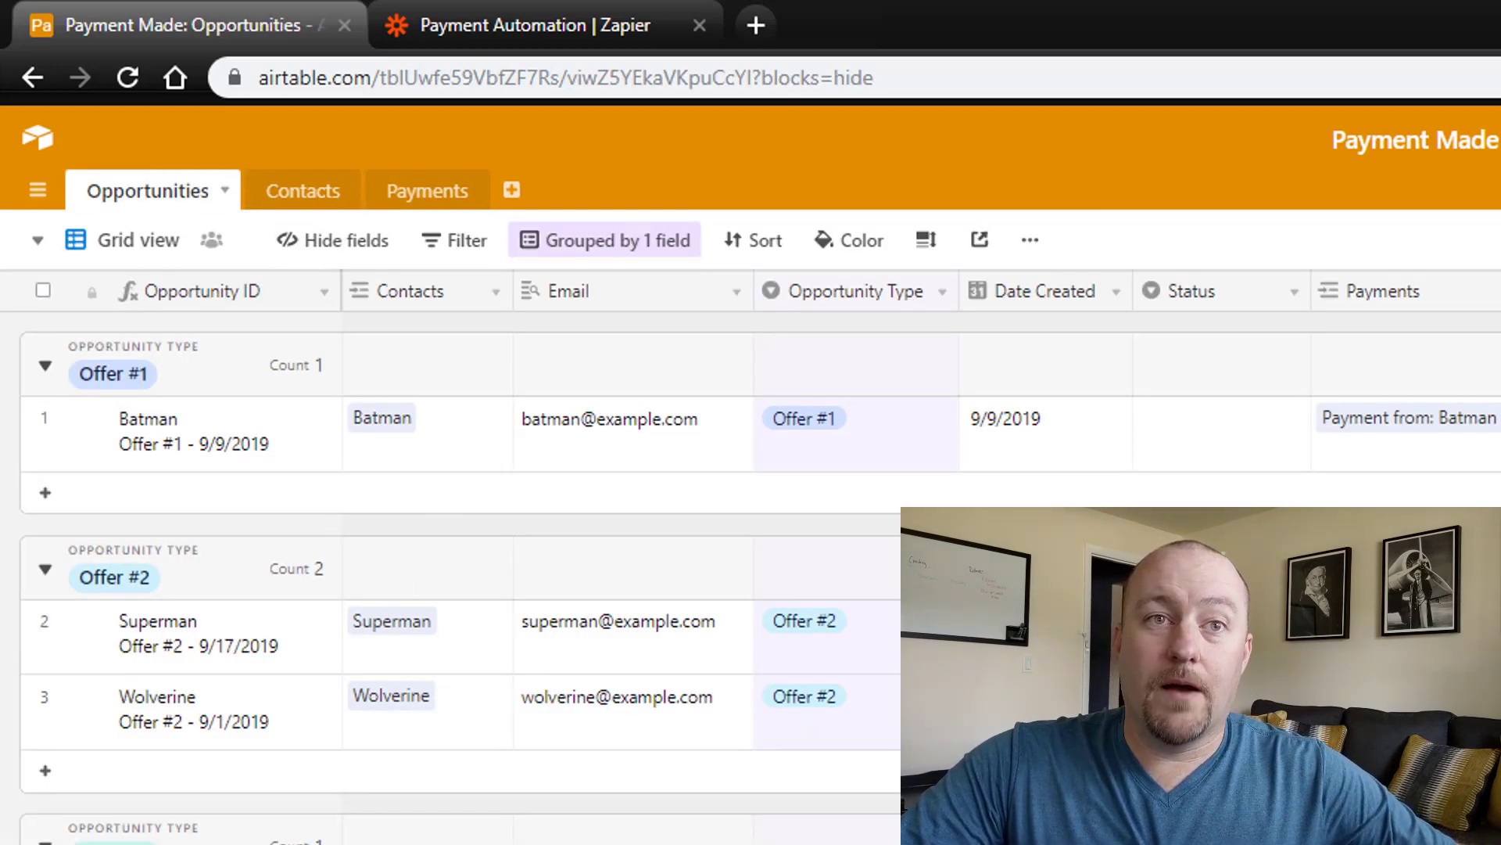
scroll("down", 3)
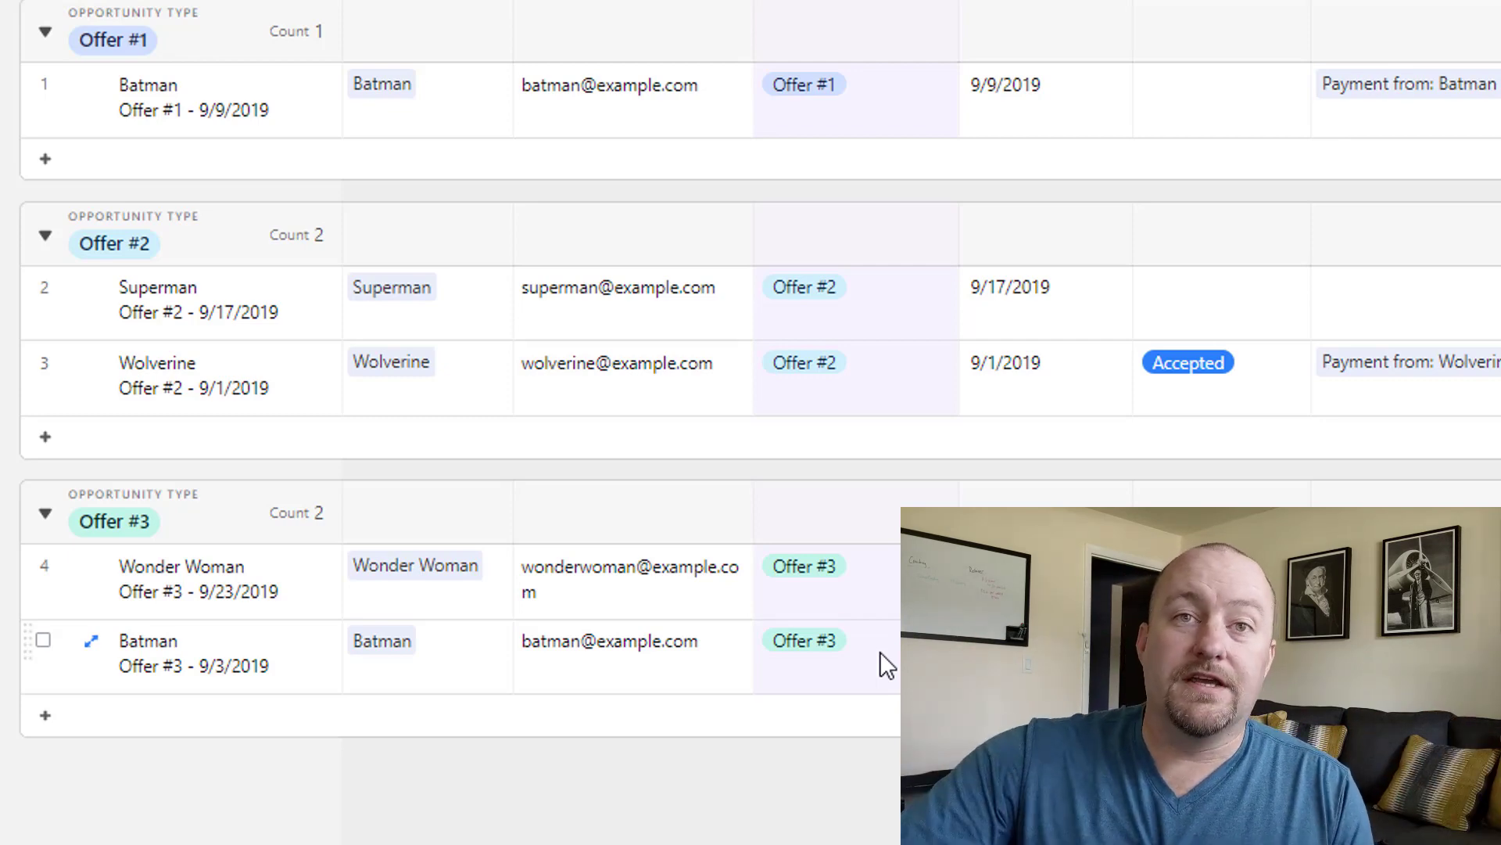
mouse_move(332, 108)
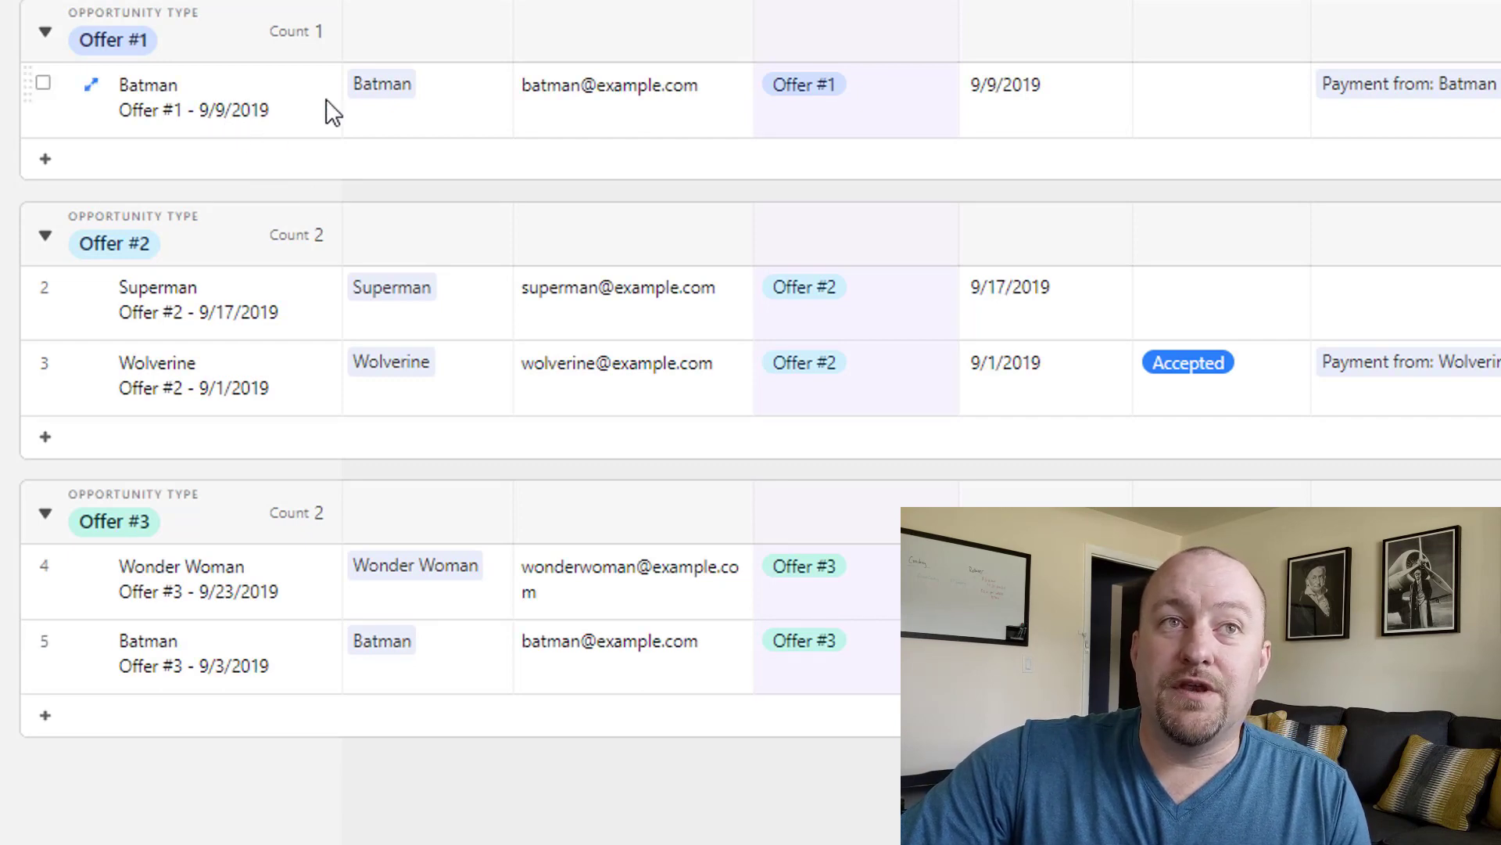
scroll("up", 3)
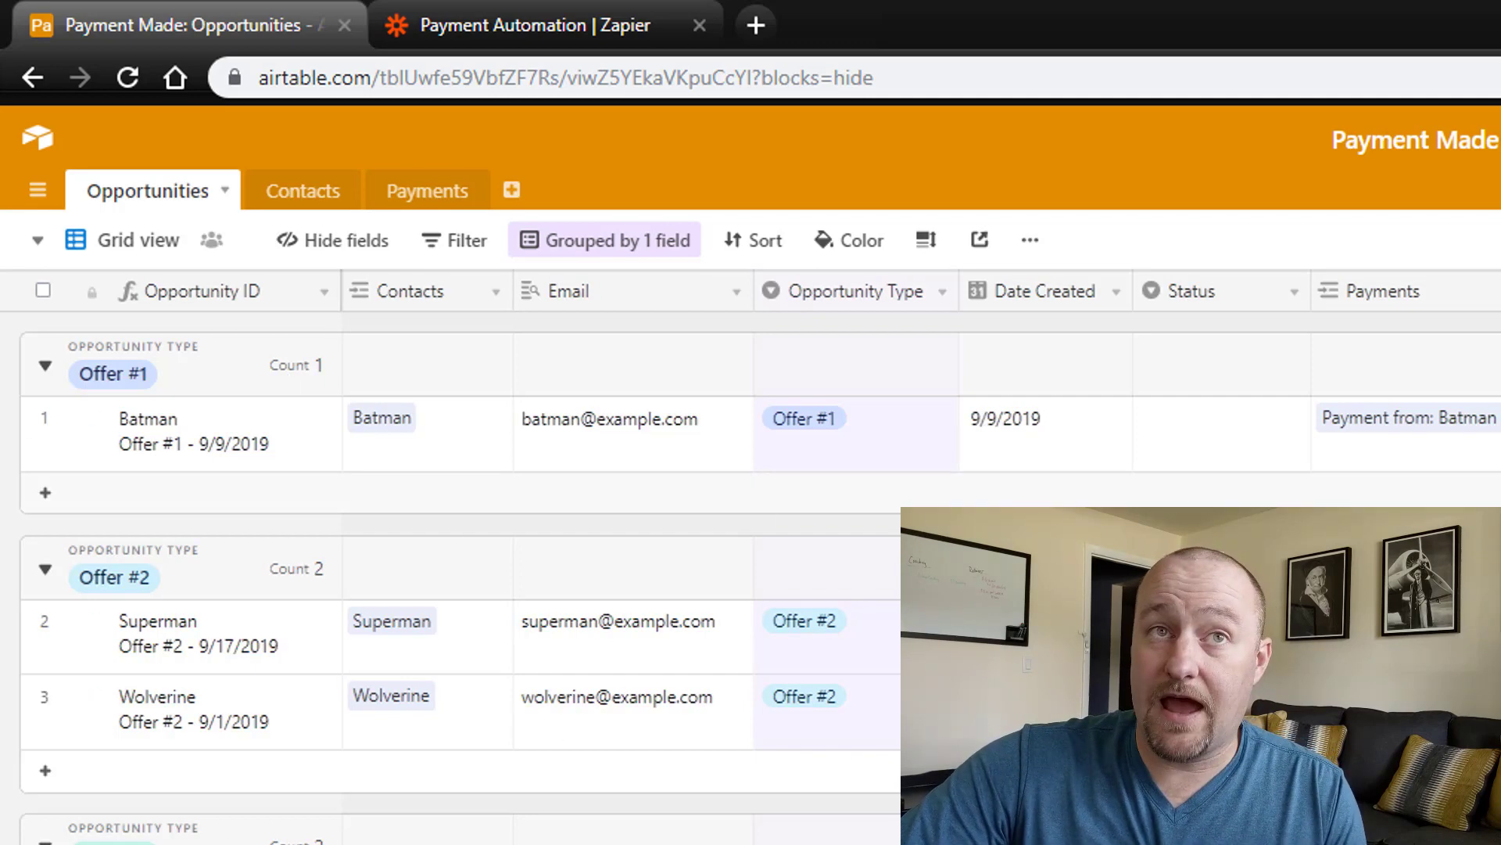
mouse_move(606, 305)
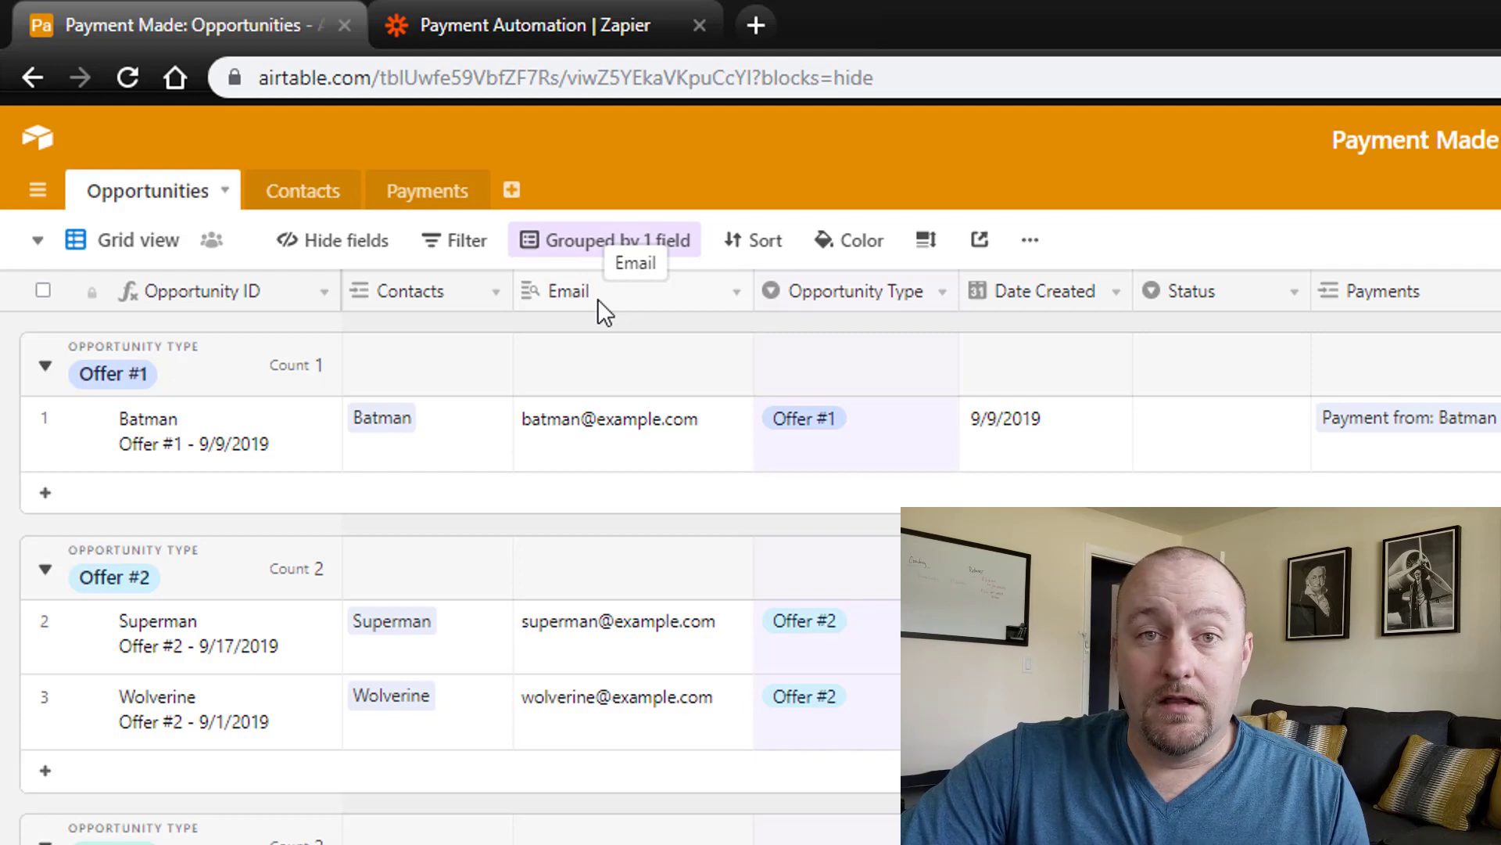
mouse_move(455, 316)
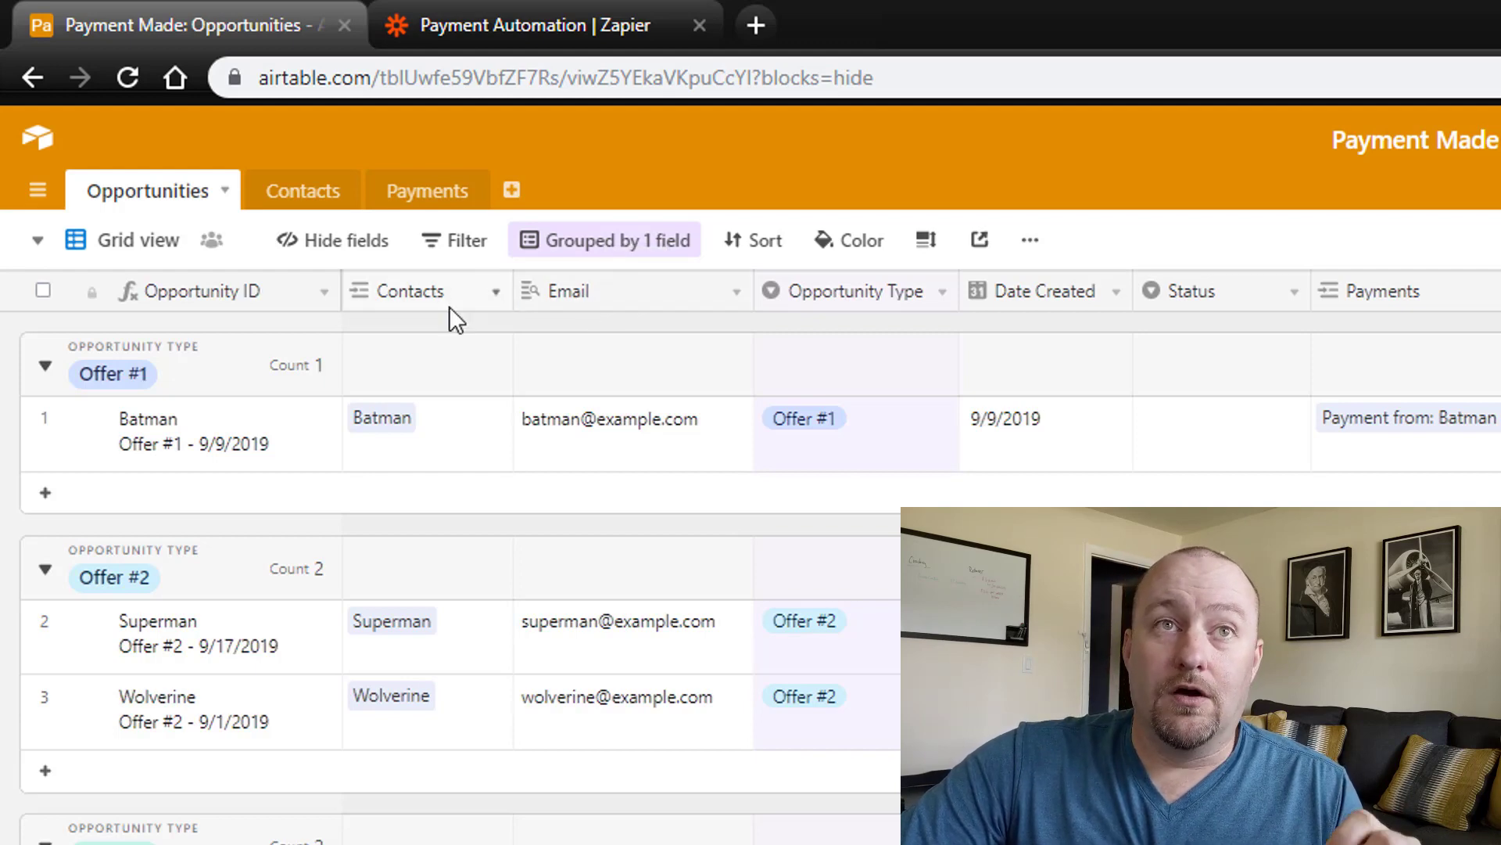
mouse_move(428, 459)
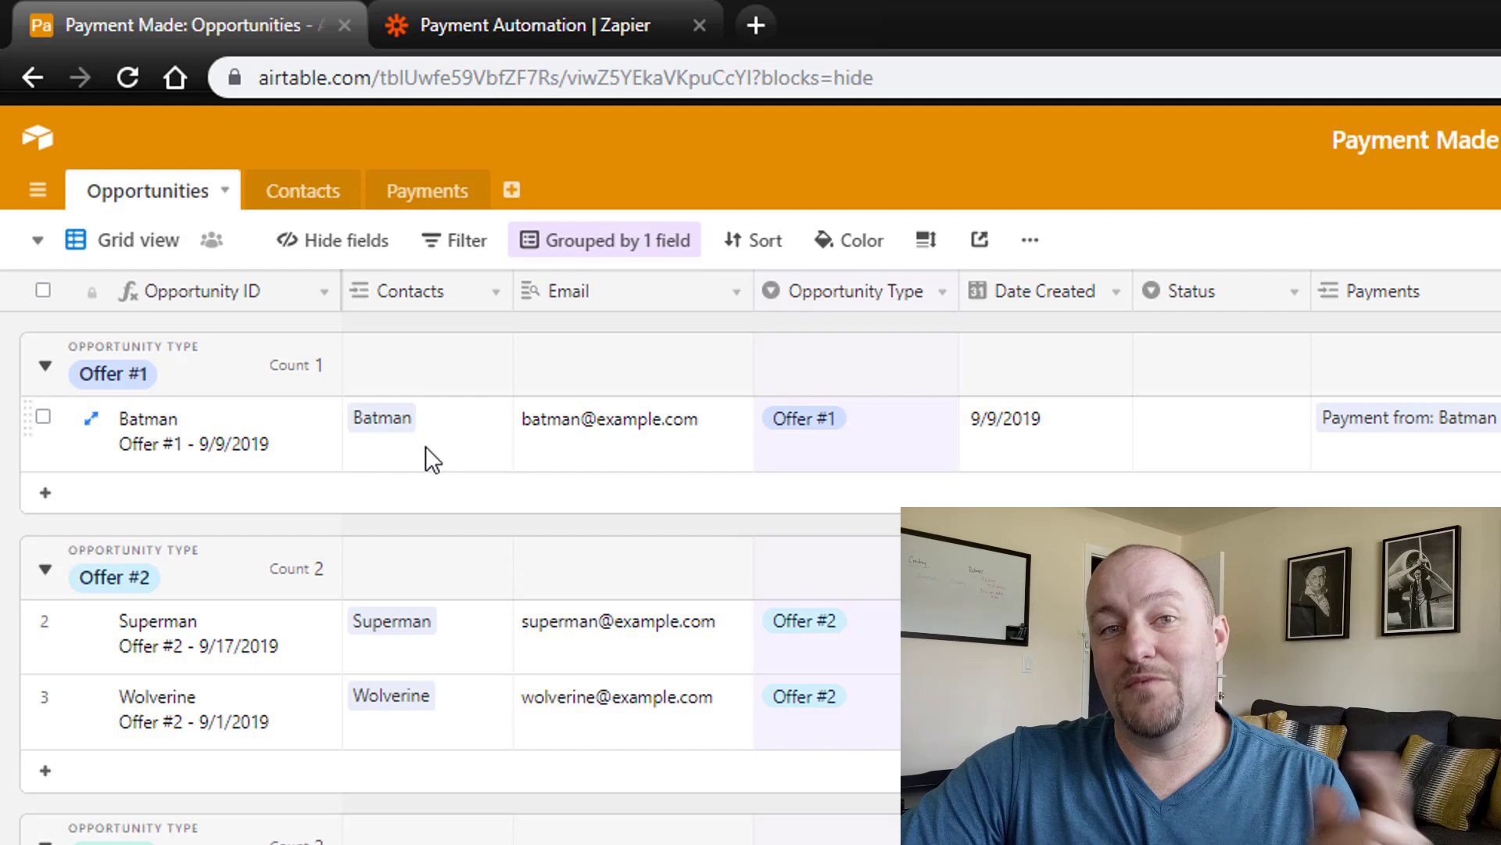
mouse_move(904, 463)
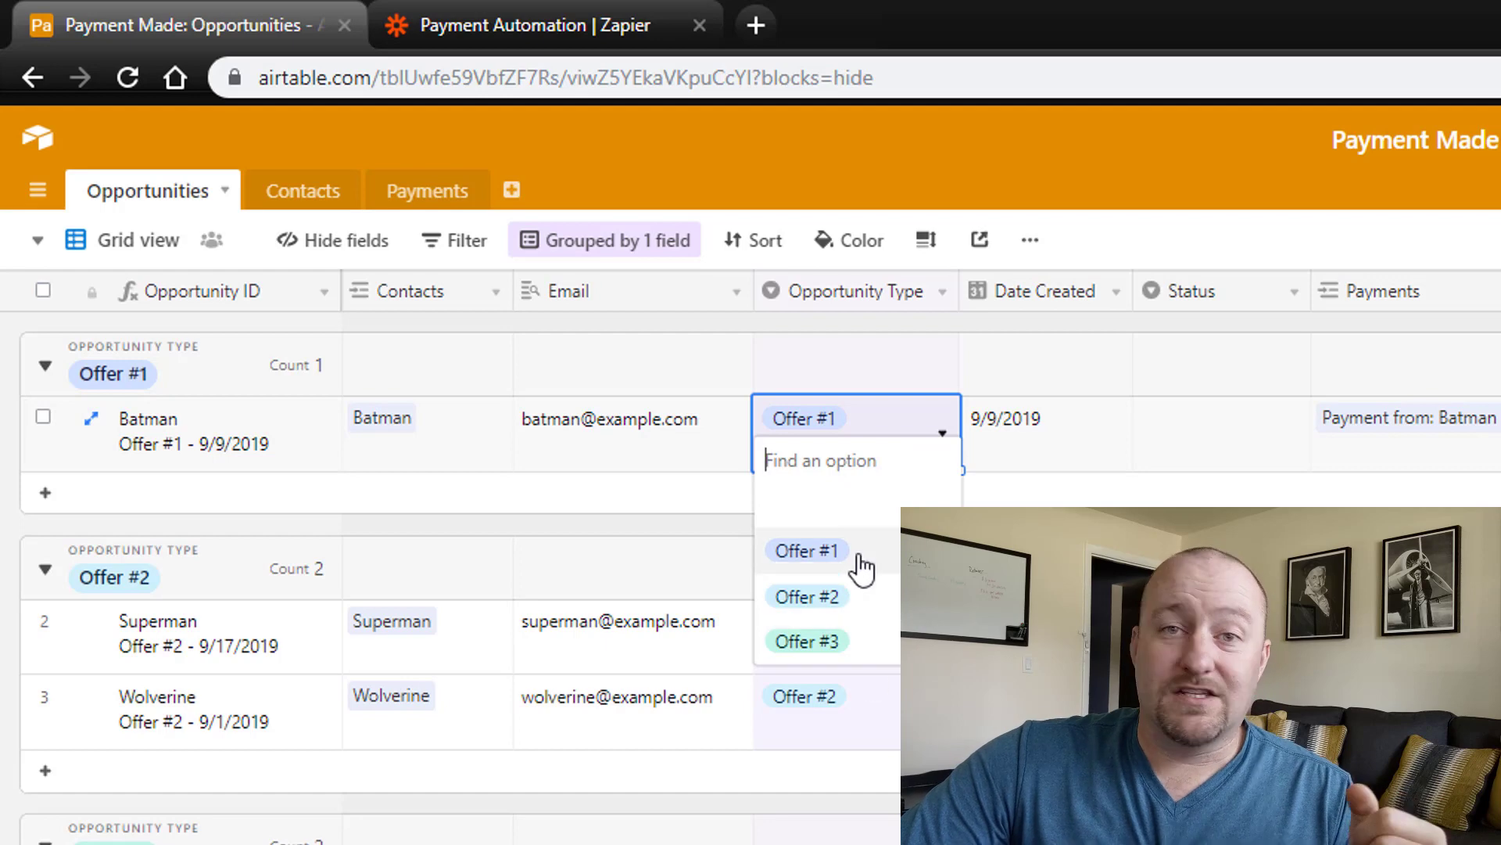
left_click(807, 549)
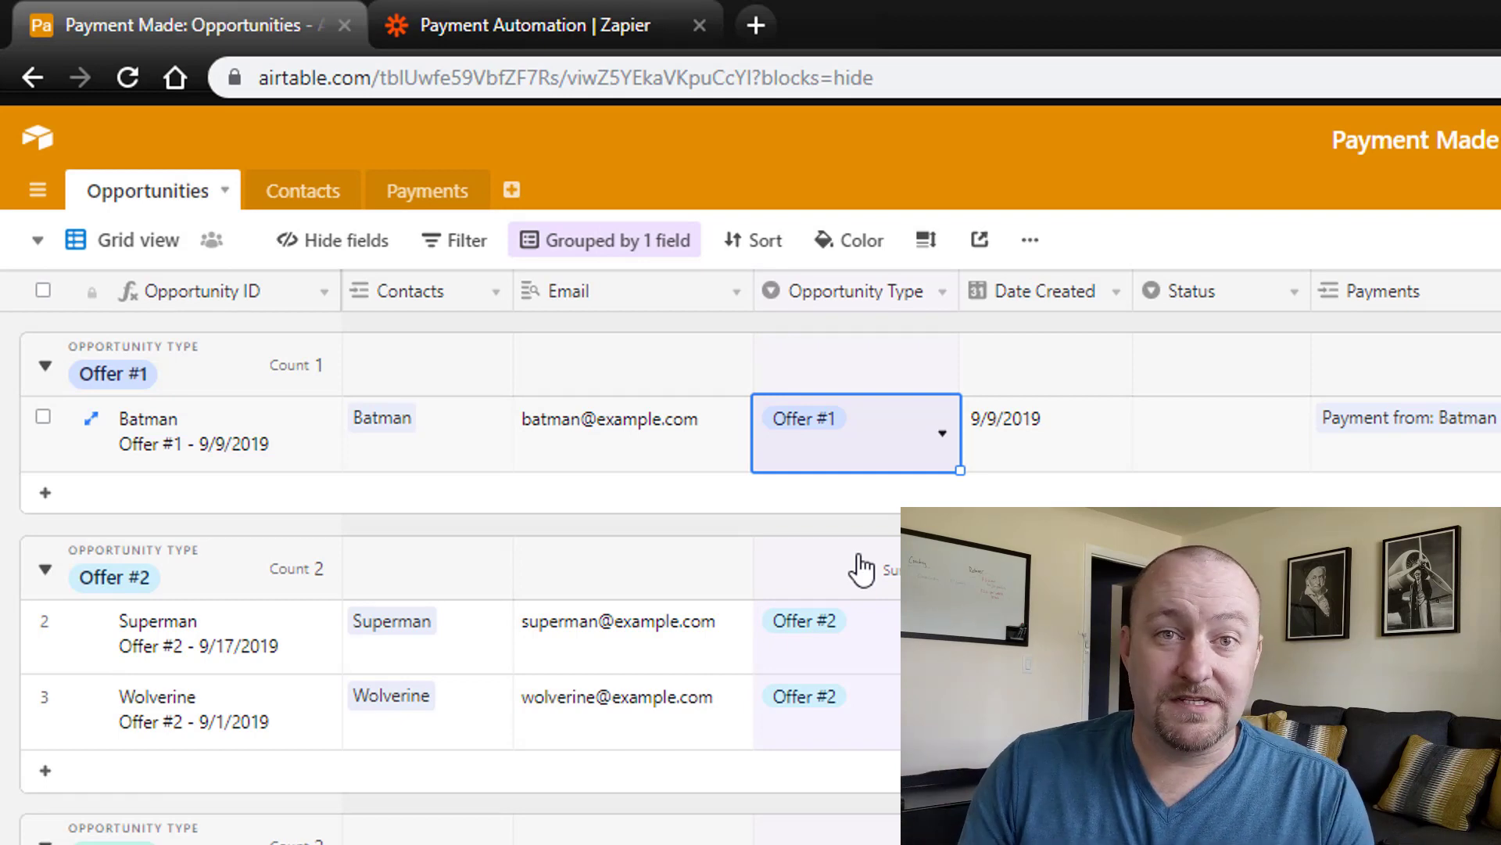
mouse_move(871, 306)
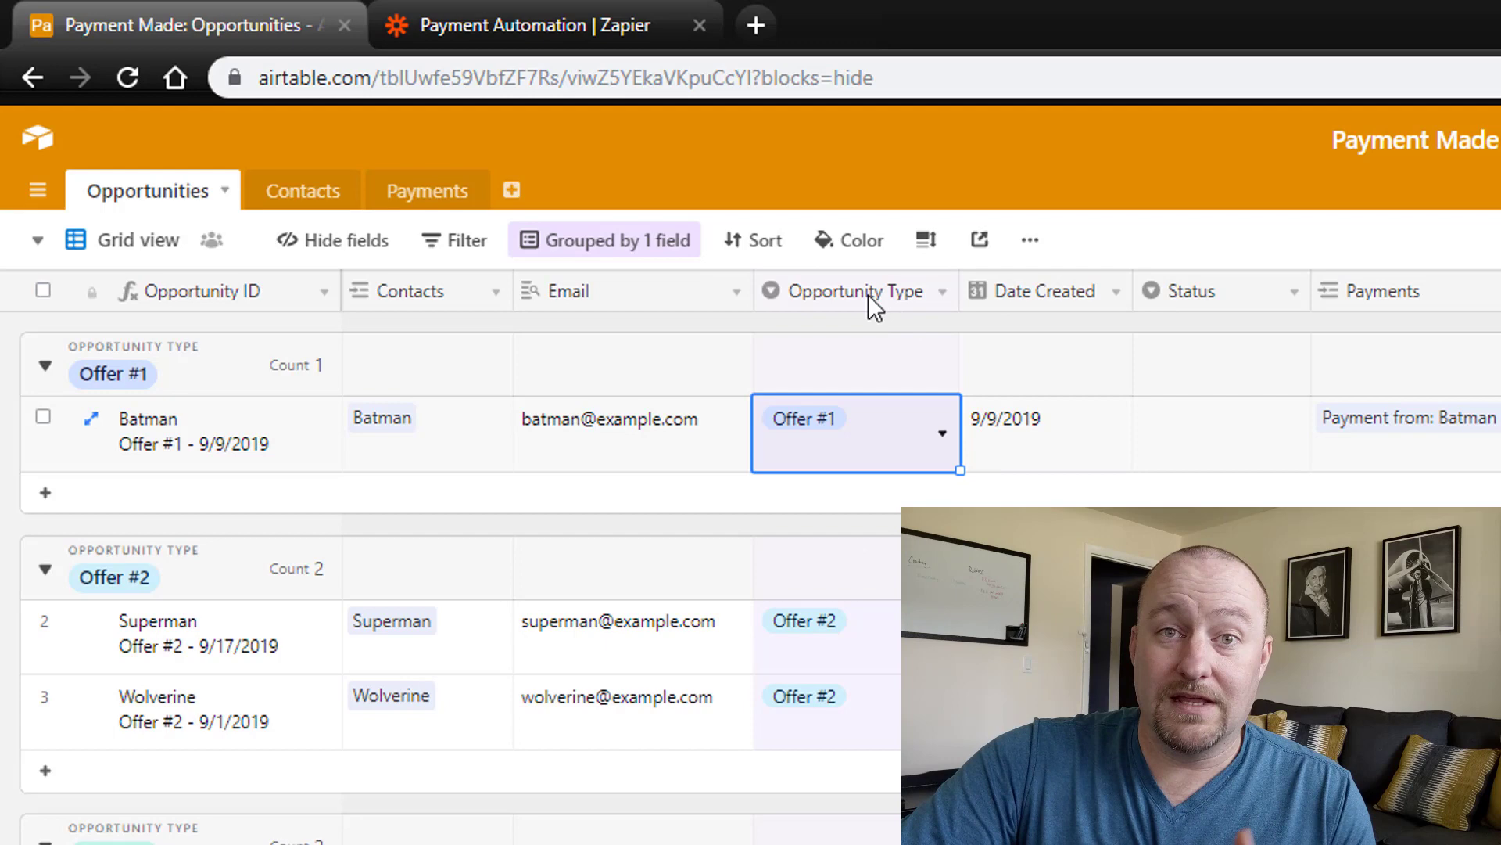
mouse_move(850, 291)
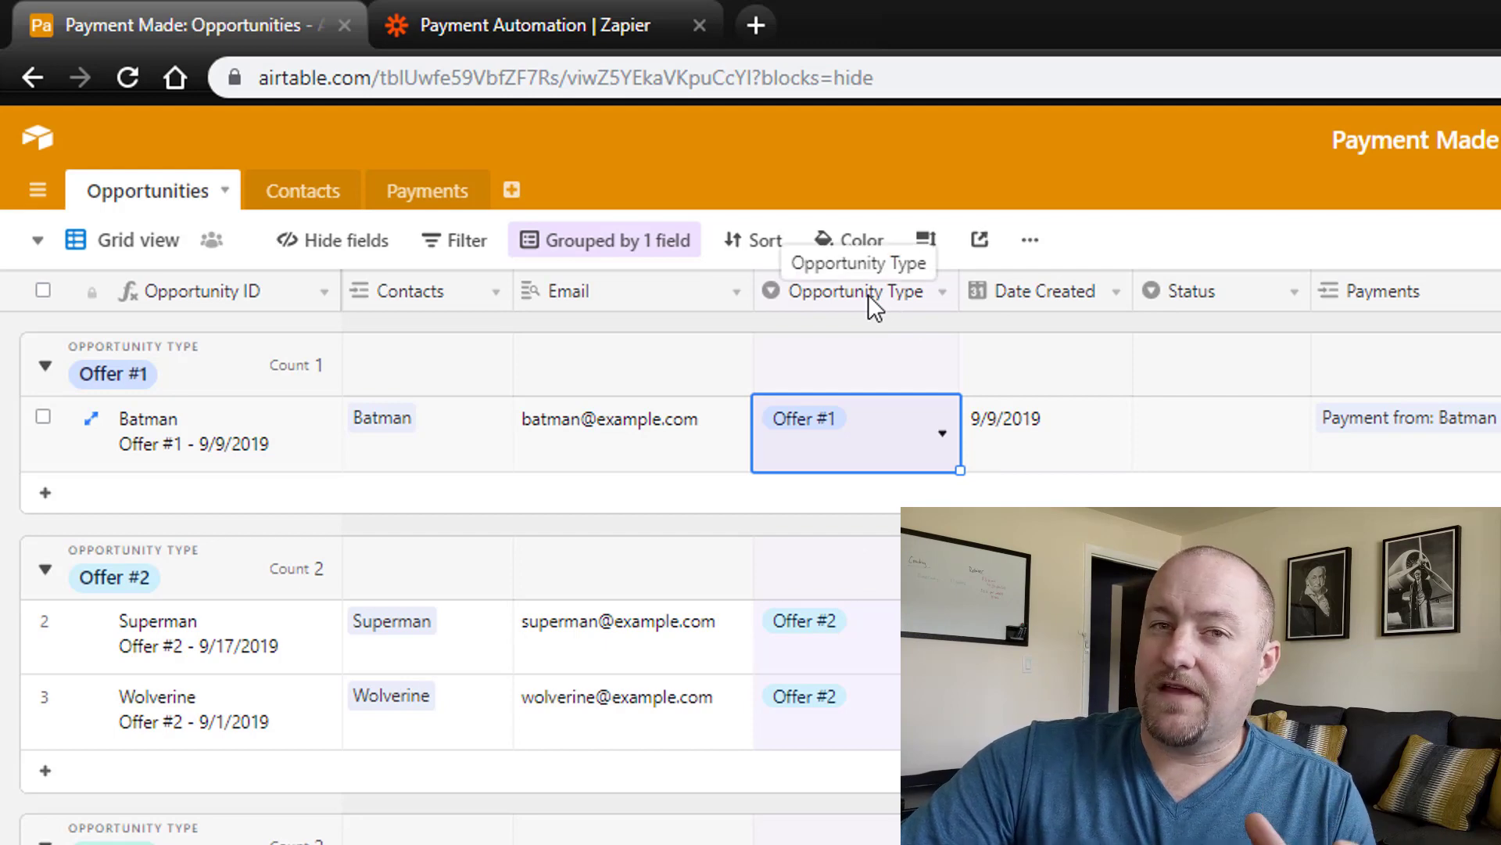
mouse_move(846, 496)
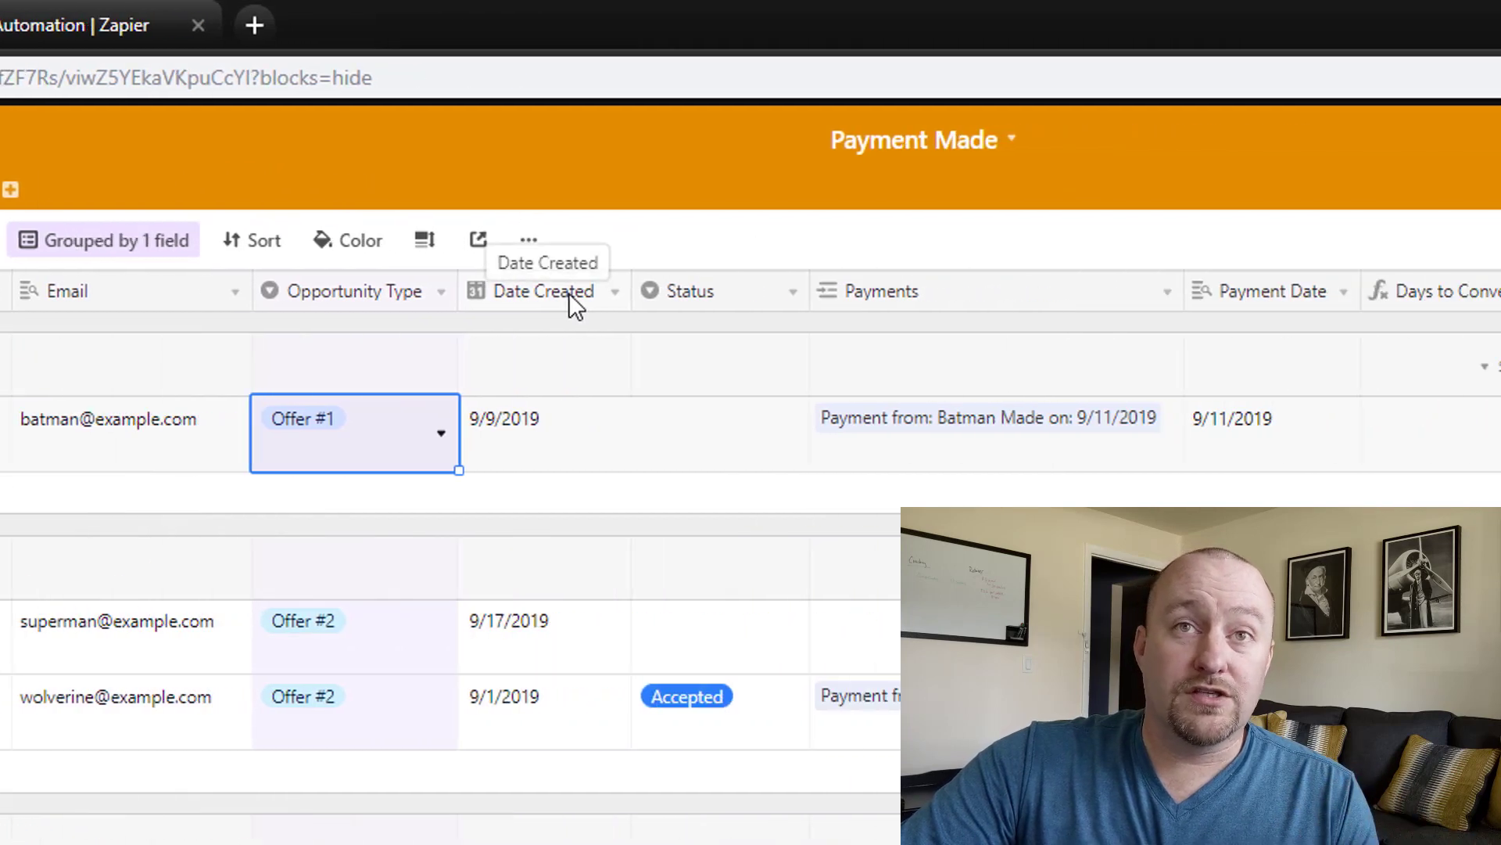
scroll("right", 3)
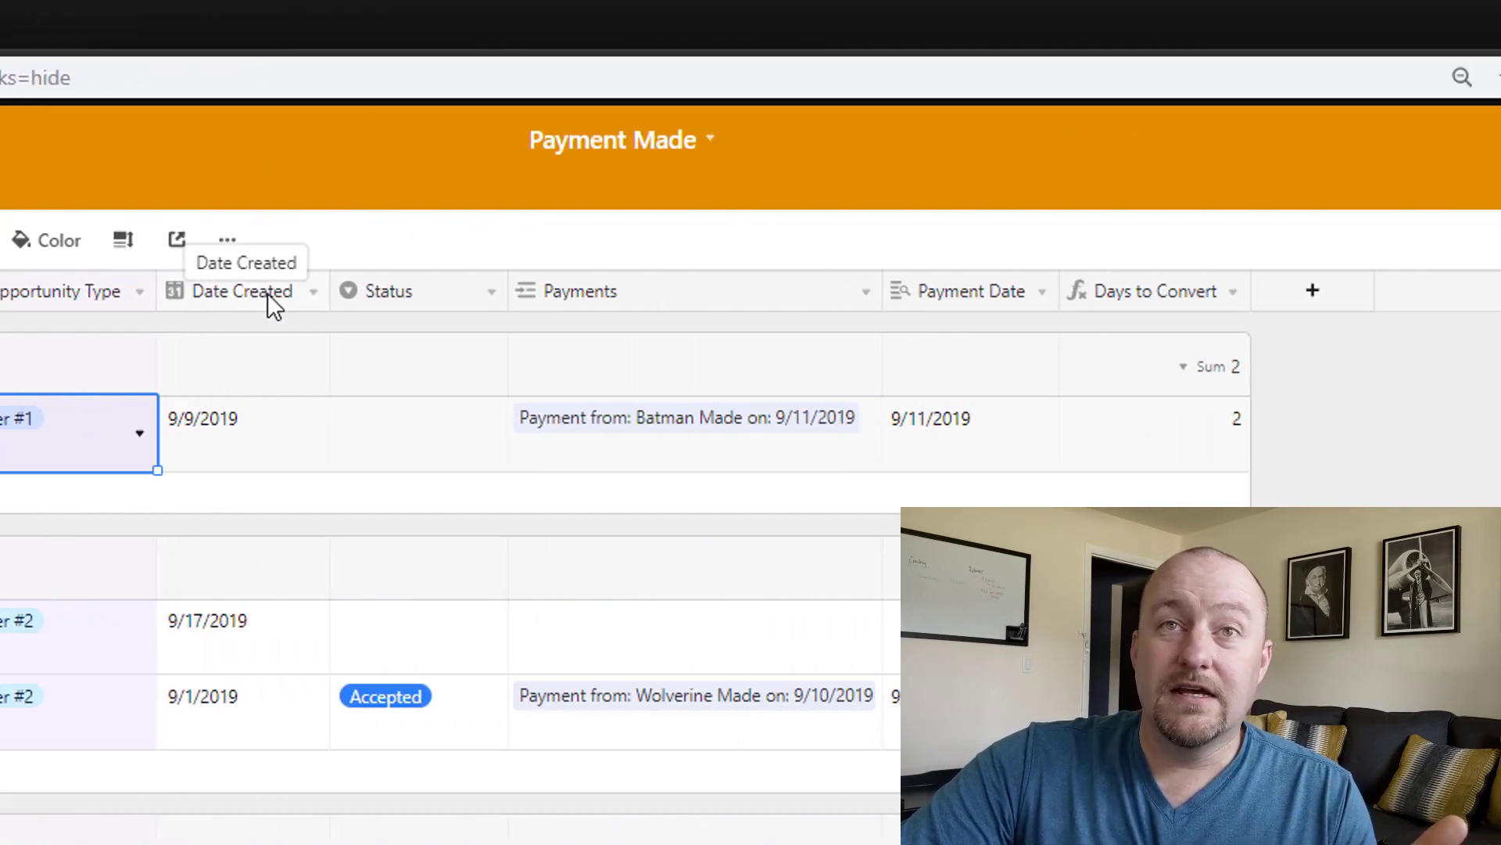
left_click(242, 291)
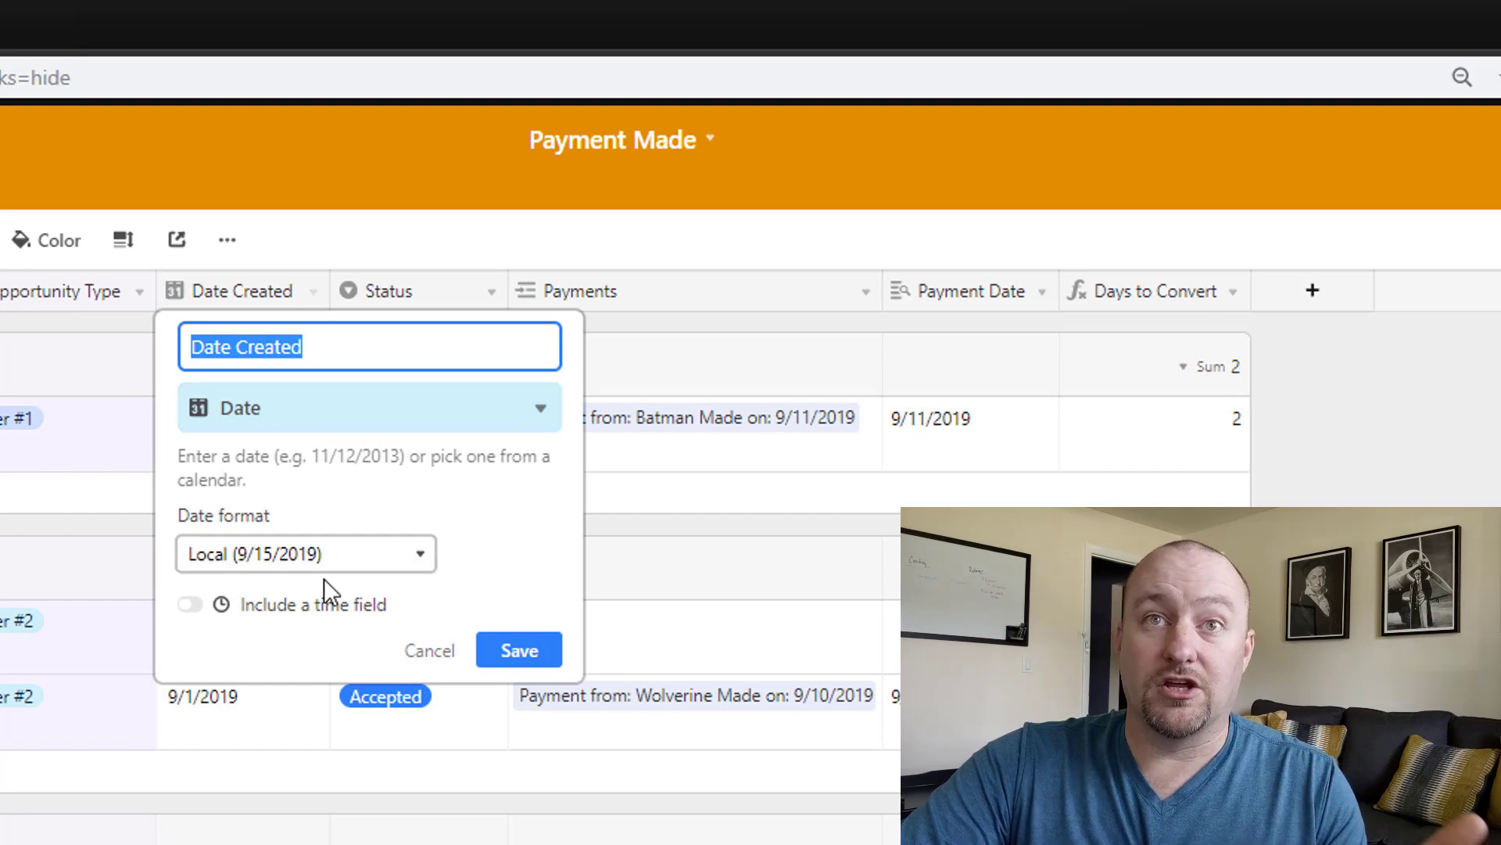
left_click(367, 408)
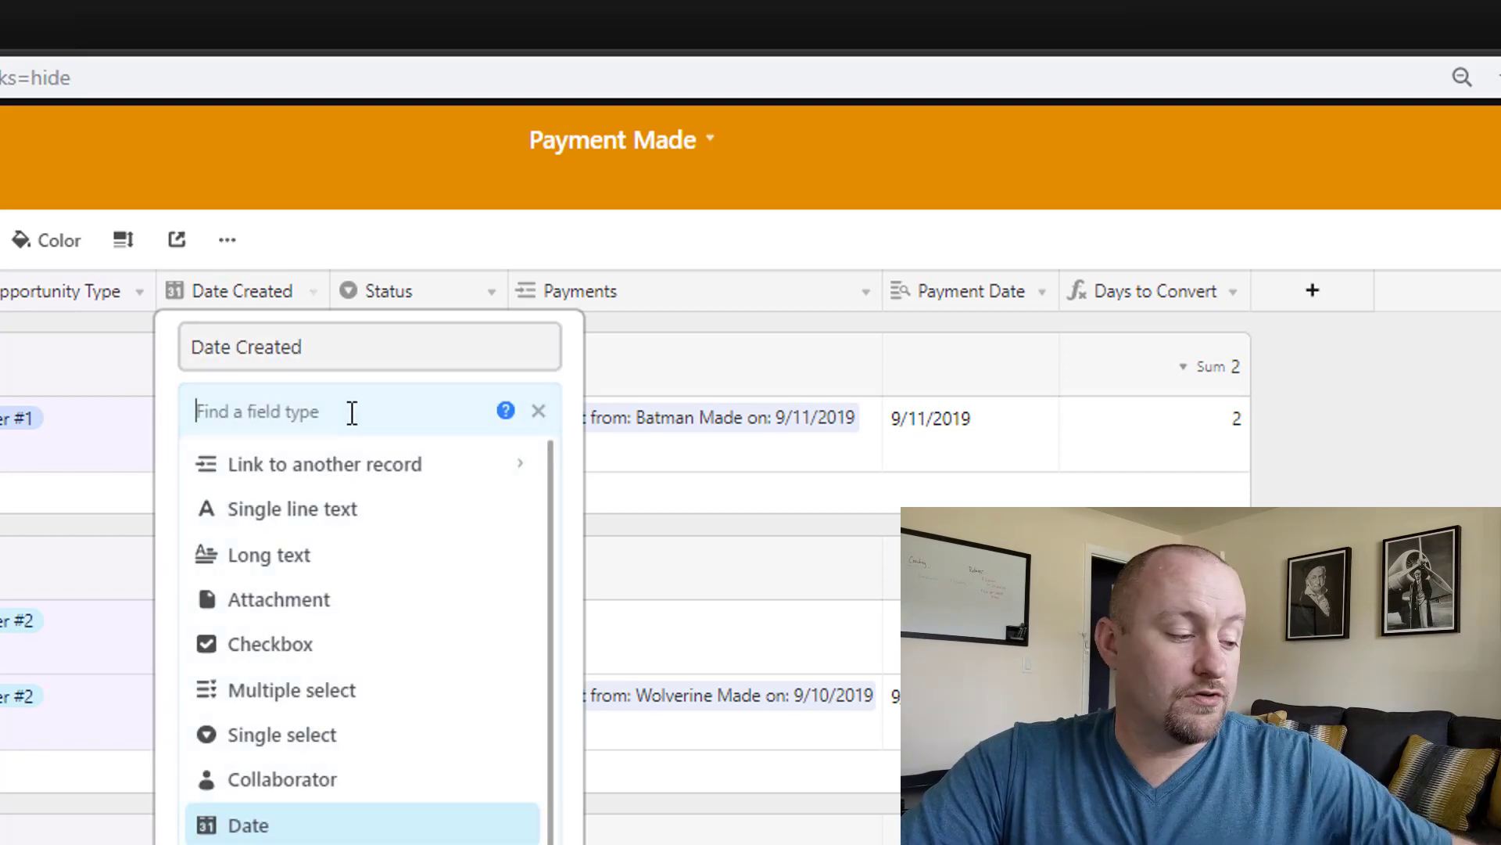
type("creat")
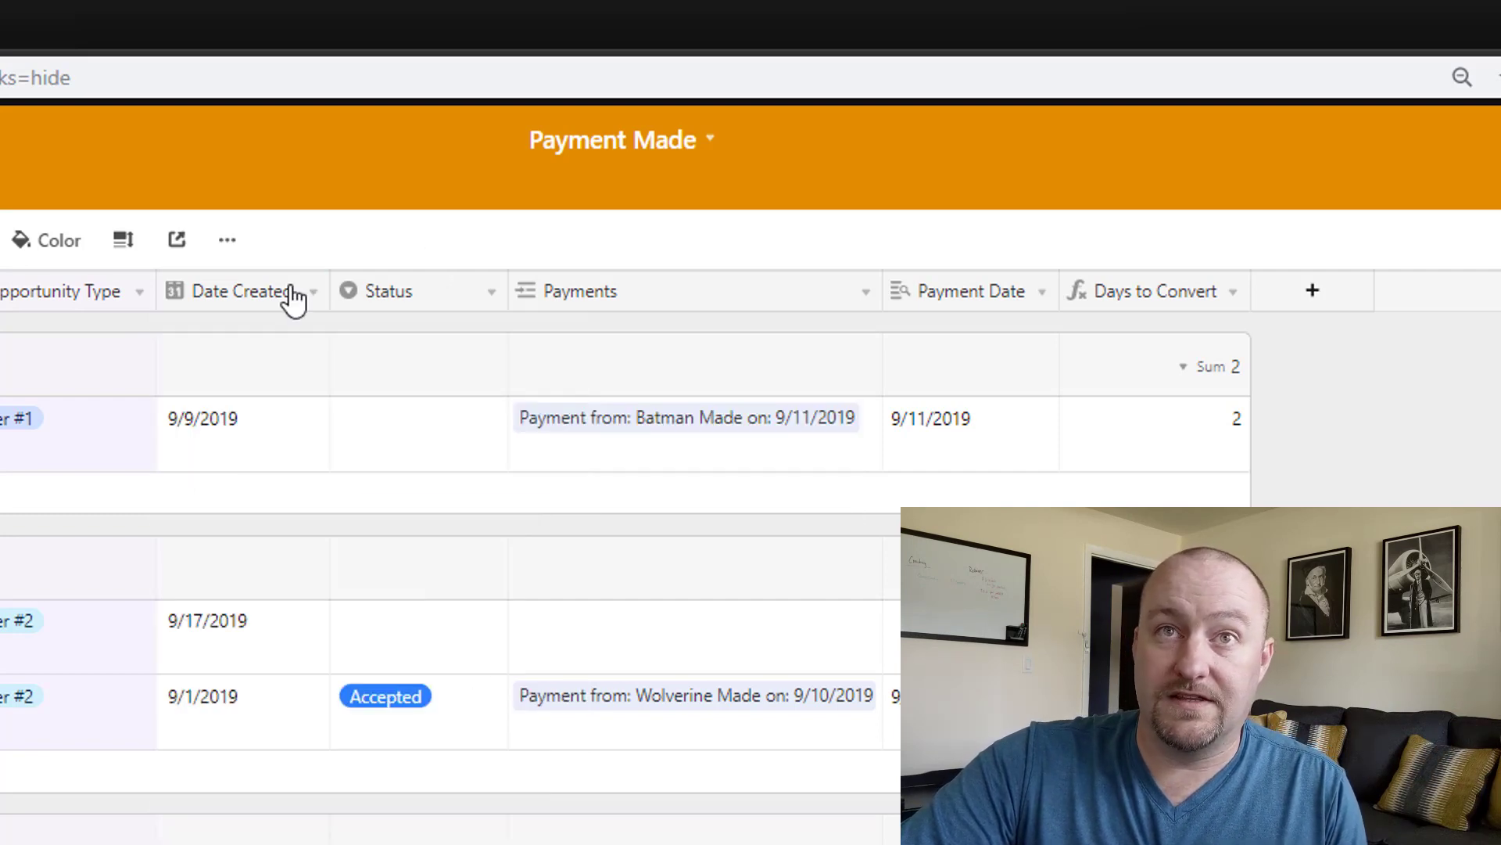
Leave Batman's Offer #1 opportunity with no status, neither Accepted nor Declined.
left_click(419, 432)
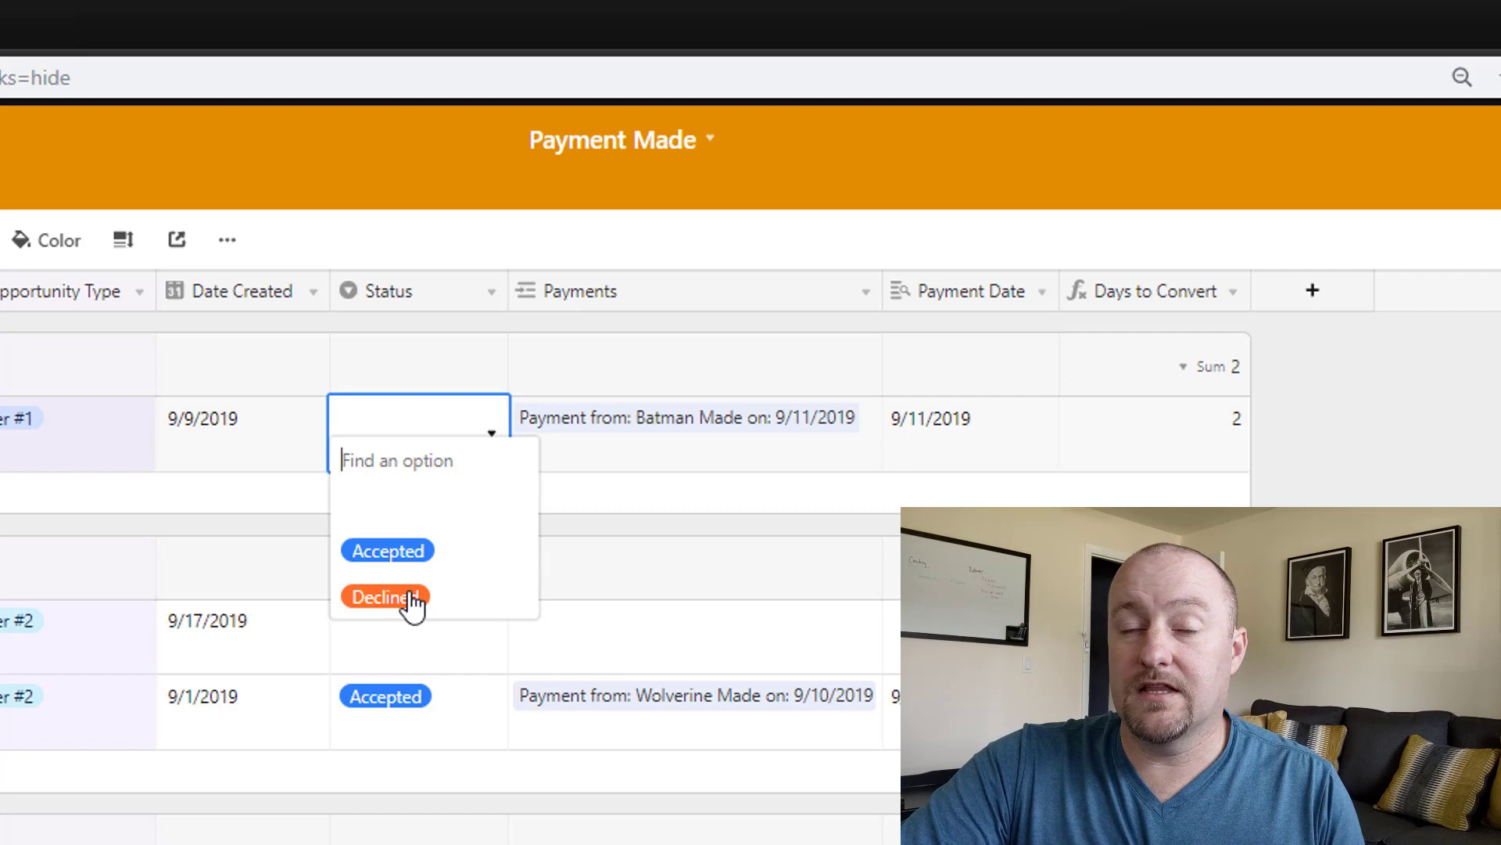
mouse_move(441, 589)
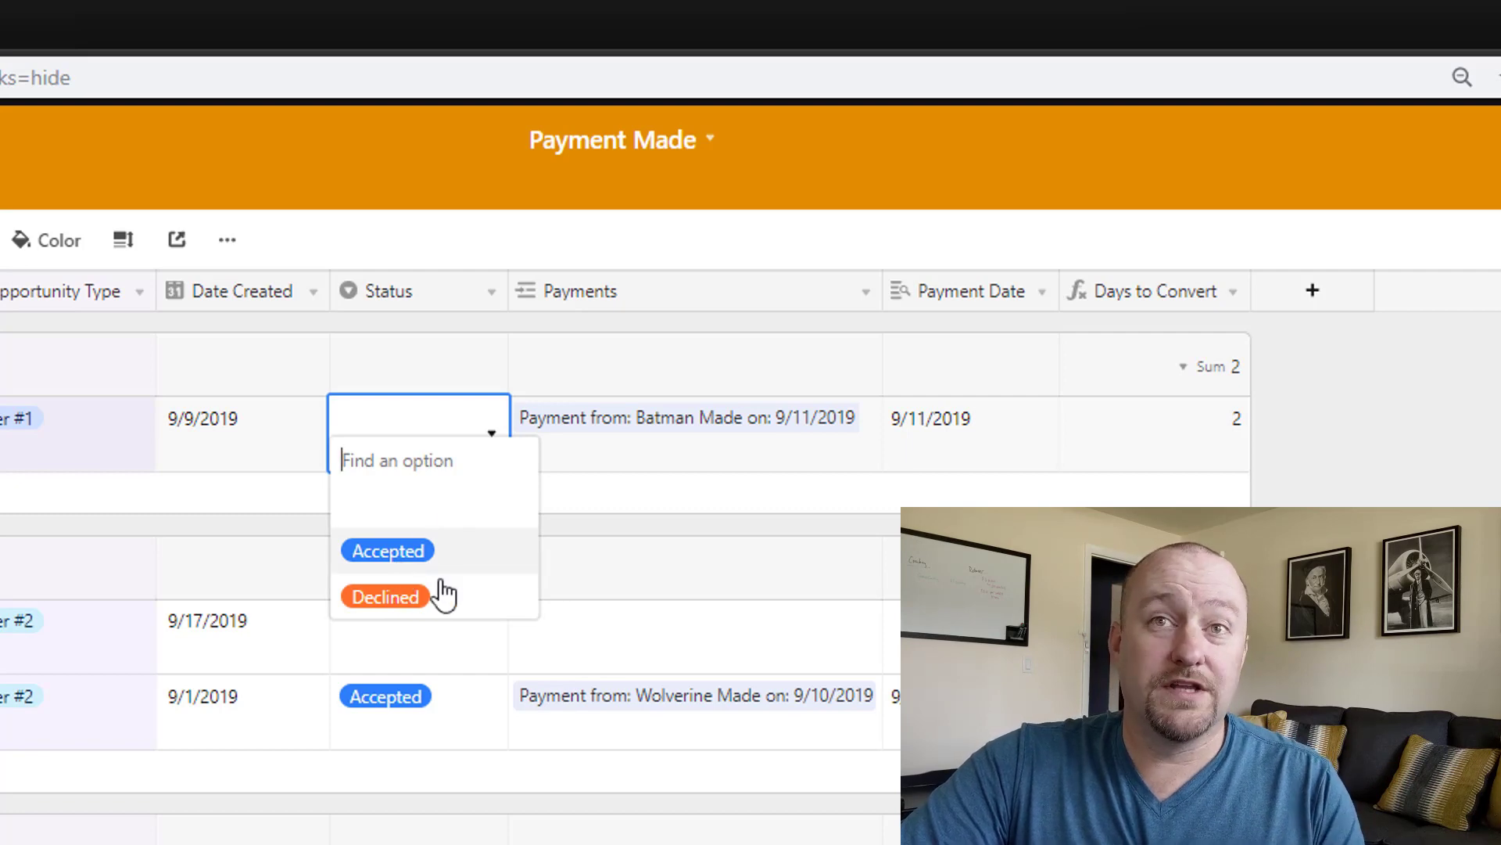
mouse_move(411, 574)
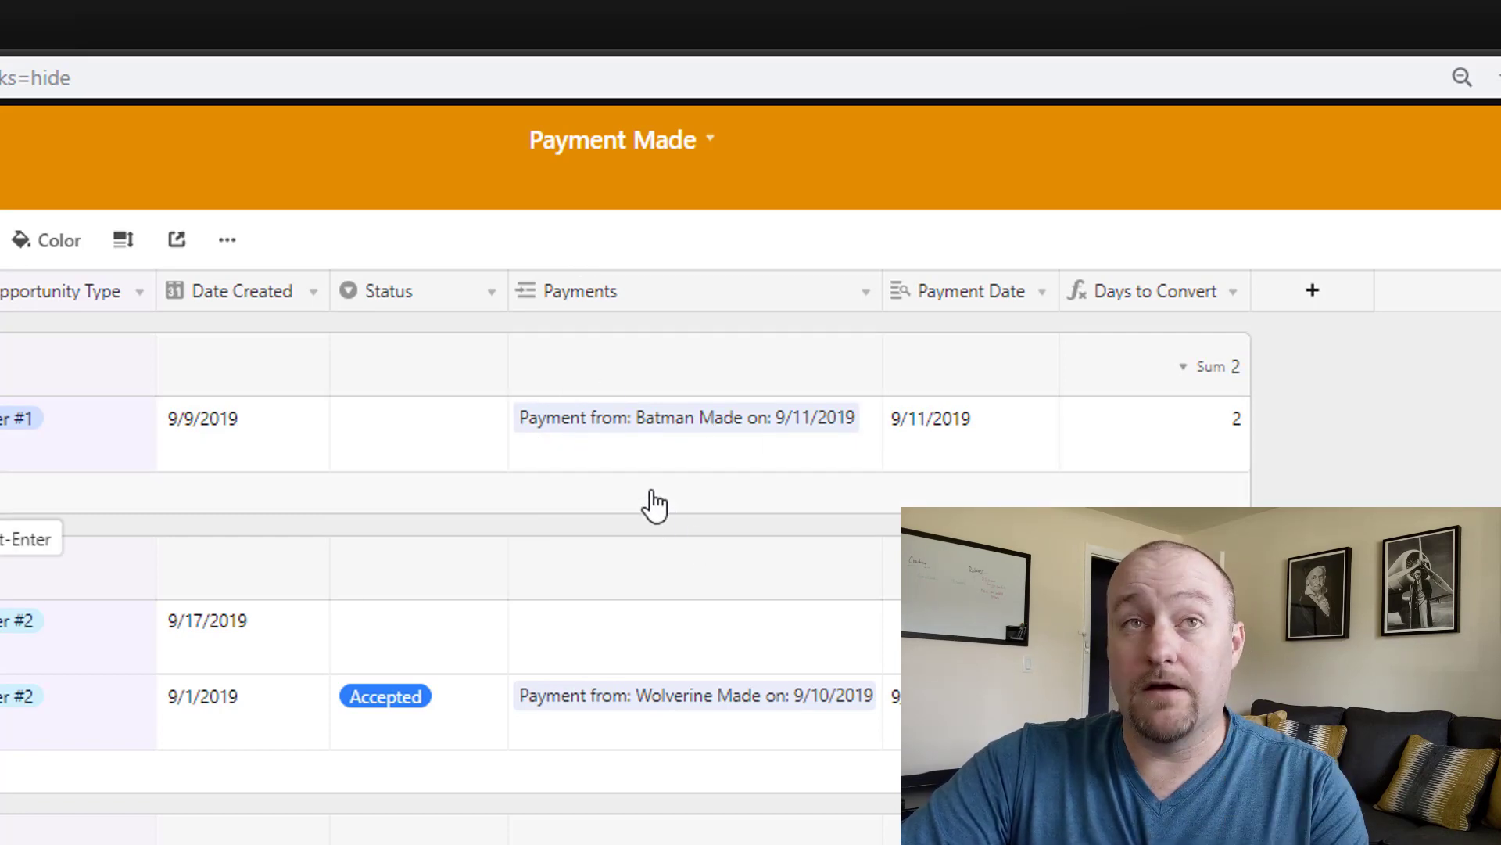
mouse_move(999, 452)
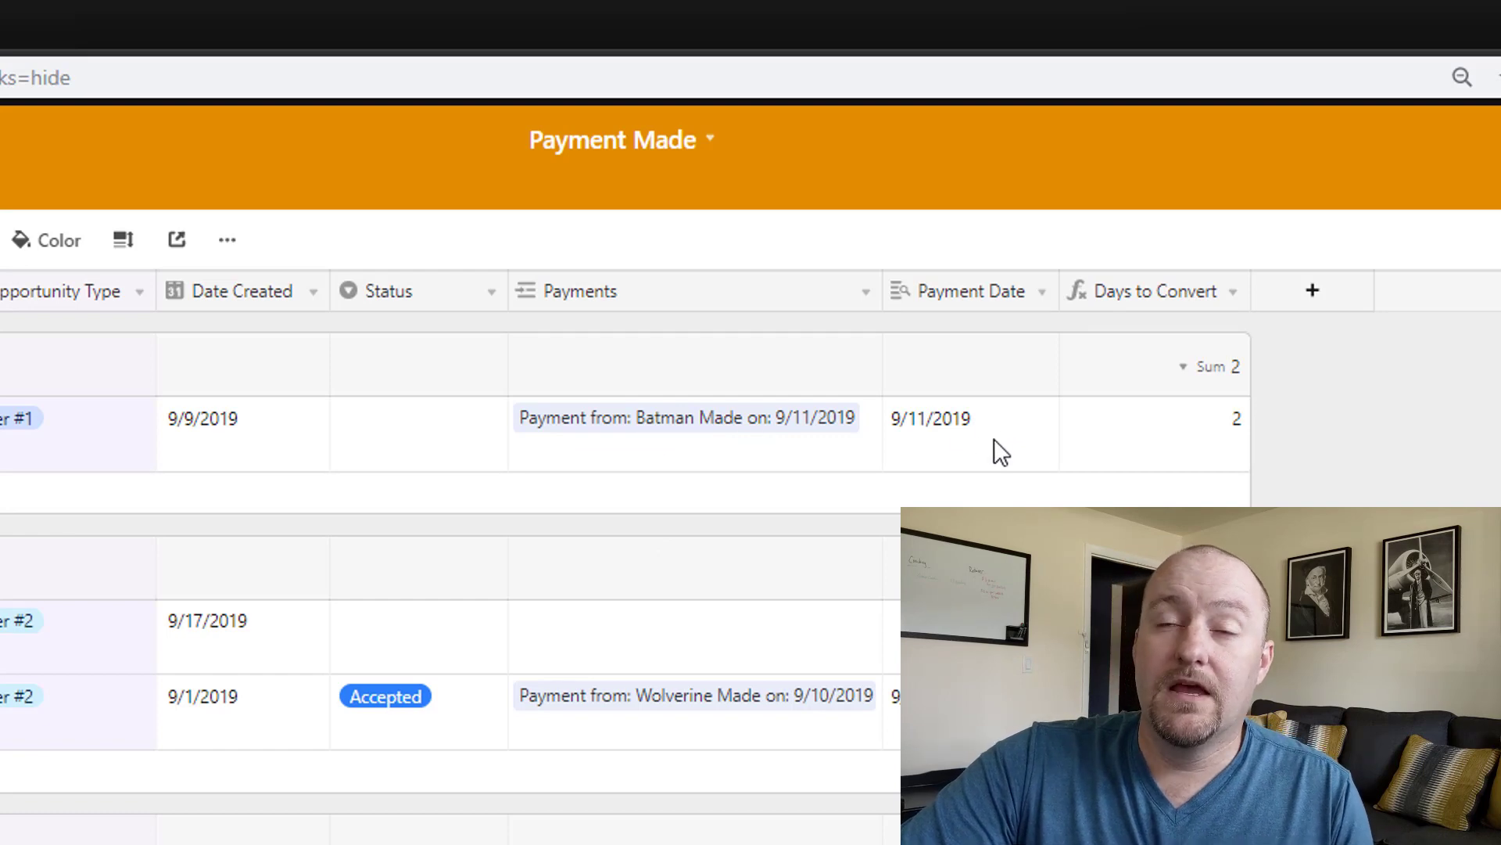
mouse_move(705, 447)
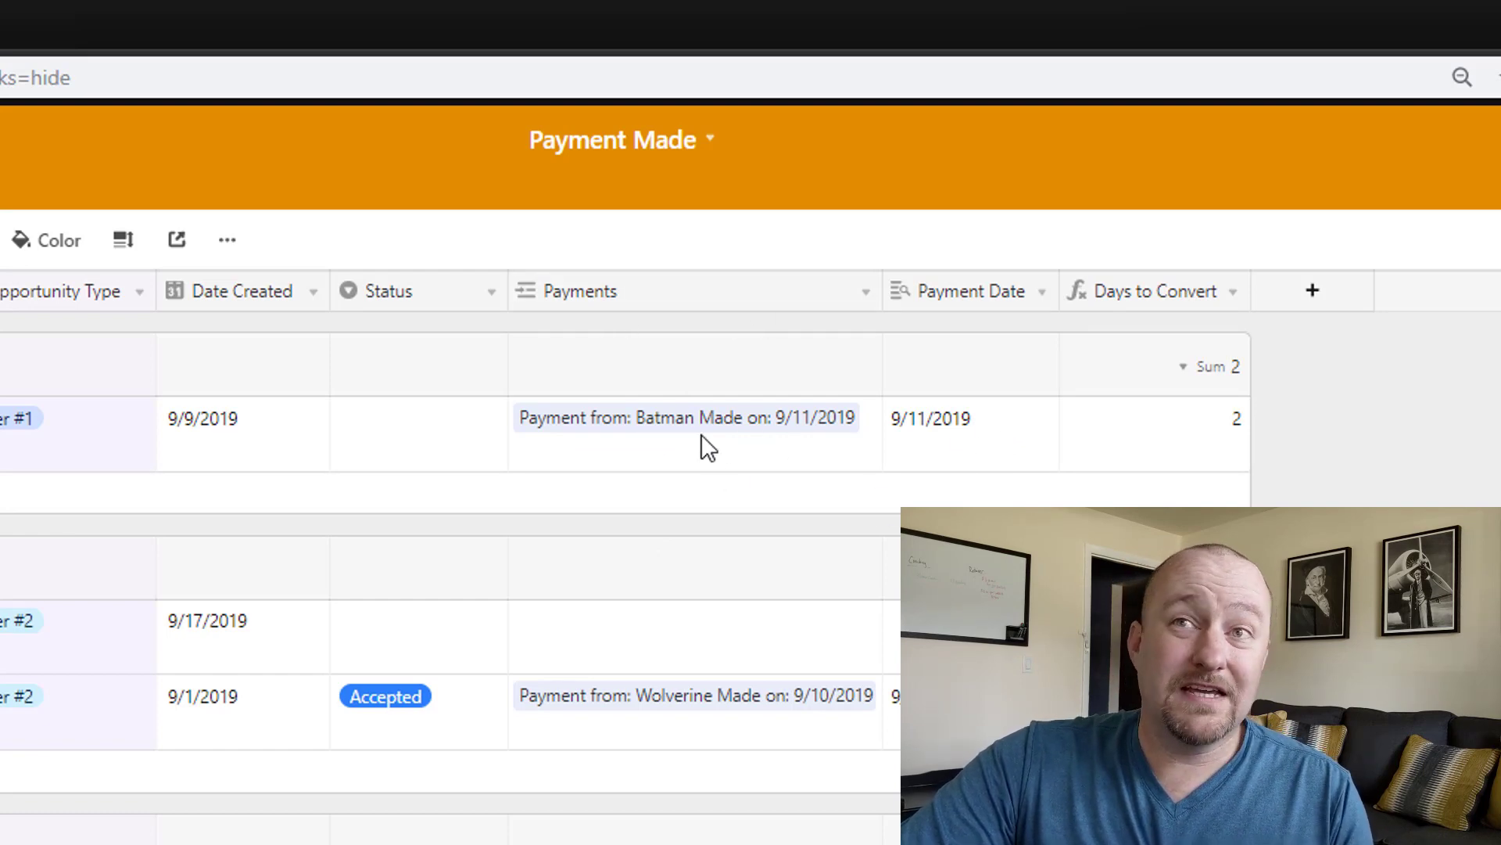
mouse_move(915, 477)
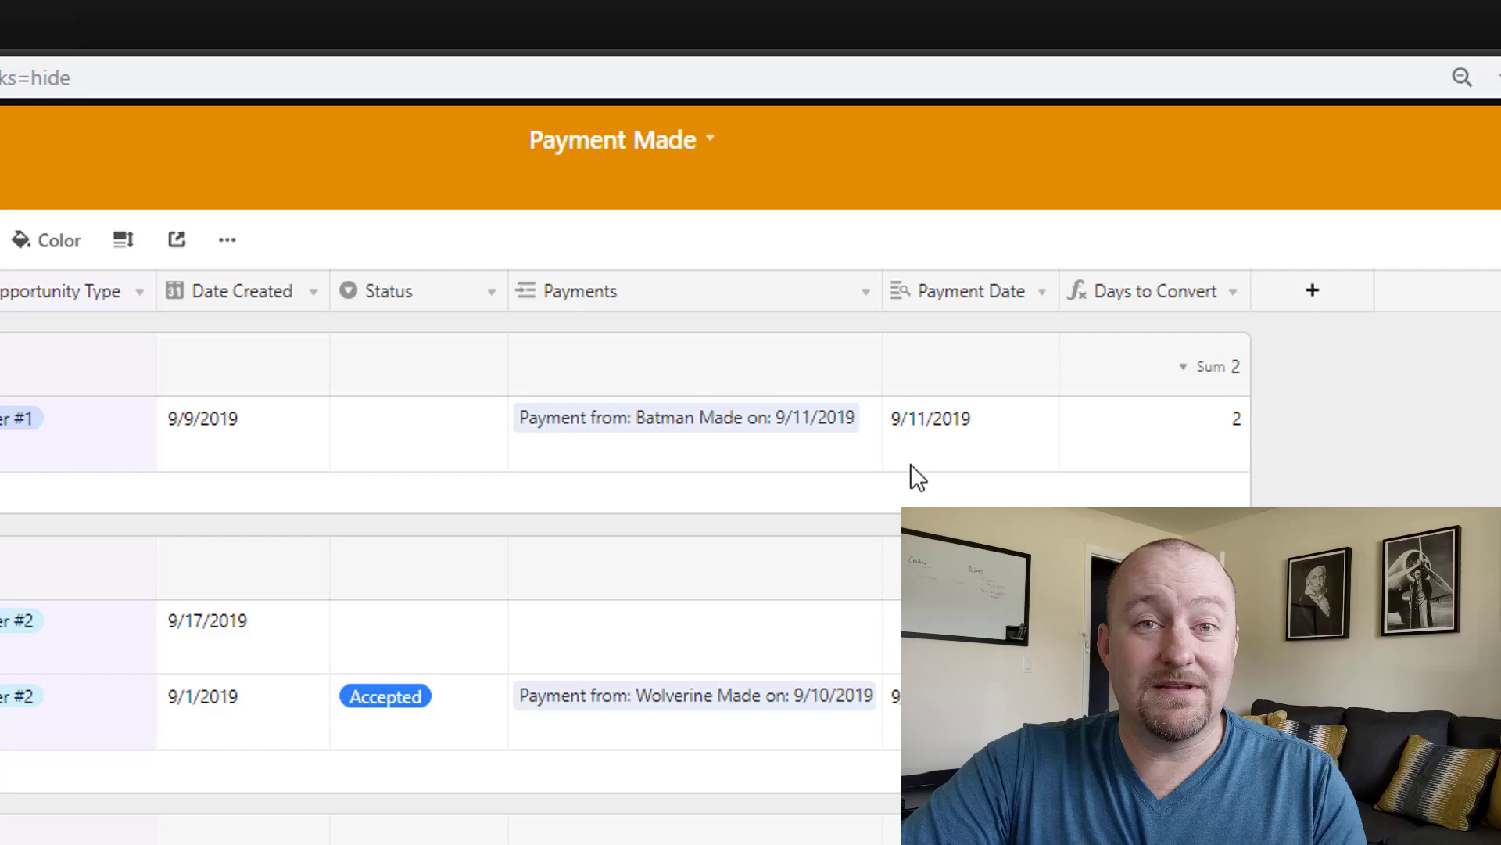
mouse_move(982, 455)
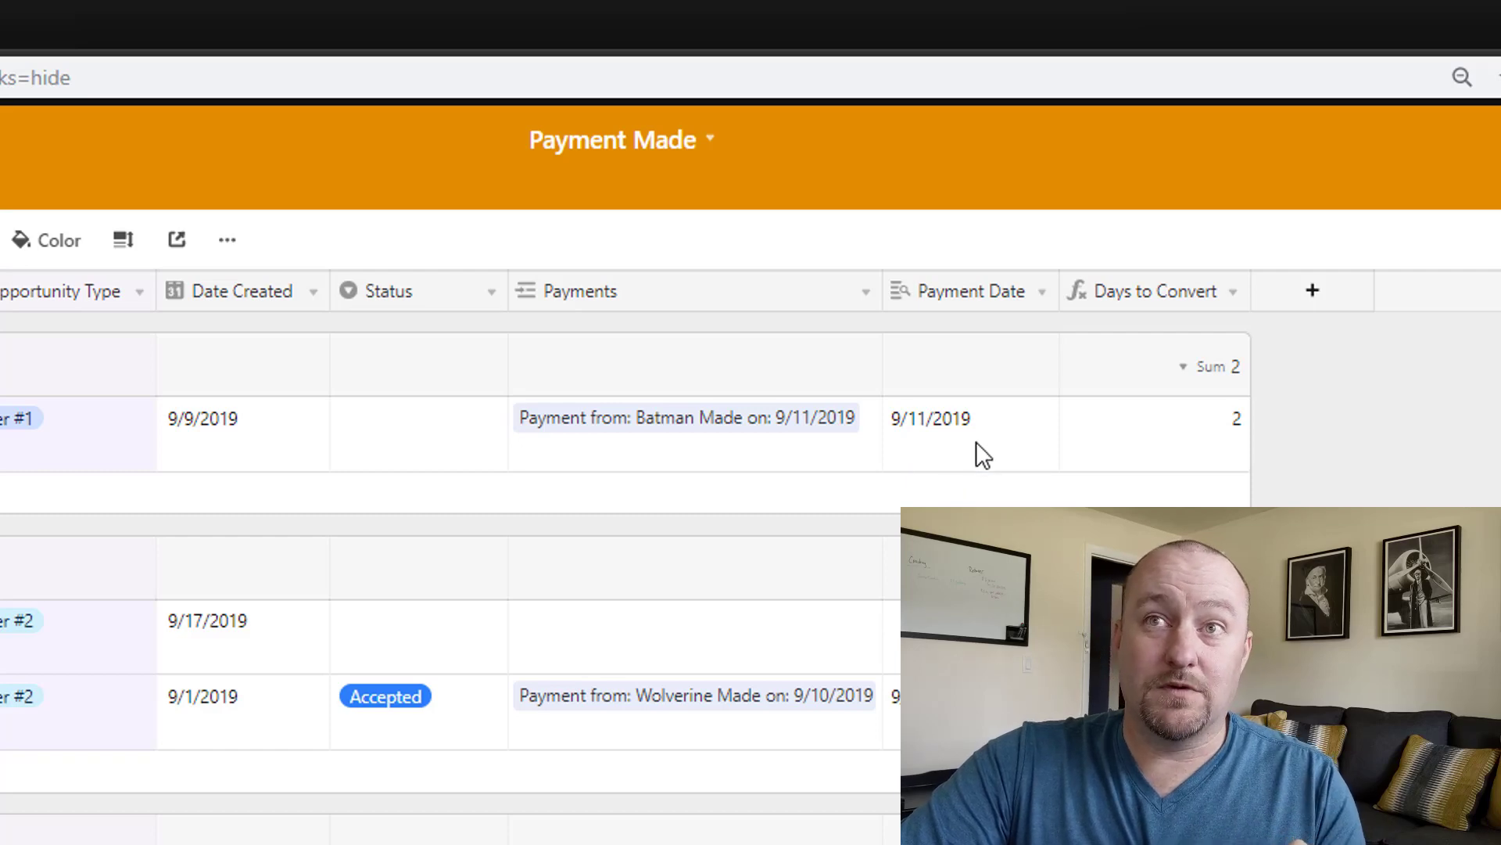
left_click(1152, 434)
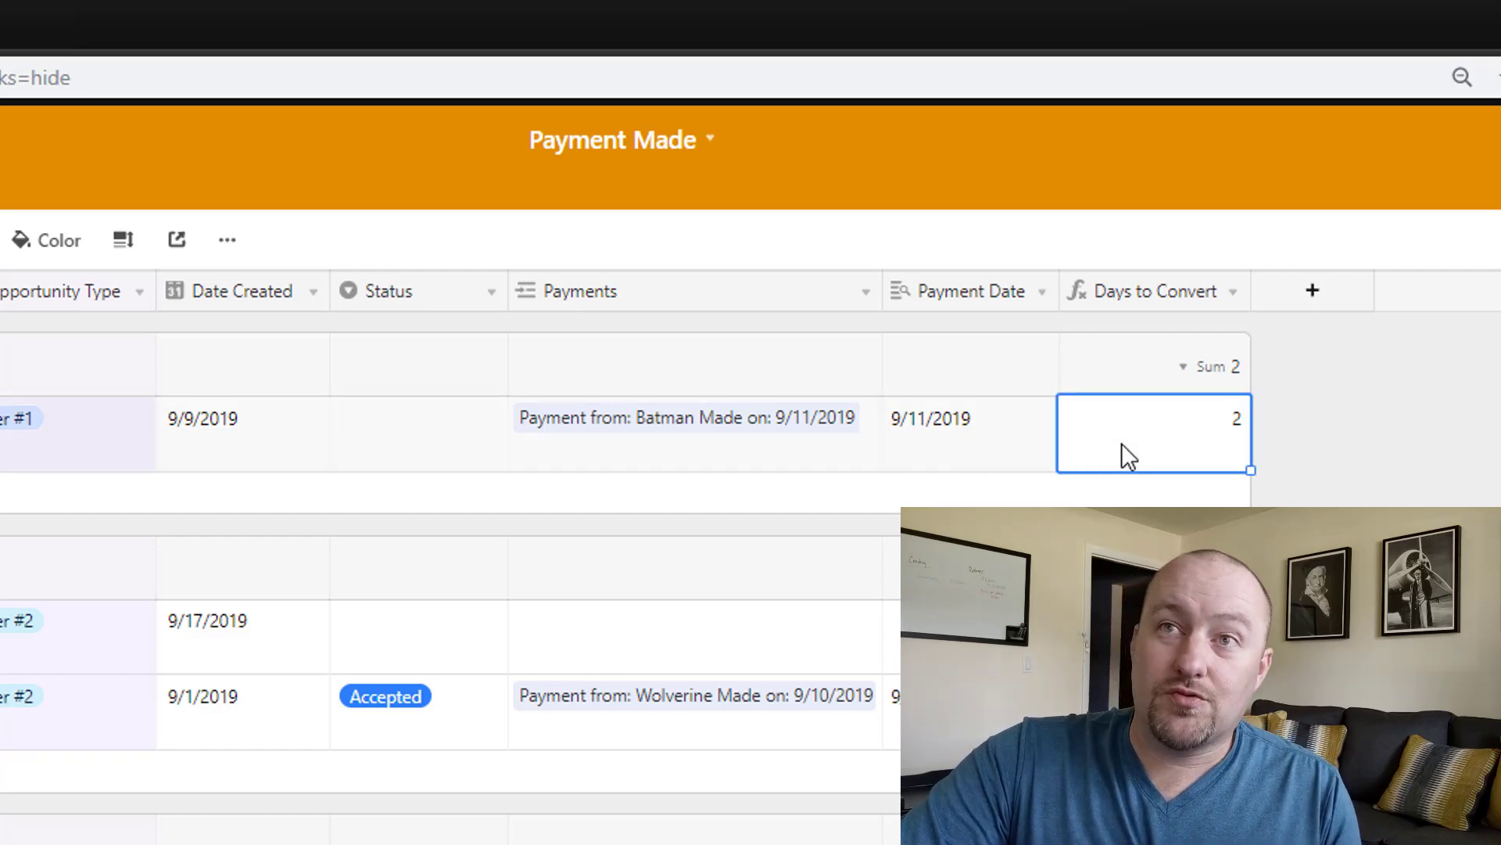
mouse_move(250, 413)
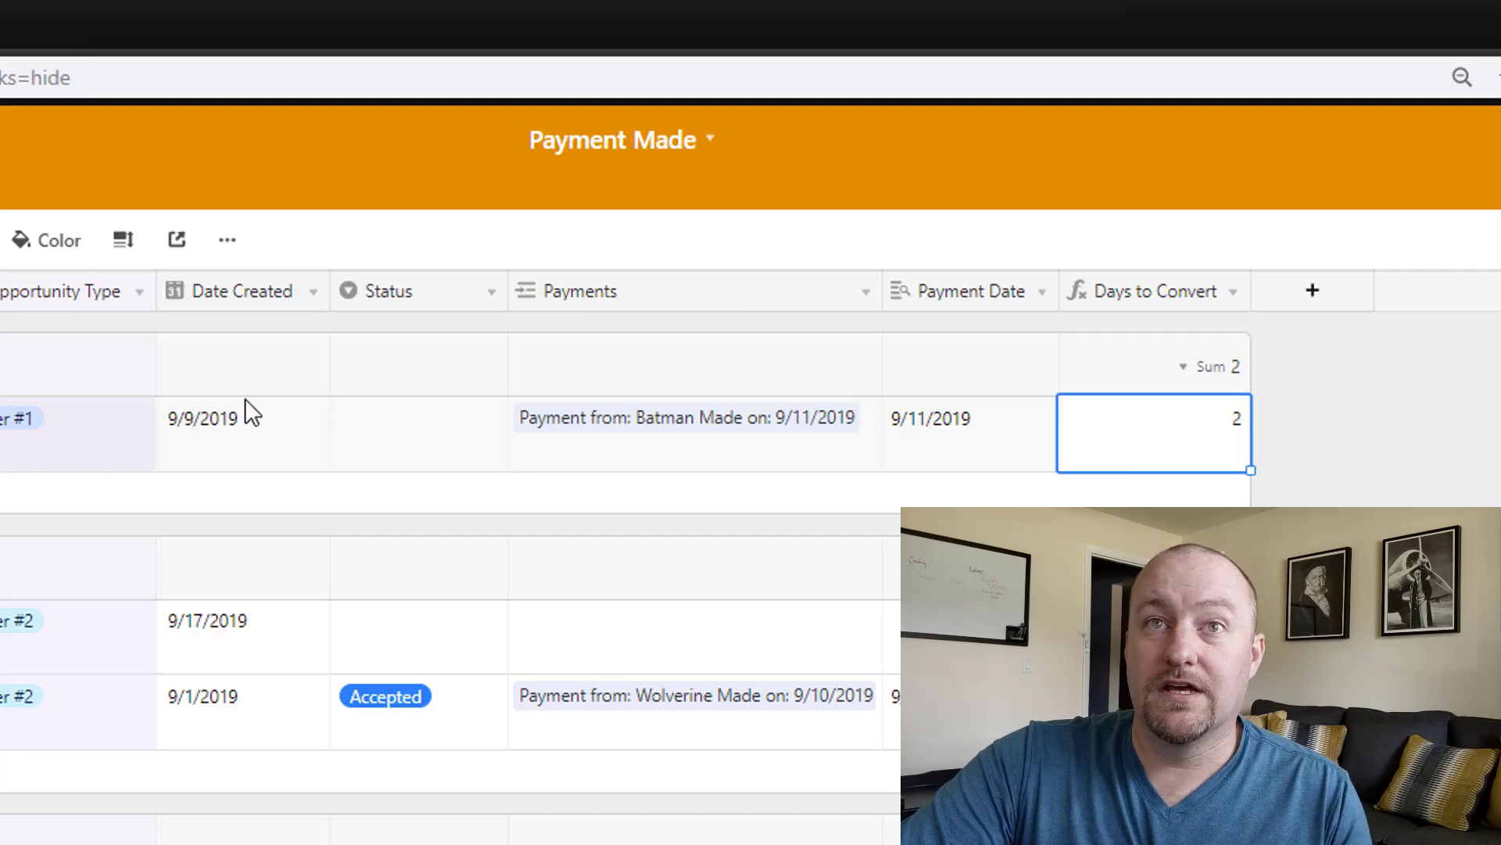
left_click(242, 417)
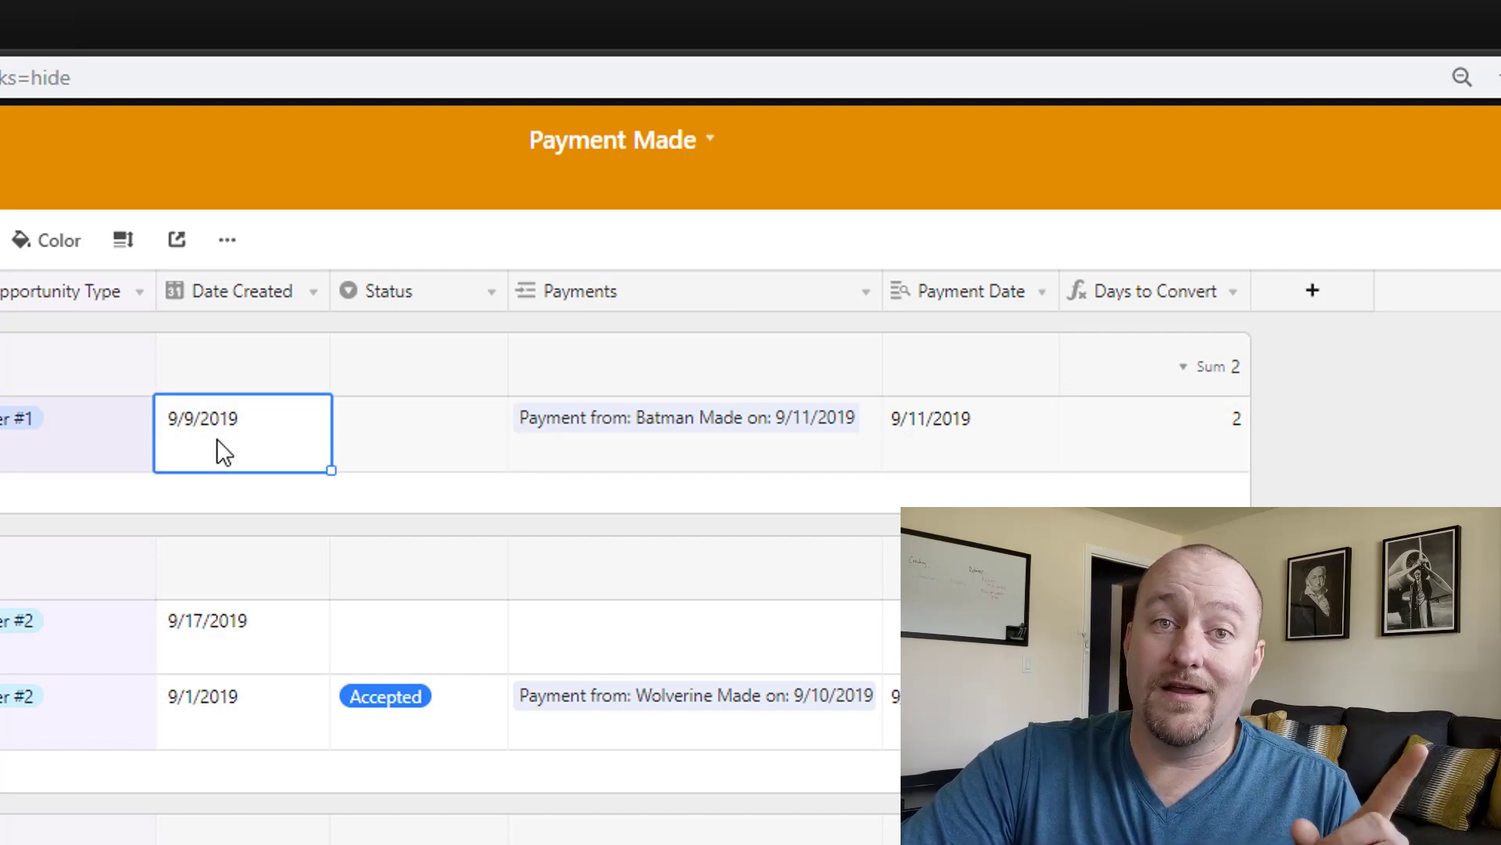
left_click(970, 433)
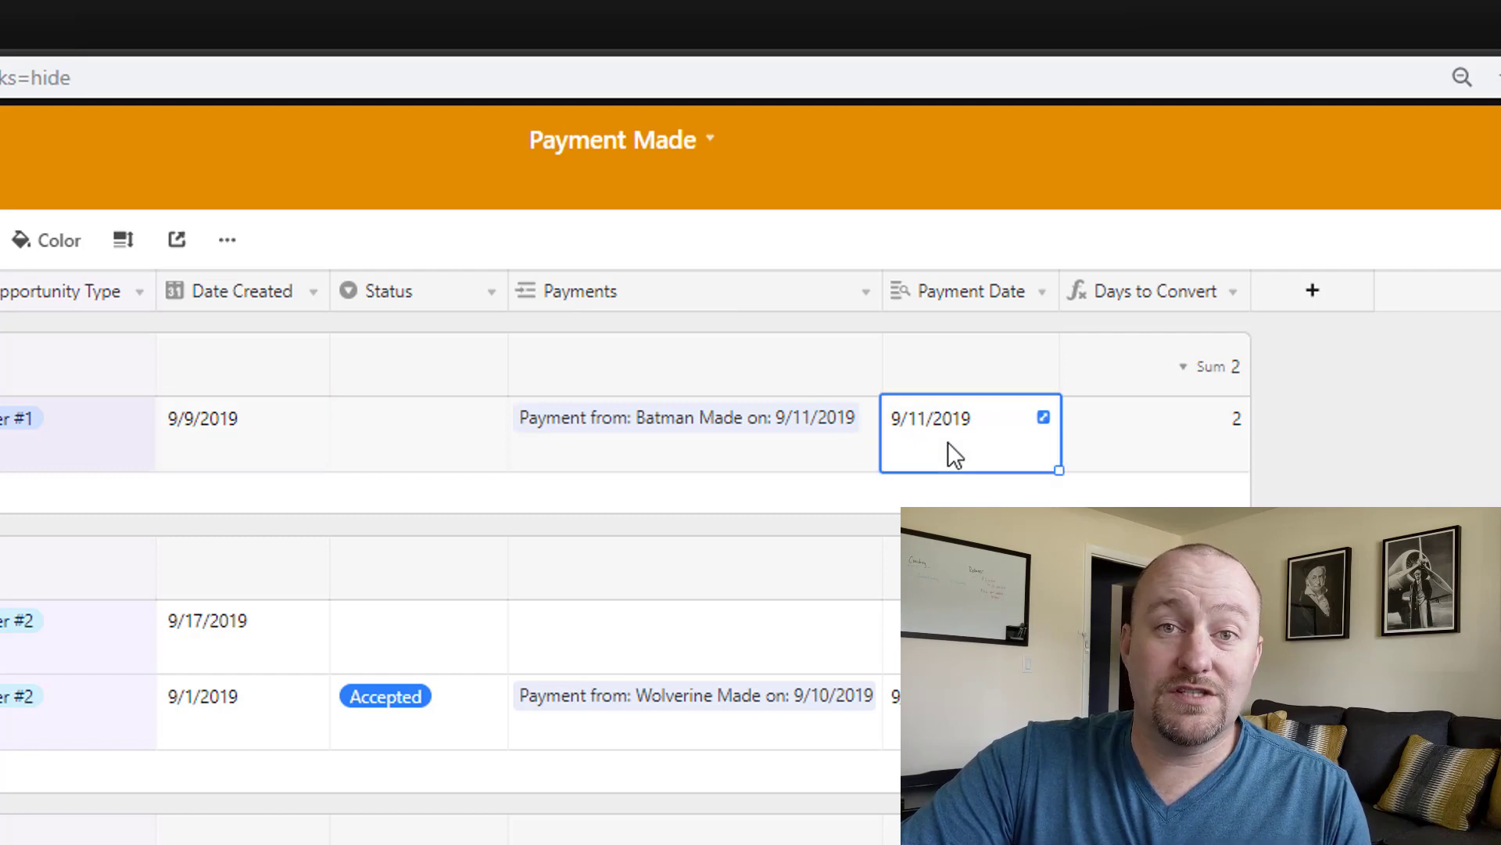
left_click(1154, 433)
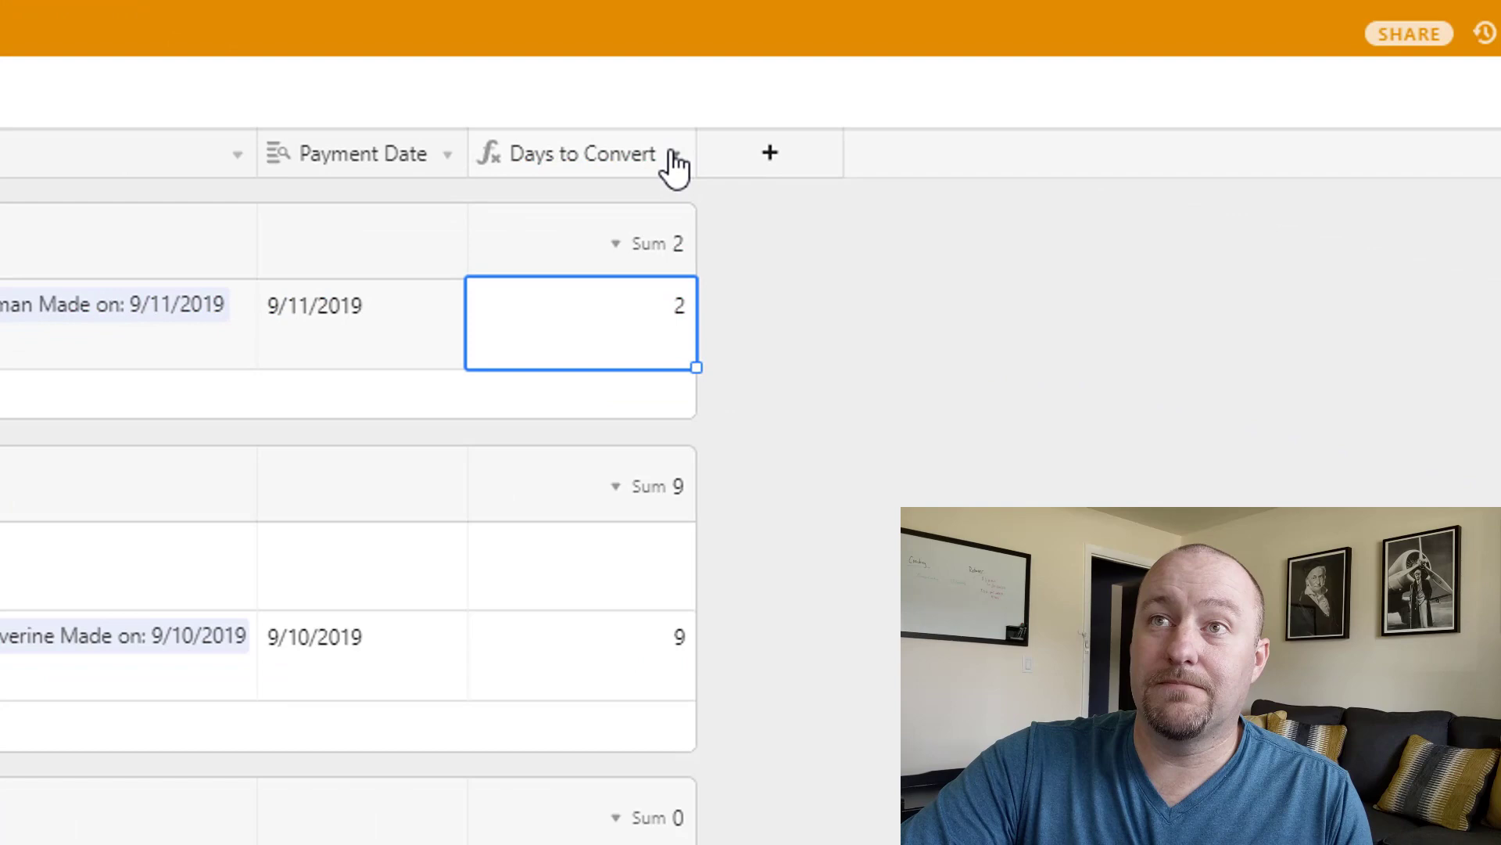
left_click(676, 153)
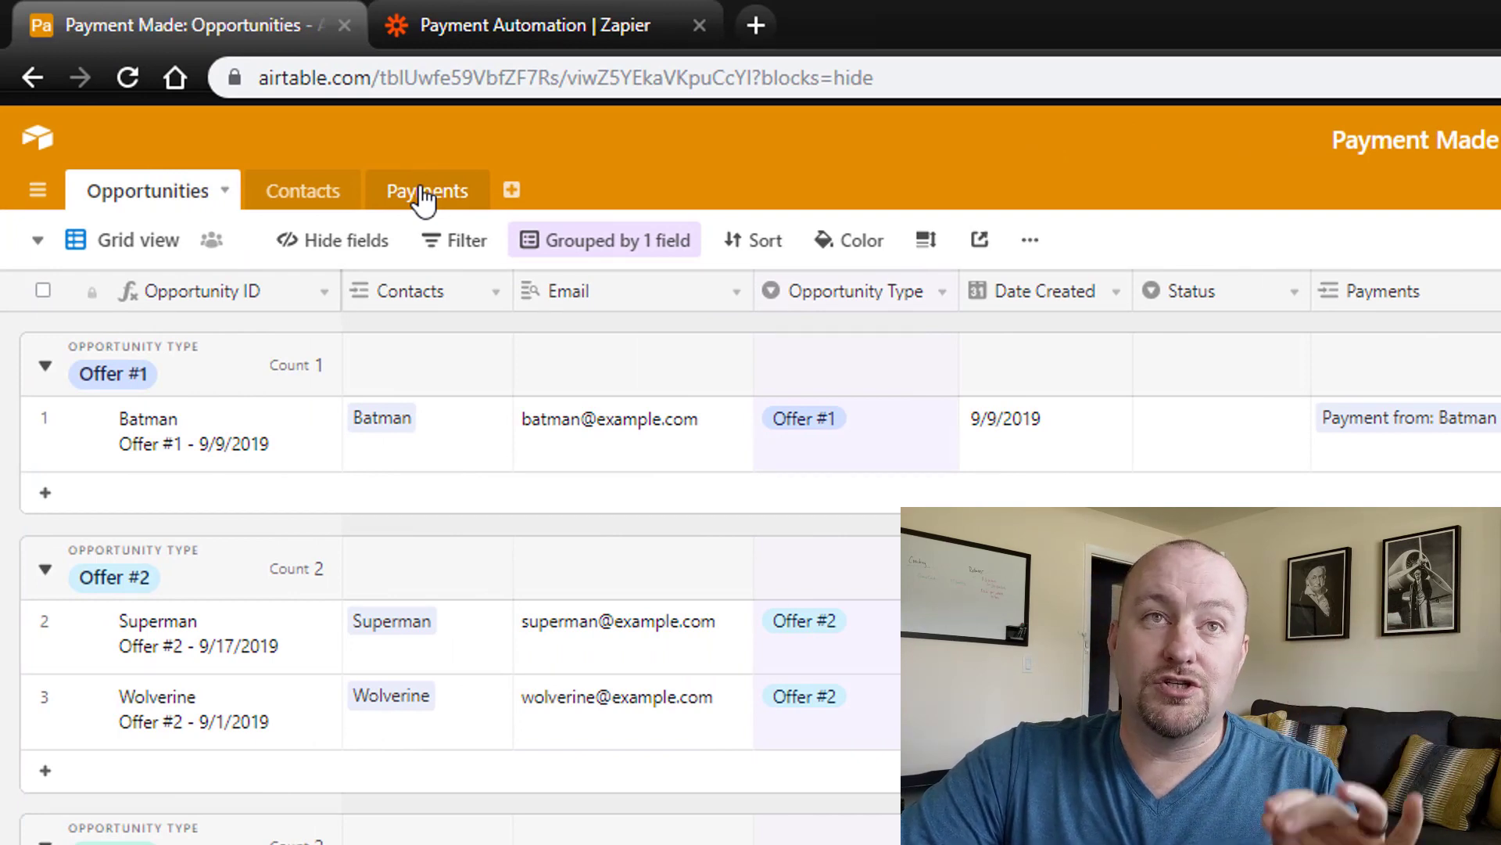
Review the Payments table: Wolverine's Offer #2 date and Batman's Offer #1 empty Amount.
left_click(425, 190)
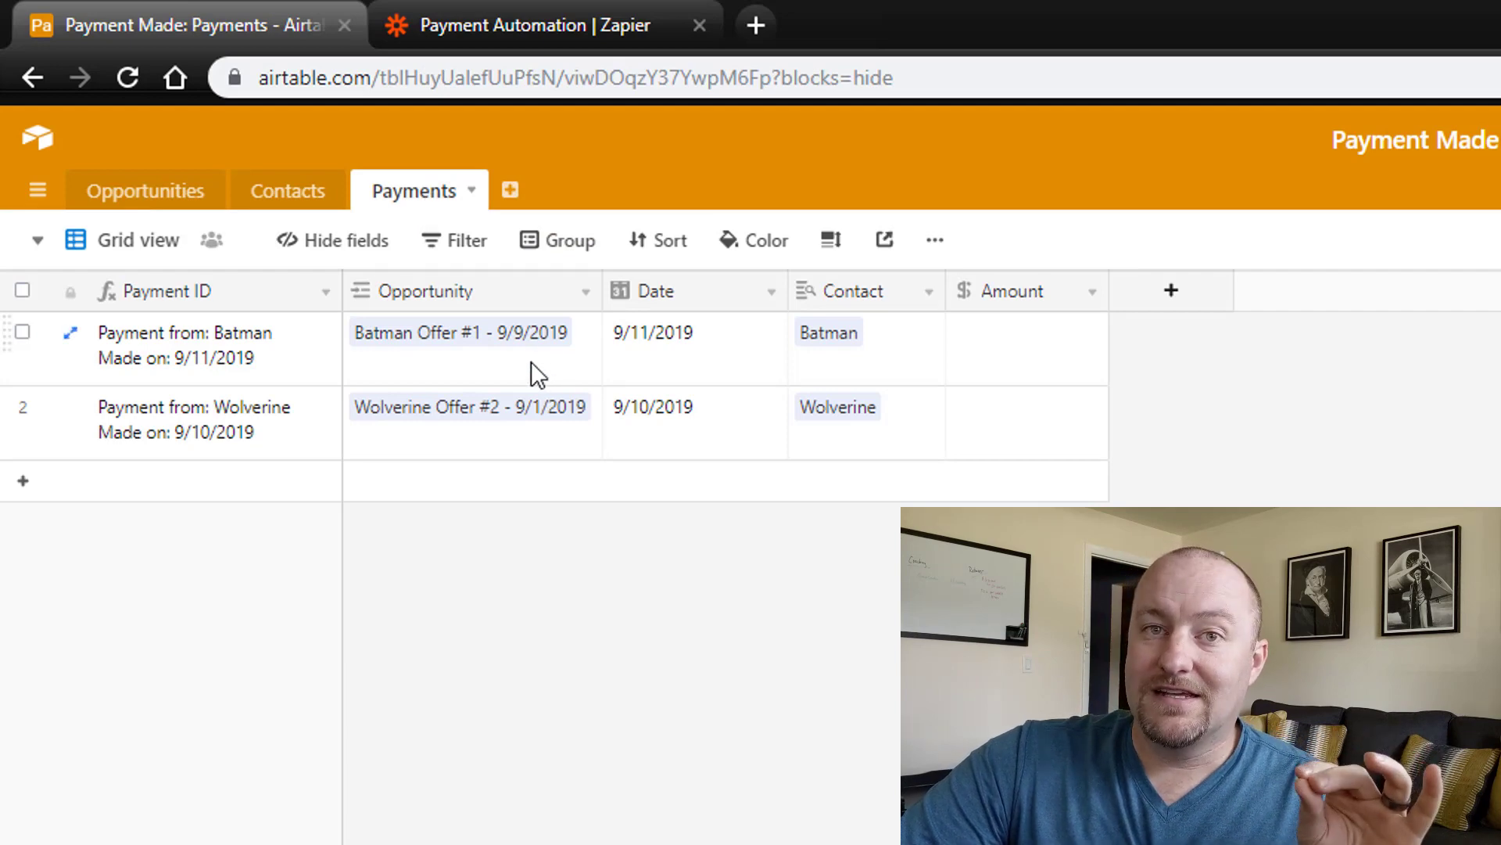
mouse_move(473, 342)
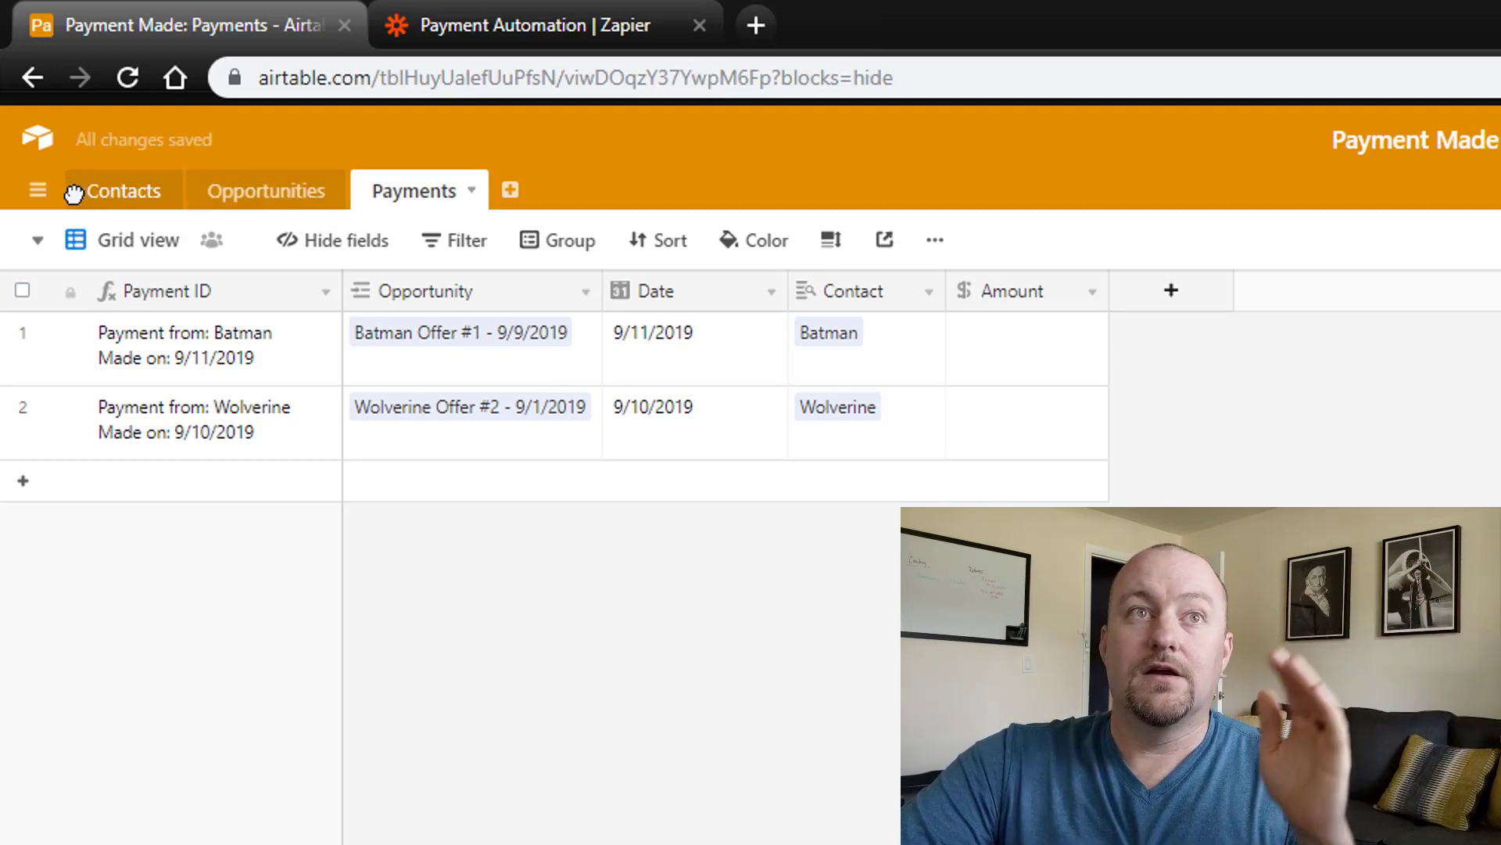
mouse_move(262, 355)
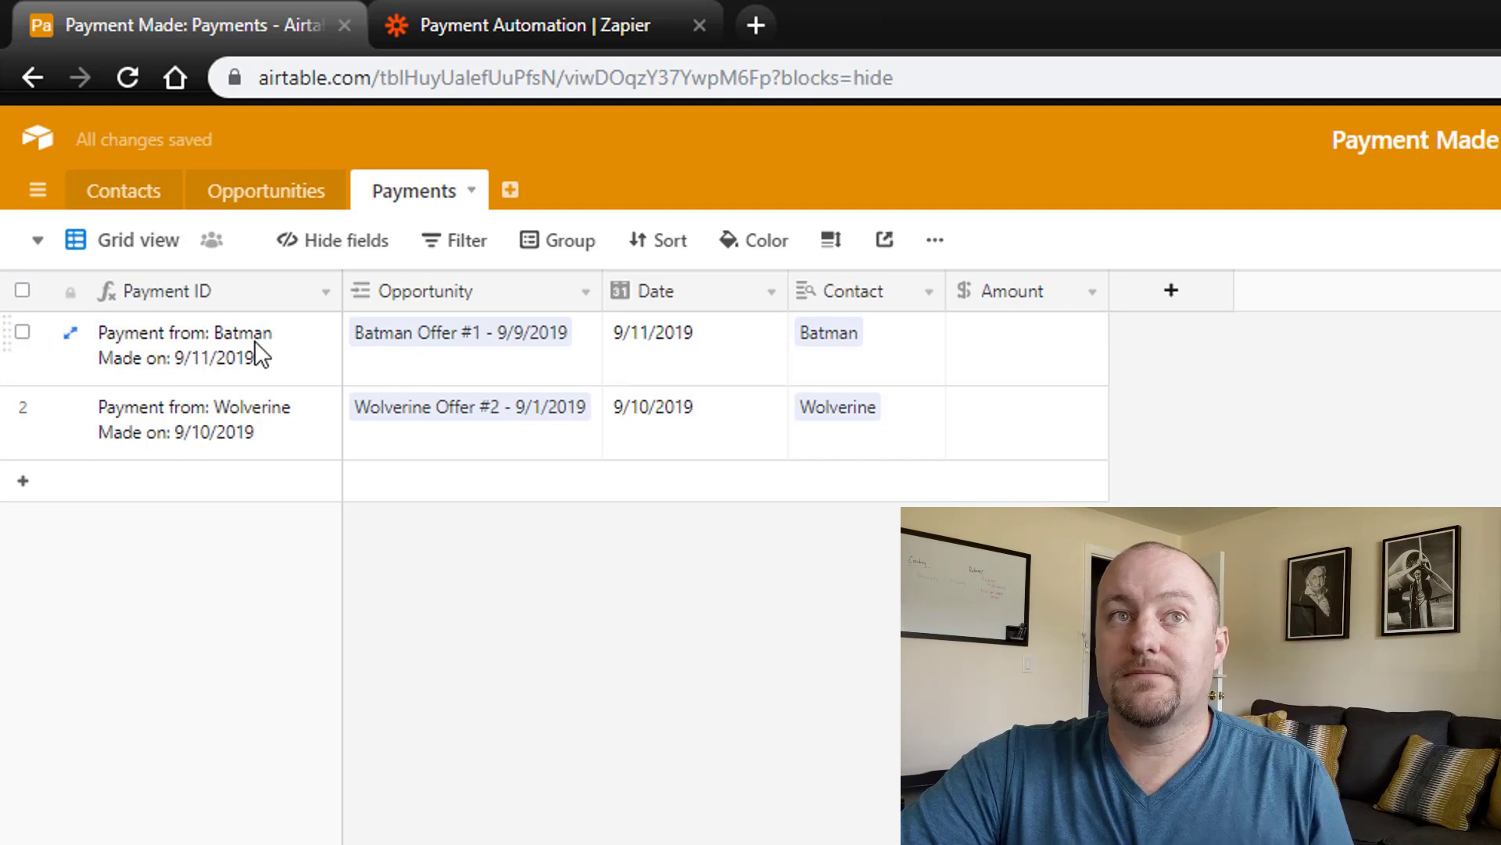
mouse_move(452, 372)
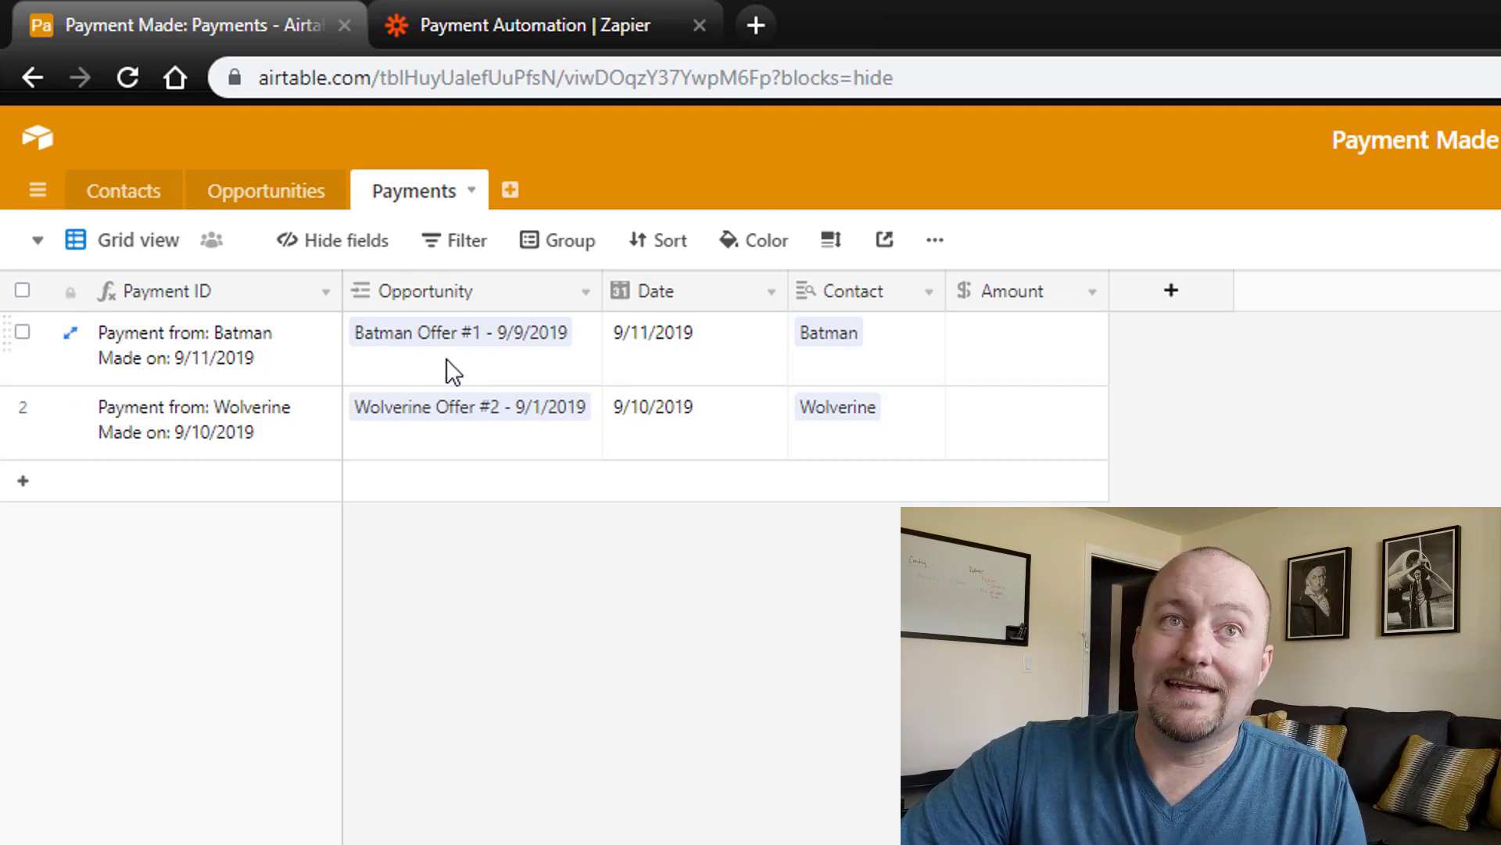
mouse_move(416, 355)
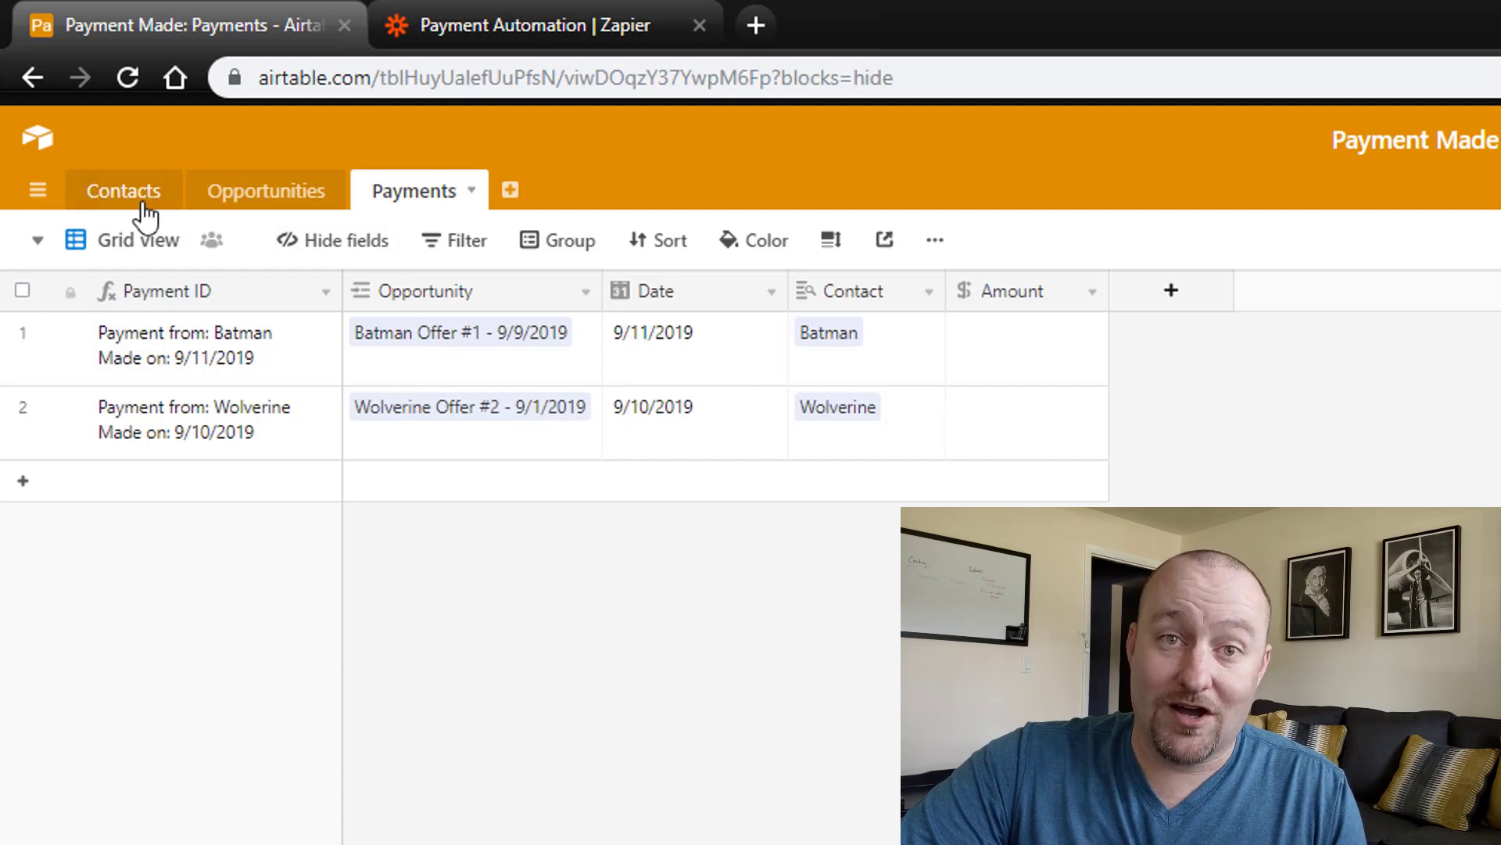
mouse_move(566, 355)
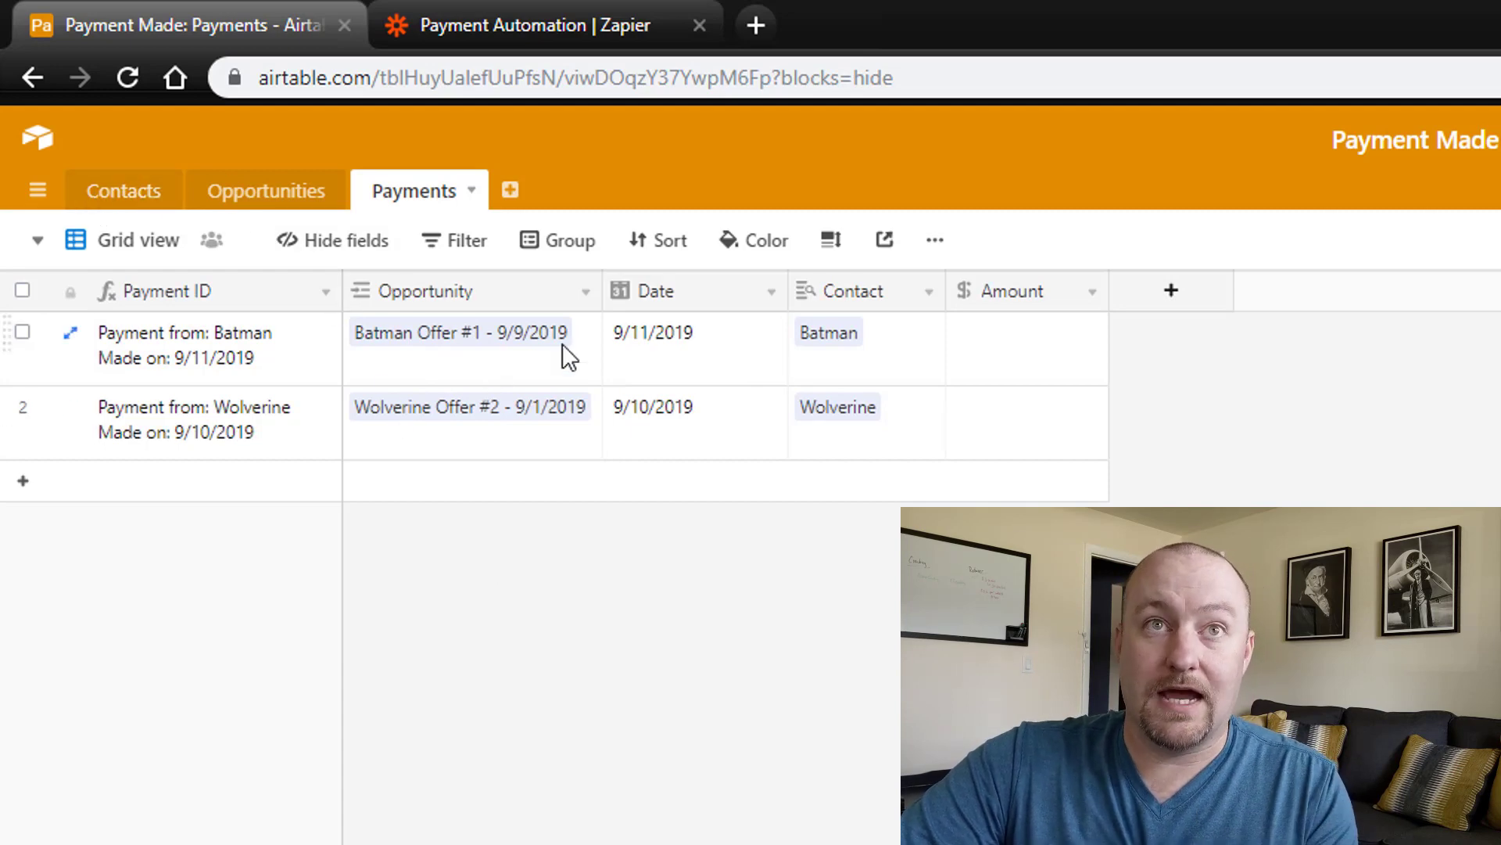
left_click(693, 407)
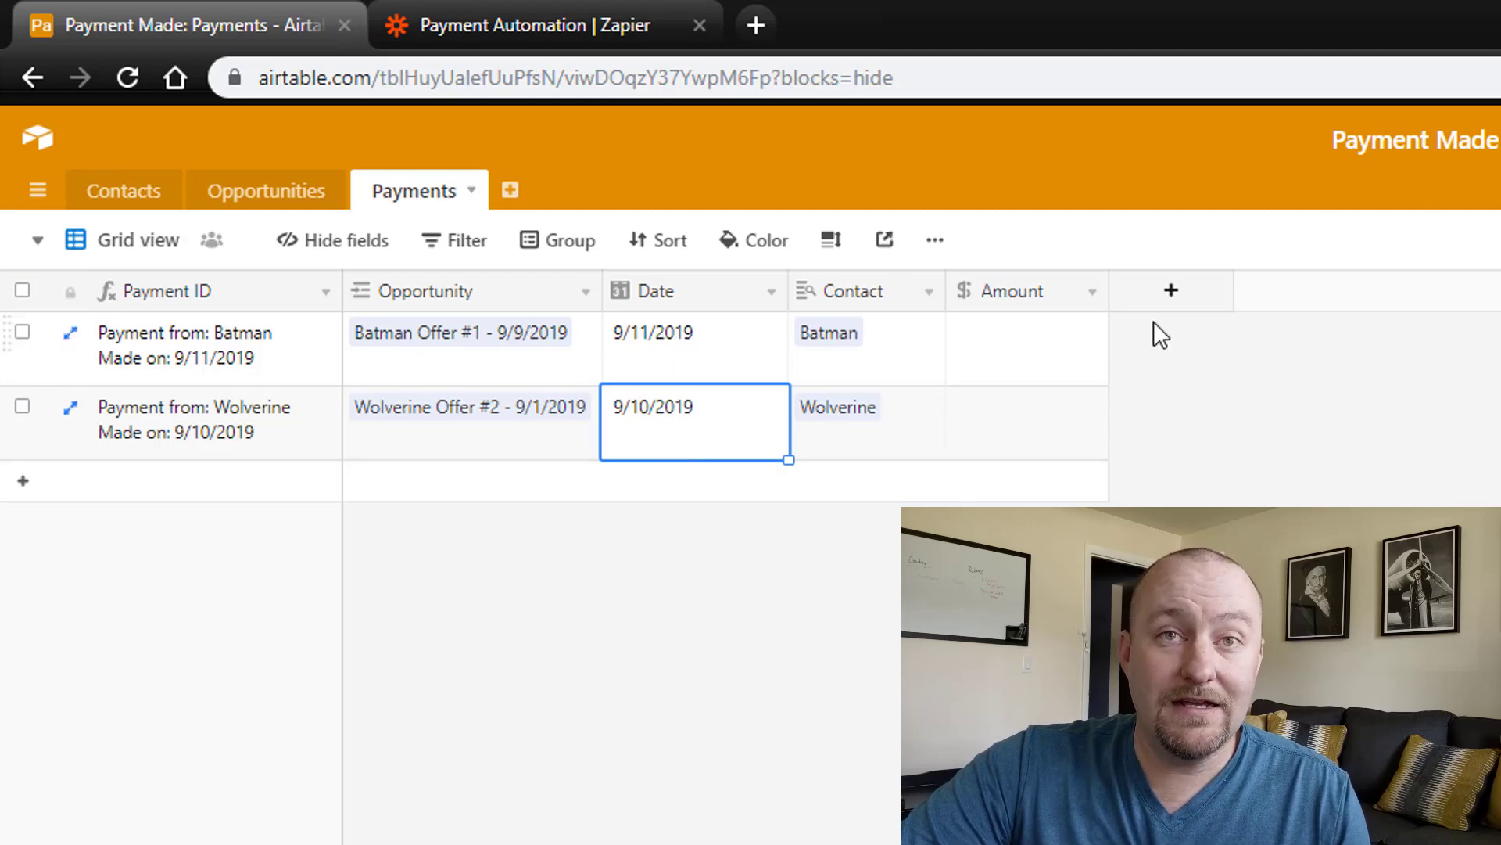
left_click(1024, 347)
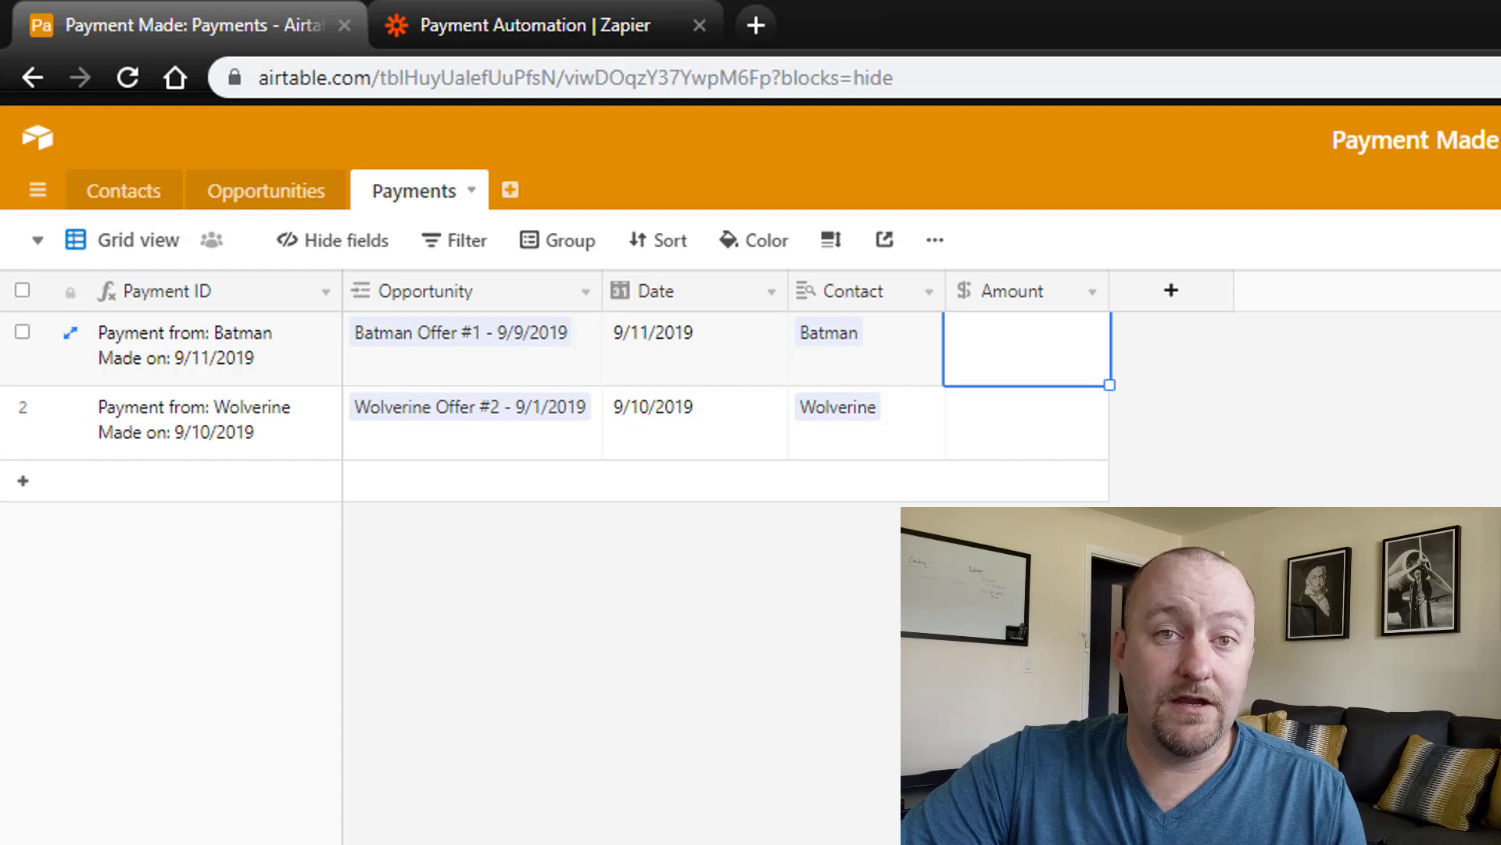
mouse_move(236, 437)
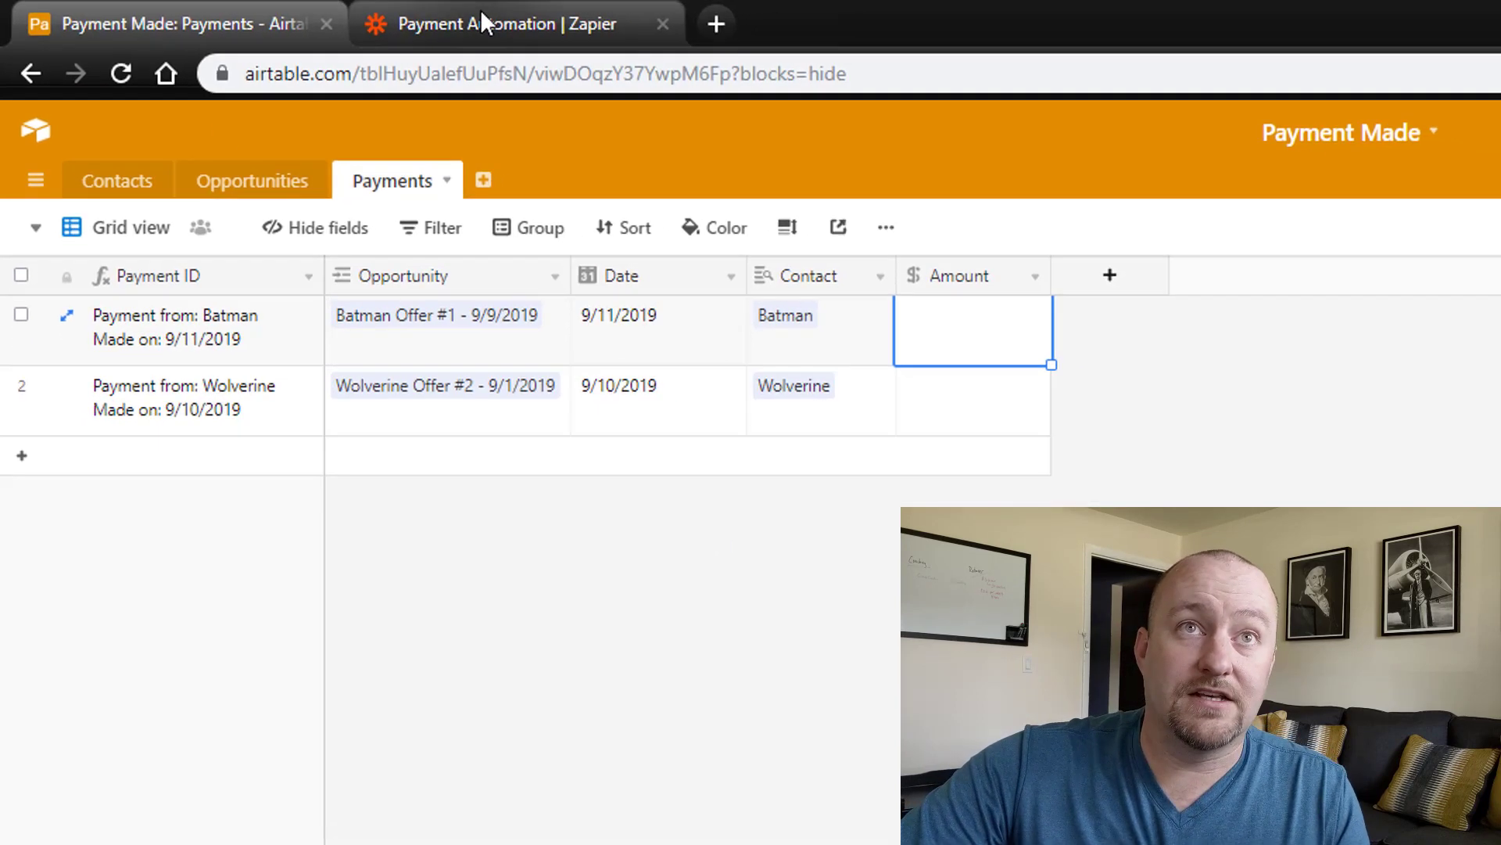
left_click(498, 23)
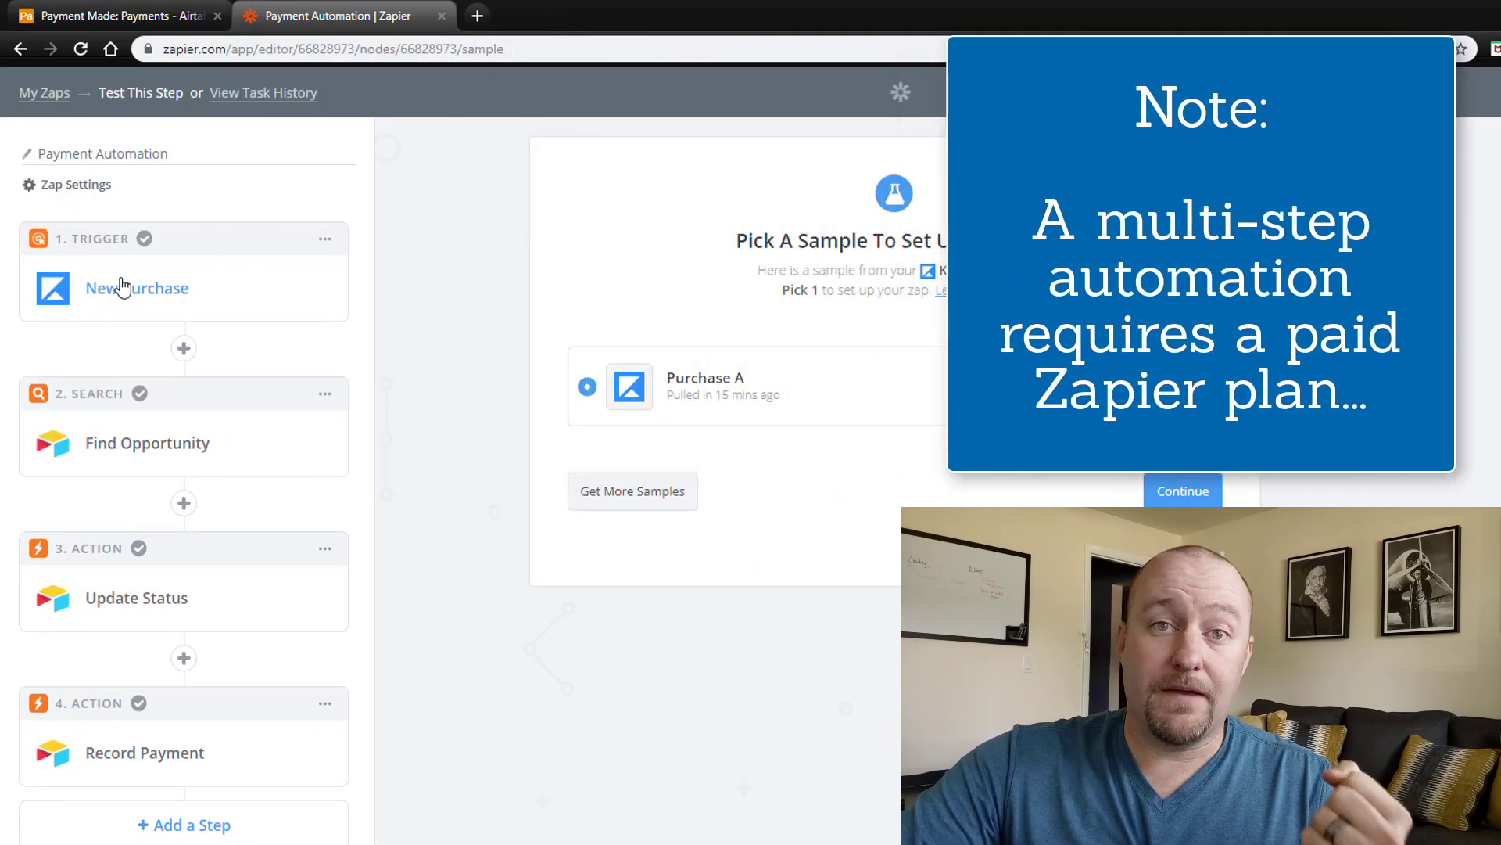
mouse_move(113, 293)
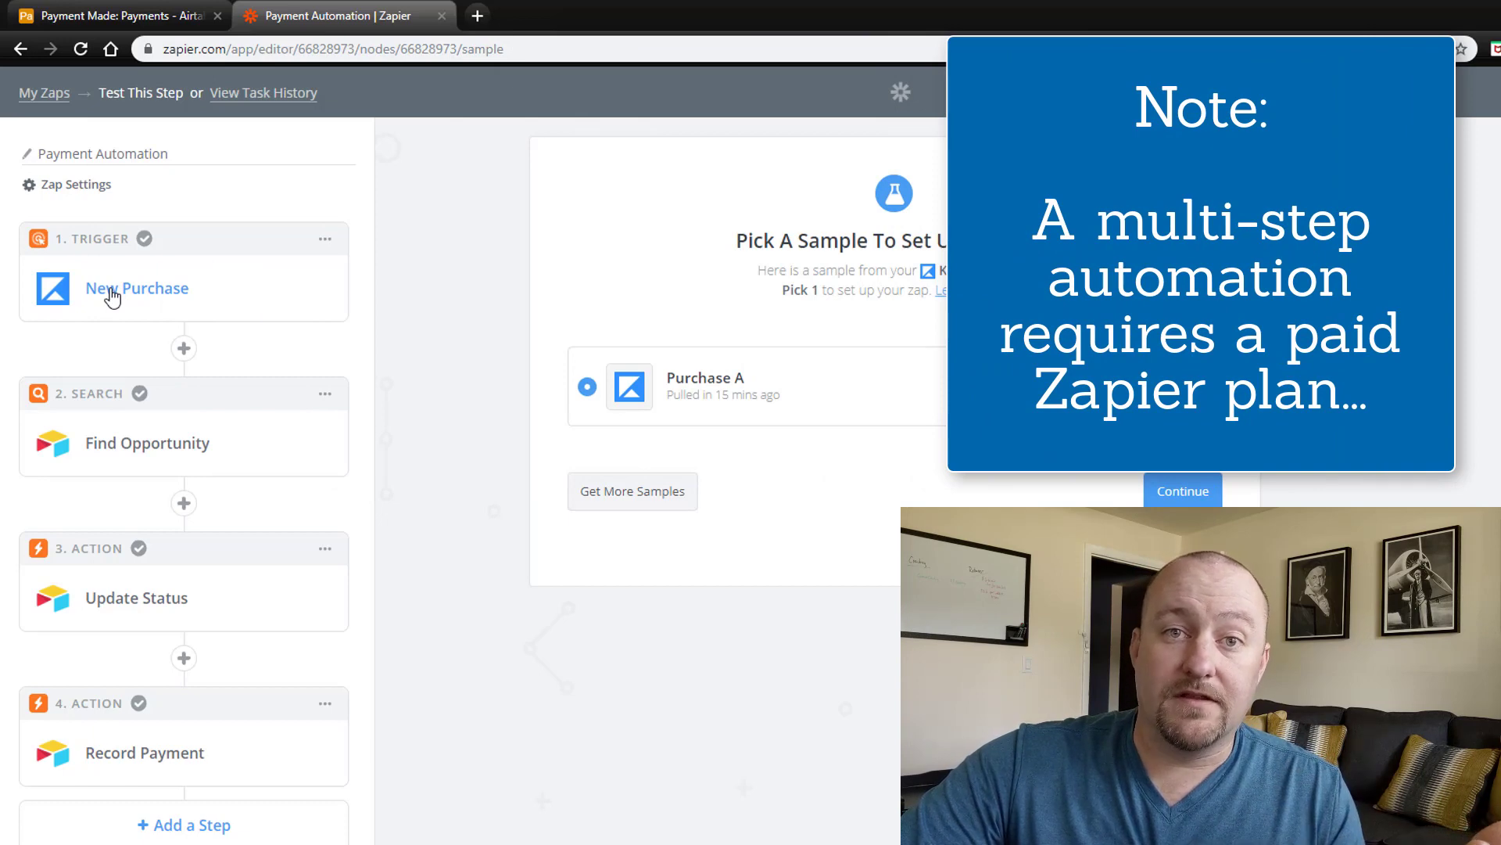
left_click(136, 288)
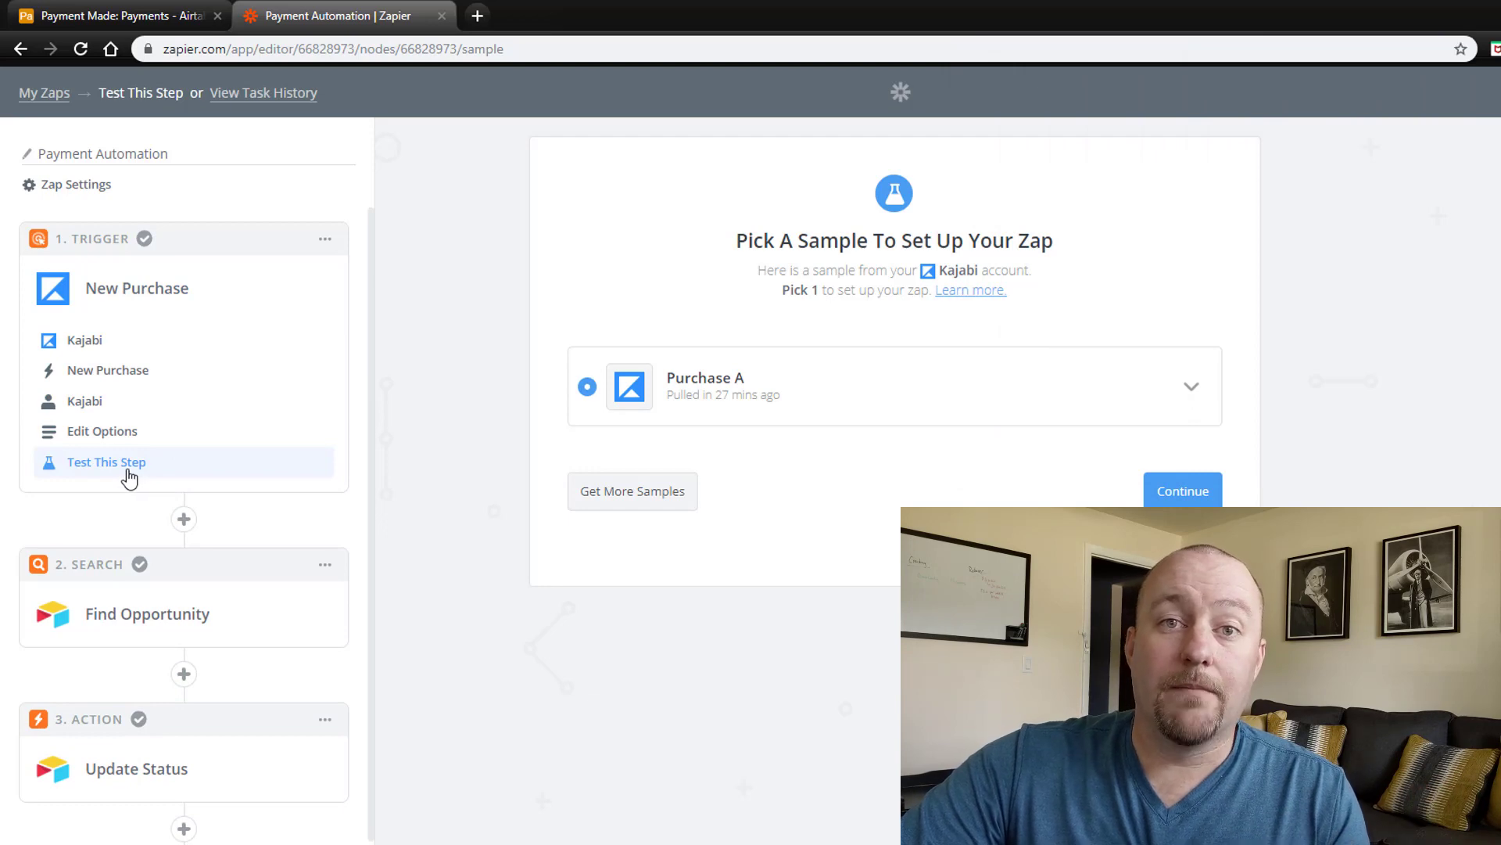
left_click(137, 288)
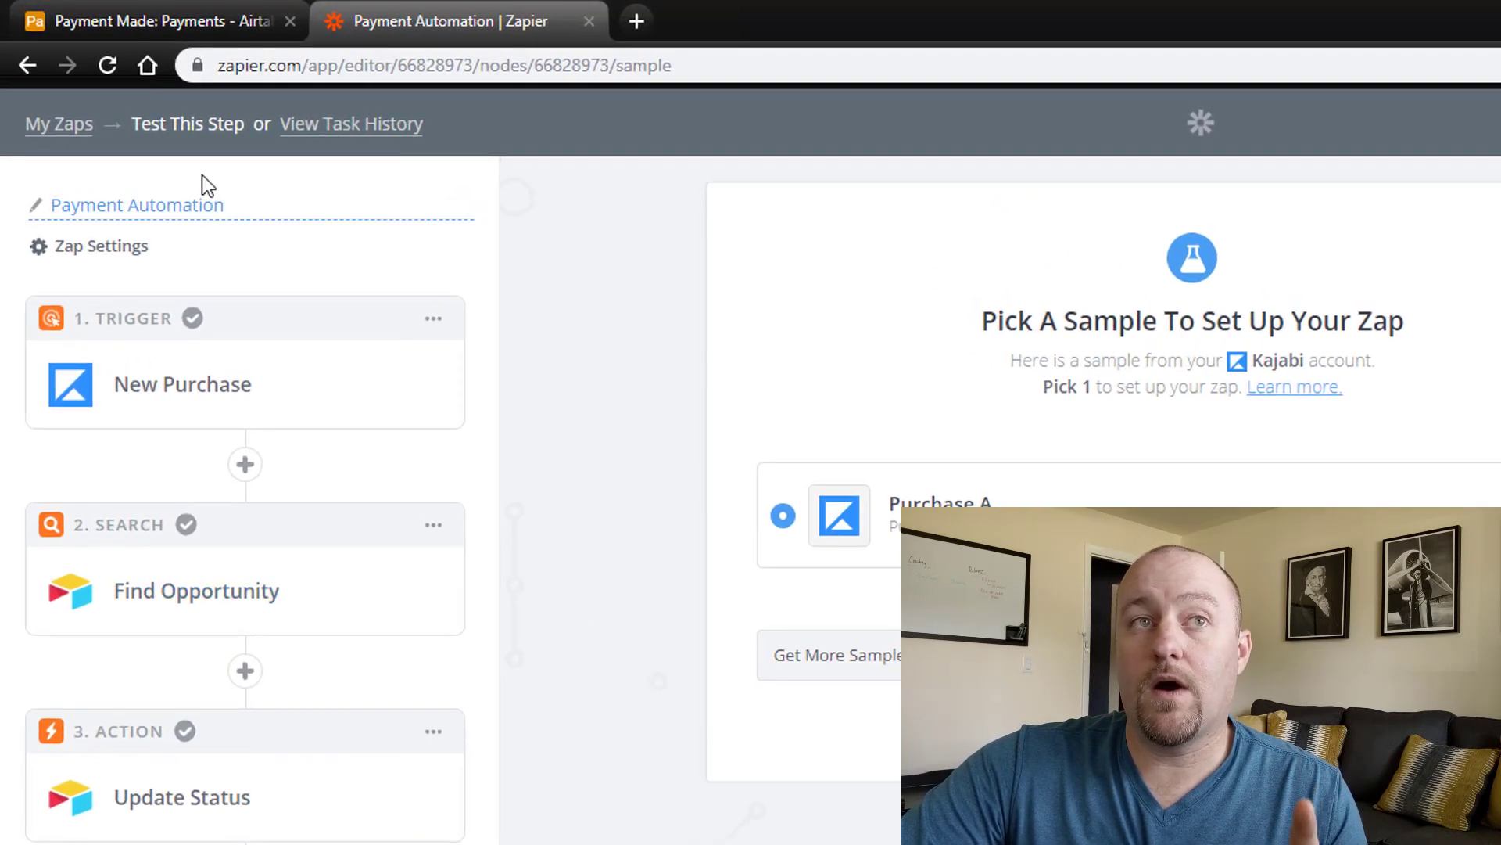
left_click(153, 20)
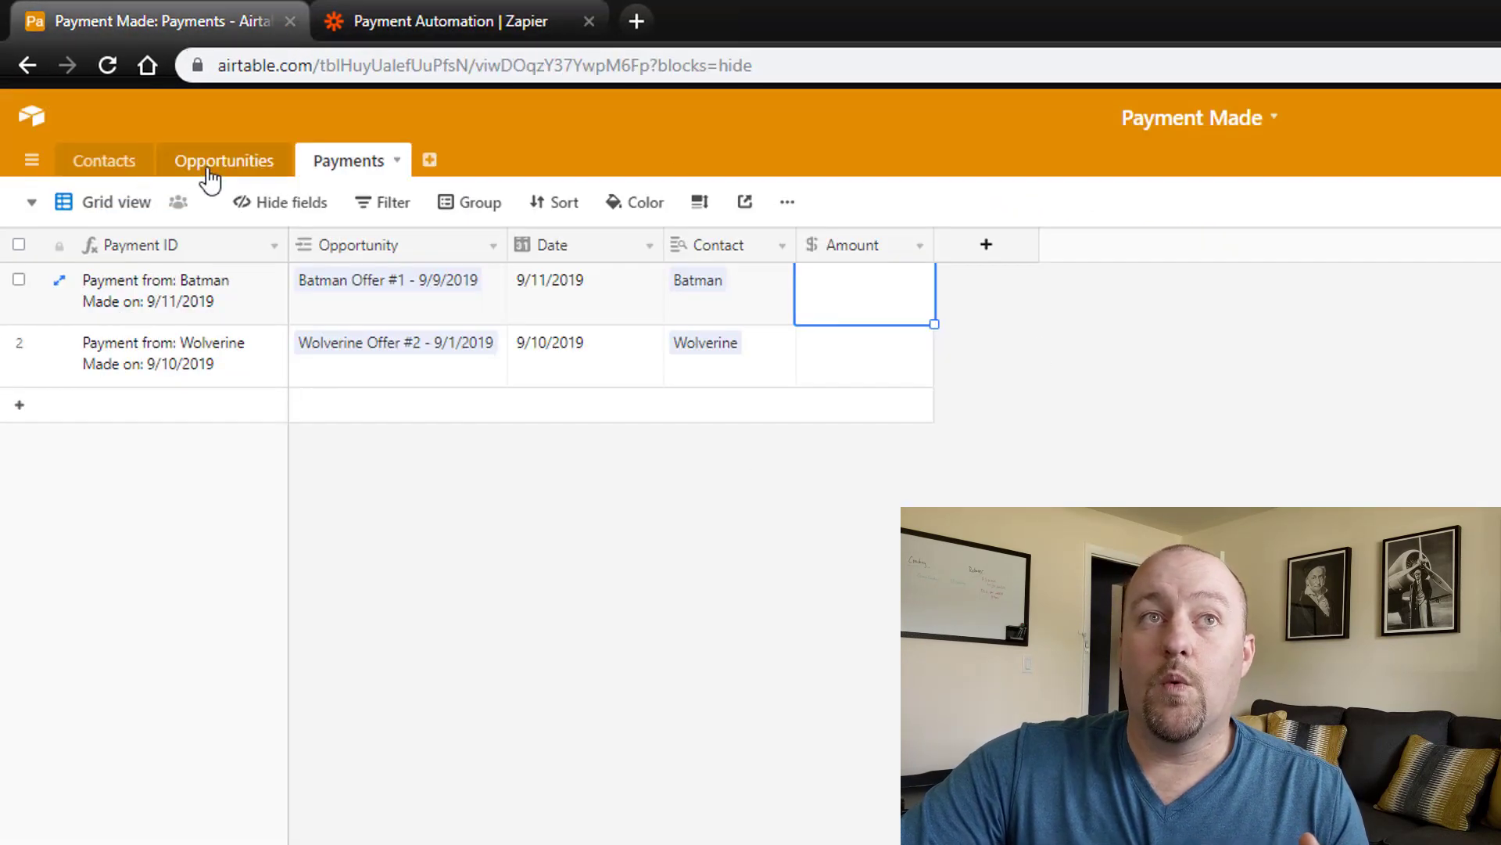
Check the grouped Opportunities table, then return to the Payment Automation zap.
left_click(223, 159)
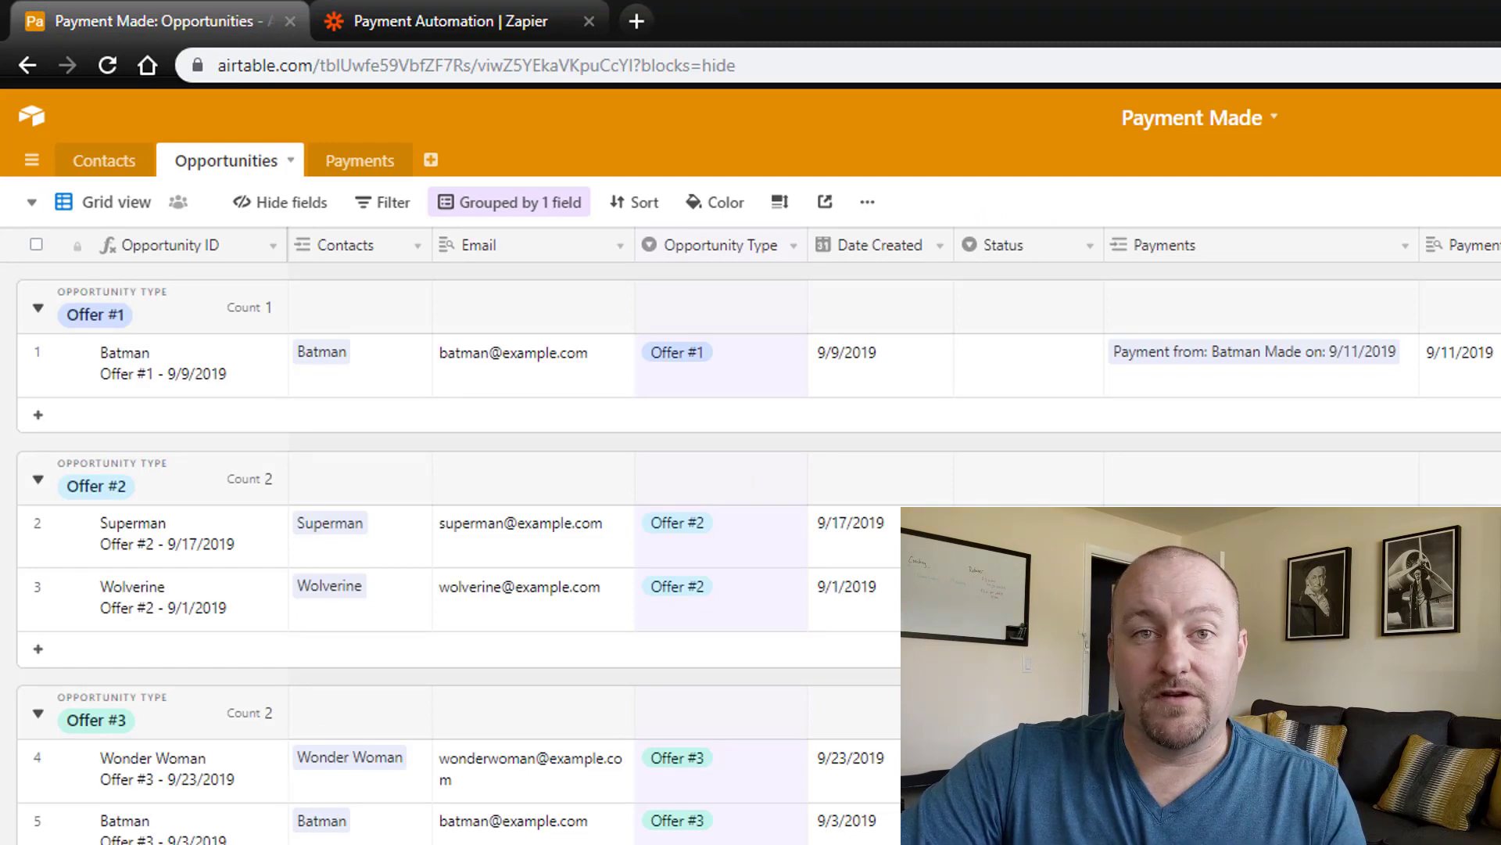
mouse_move(302, 120)
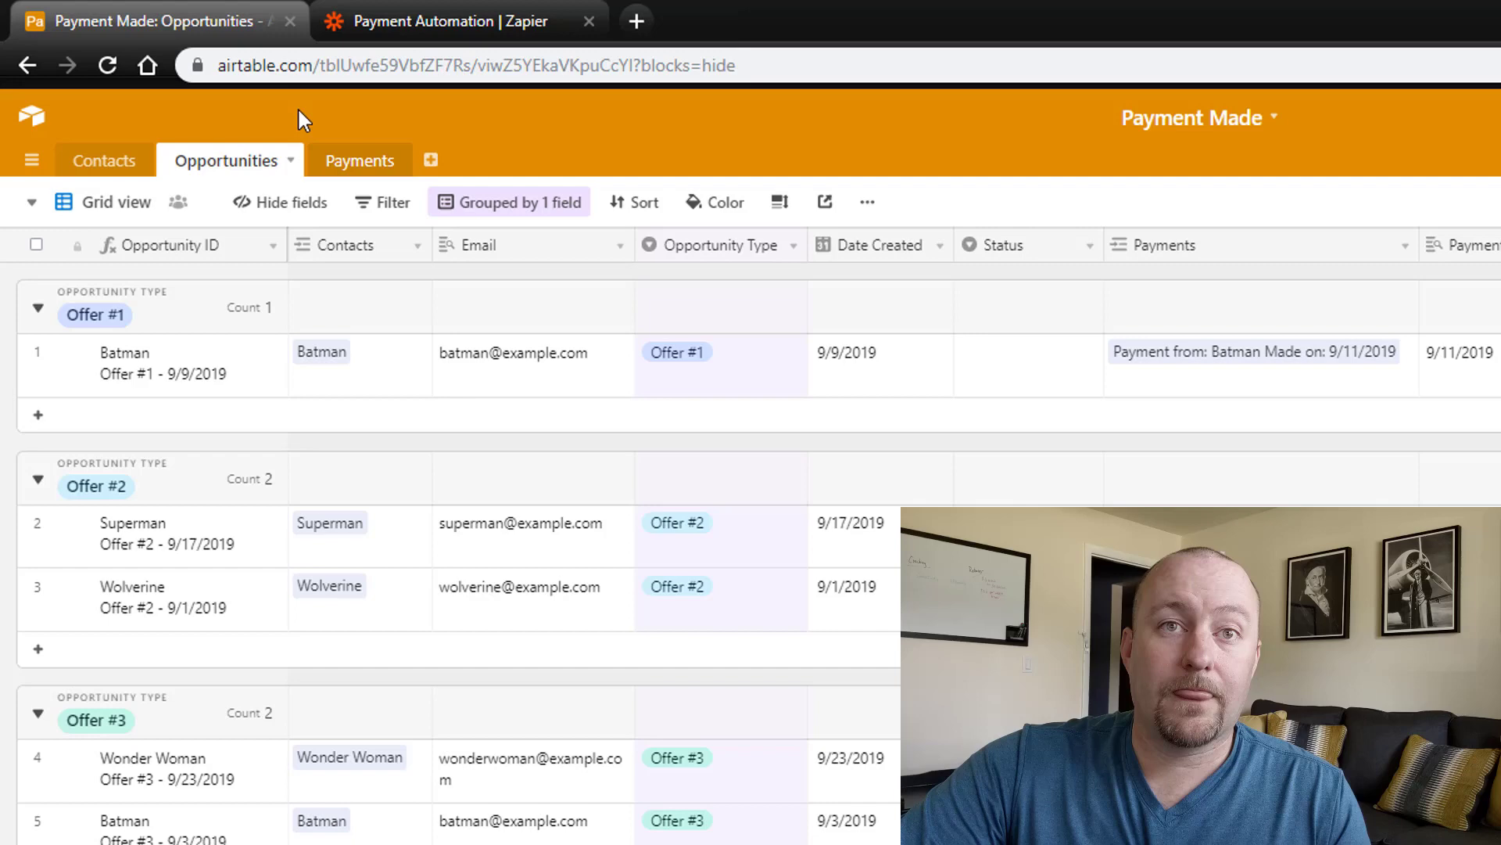
mouse_move(458, 21)
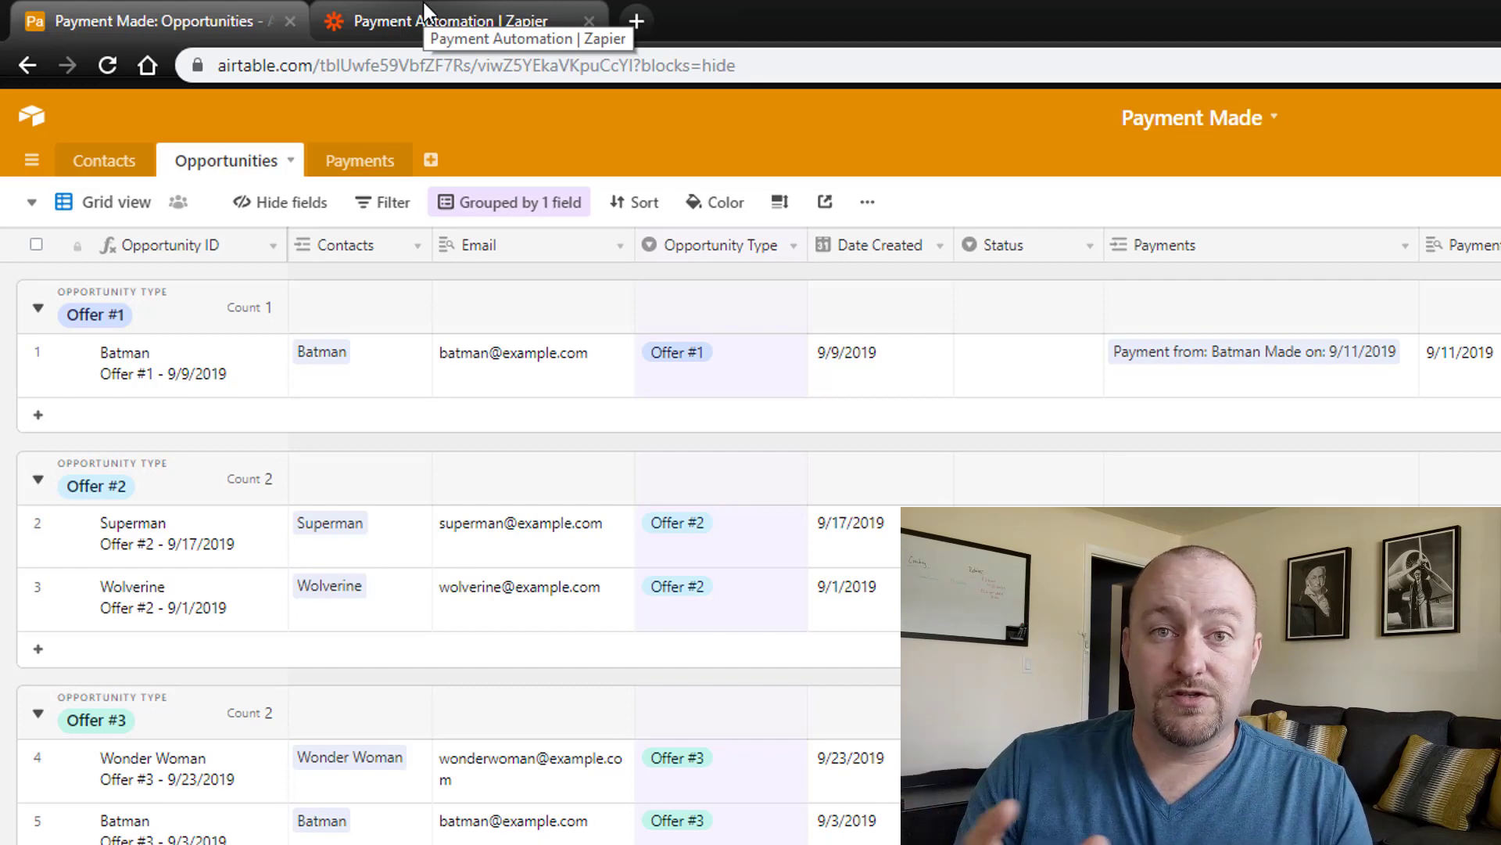
mouse_move(812, 125)
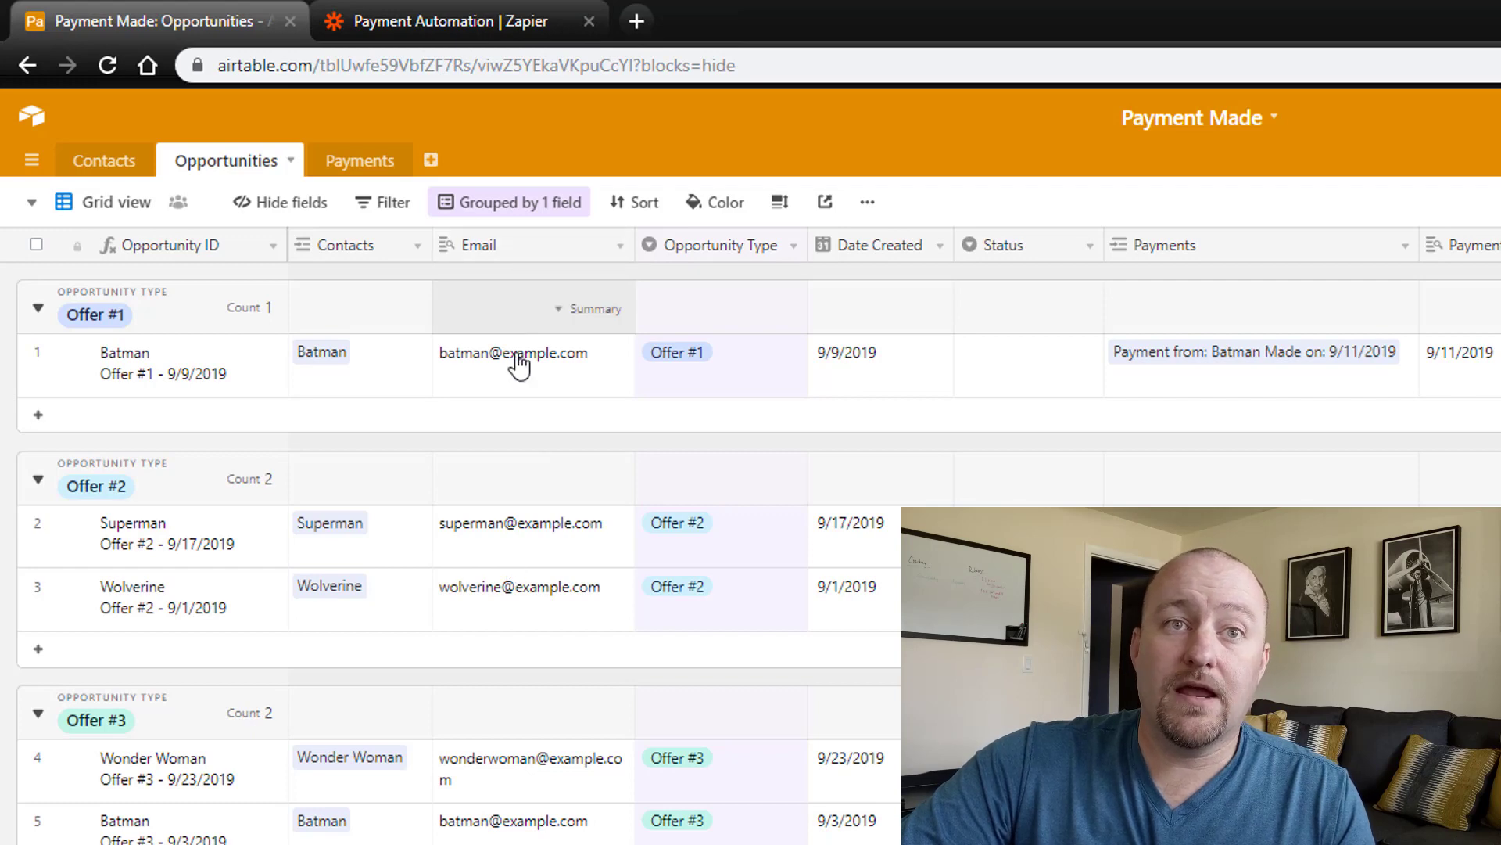
mouse_move(527, 646)
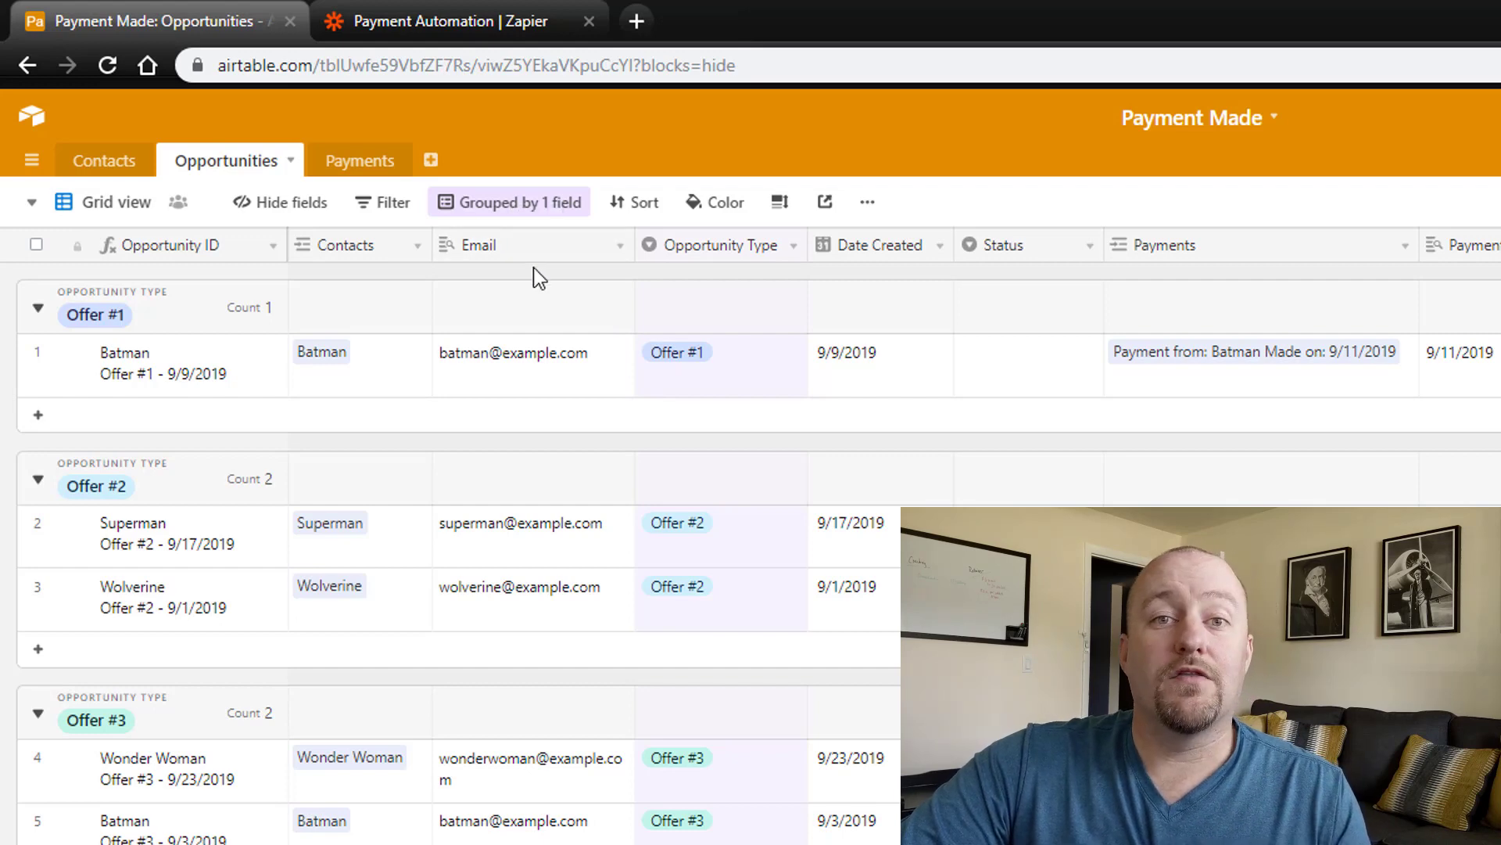
left_click(451, 20)
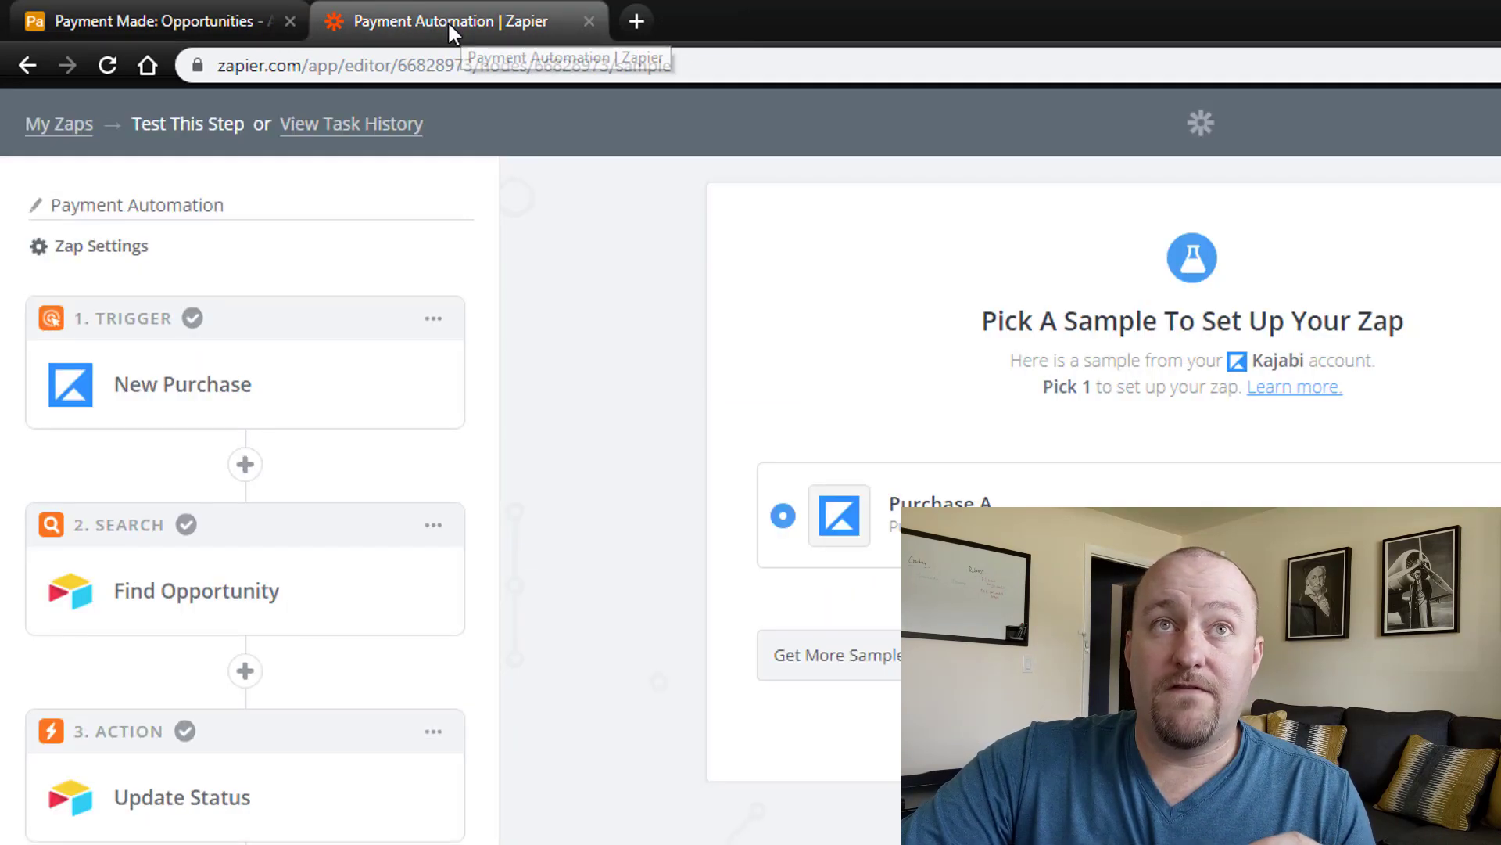
mouse_move(181, 385)
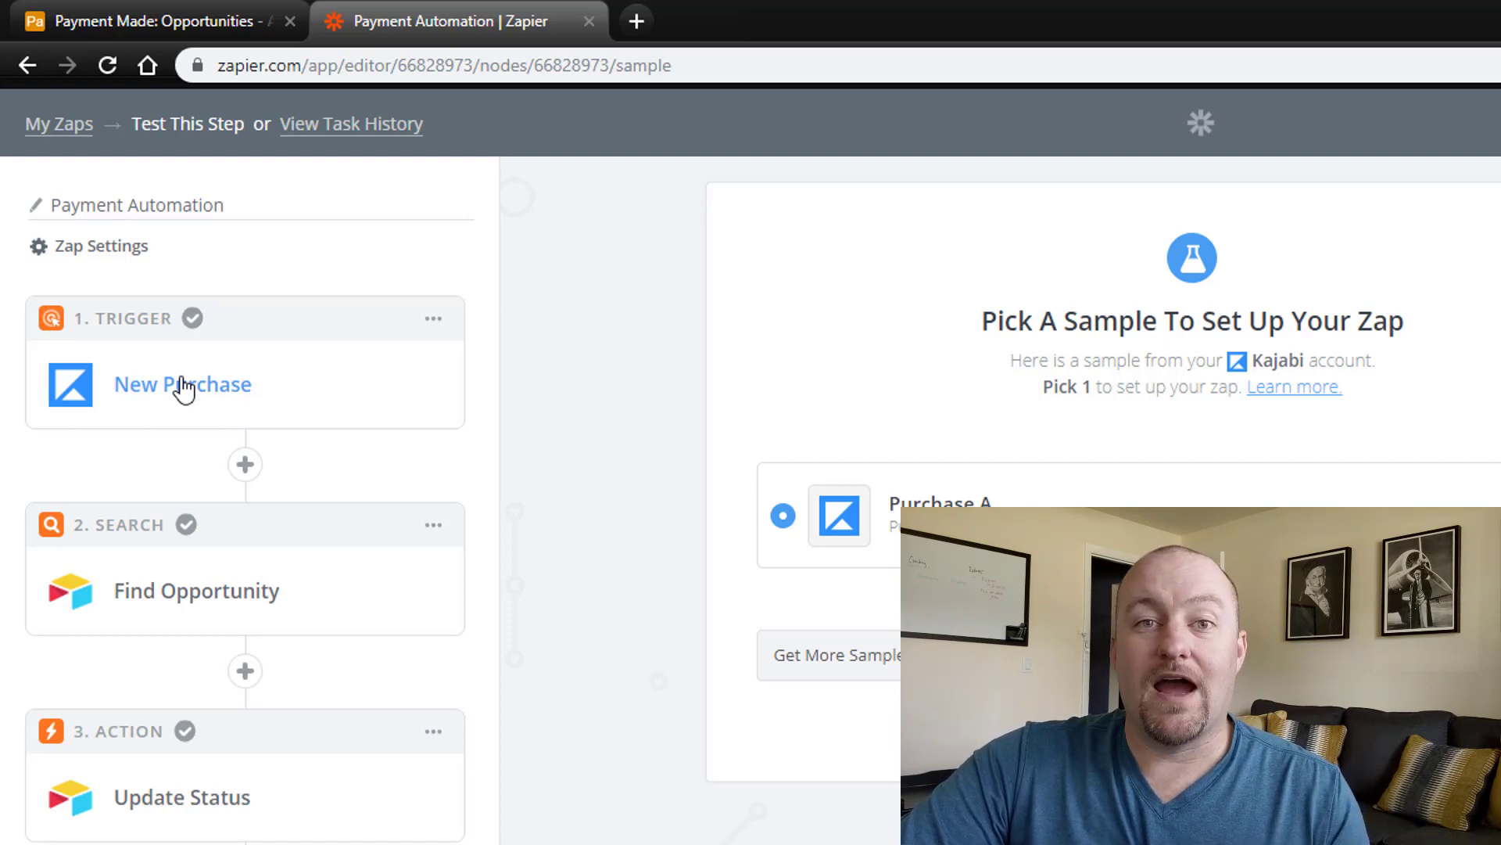
mouse_move(389, 53)
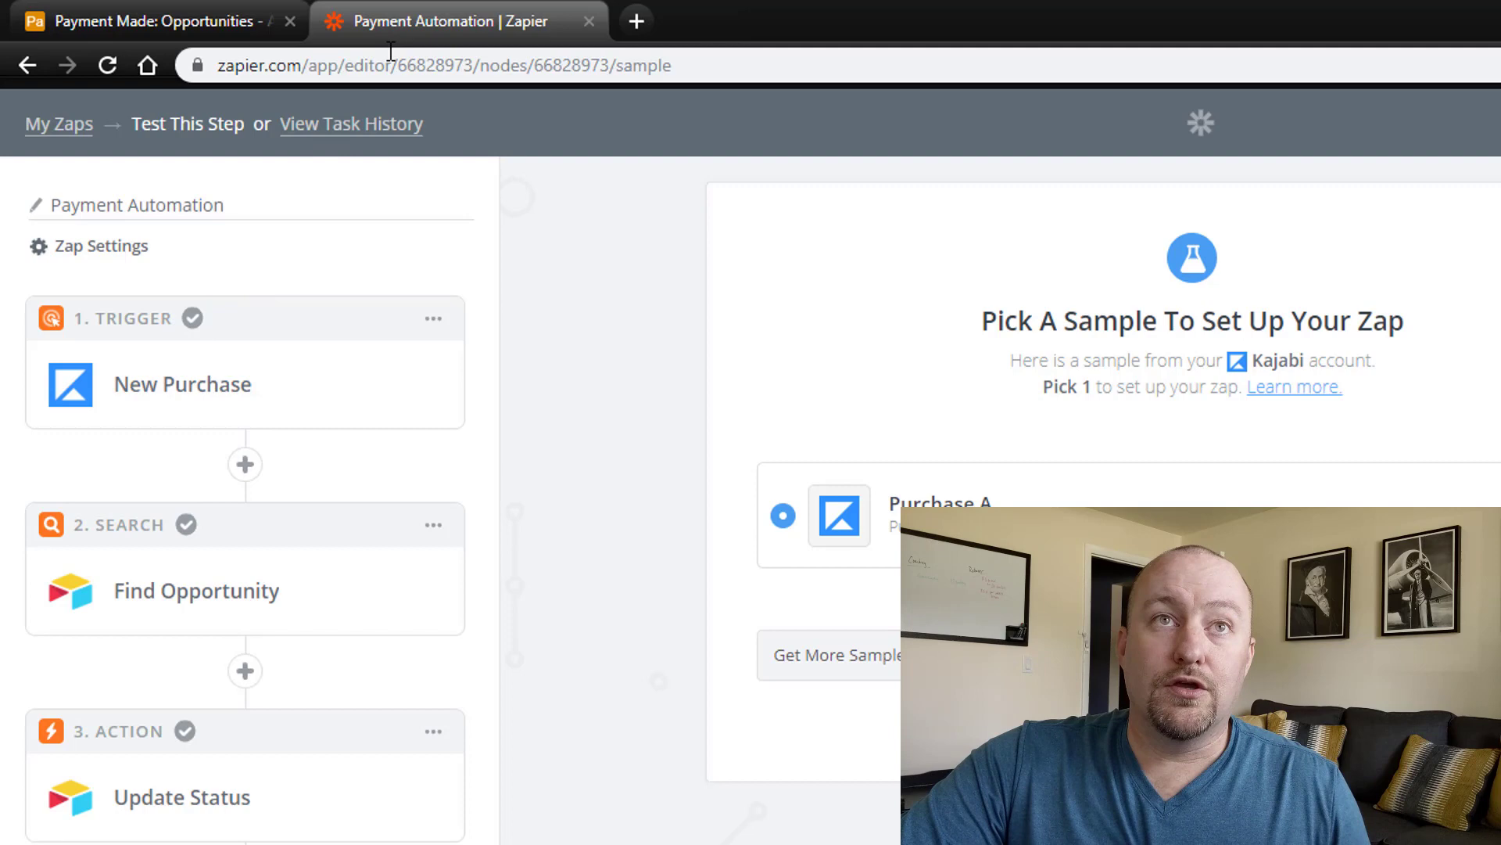
mouse_move(432, 20)
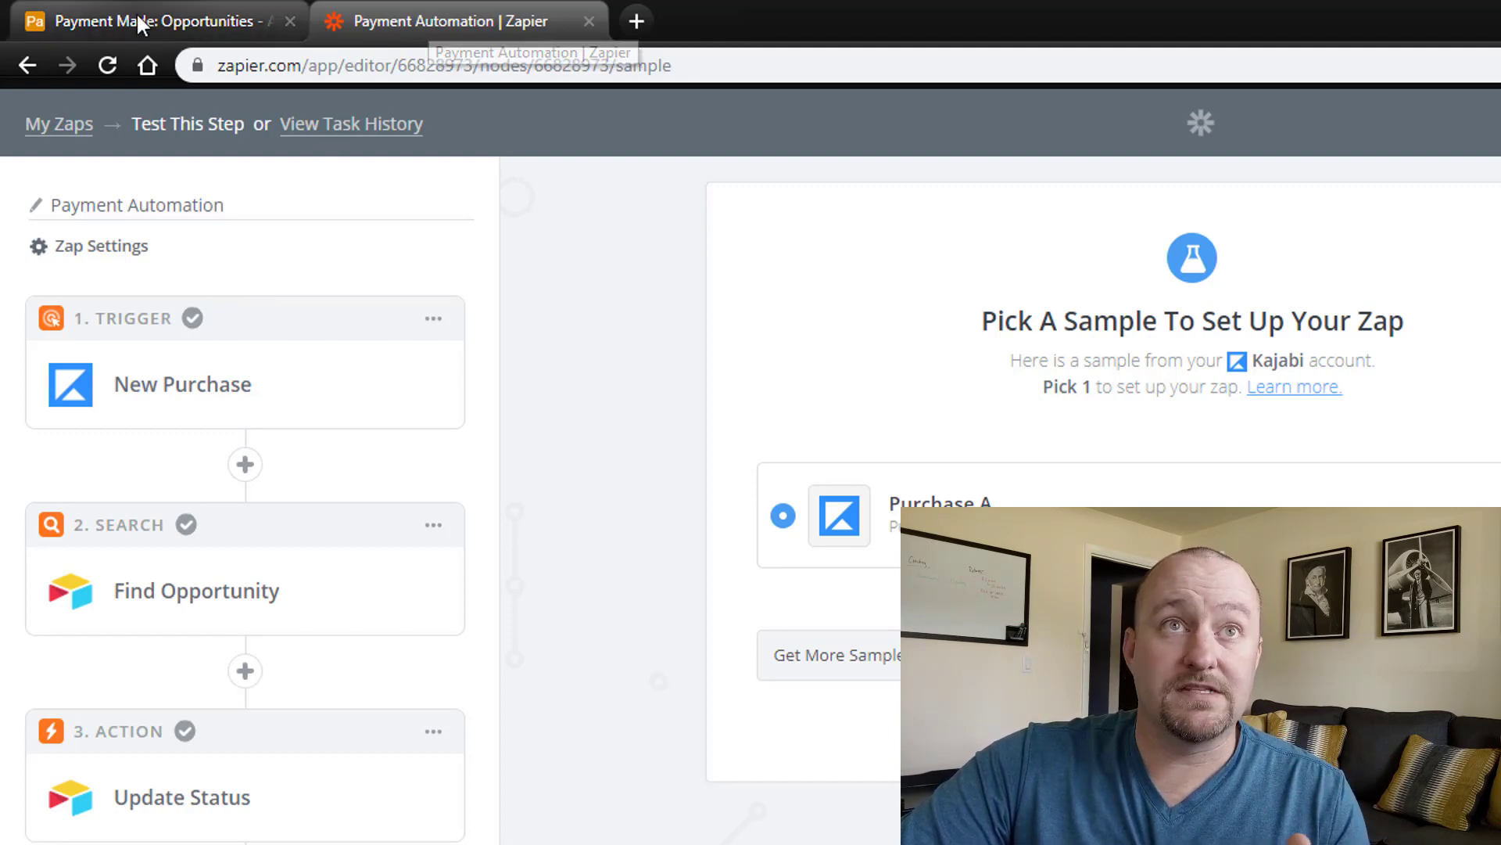
After the Kajabi New Purchase sample, go back to Airtable's Opportunities table.
left_click(144, 20)
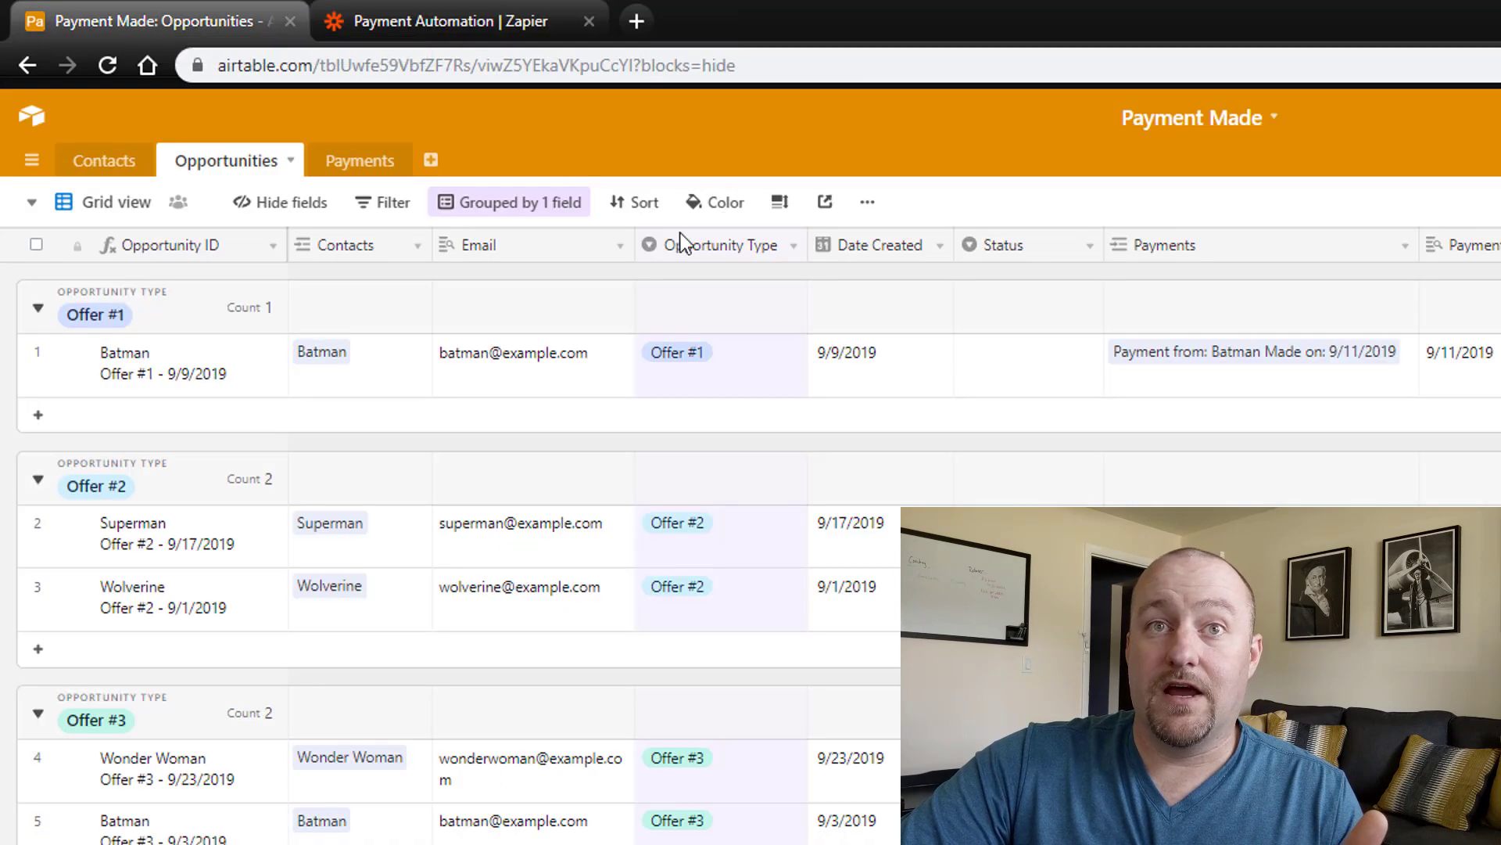
mouse_move(611, 692)
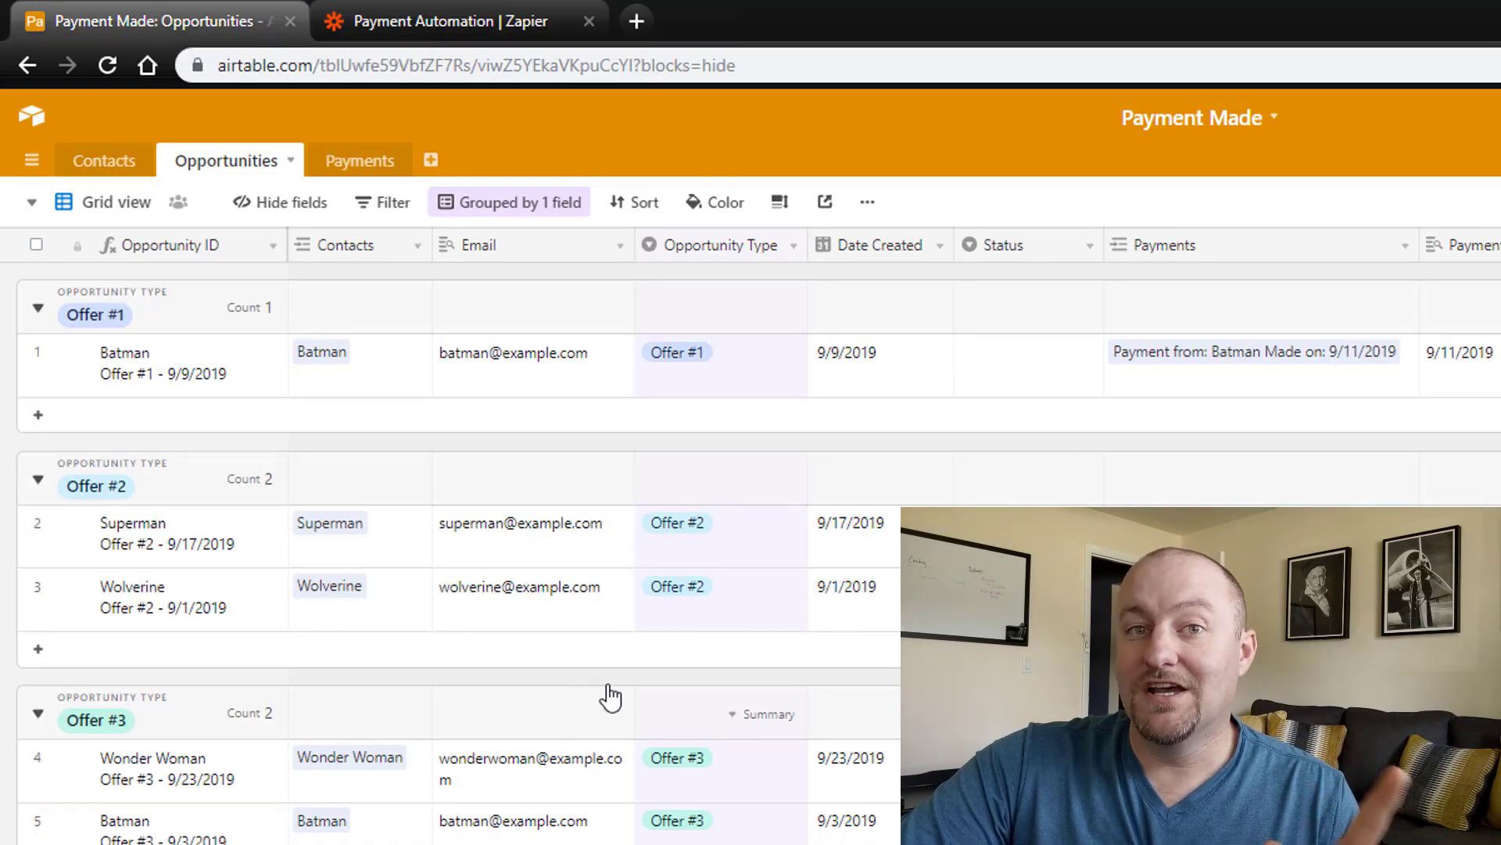
mouse_move(519, 621)
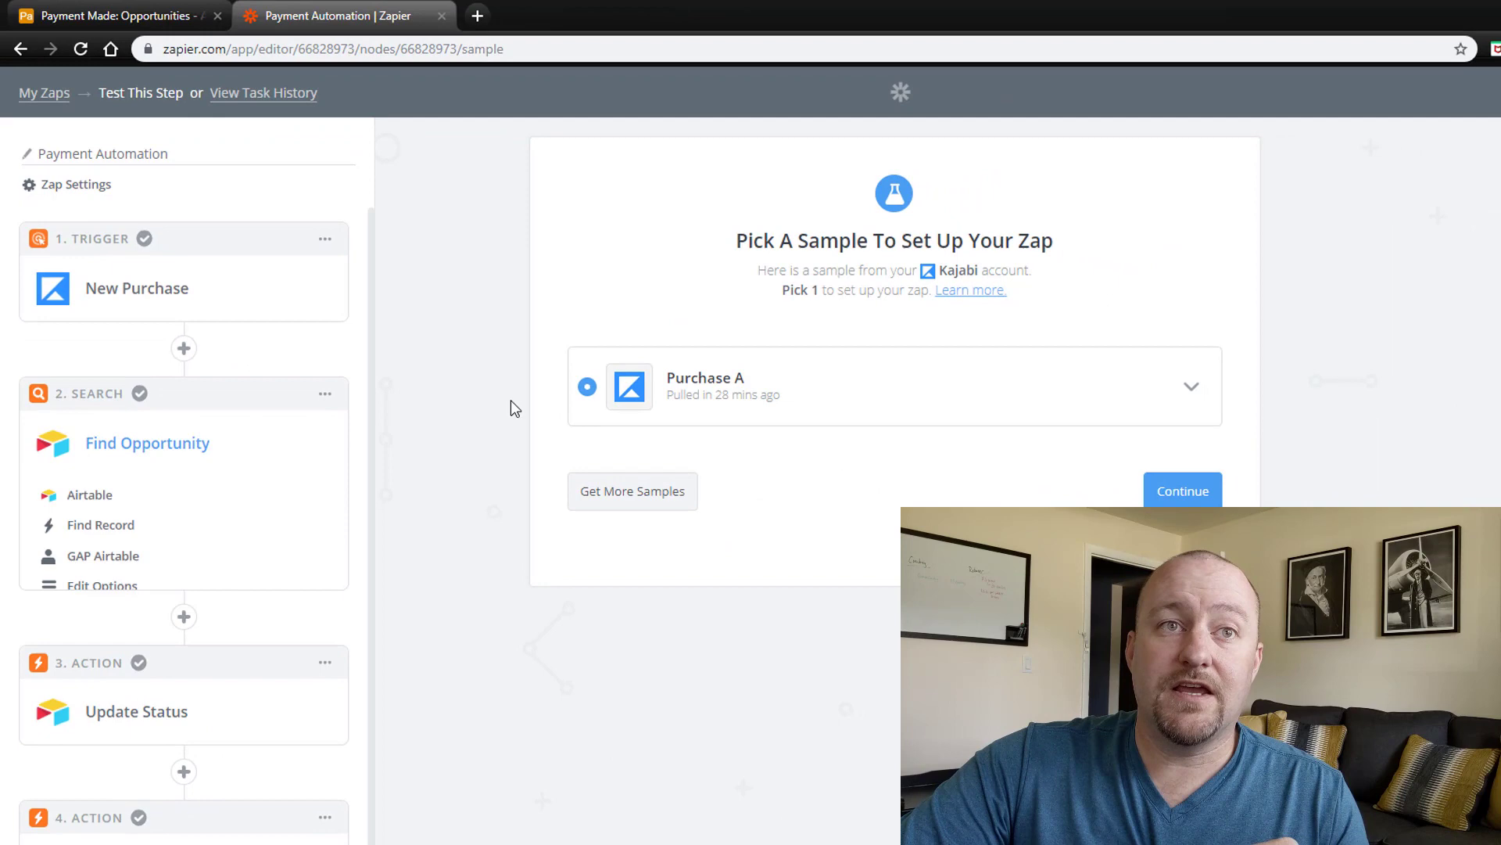
Show Find Opportunity searching the Payment Made base's Opportunities table by Email.
left_click(1183, 490)
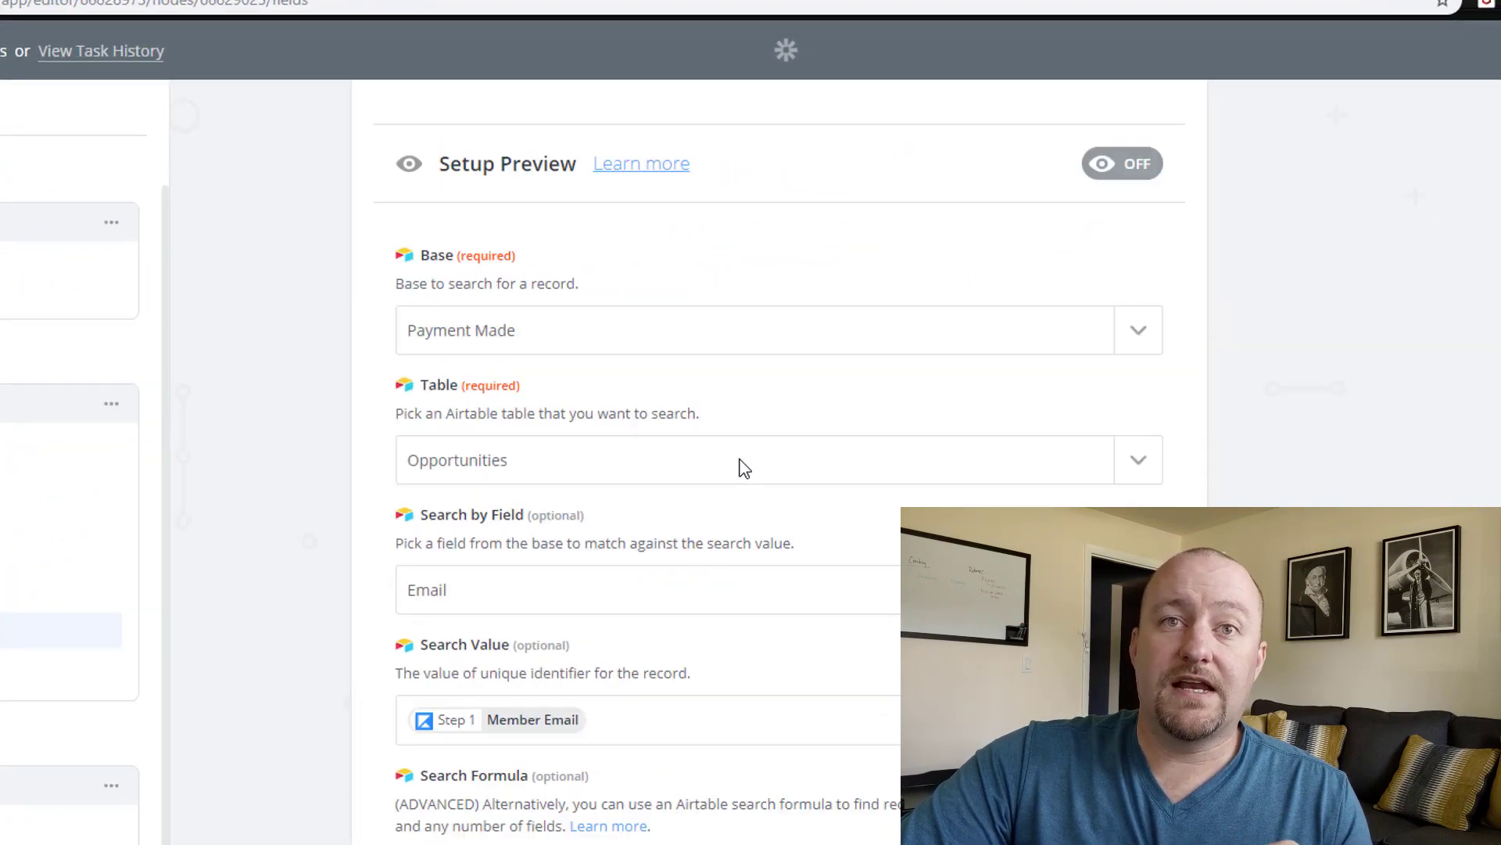
Confirm Search by Field Email against Member Email, then return to Opportunities.
scroll("down", 3)
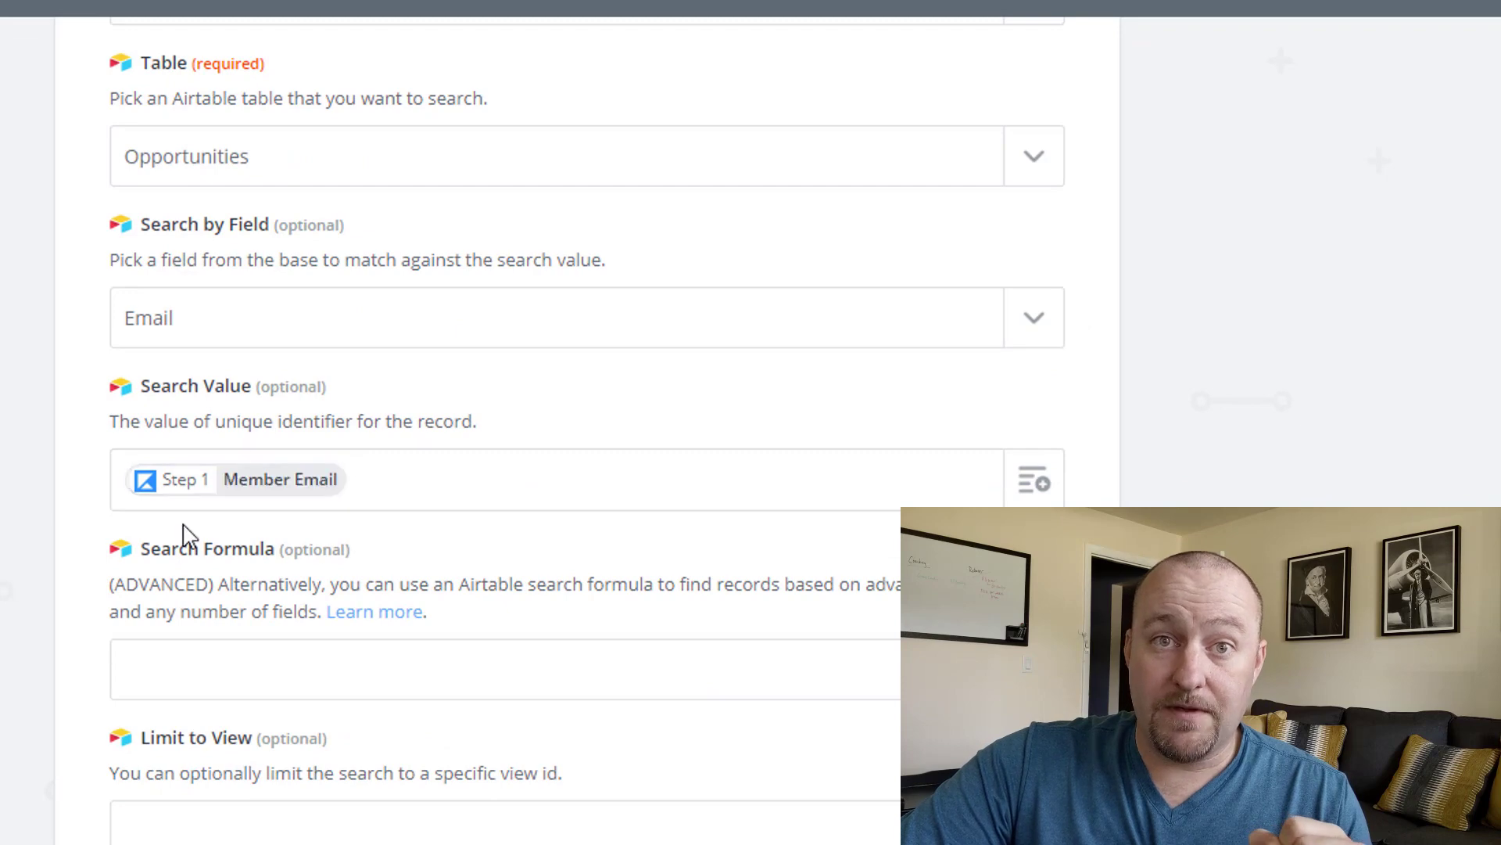
left_click(555, 317)
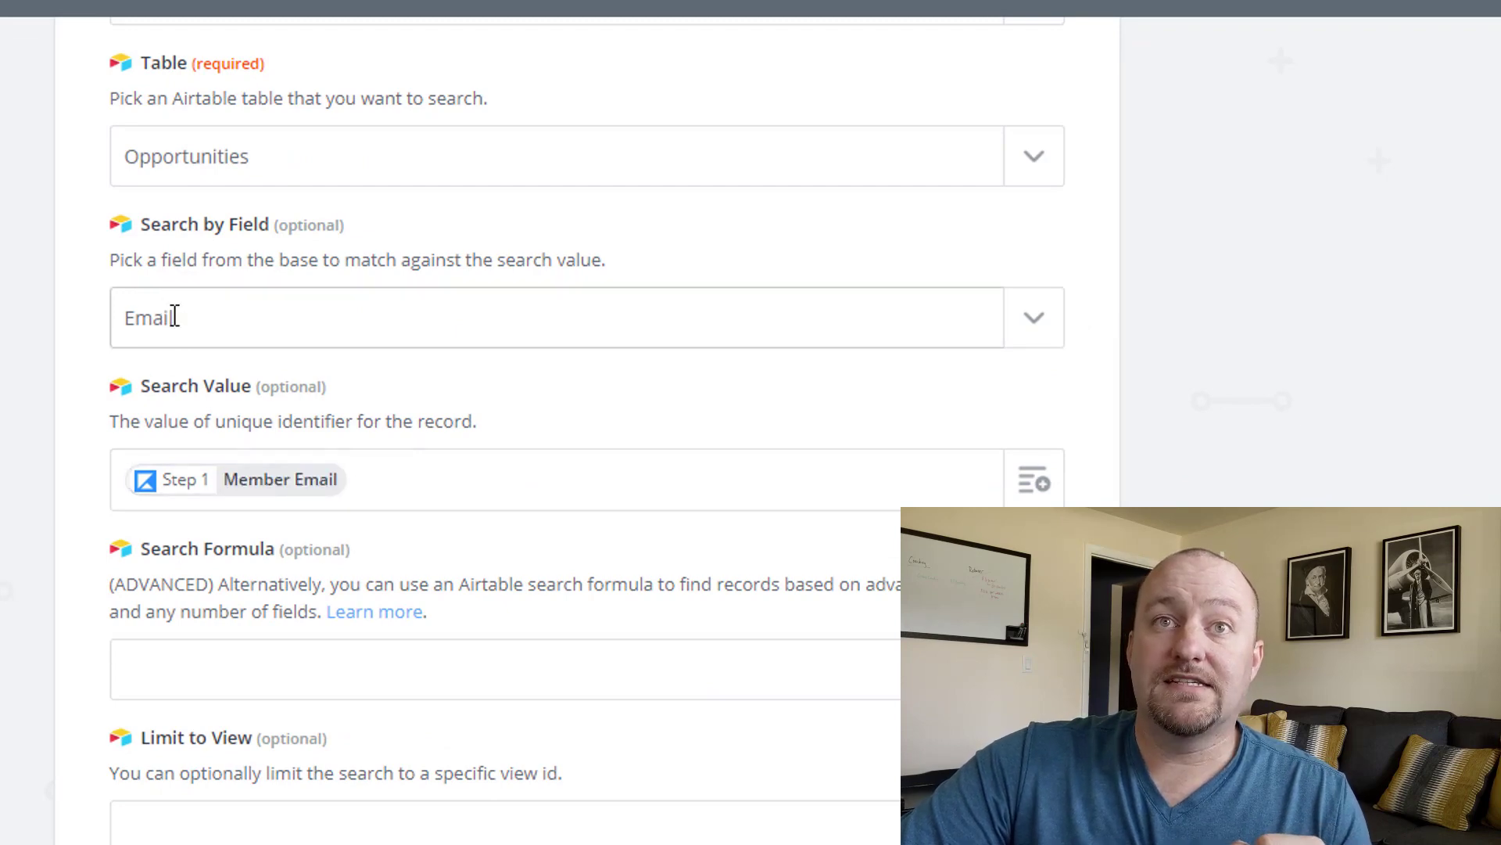
left_click(158, 24)
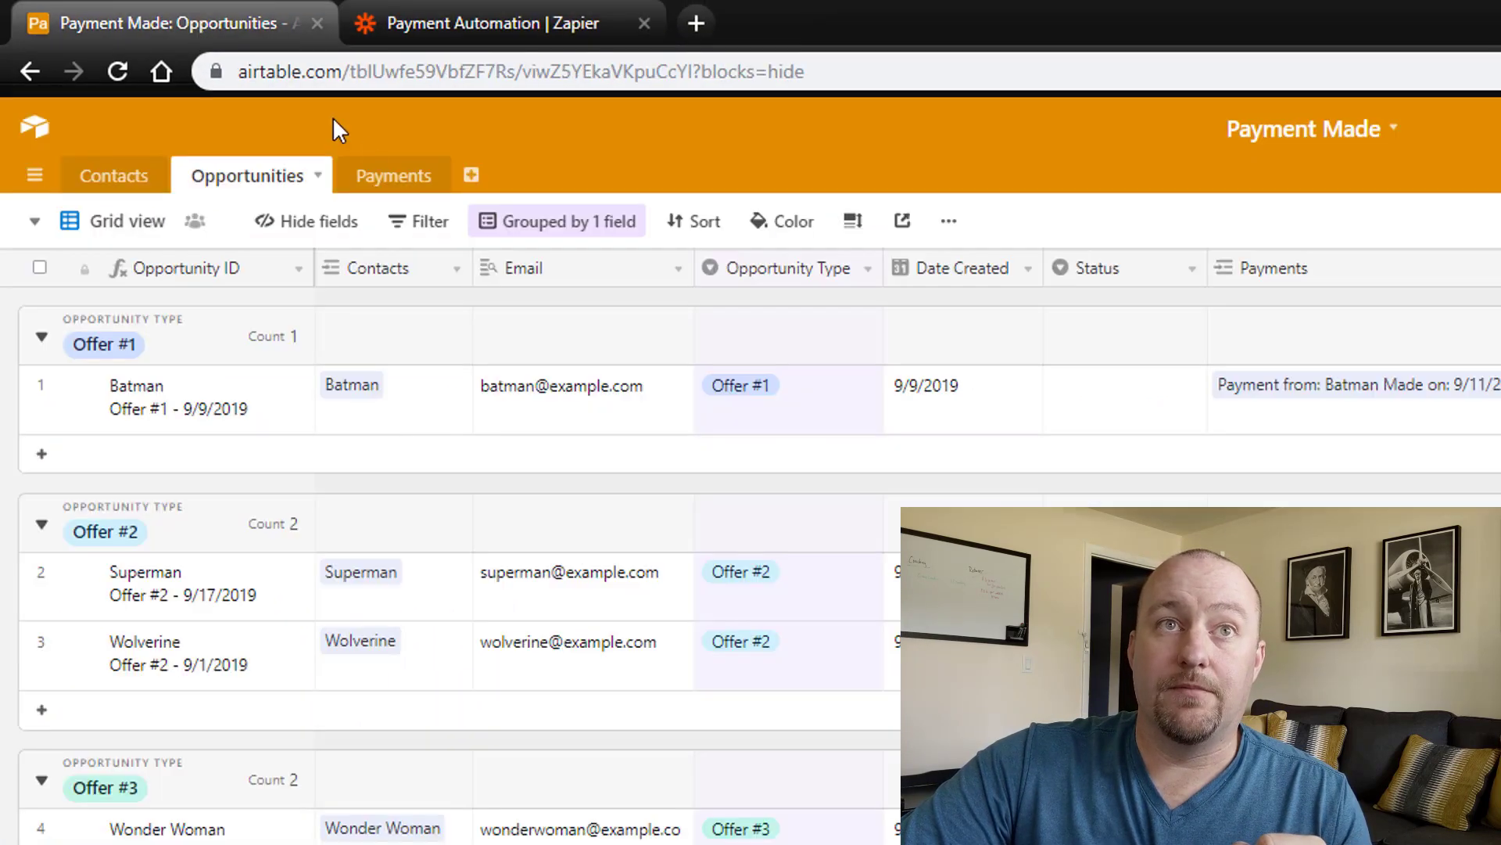
mouse_move(463, 213)
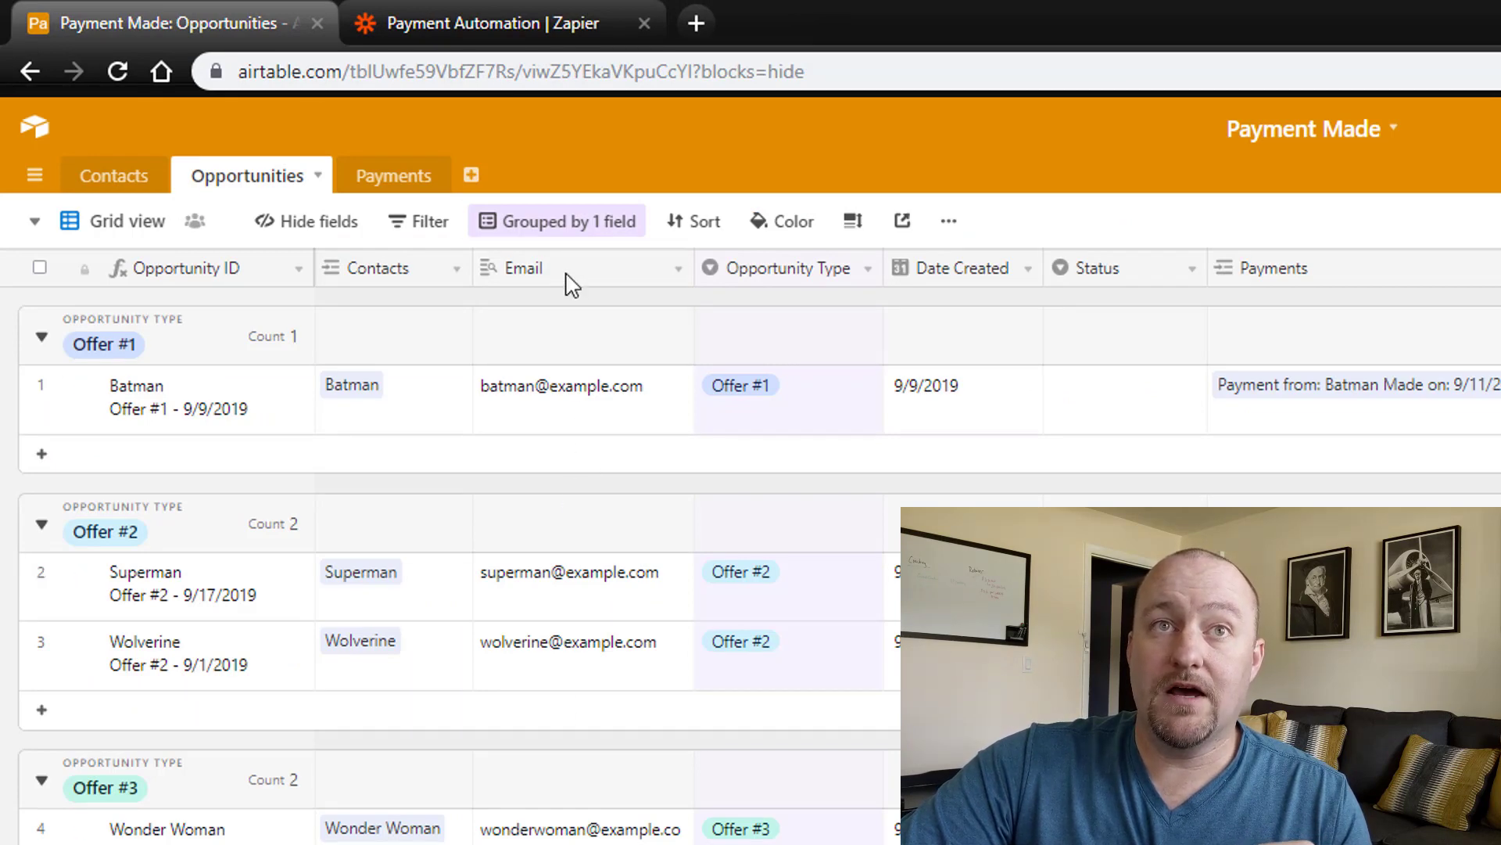
mouse_move(539, 641)
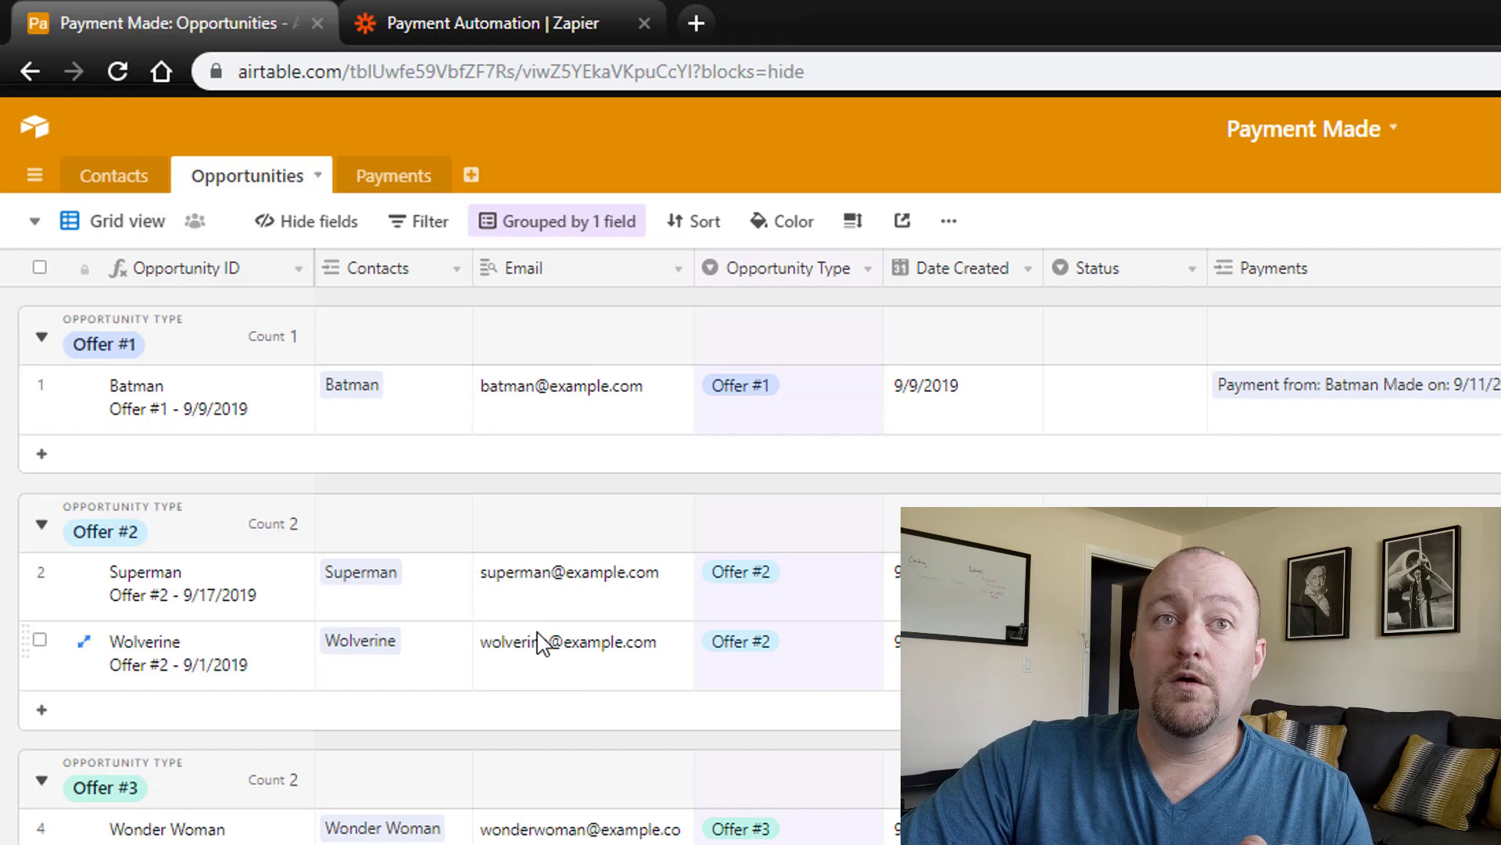
mouse_move(574, 654)
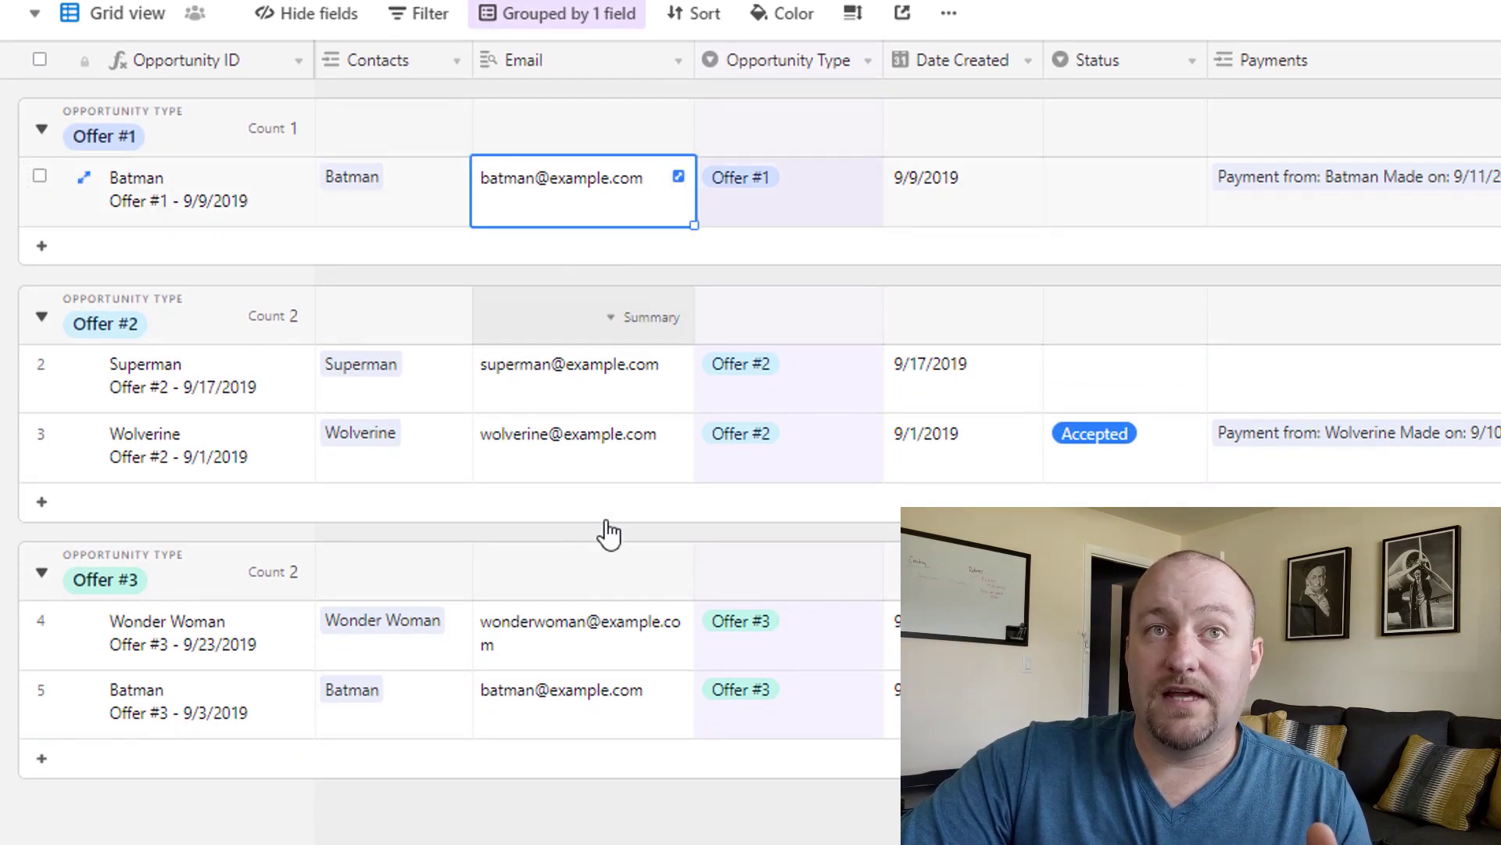
mouse_move(595, 206)
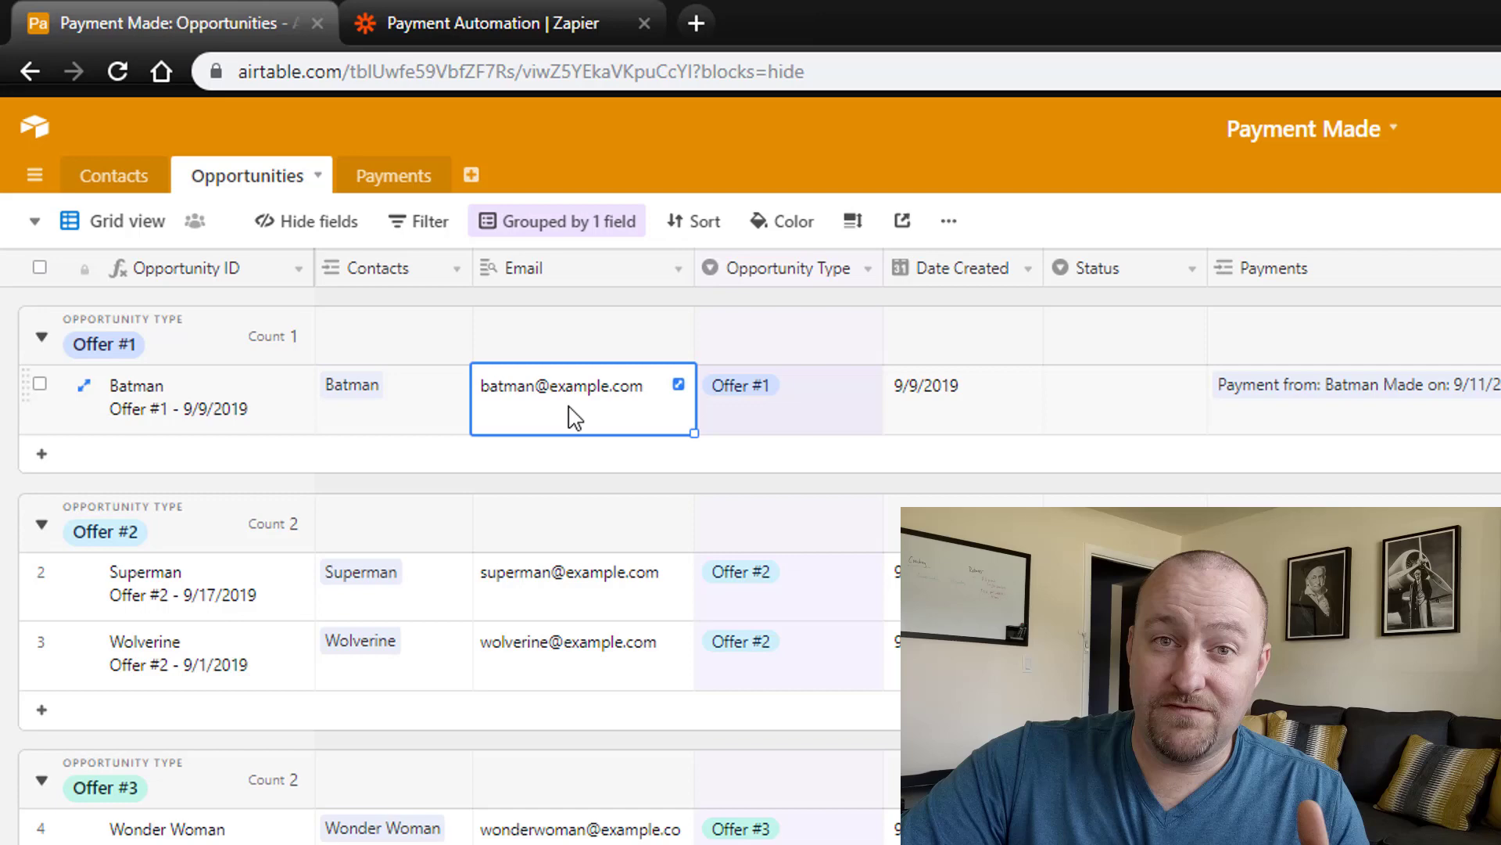
mouse_move(571, 613)
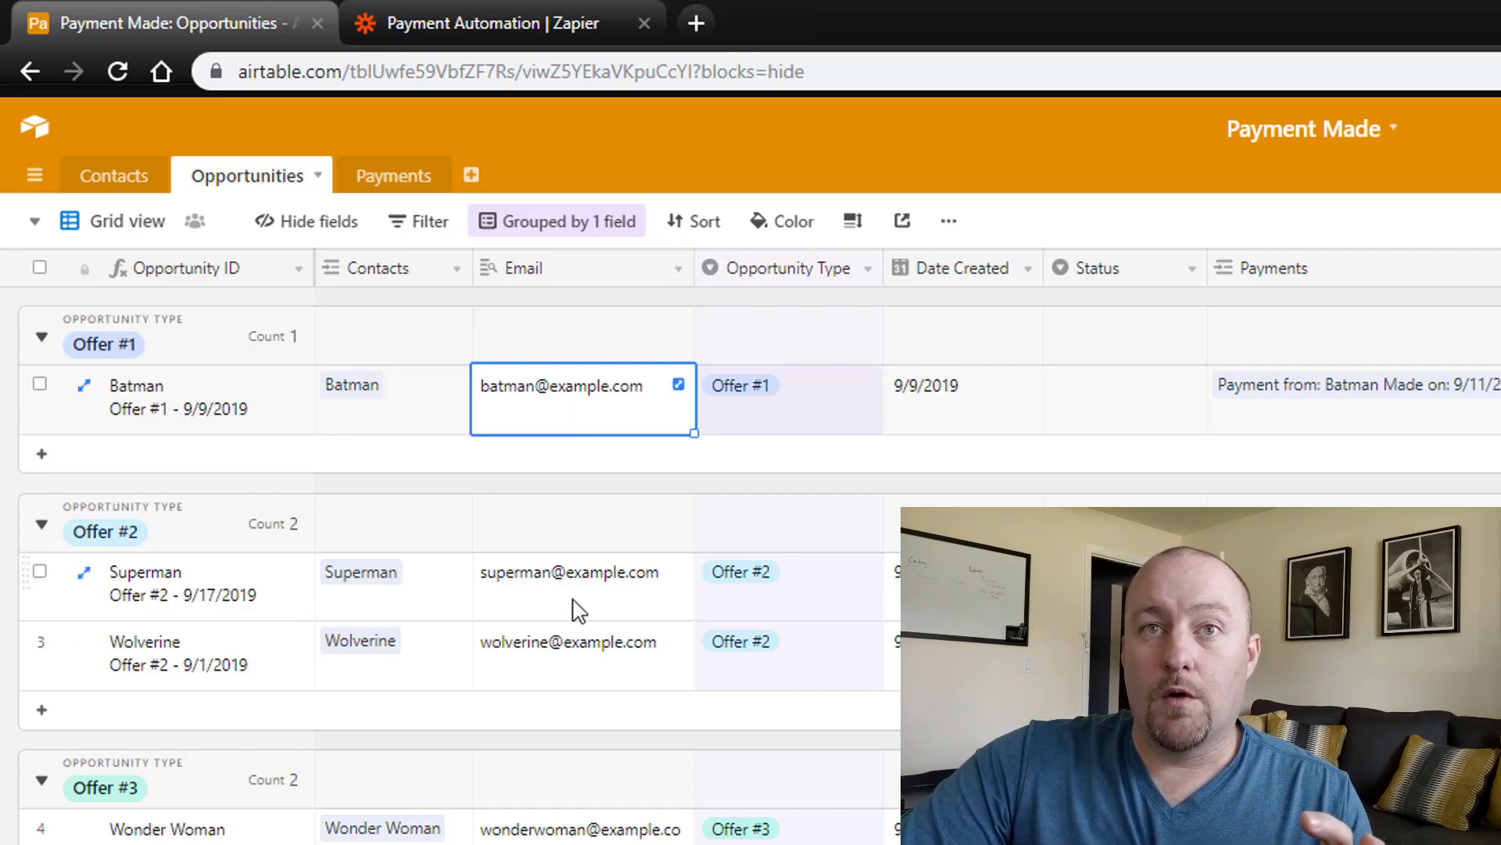
After comparing Opportunities emails, return to the zap's Find Opportunity search settings.
left_click(483, 24)
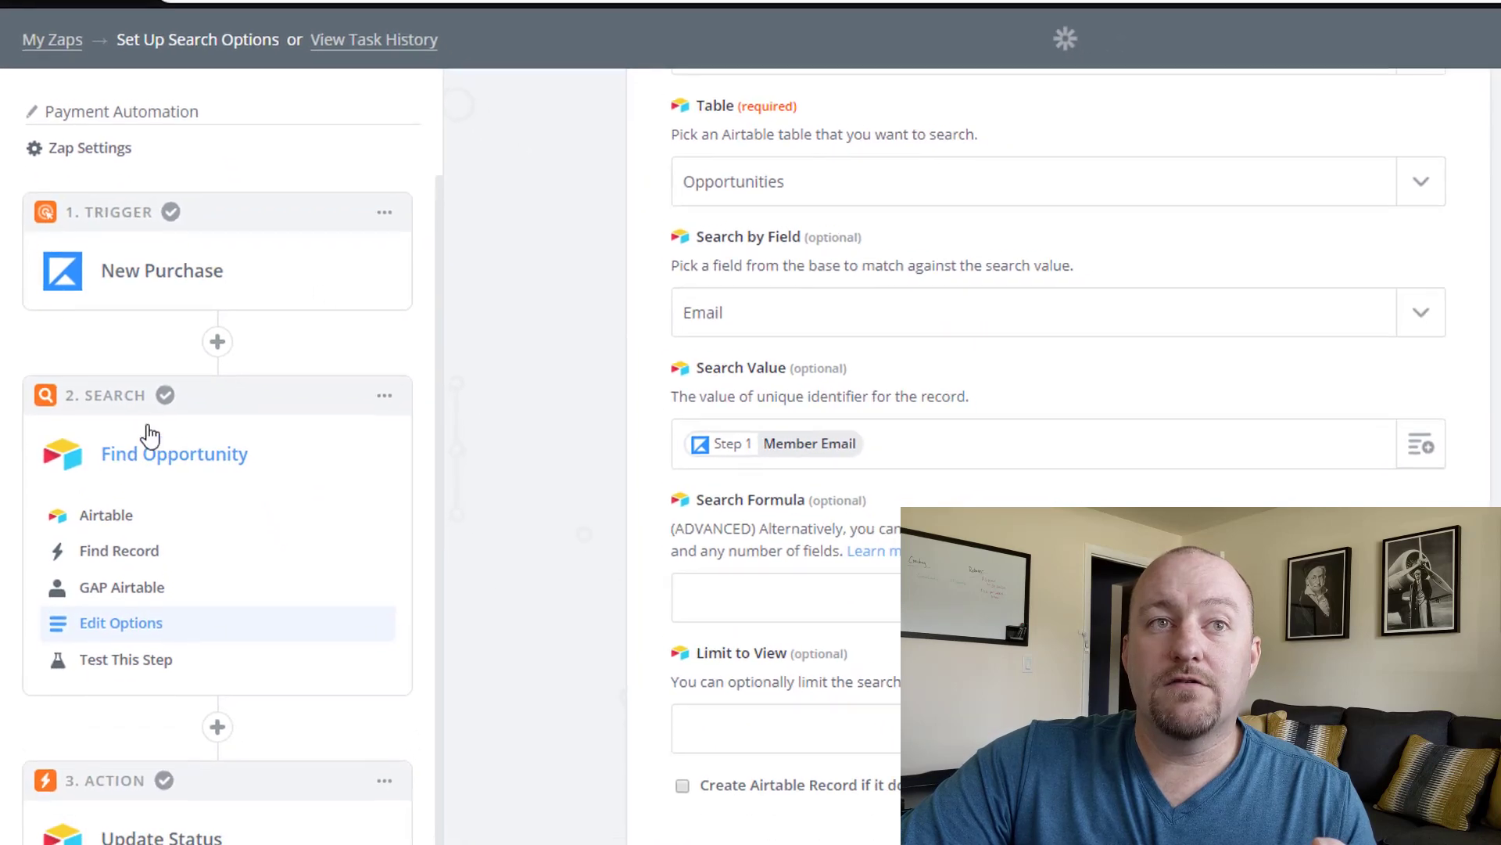
Show Update Status using the Find Opportunity record ID and setting Status to Accepted.
left_click(172, 454)
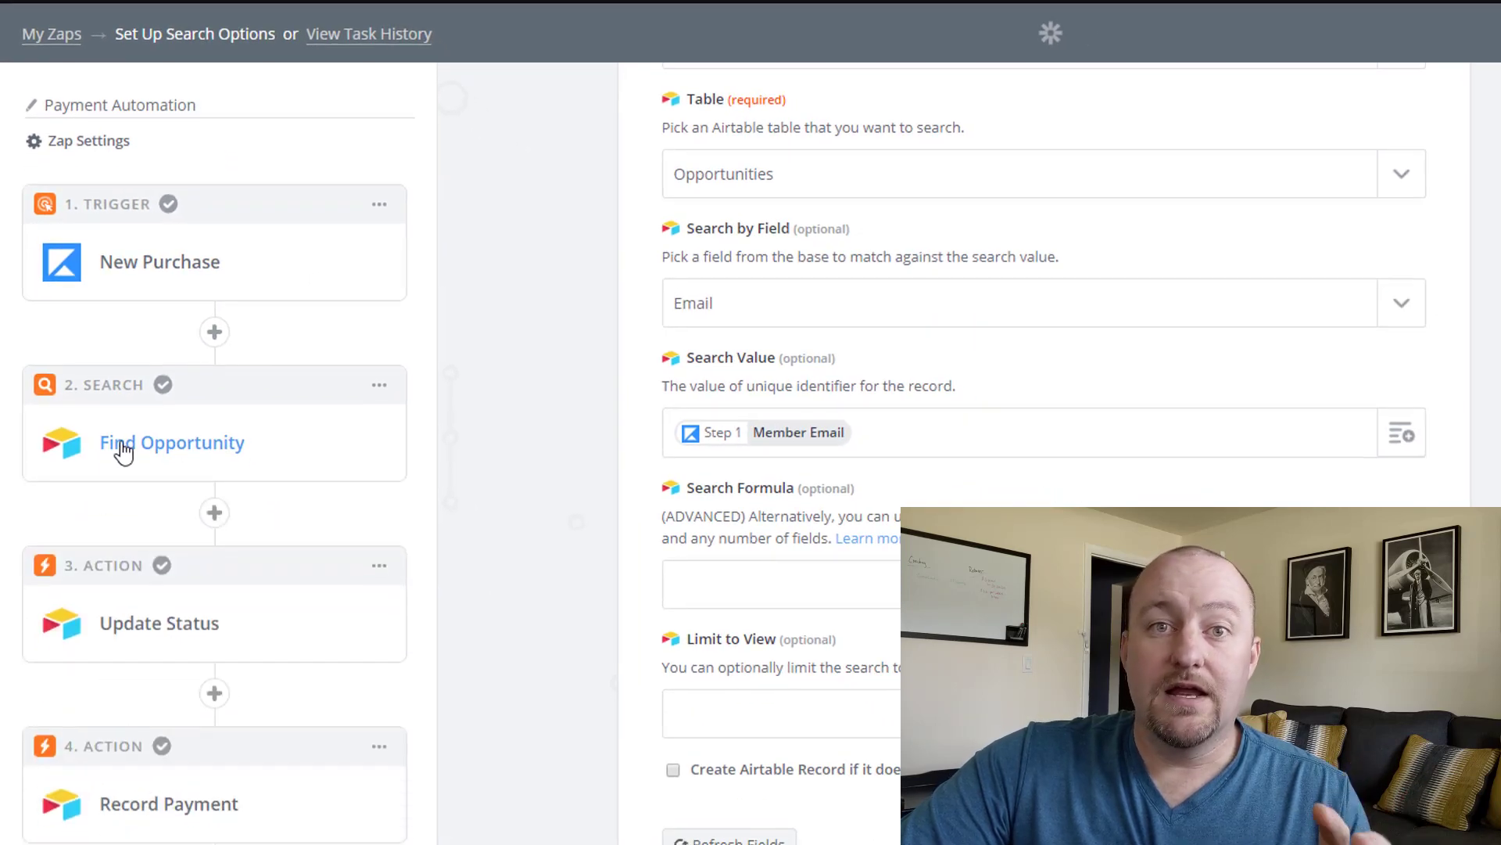
left_click(159, 623)
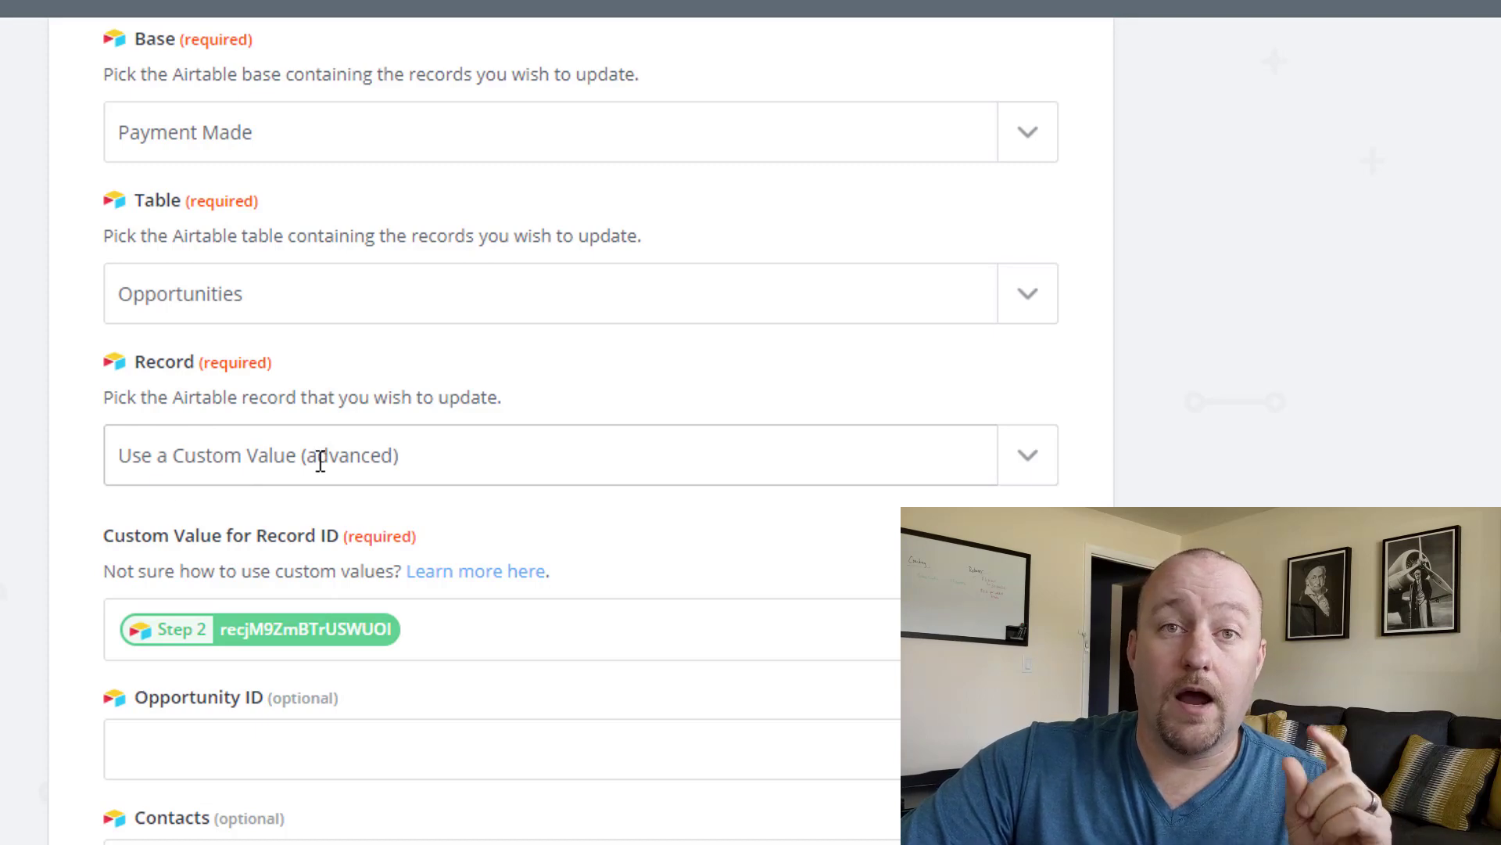
scroll("down", 3)
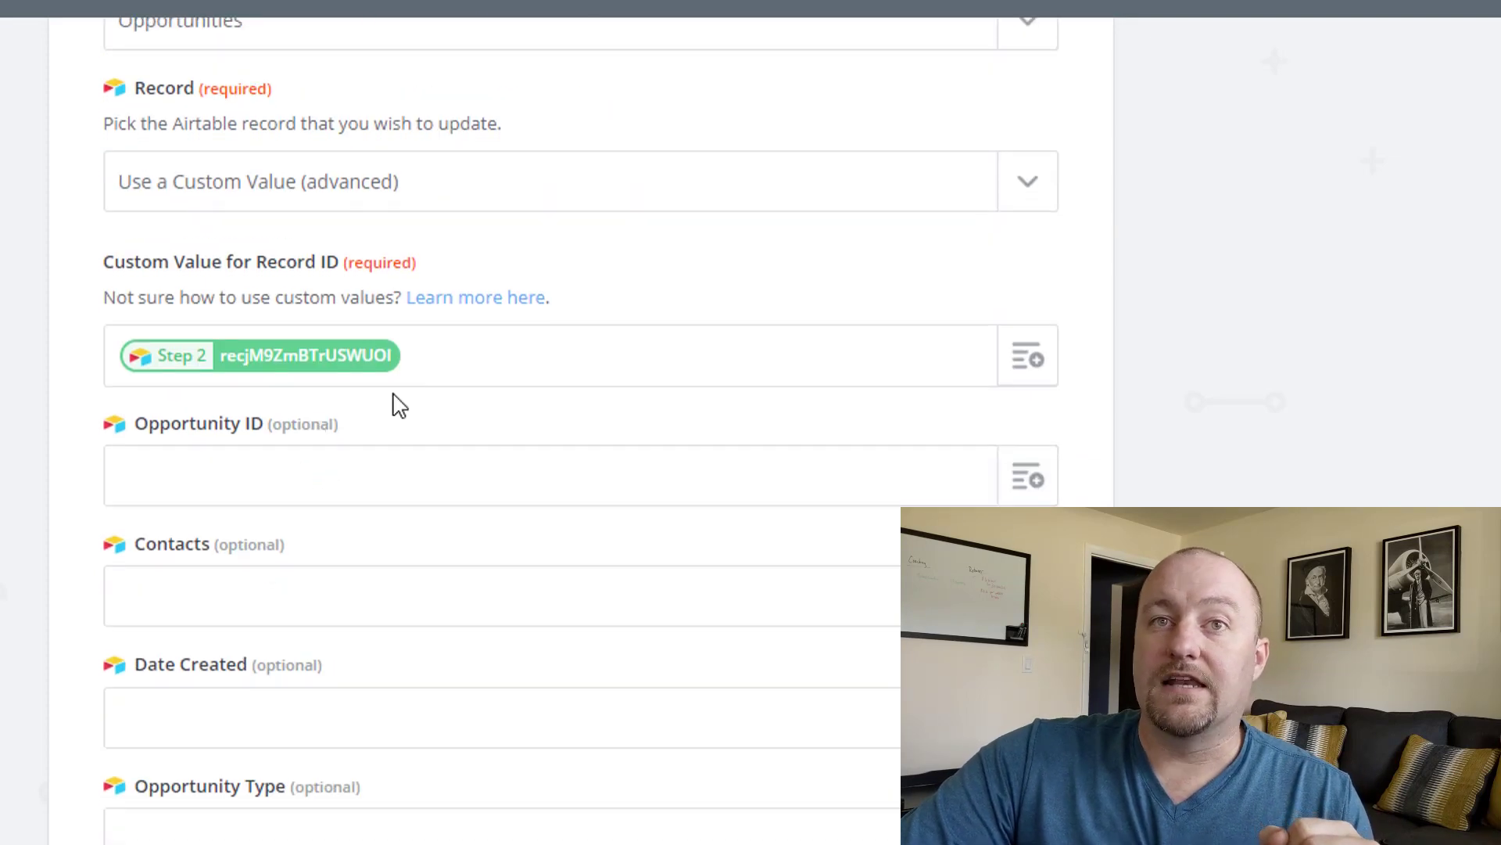
mouse_move(258, 355)
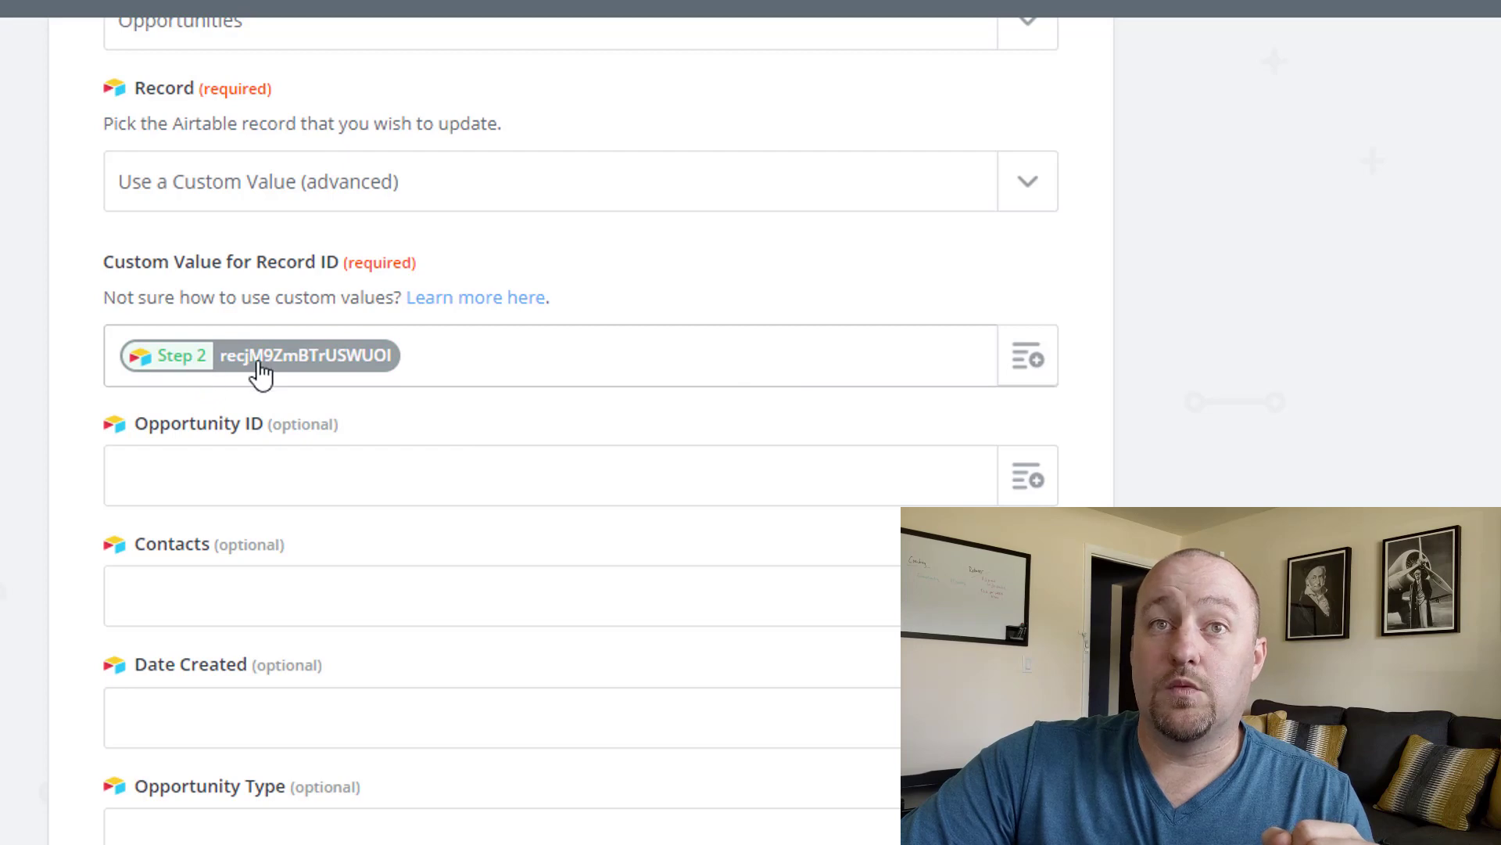
mouse_move(225, 377)
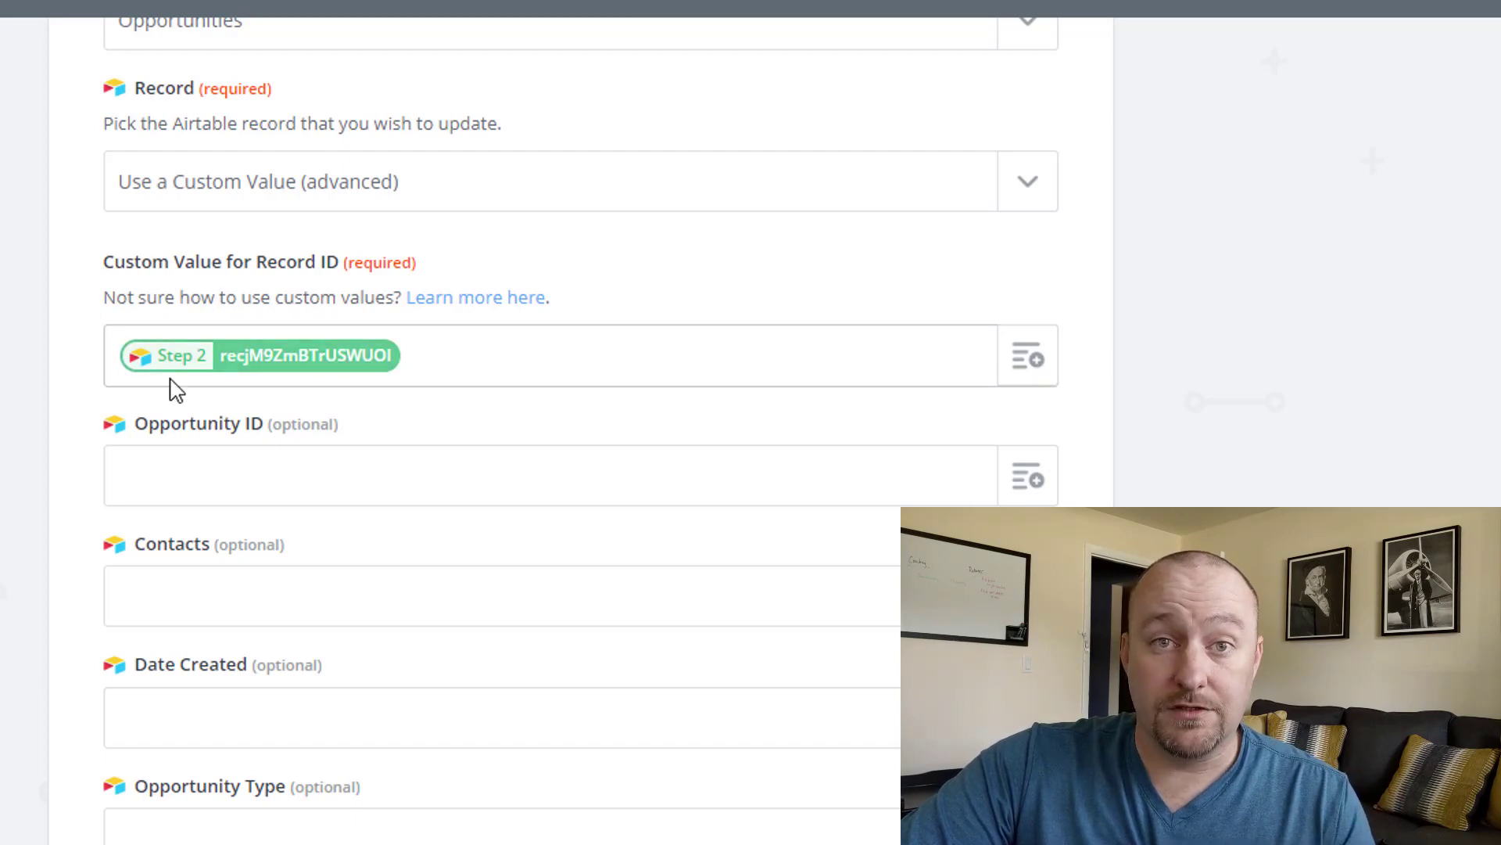
scroll("down", 3)
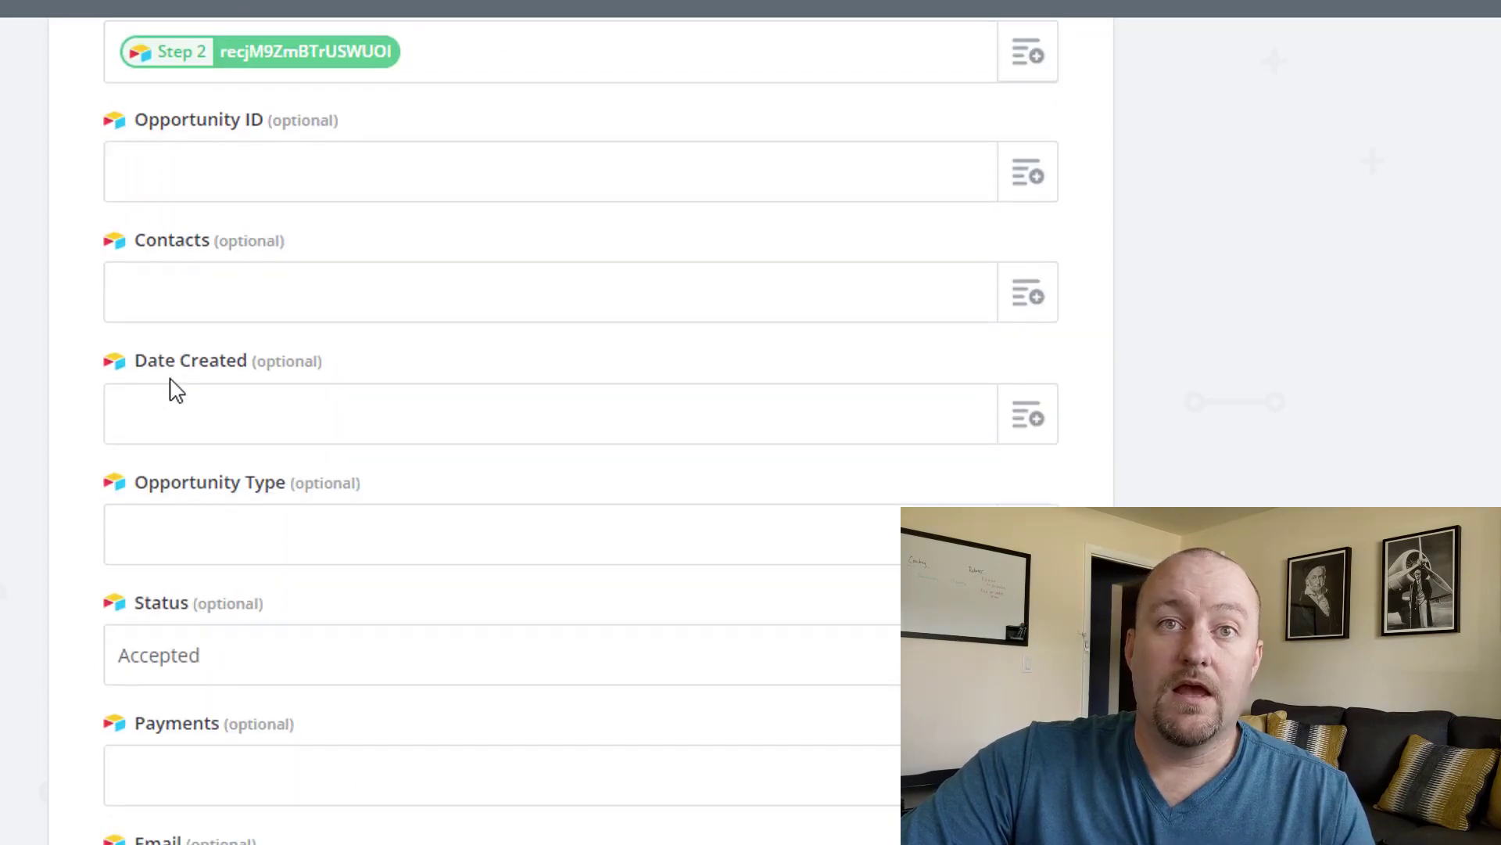
Show Wolverine's opportunity marked Accepted with its linked payment, payment date and Days to Convert.
left_click(383, 654)
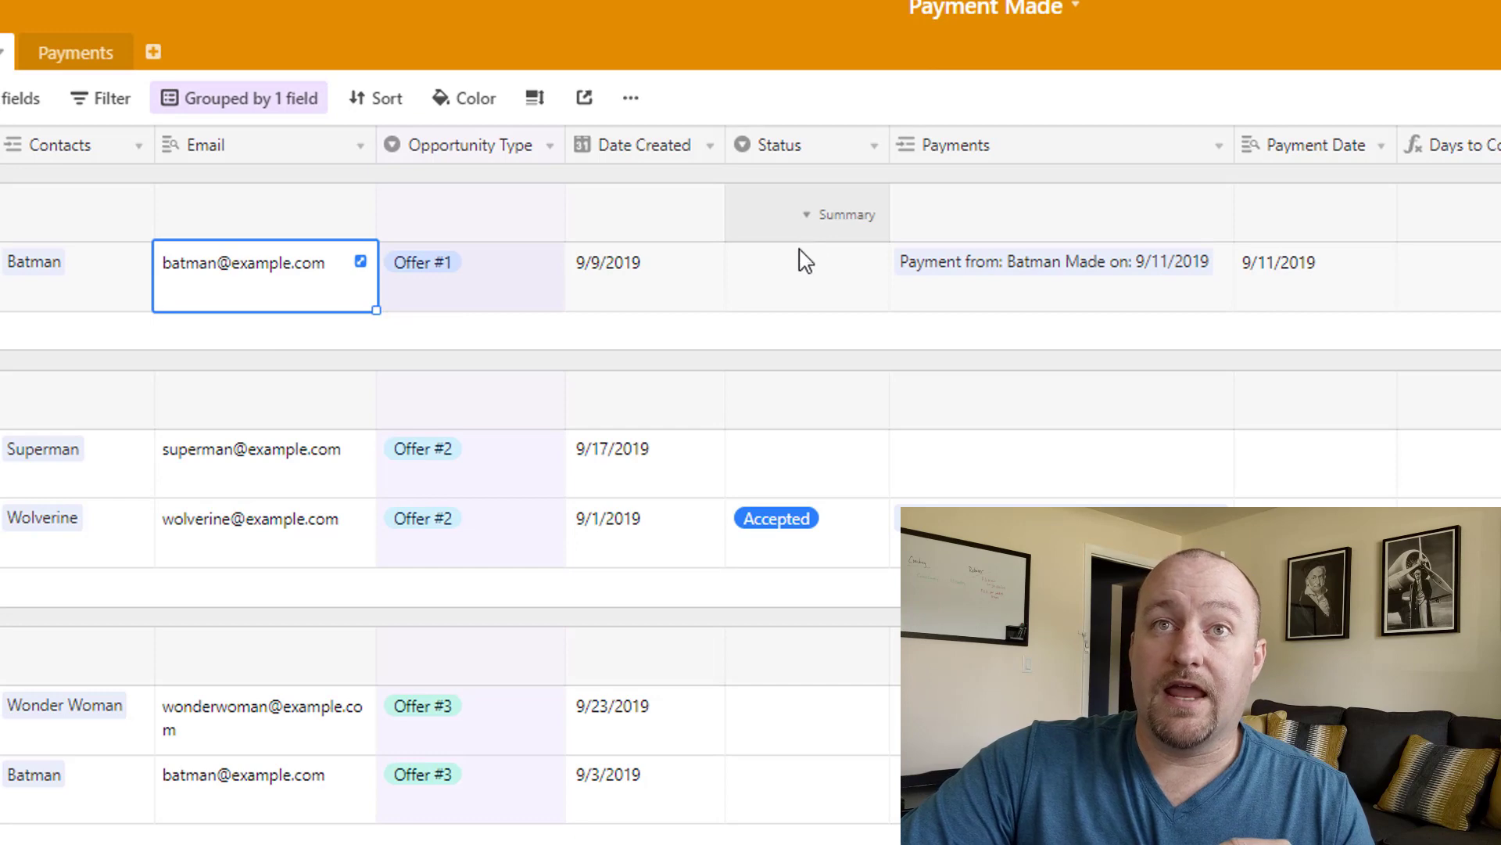
mouse_move(771, 601)
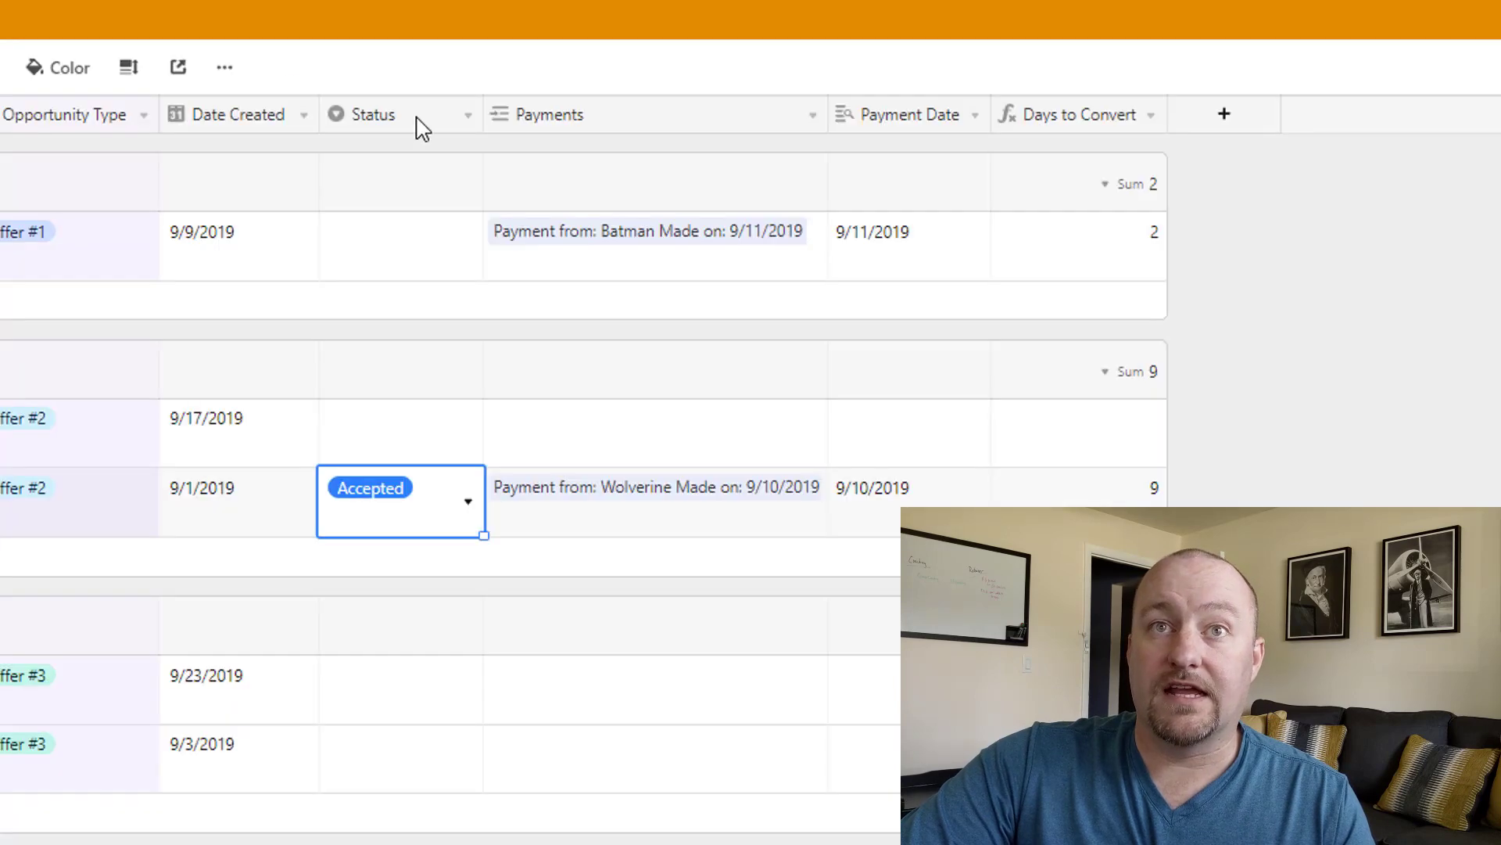
mouse_move(361, 770)
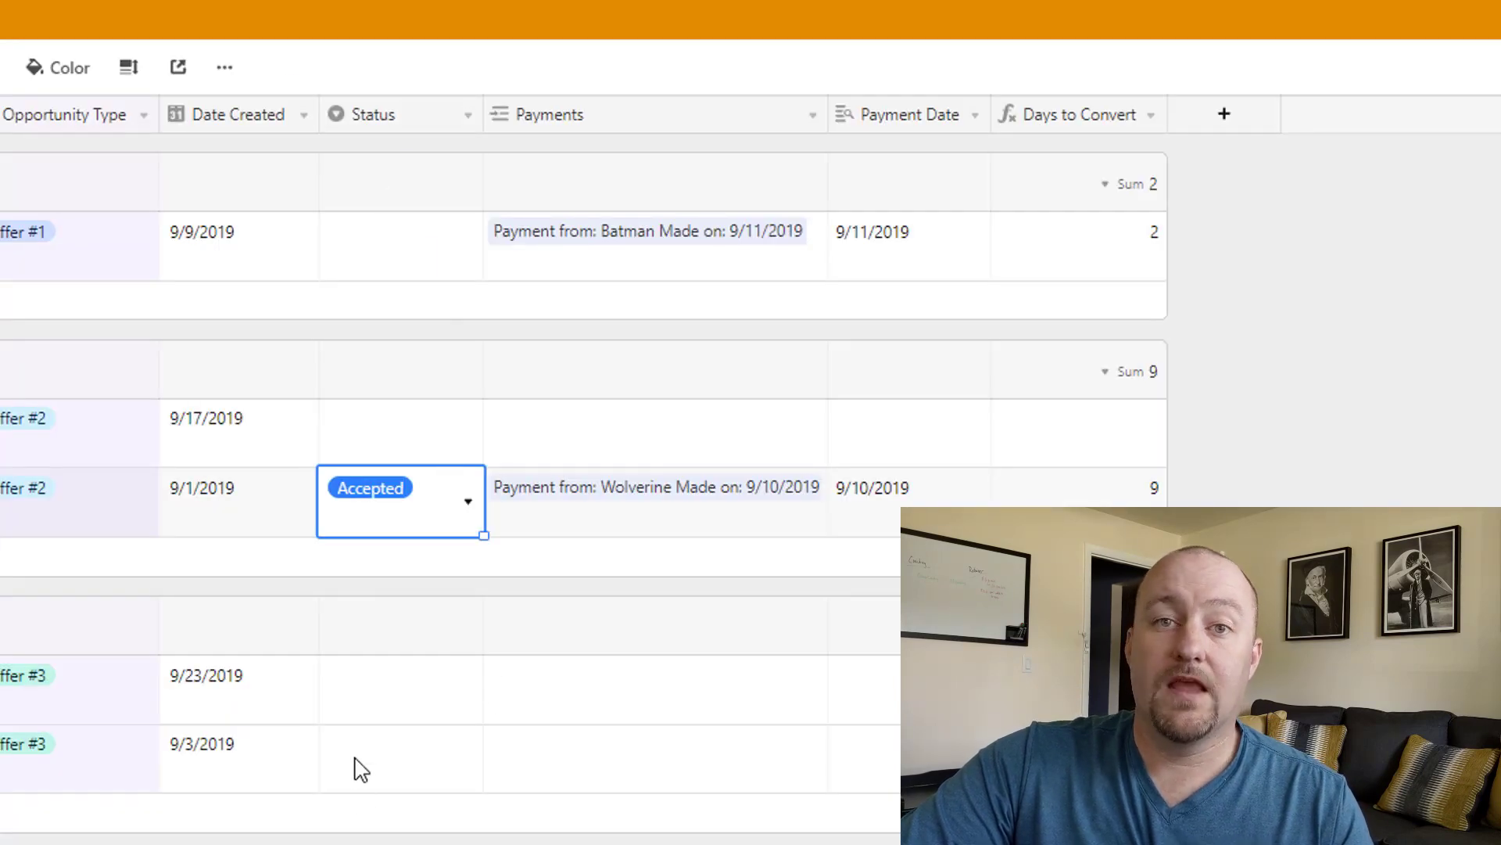
mouse_move(89, 830)
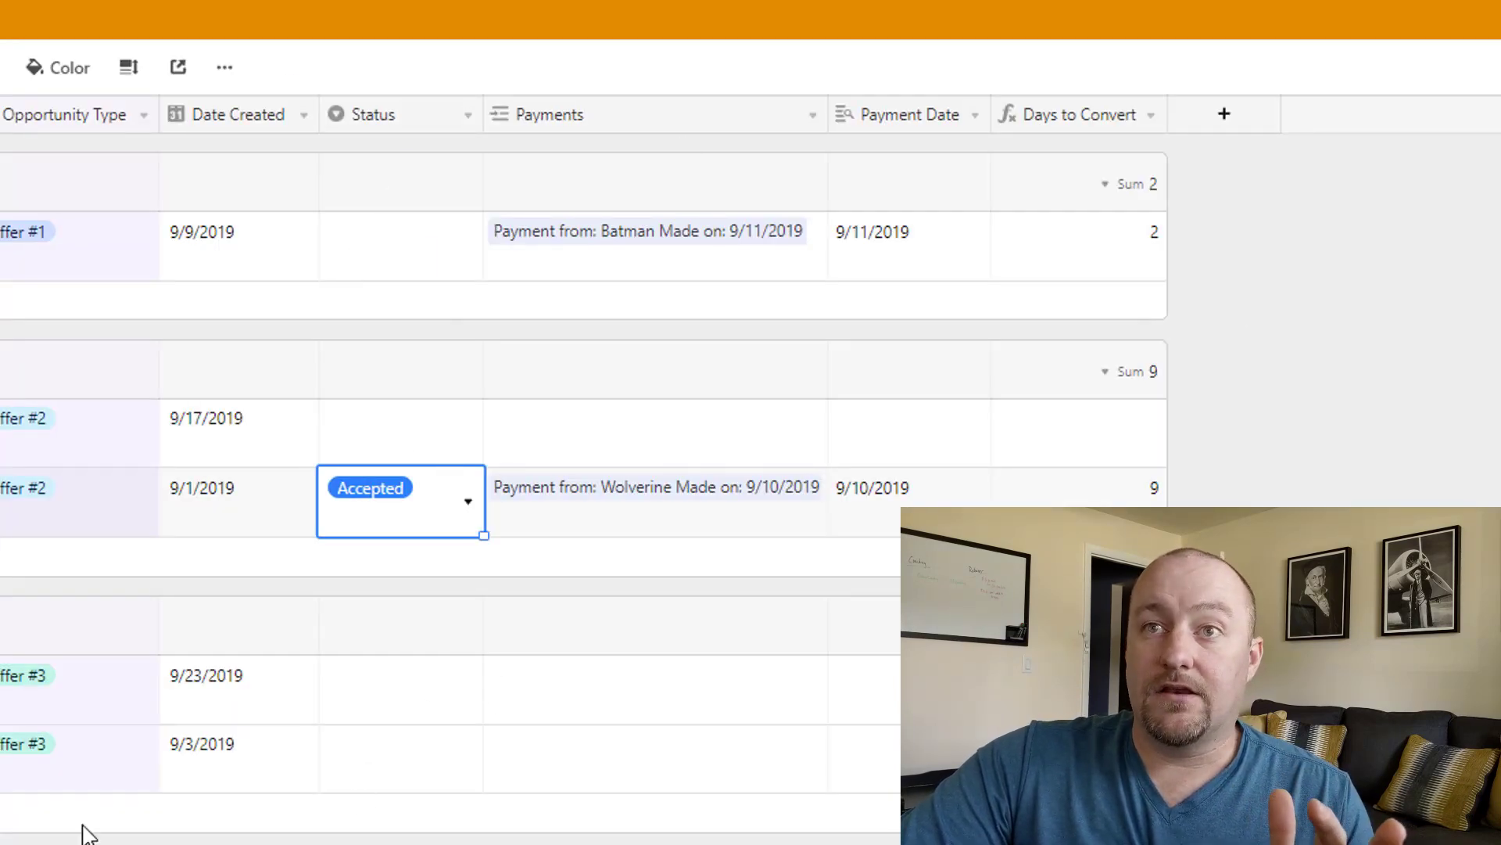
mouse_move(654, 829)
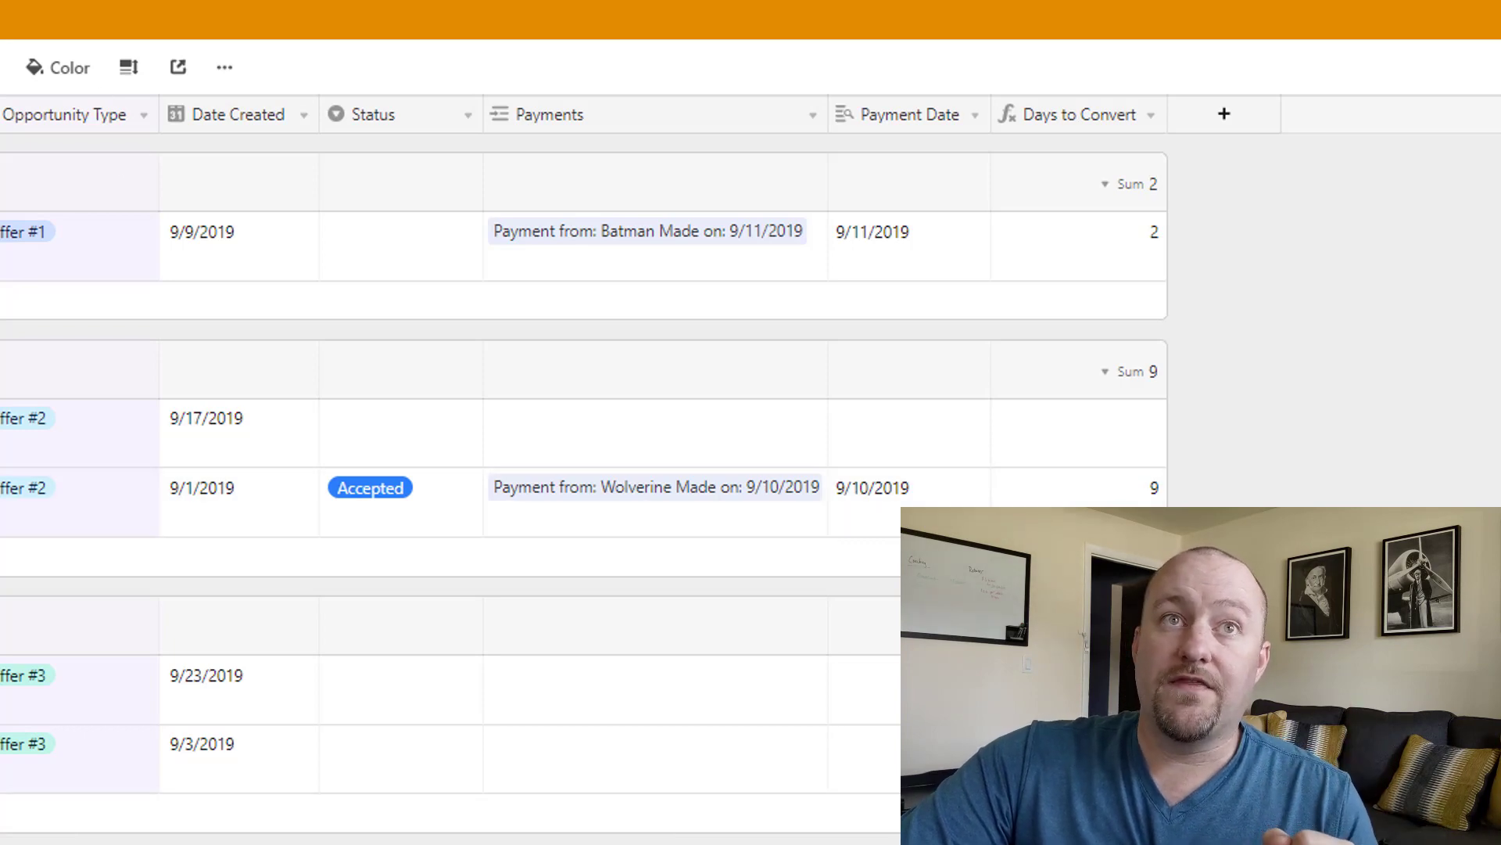
Glance at the Payments table, then return to the four-step Payment Automation zap.
left_click(382, 175)
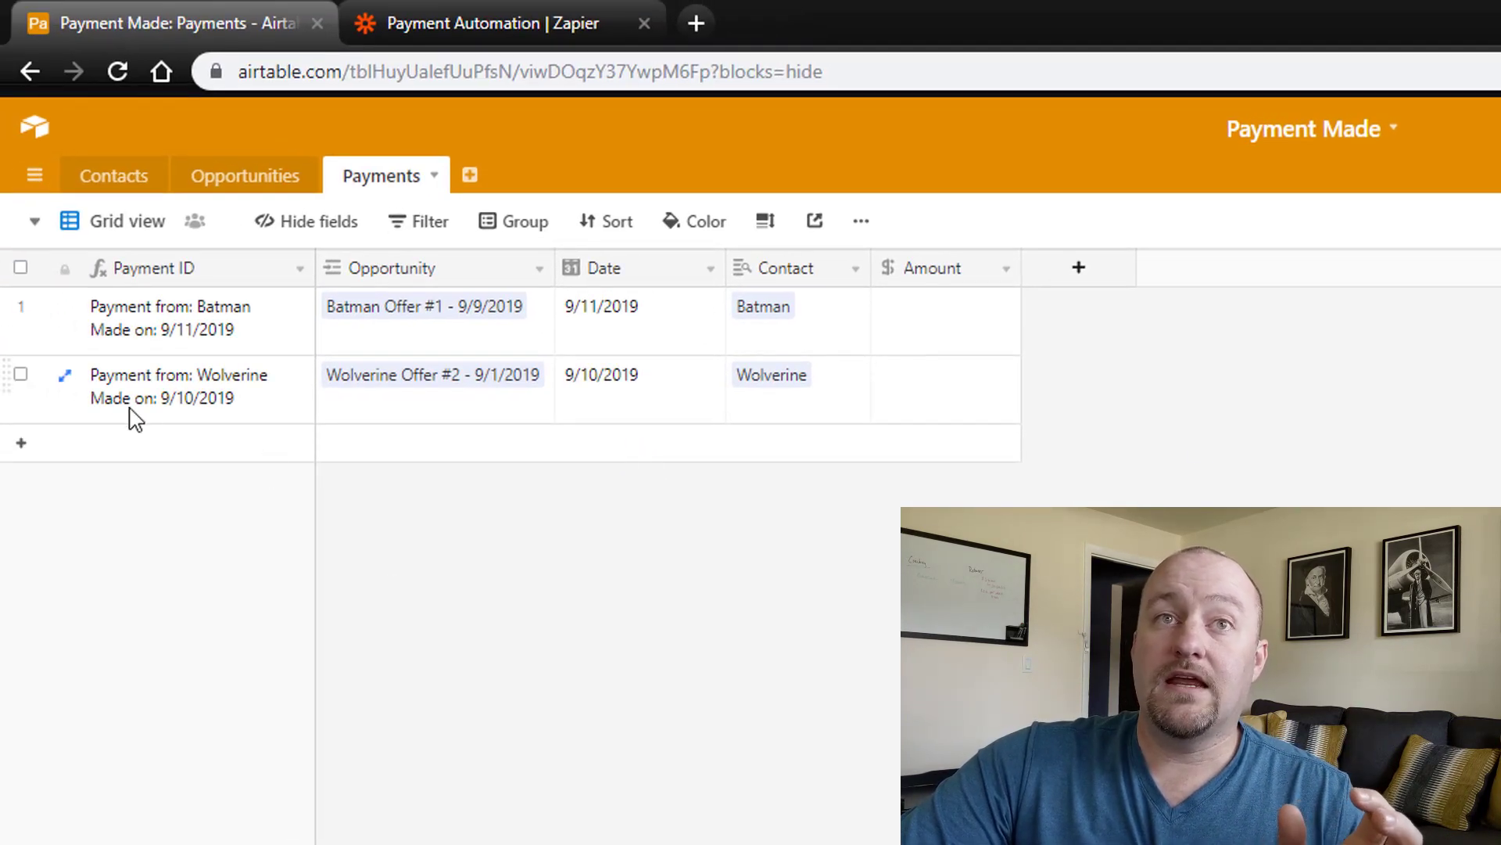
mouse_move(1043, 432)
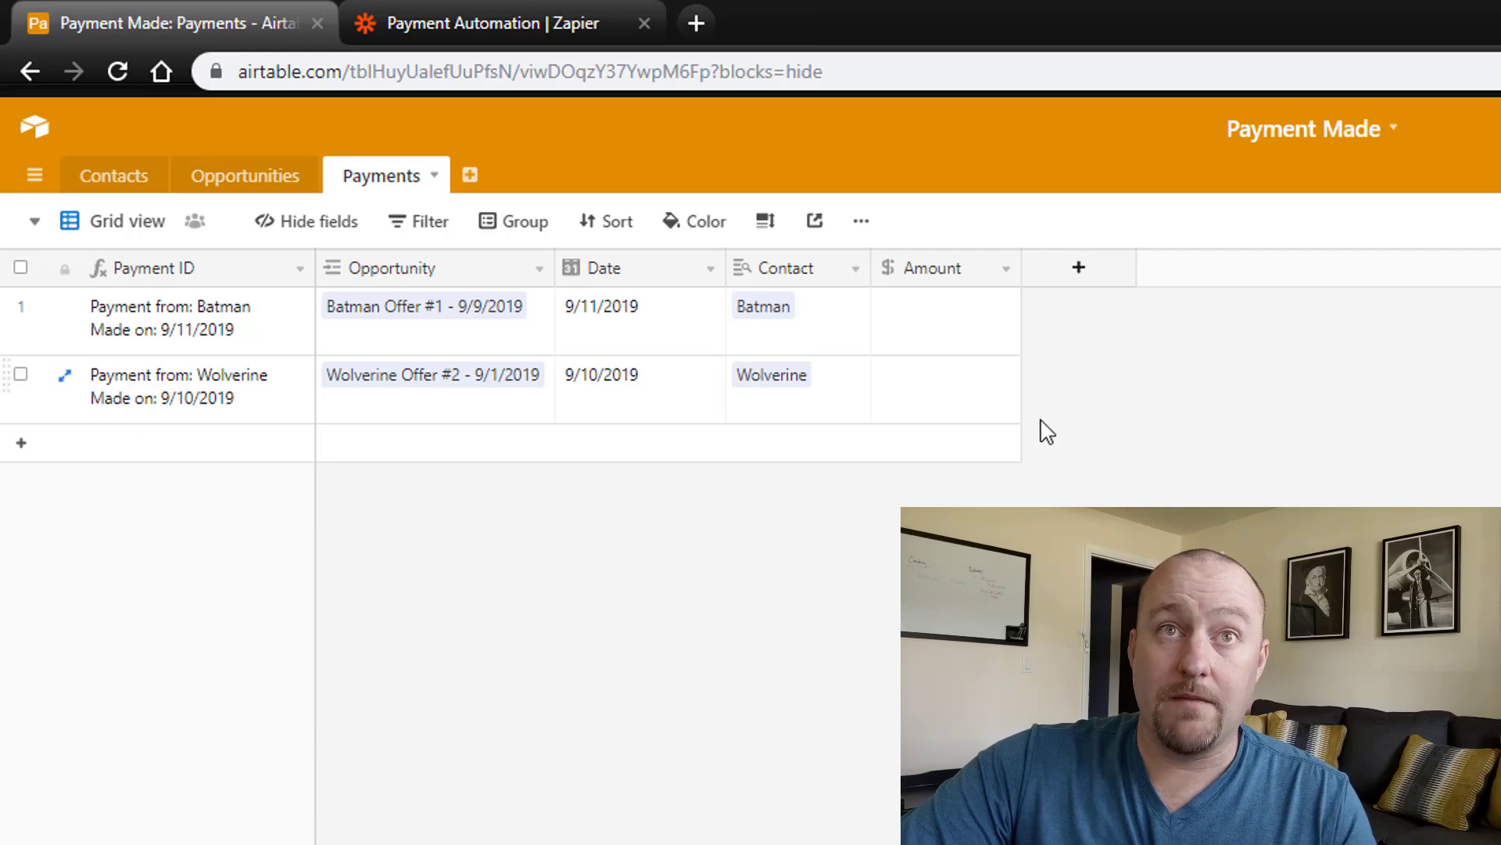
scroll("up", 3)
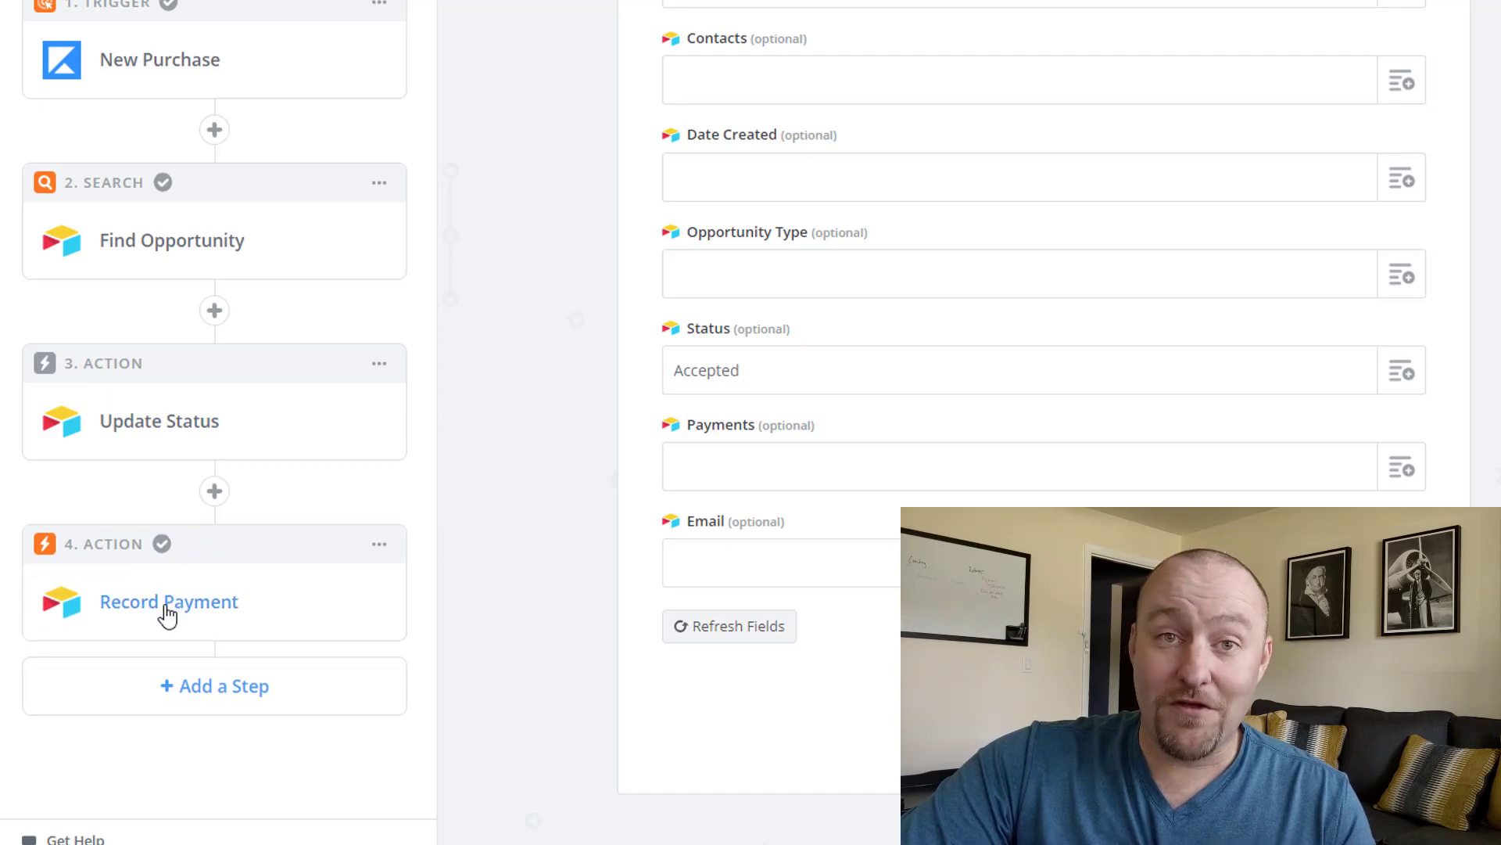
Review the Record Payment step's Base, Table and Opportunity mapping into the Payments table.
left_click(169, 601)
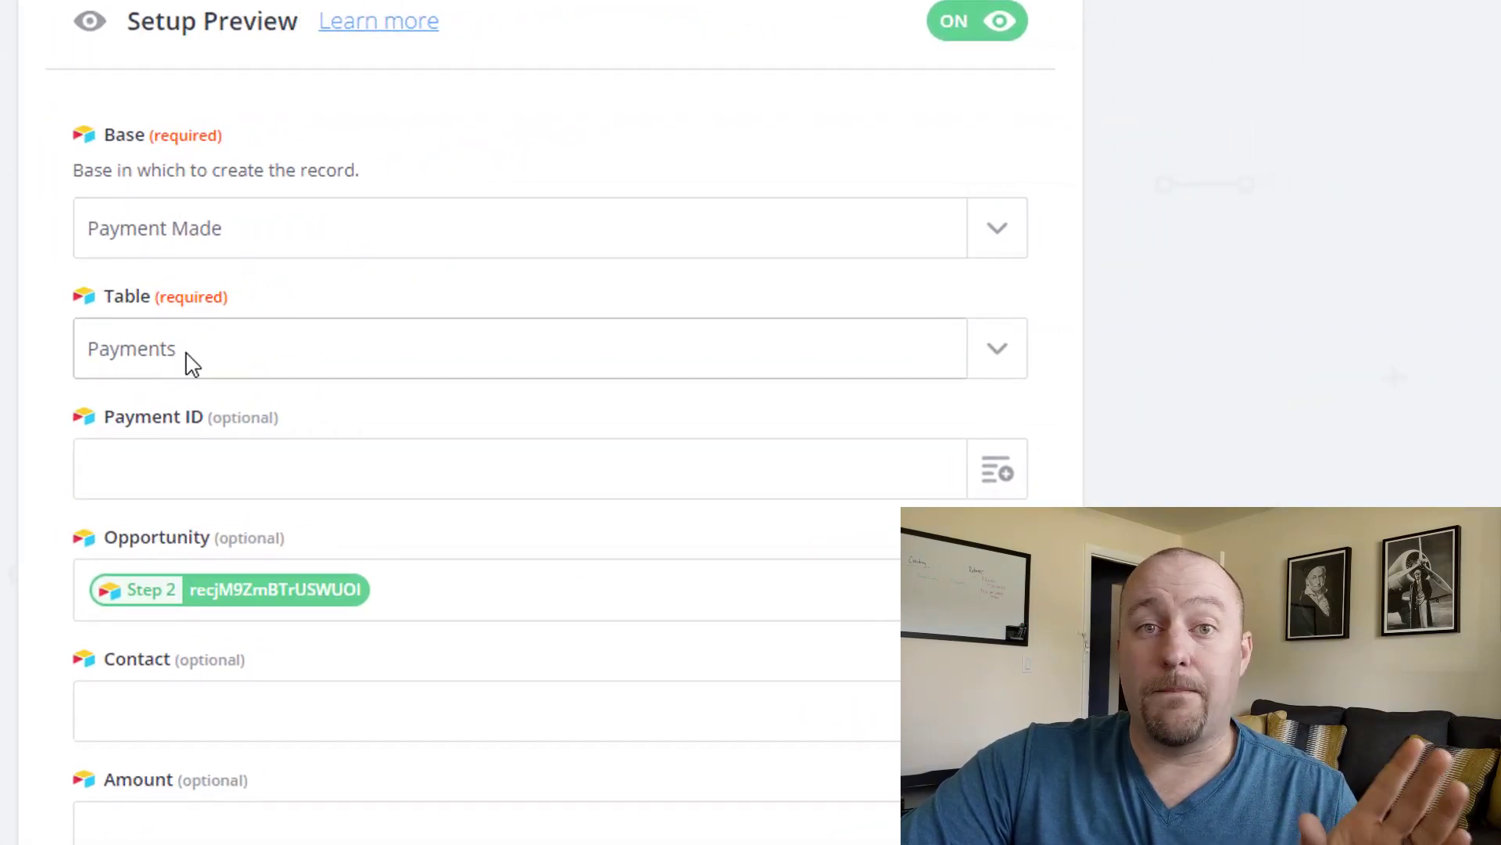
scroll("down", 3)
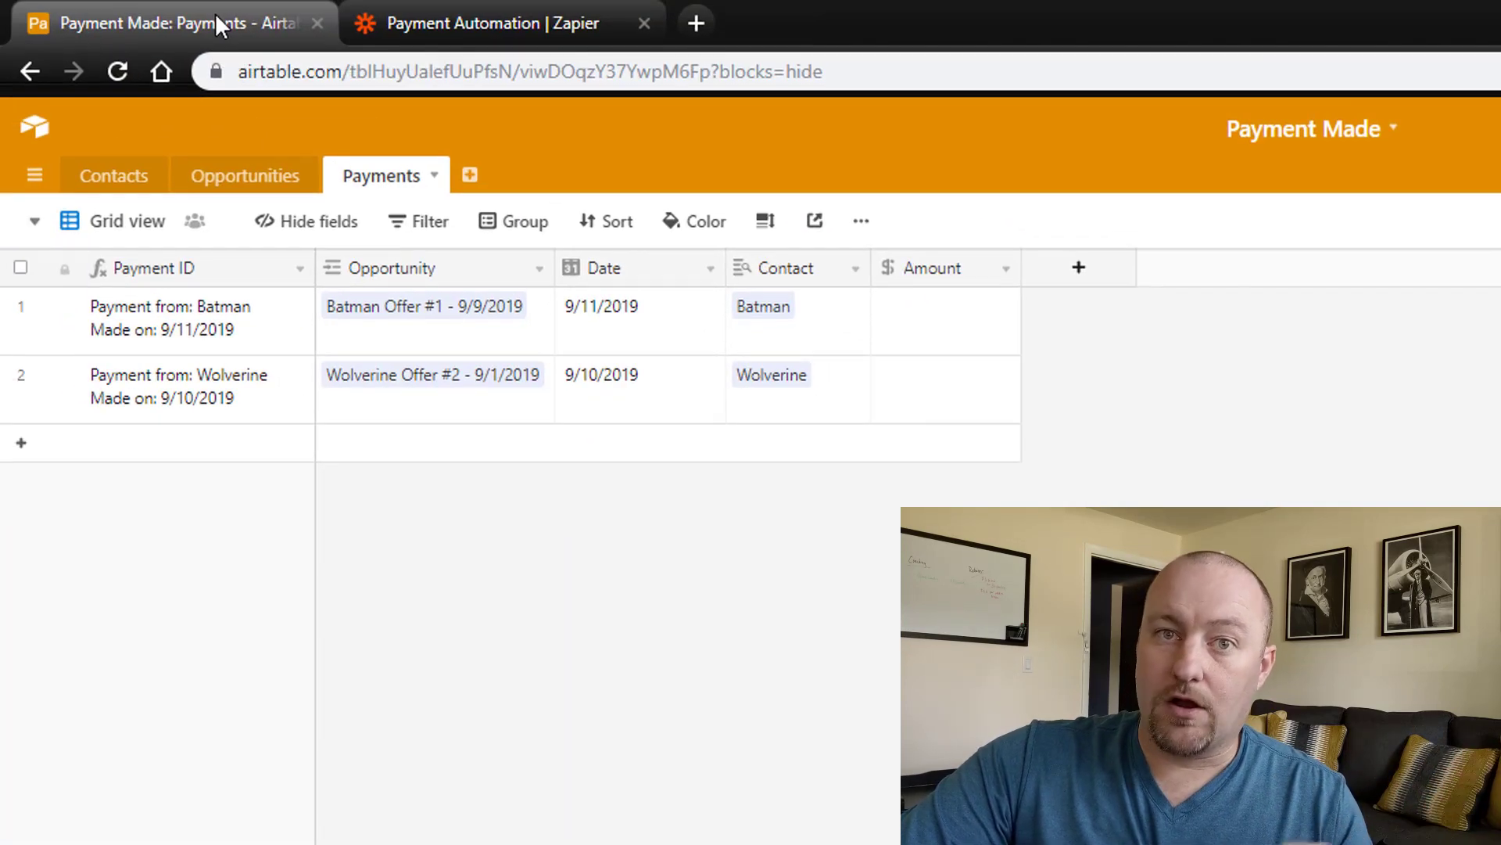
mouse_move(452, 388)
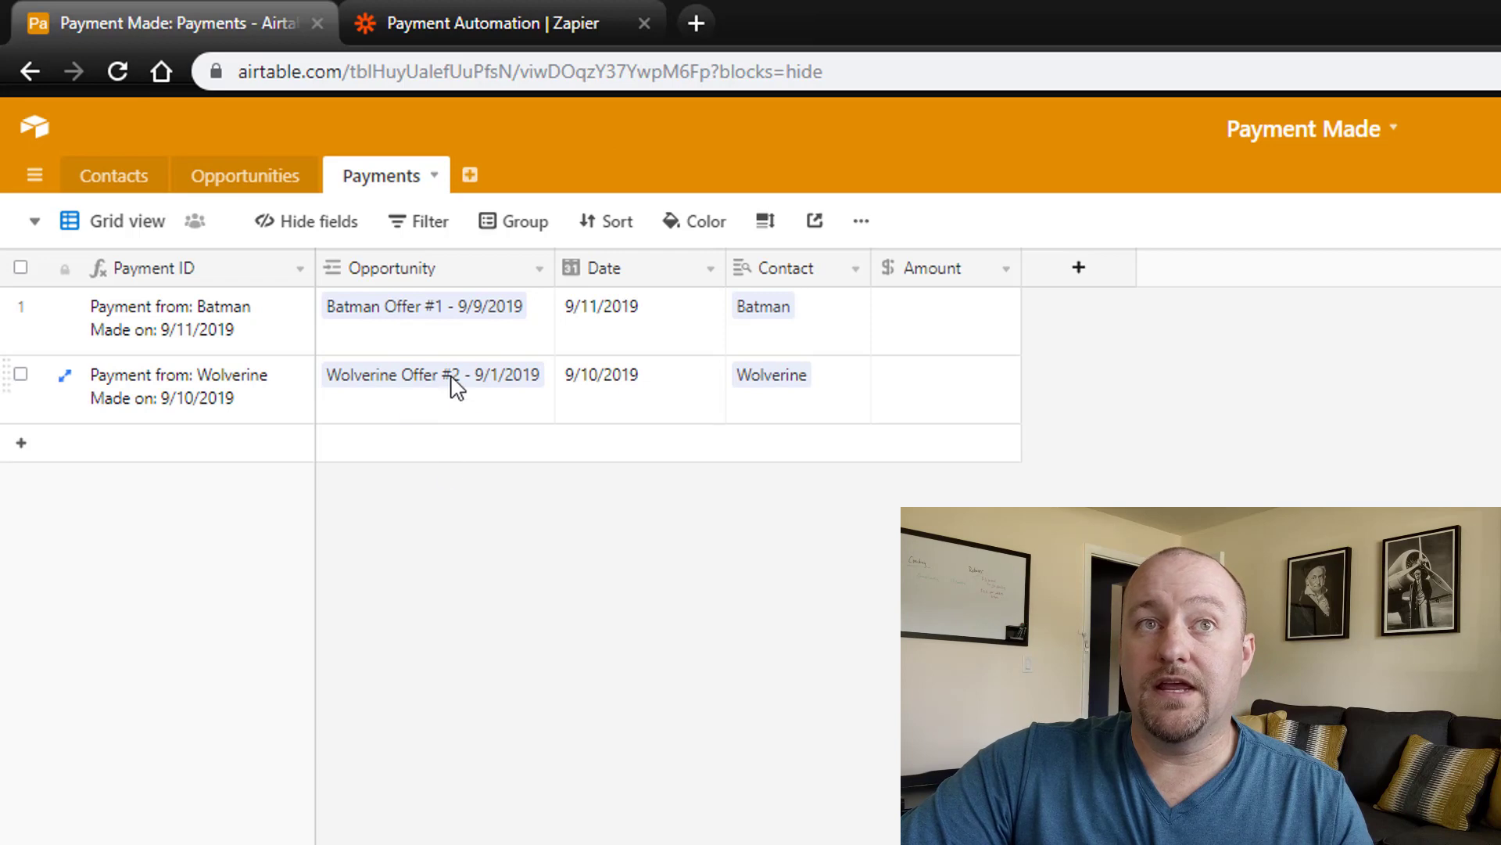
left_click(433, 374)
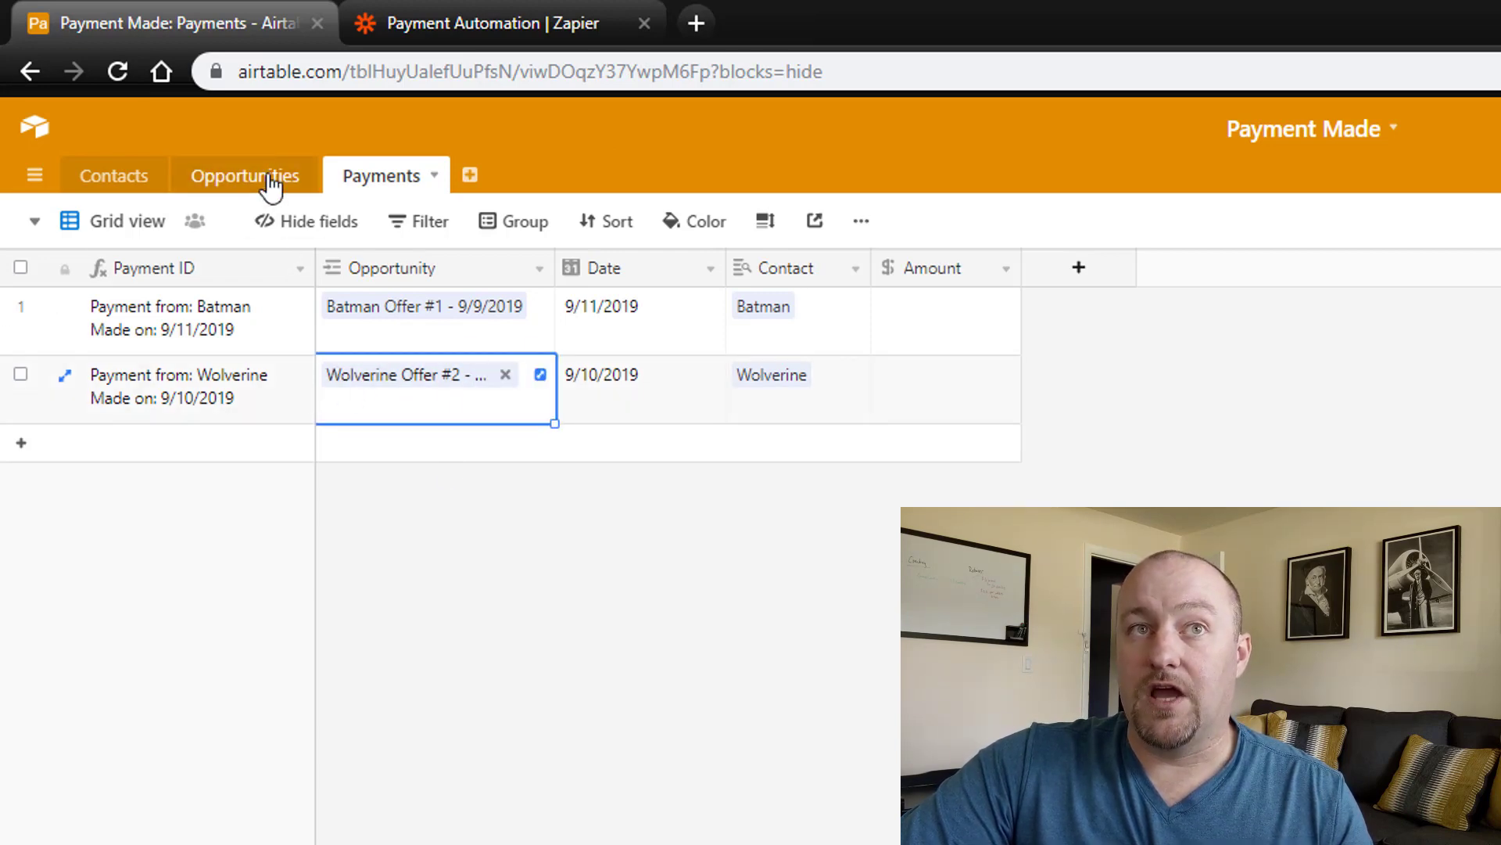
mouse_move(247, 202)
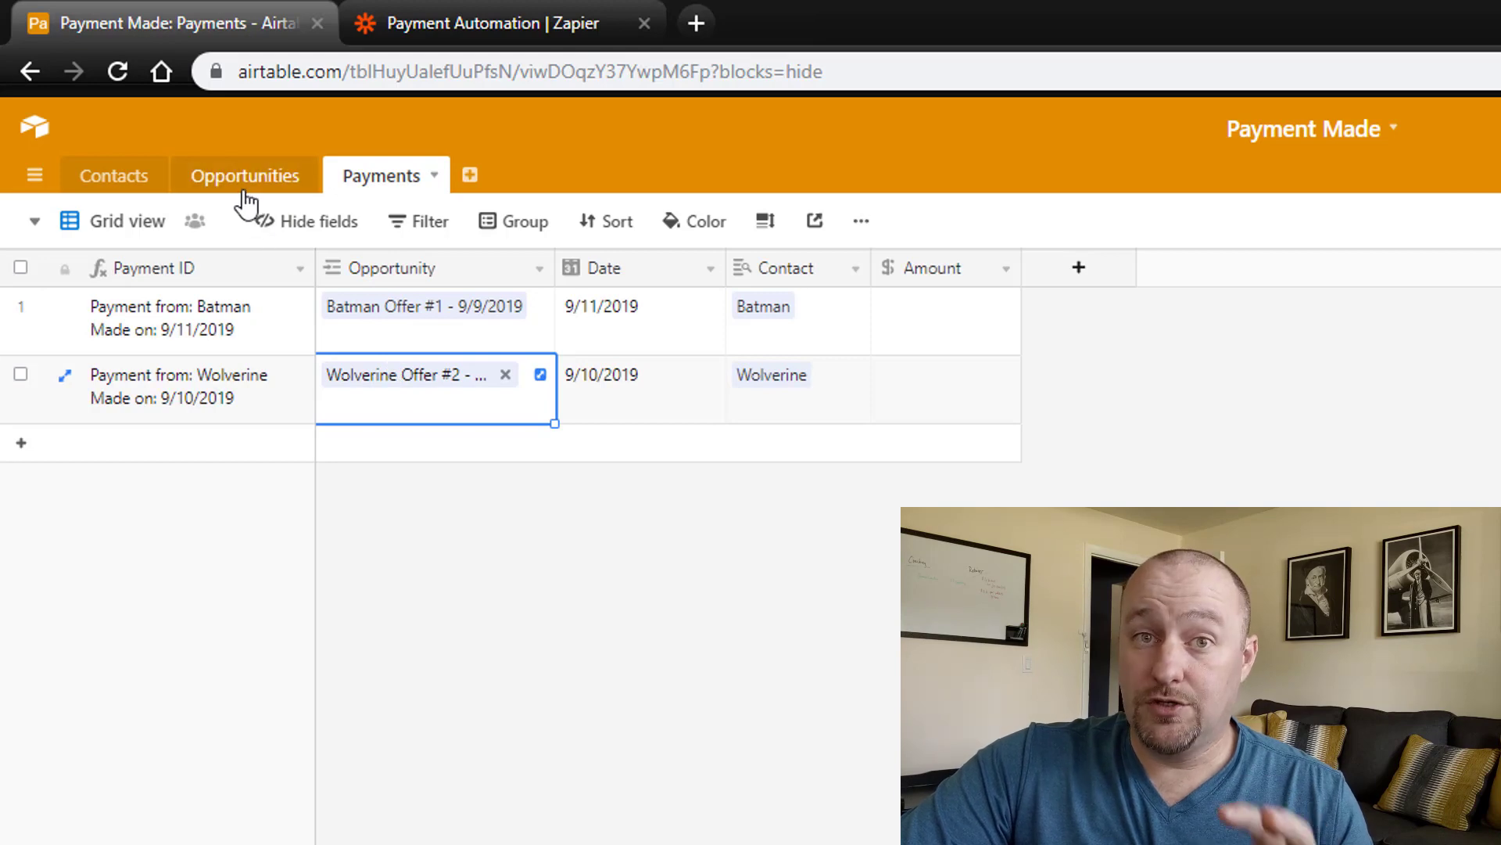
mouse_move(450, 421)
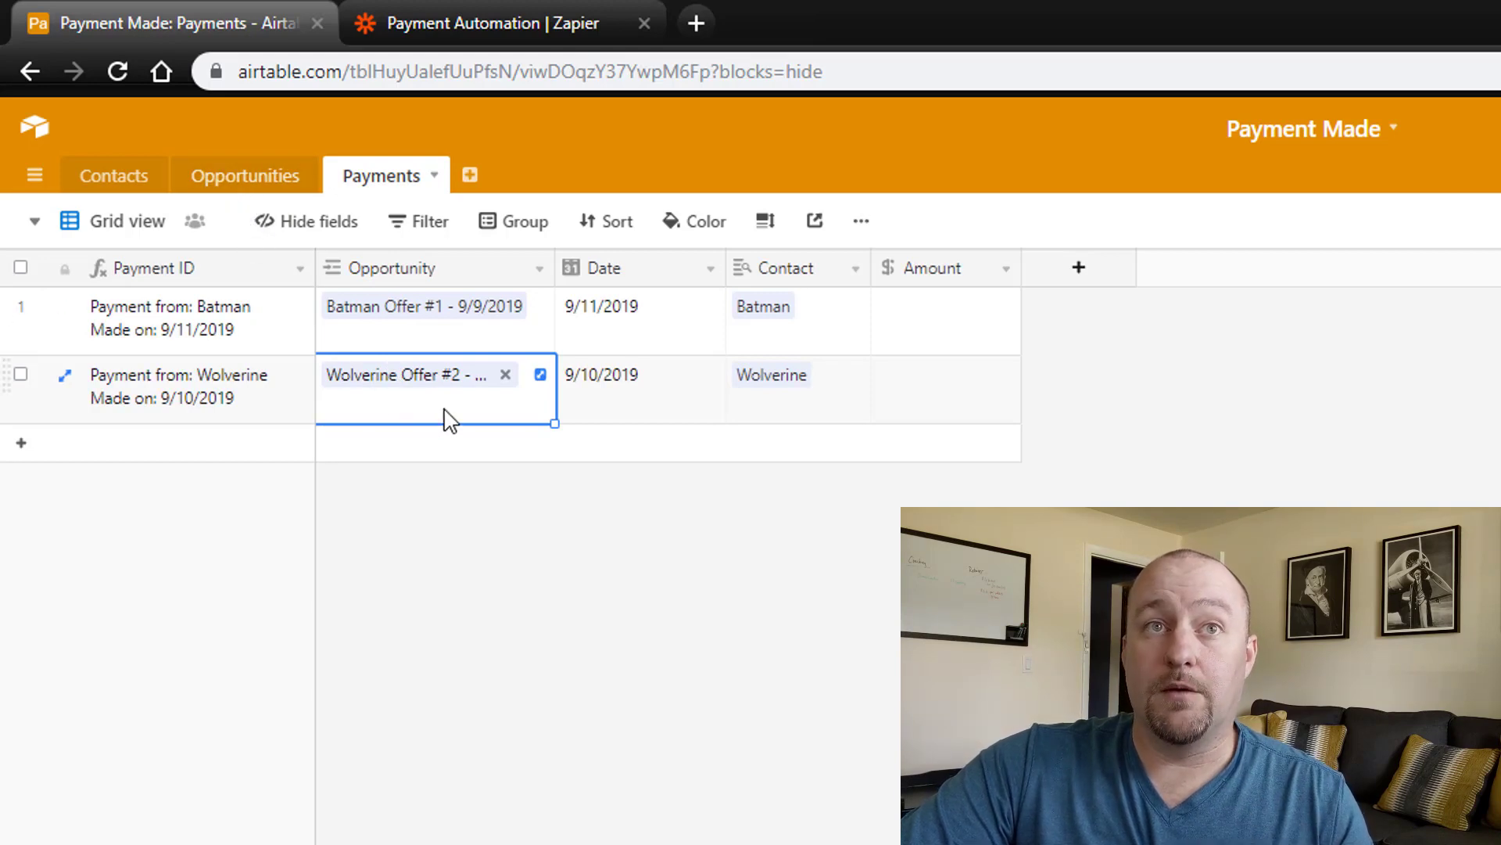
mouse_move(434, 407)
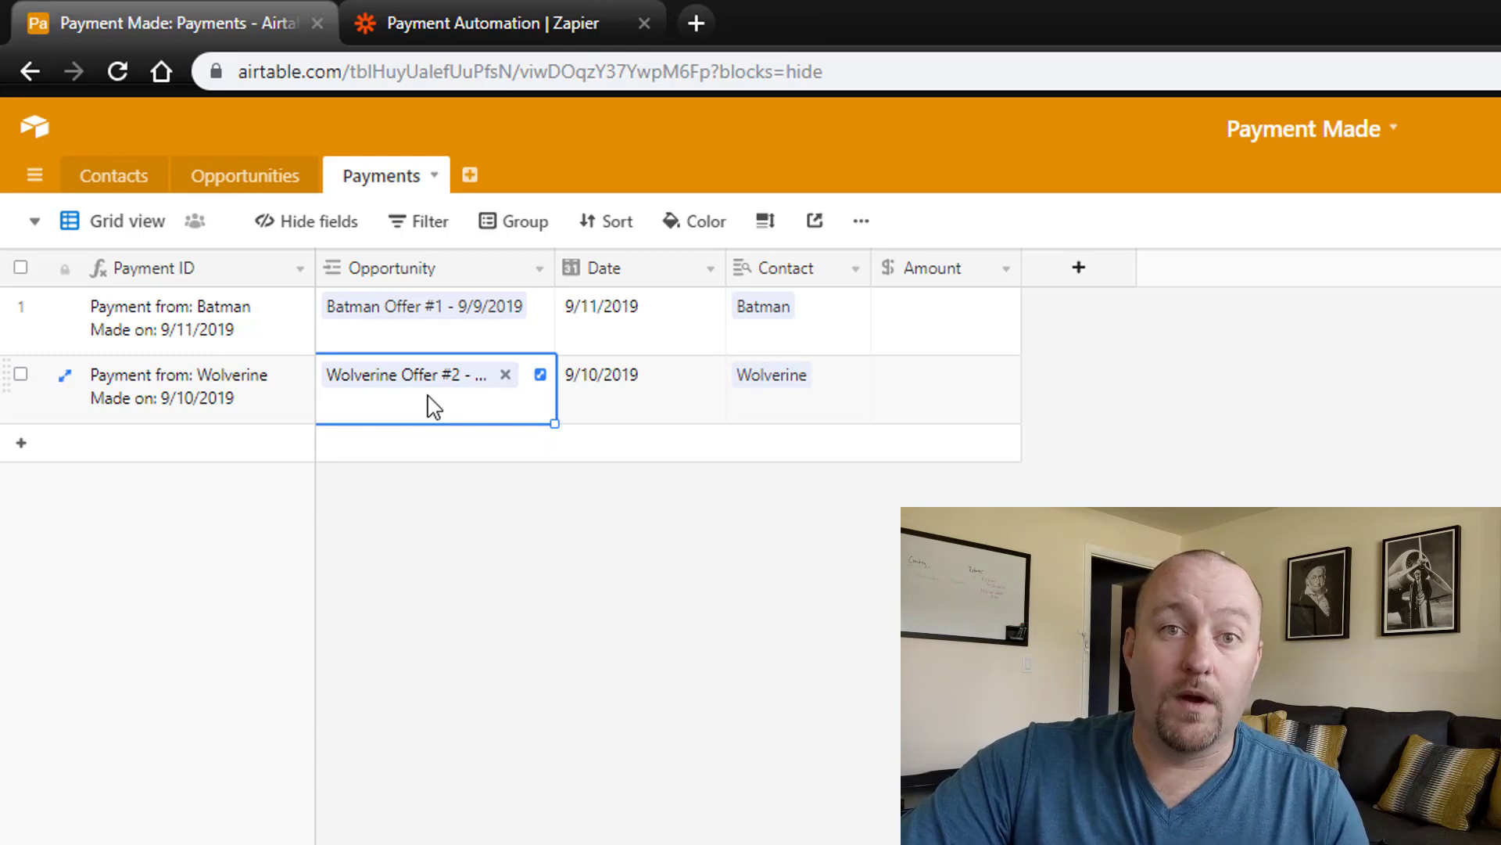
mouse_move(771, 424)
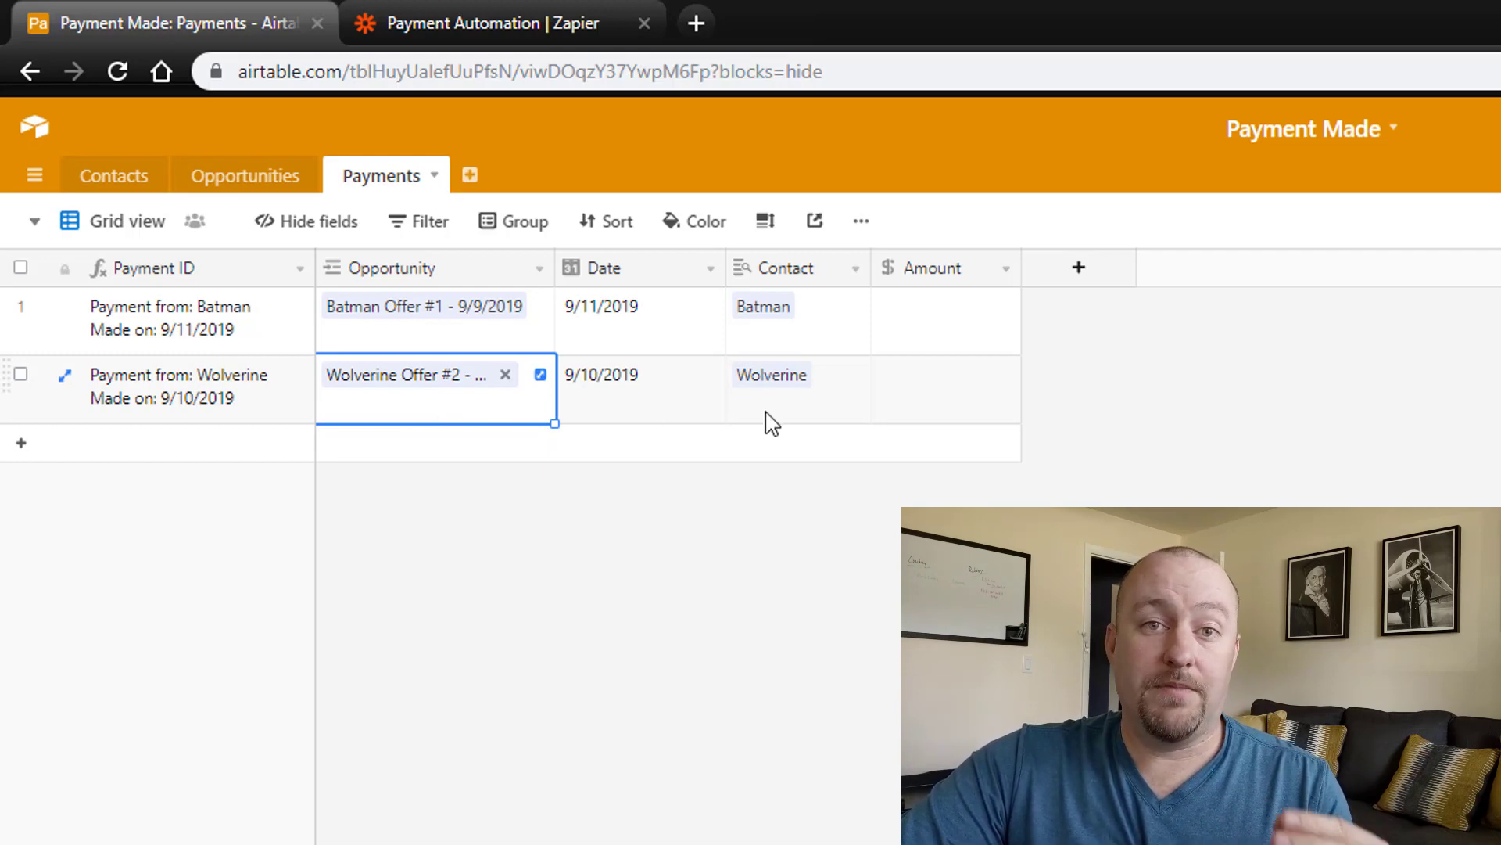
mouse_move(757, 446)
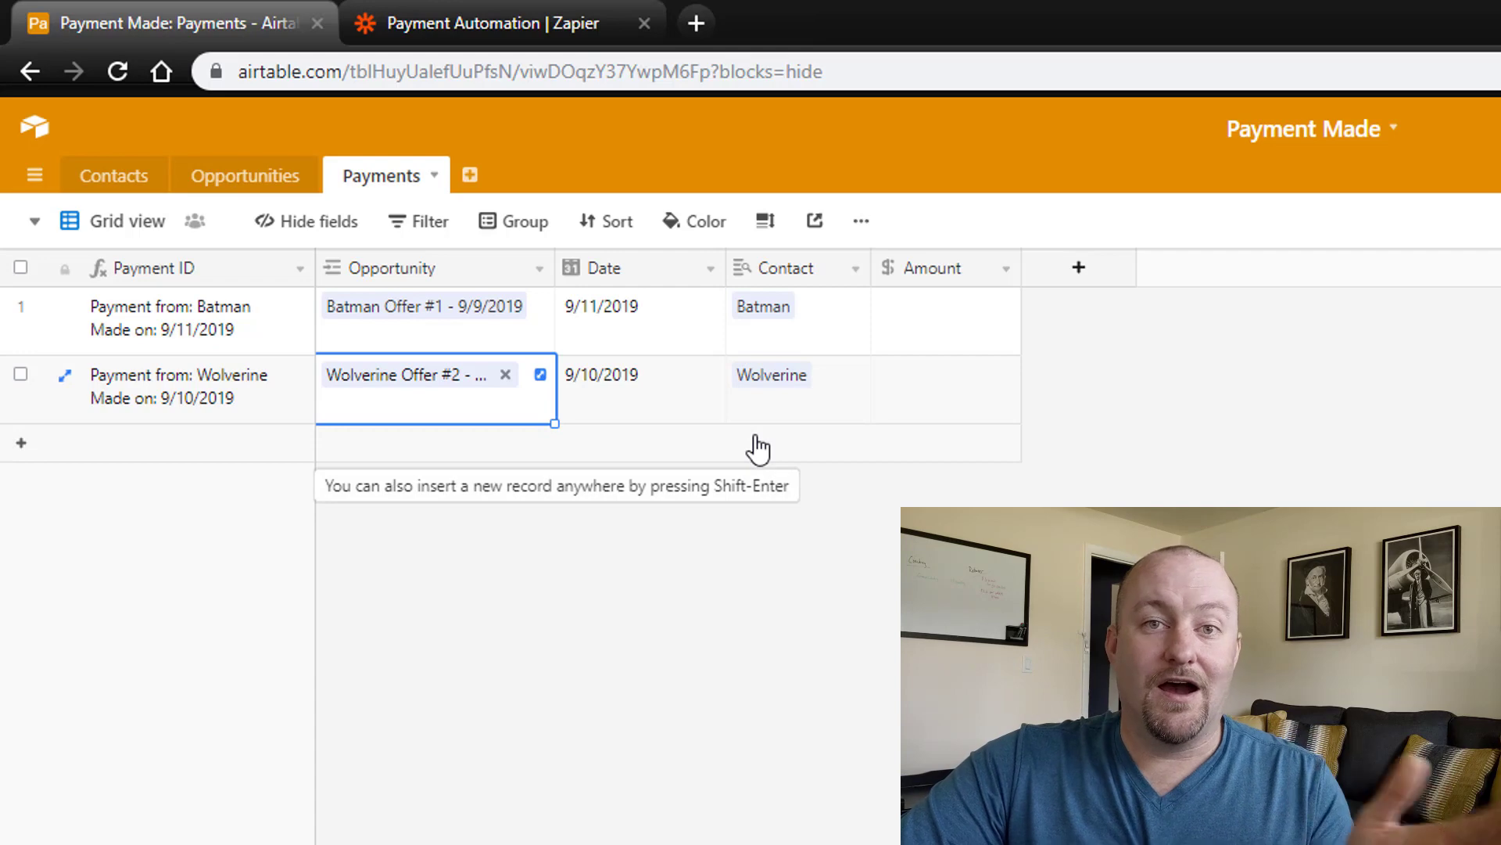
Bring up the Record Payment step's fields with Opportunity and Date already mapped.
left_click(483, 23)
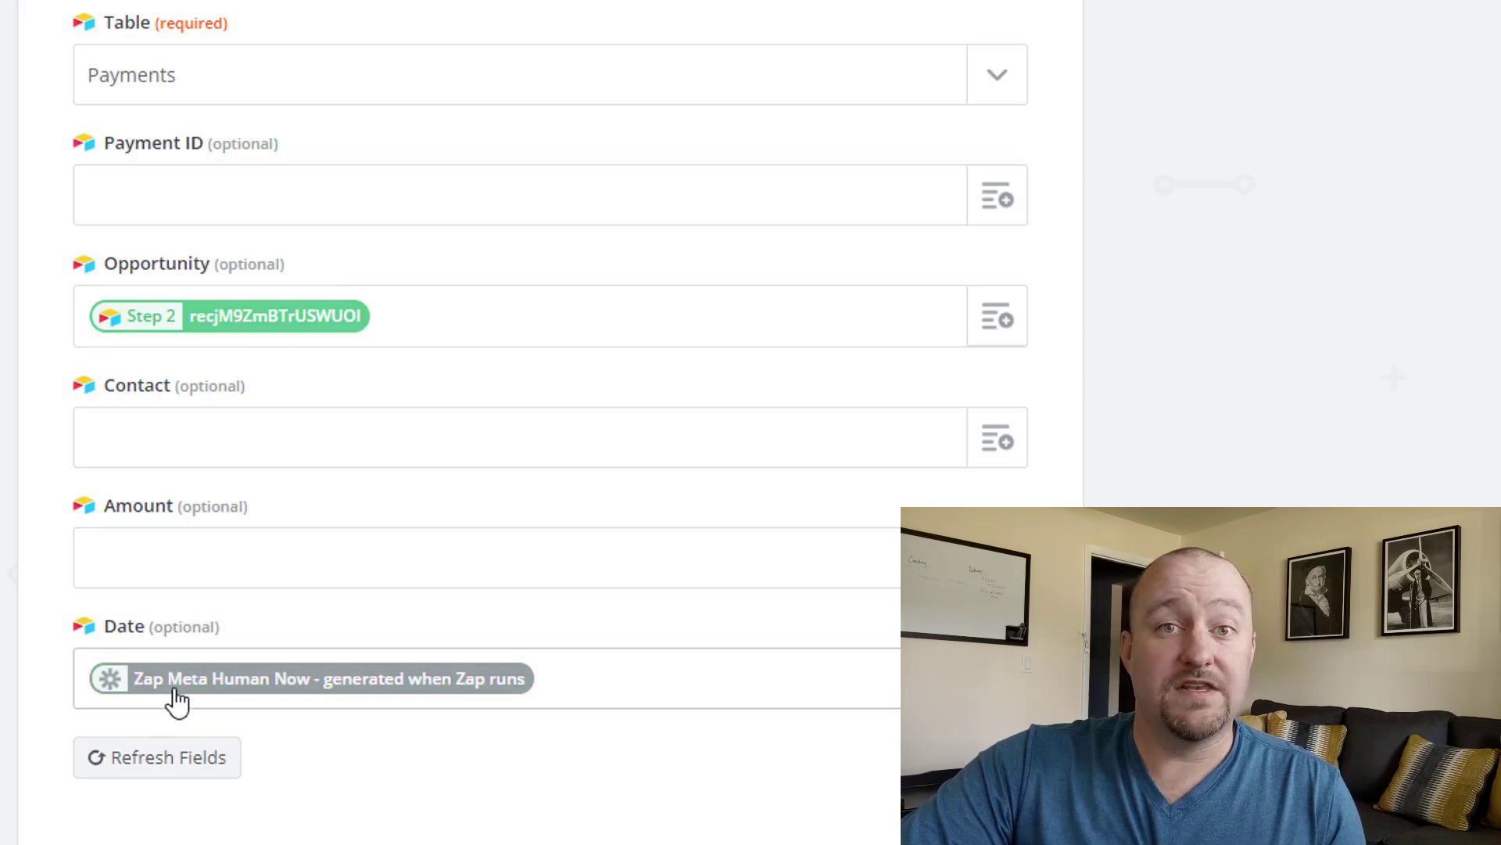
mouse_move(446, 717)
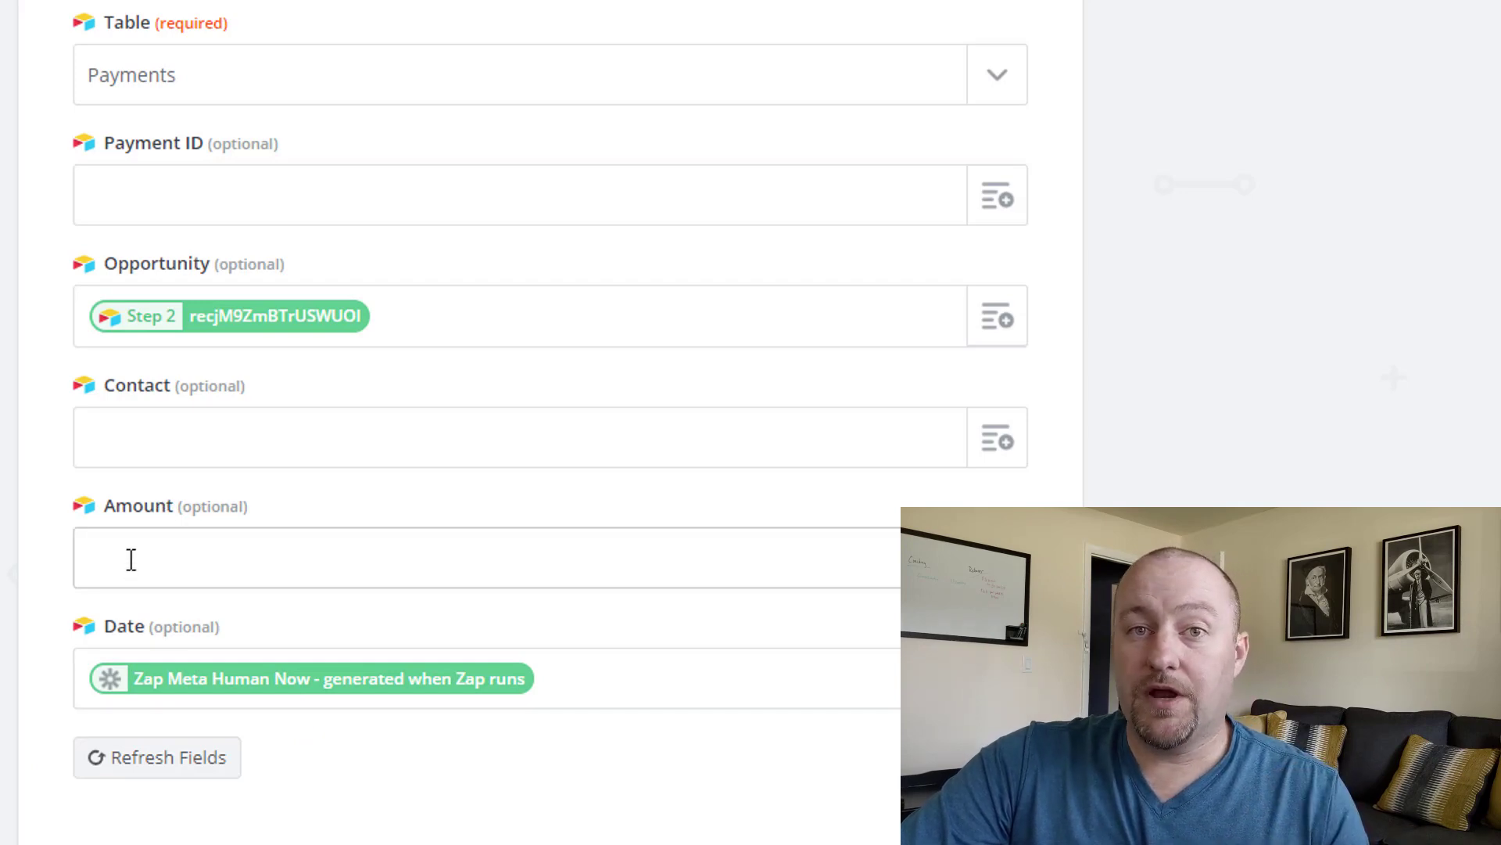
Check Batman's linked contact from the Payments table and move on to the Contacts table.
left_click(172, 23)
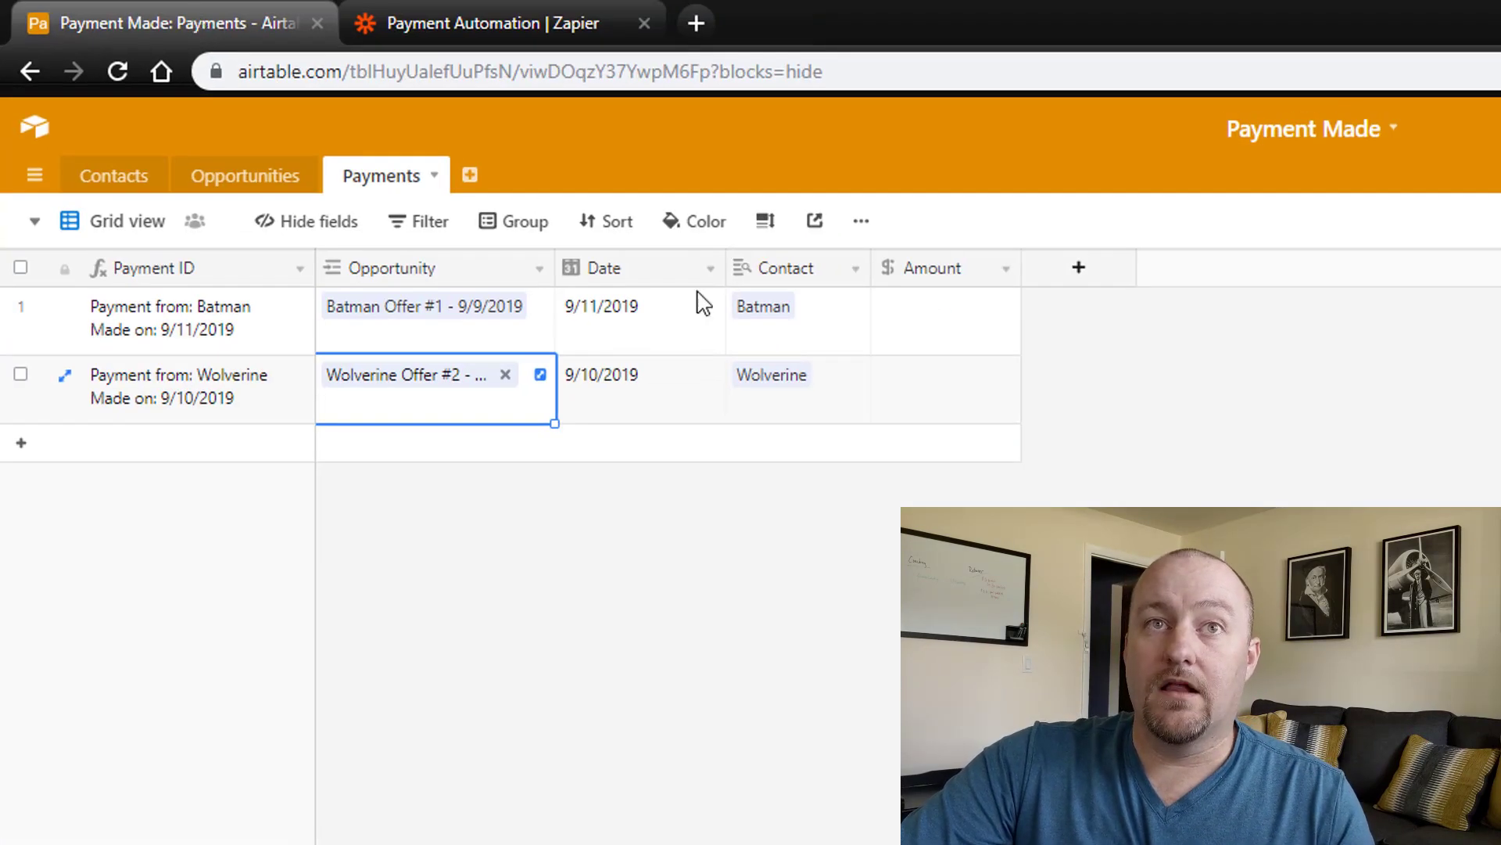
mouse_move(826, 323)
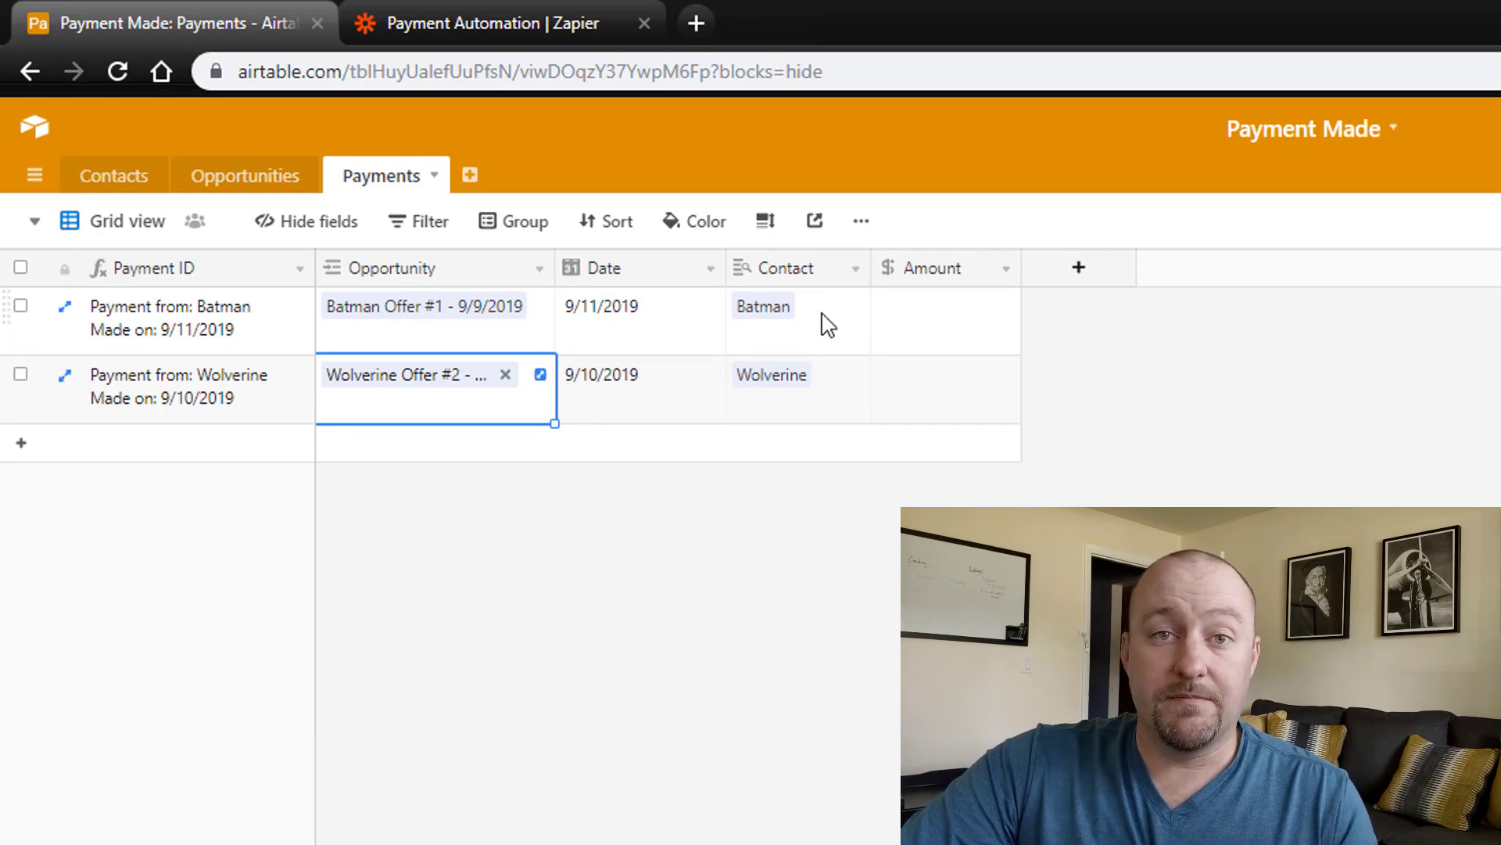
left_click(794, 320)
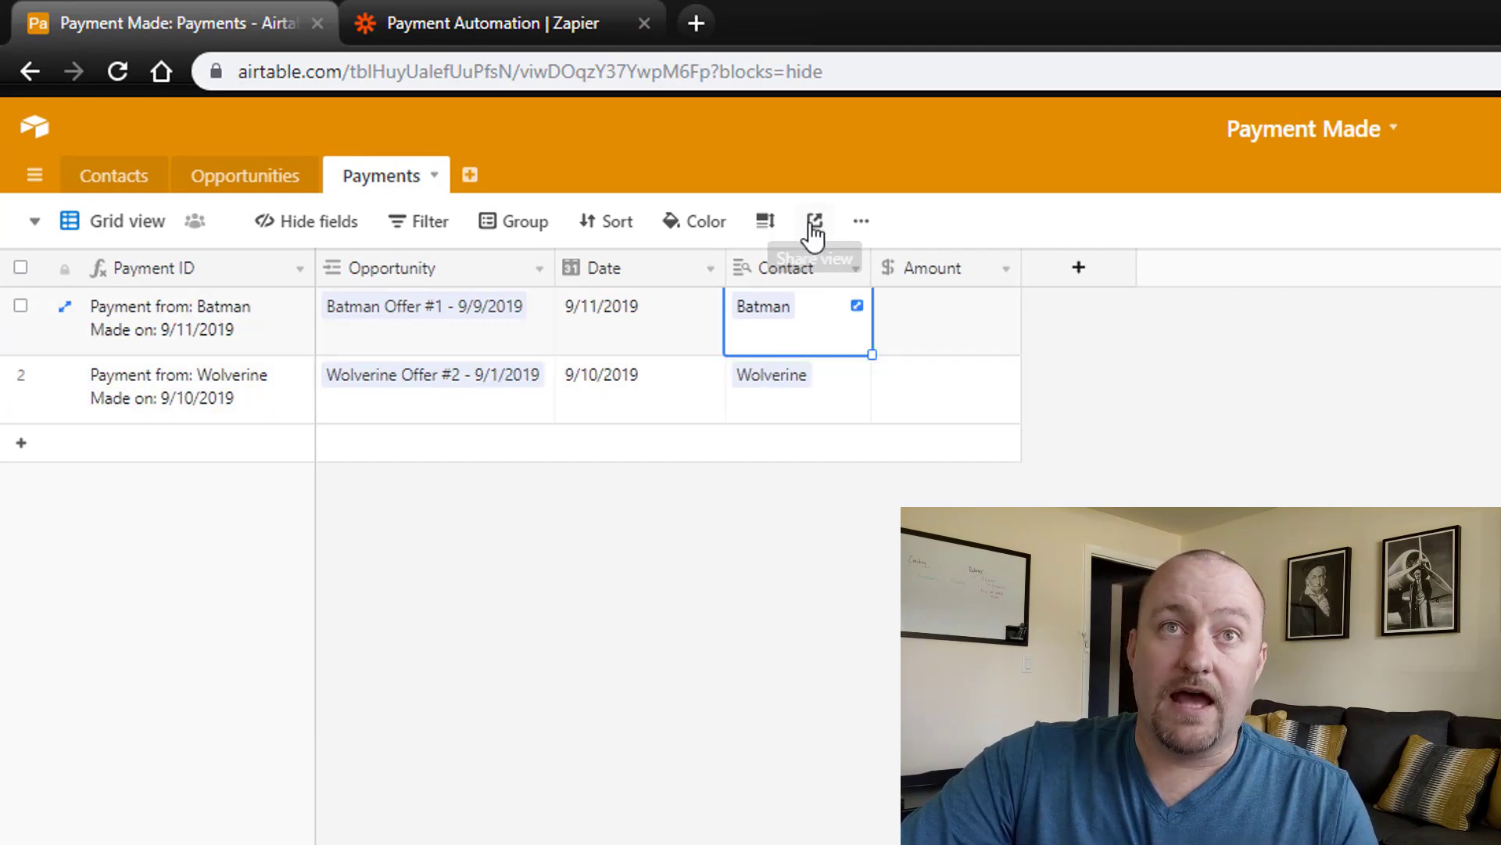
mouse_move(542, 431)
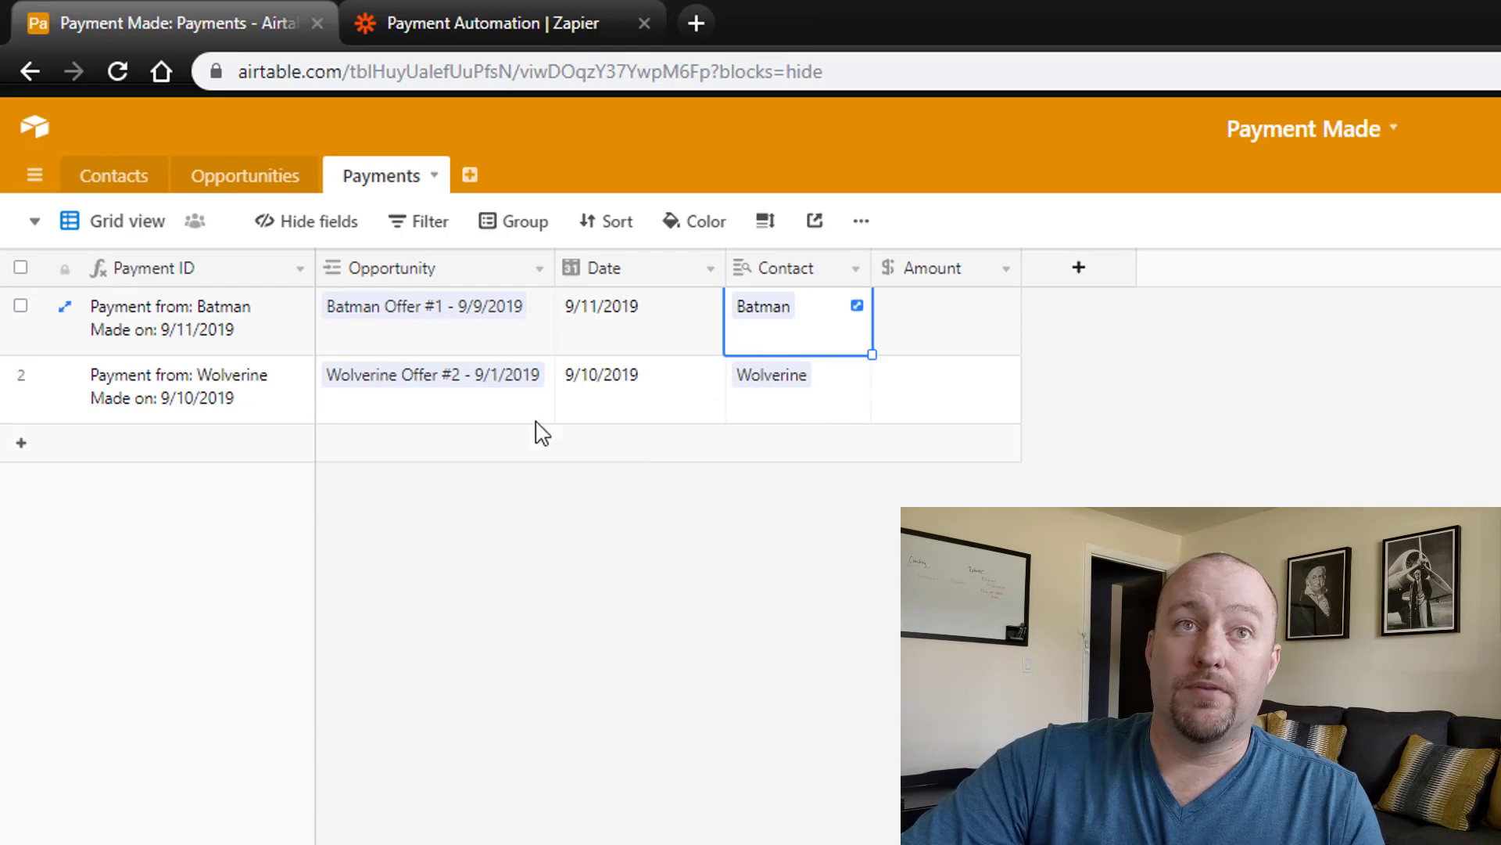
mouse_move(416, 342)
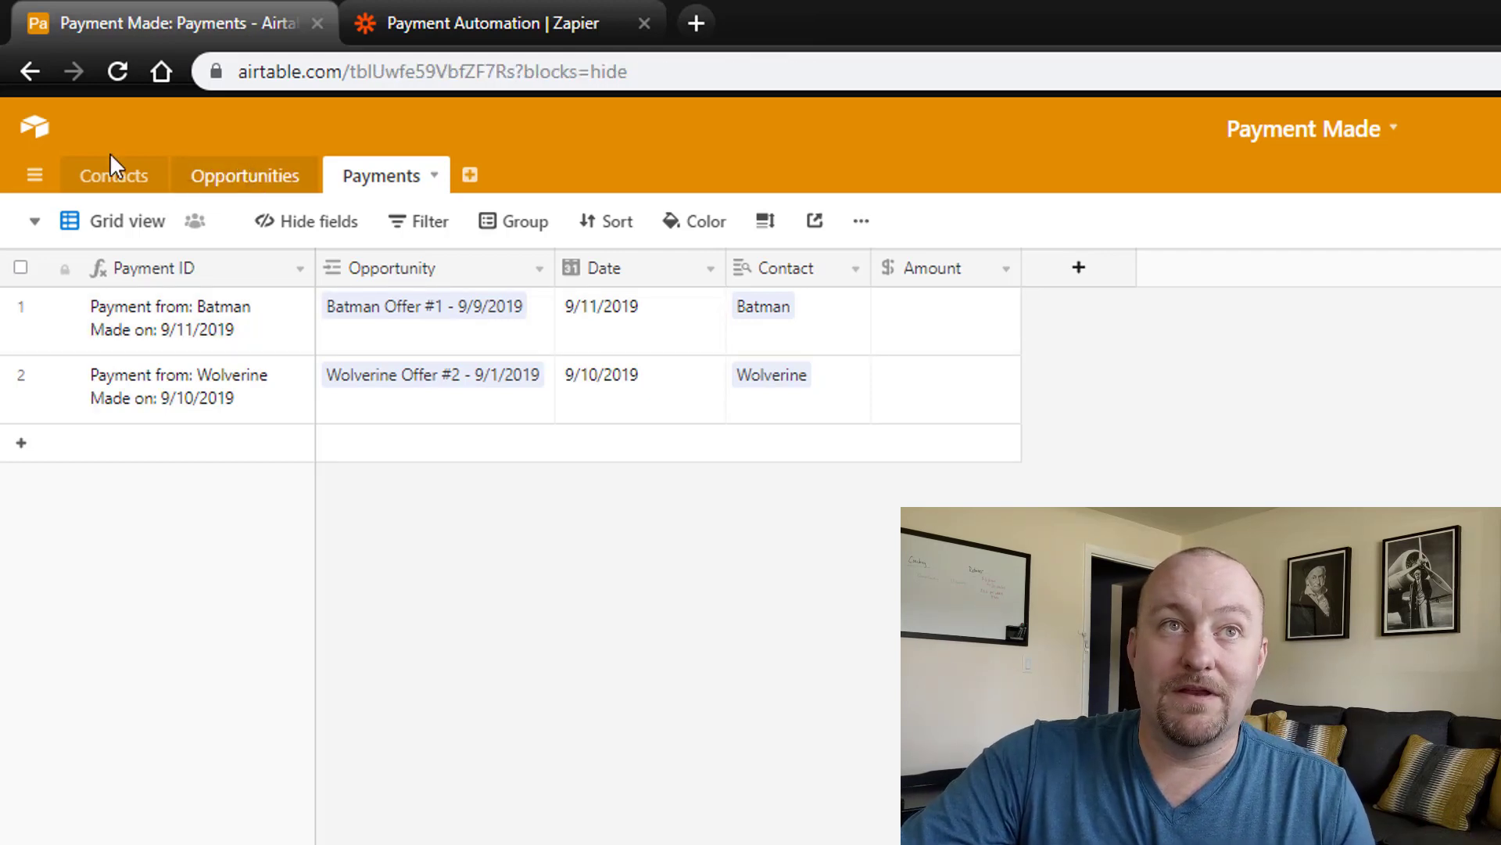
left_click(246, 176)
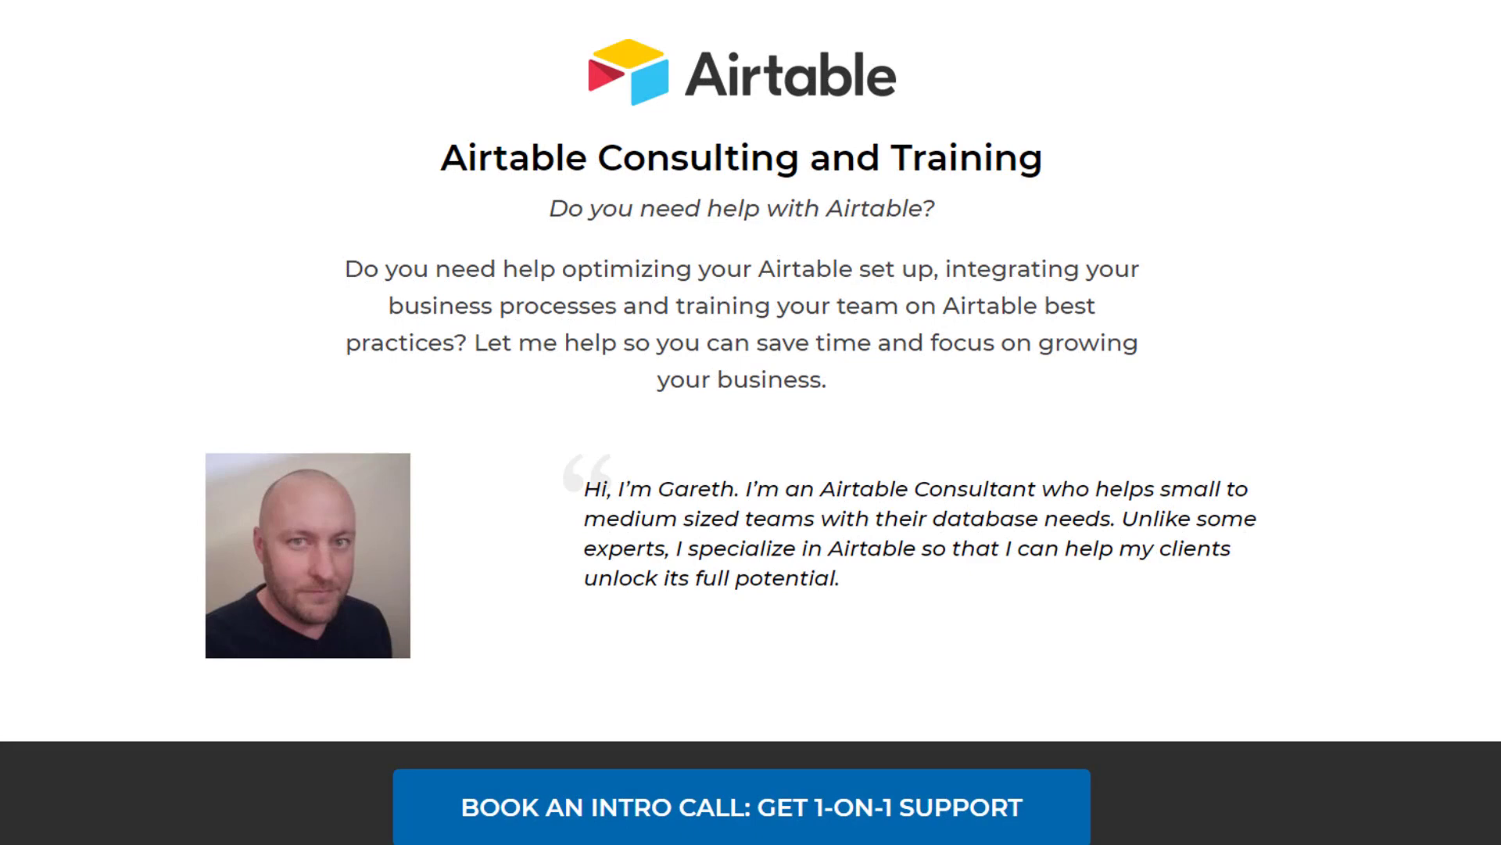
mouse_move(374, 587)
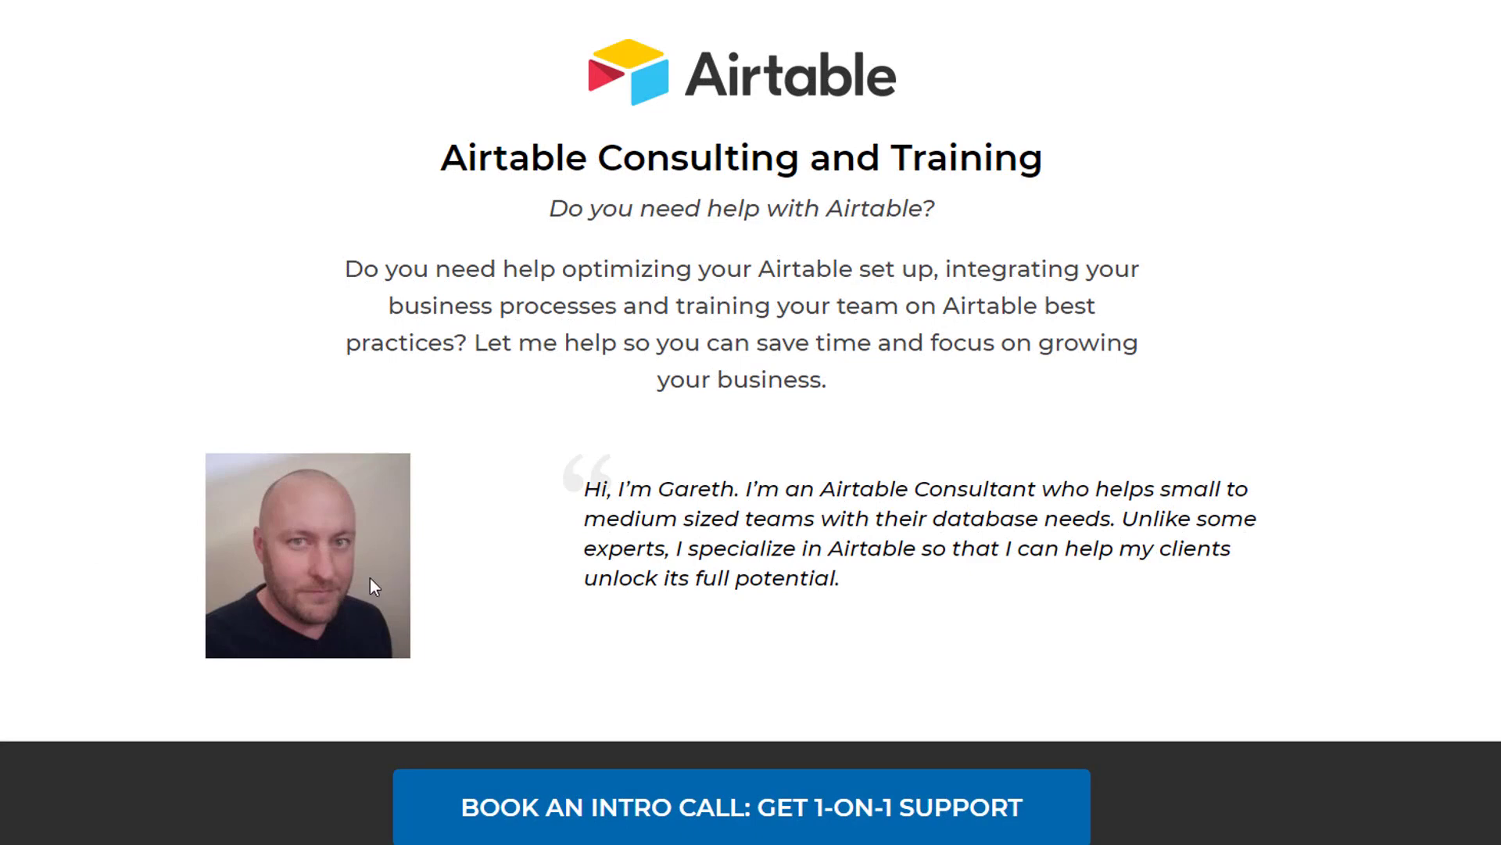
mouse_move(596, 497)
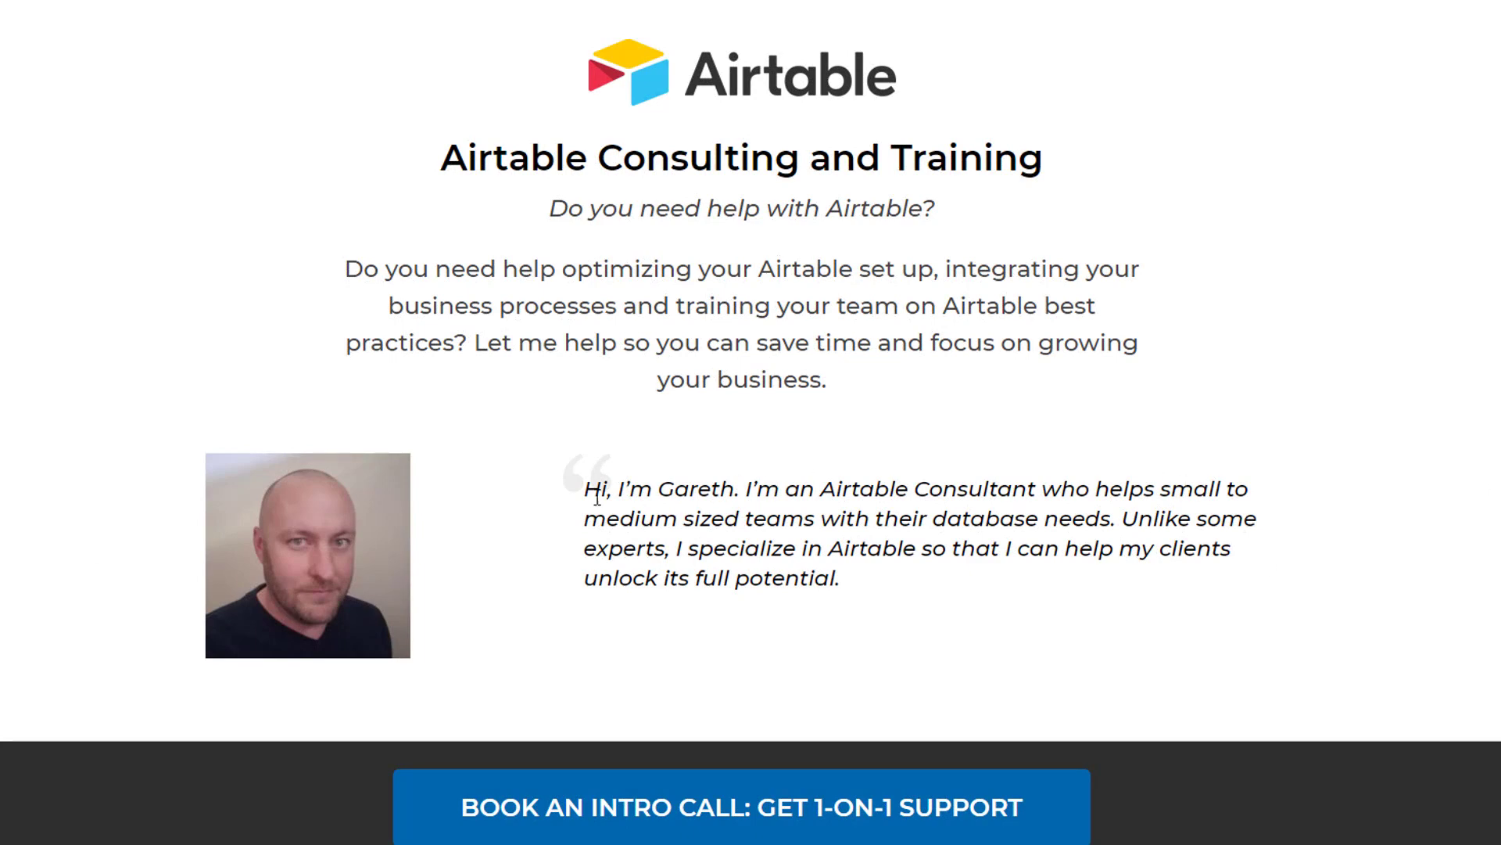
mouse_move(992, 335)
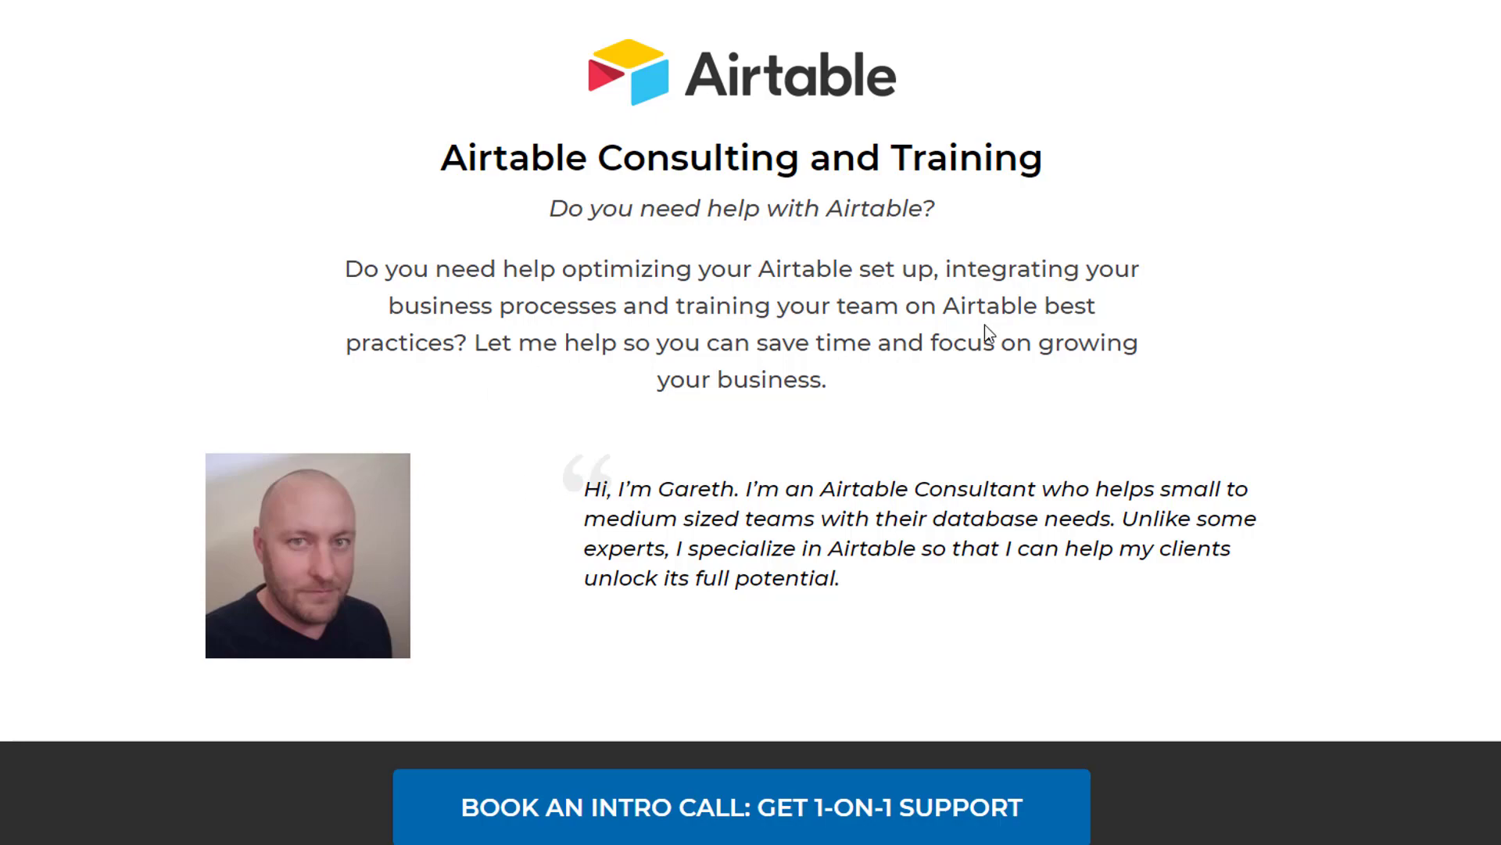
mouse_move(1447, 500)
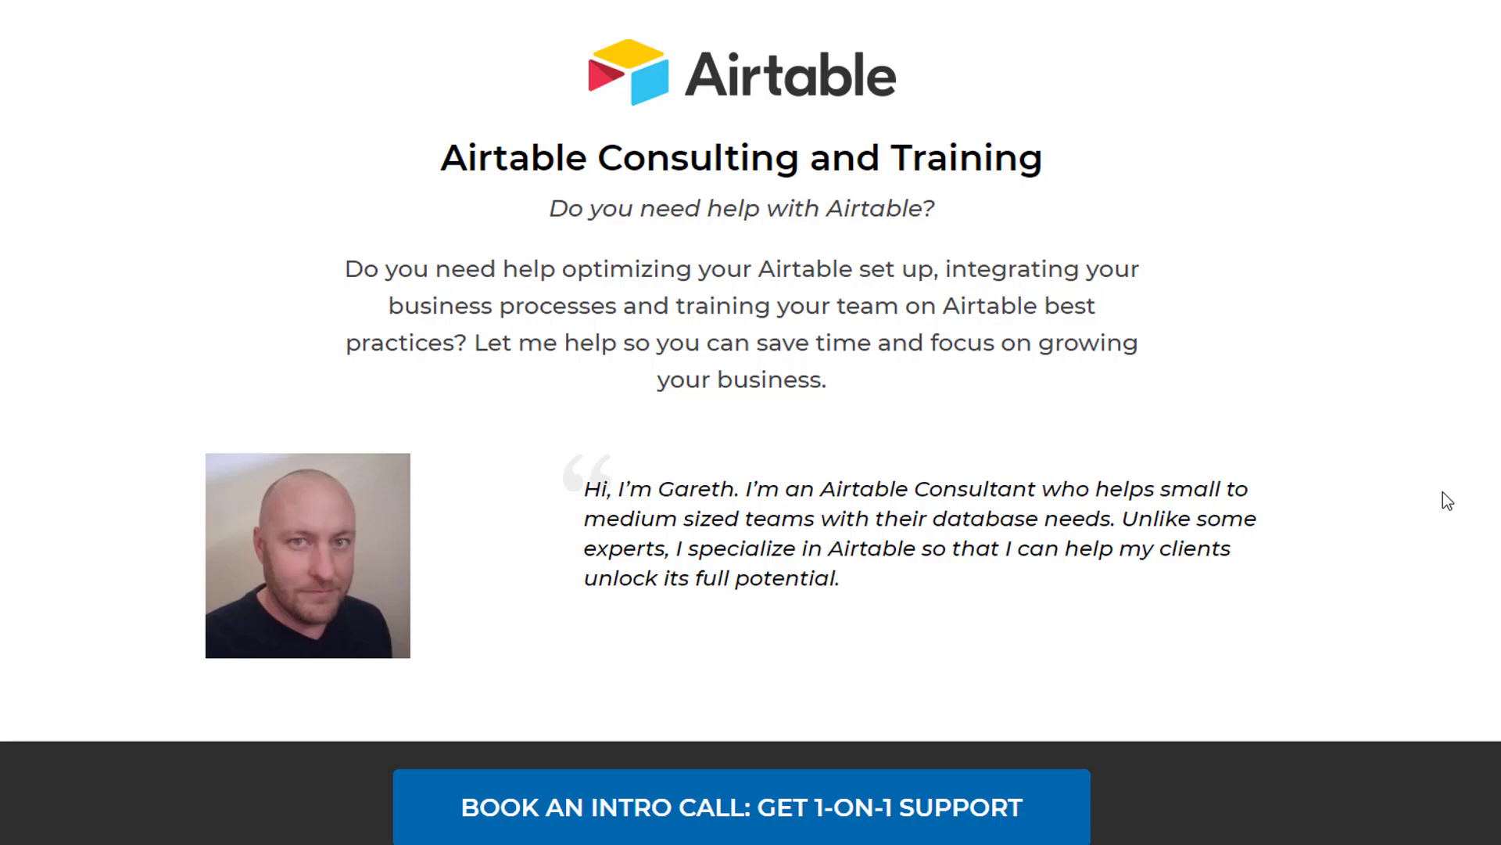
Move down the GAP Consulting promo page toward the intro-call booking link.
scroll("down", 3)
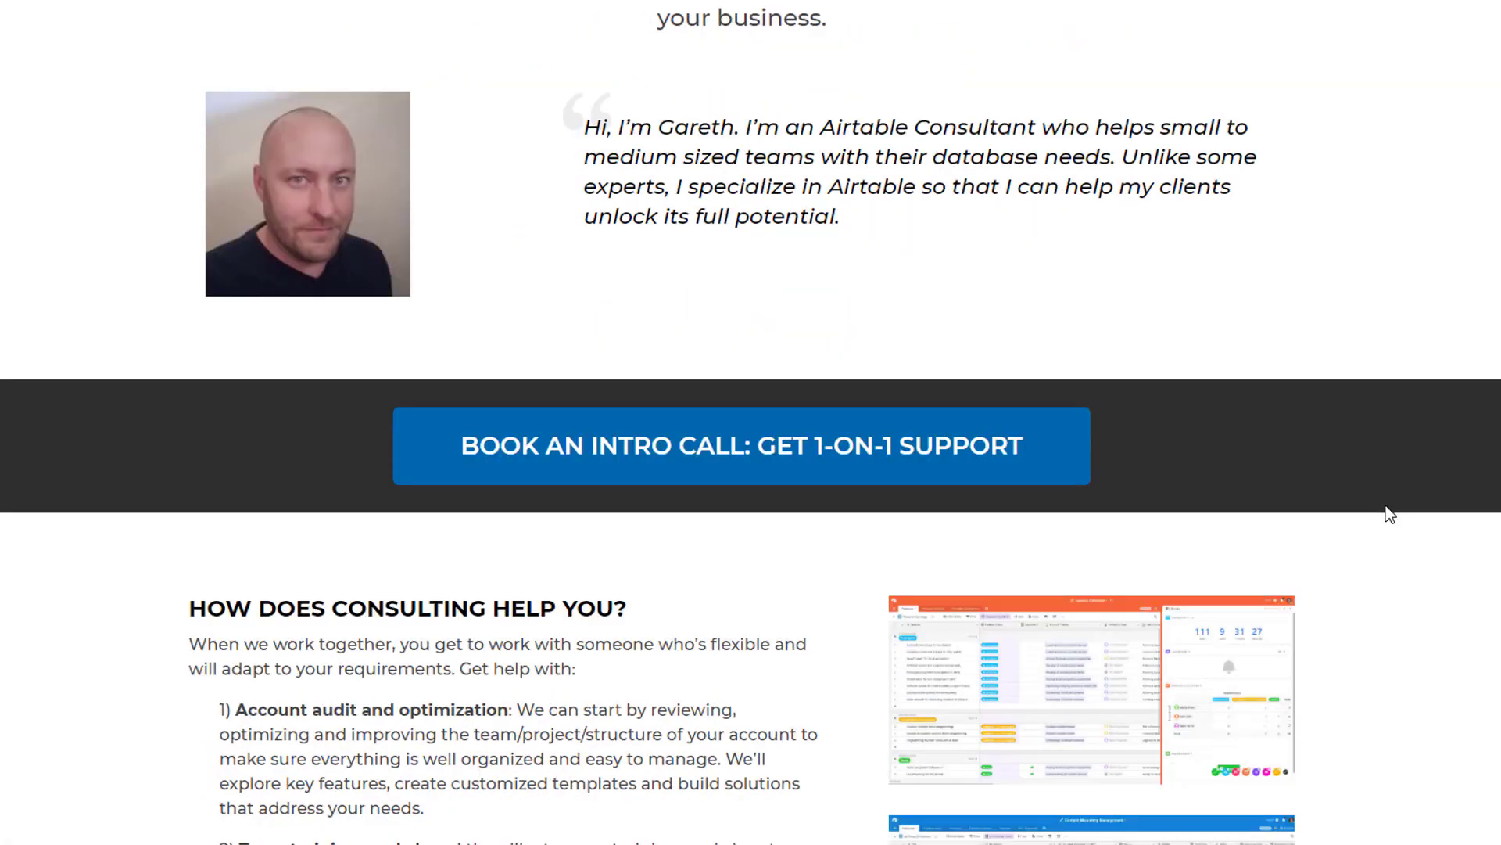
scroll("down", 3)
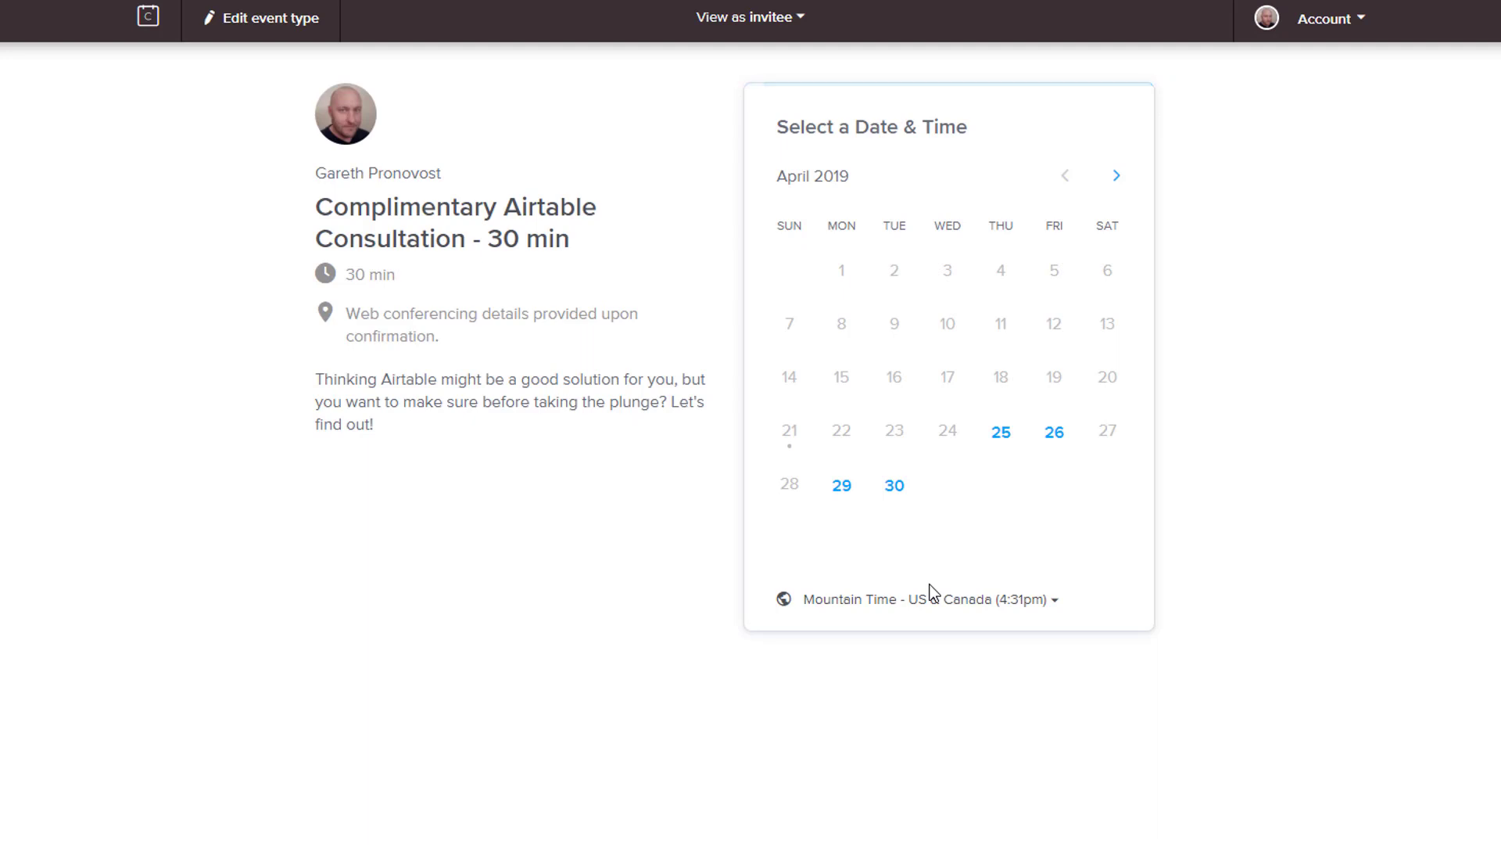
mouse_move(595, 557)
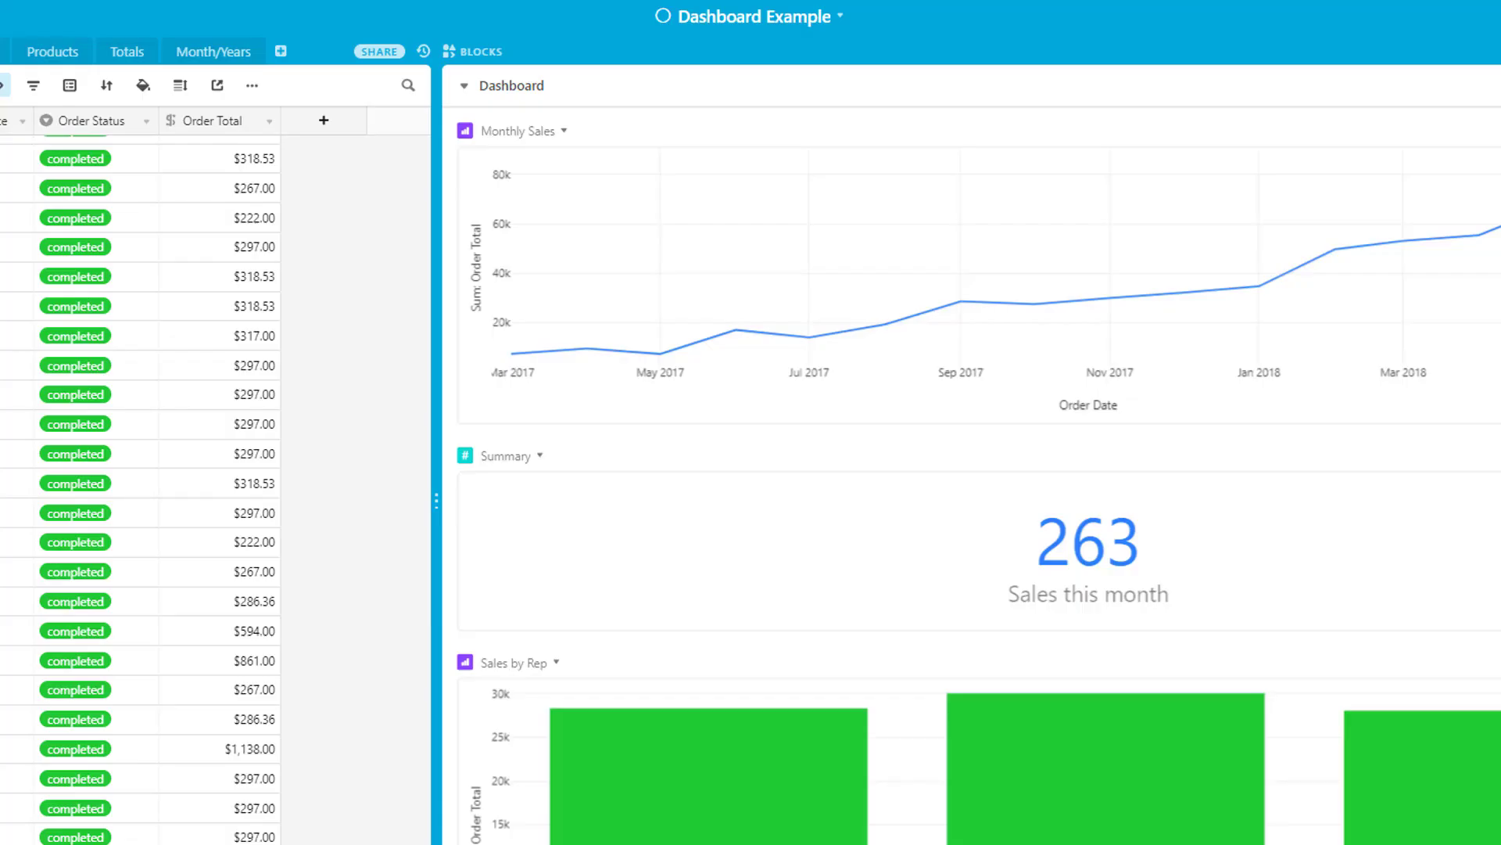
mouse_move(361, 732)
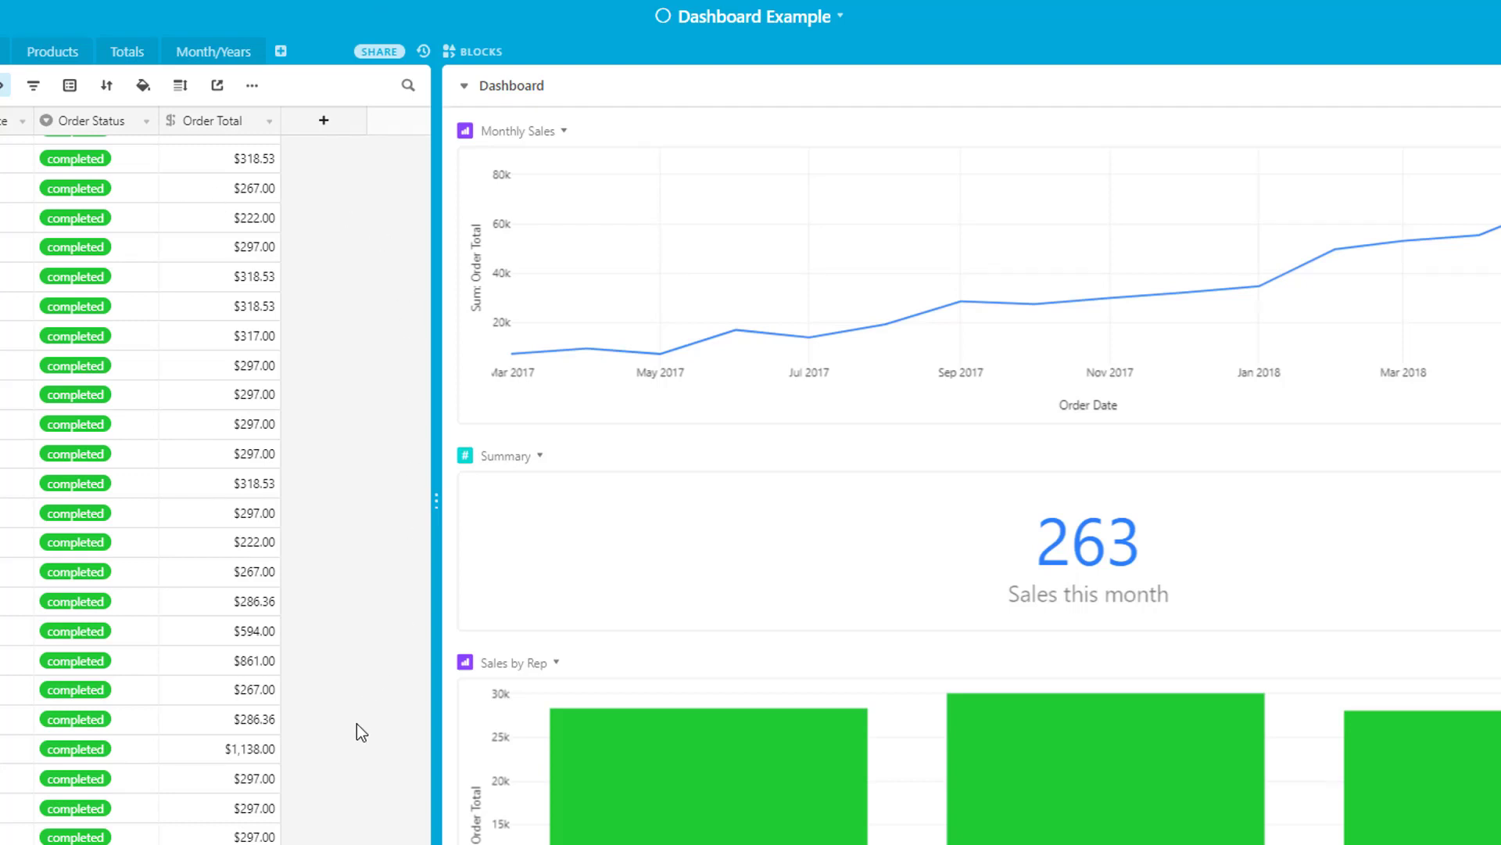
mouse_move(1365, 449)
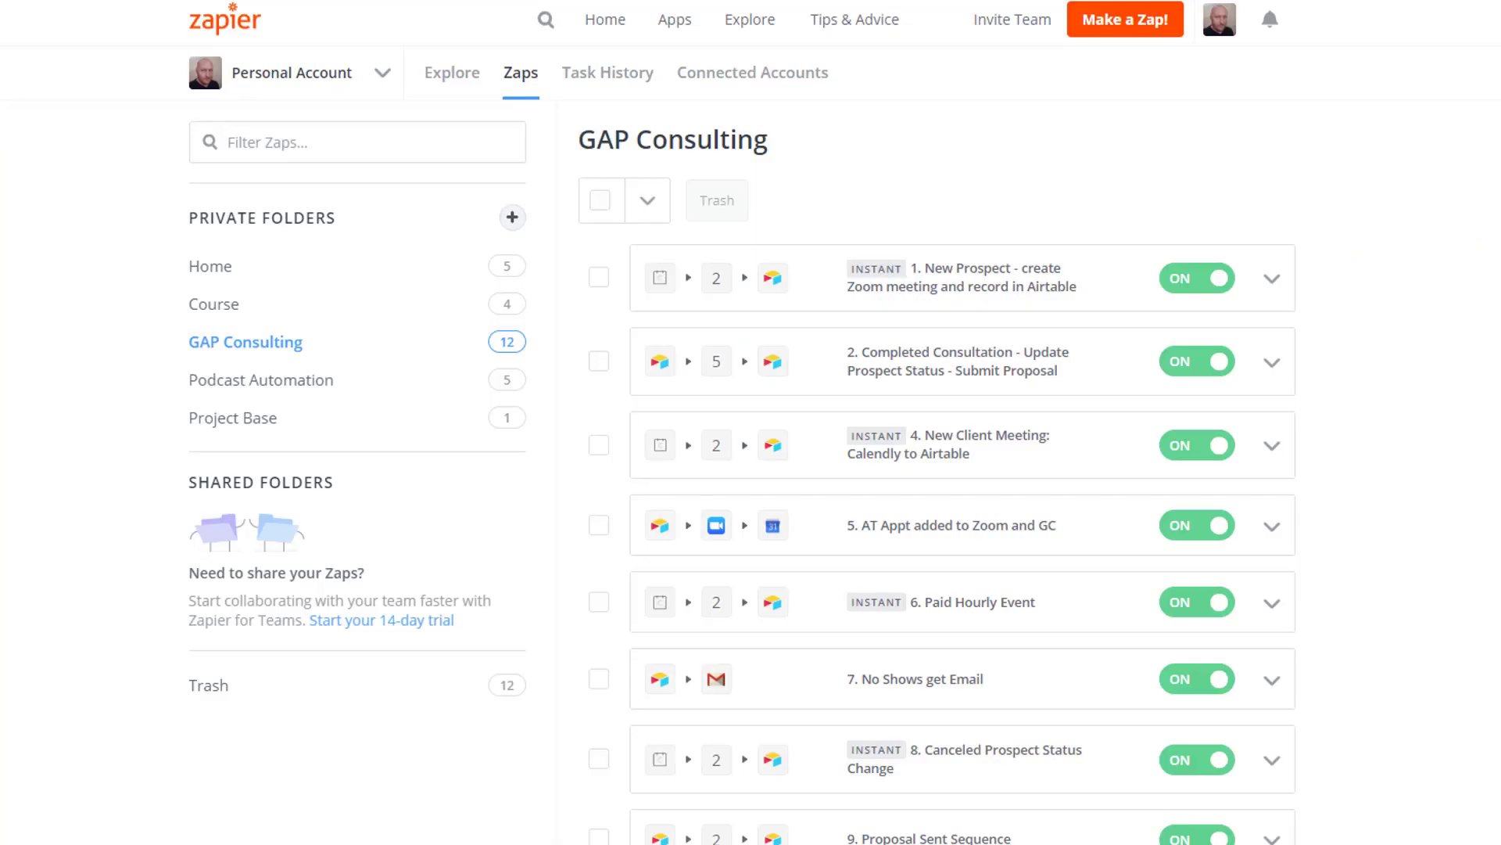
mouse_move(1392, 411)
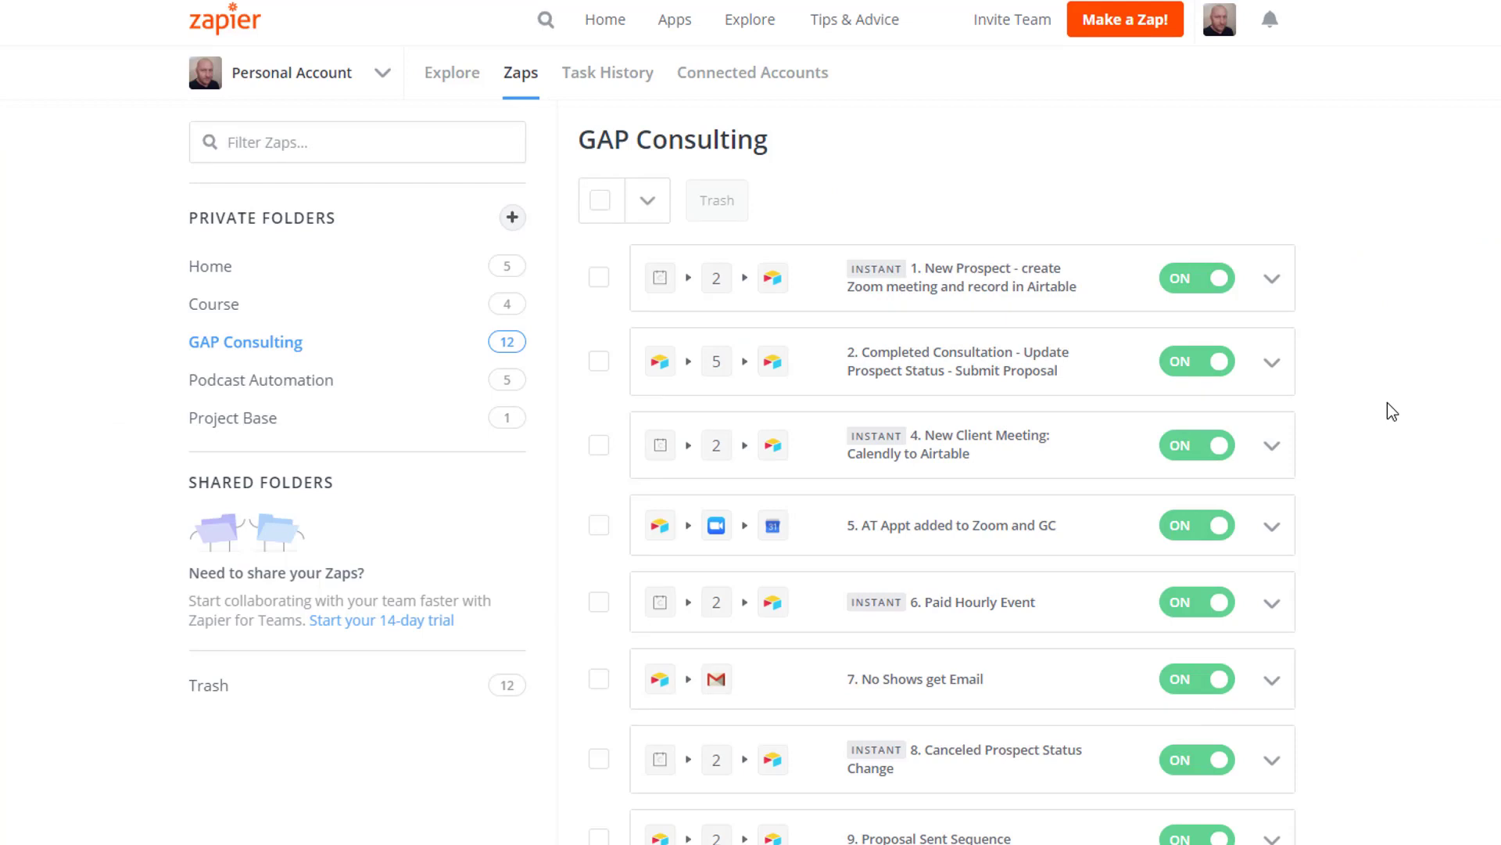
Reveal the Proposal Sent Sequence and Create Proposal zaps, both switched on.
scroll("down", 3)
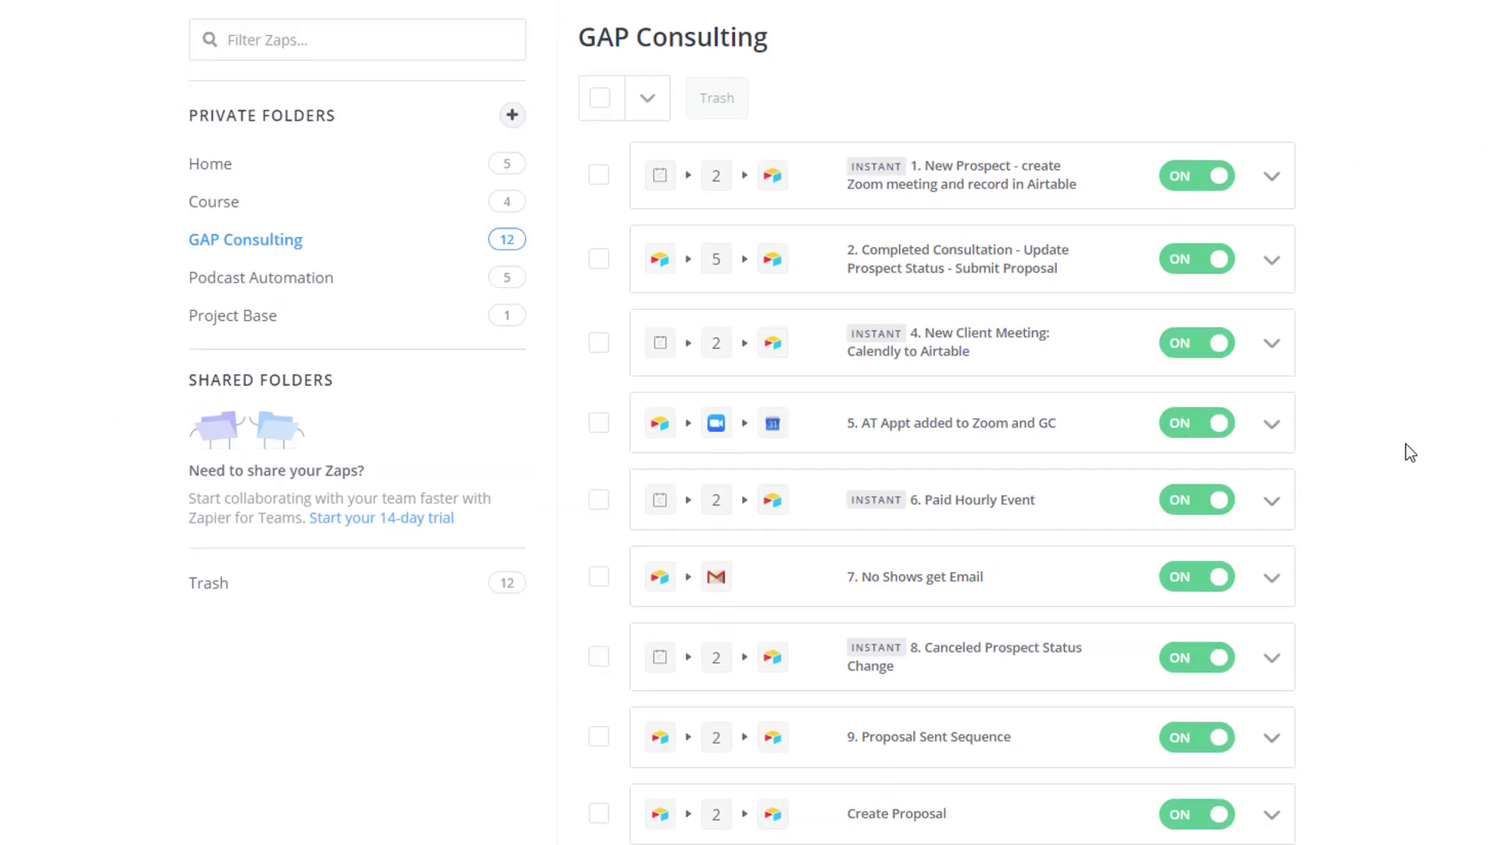